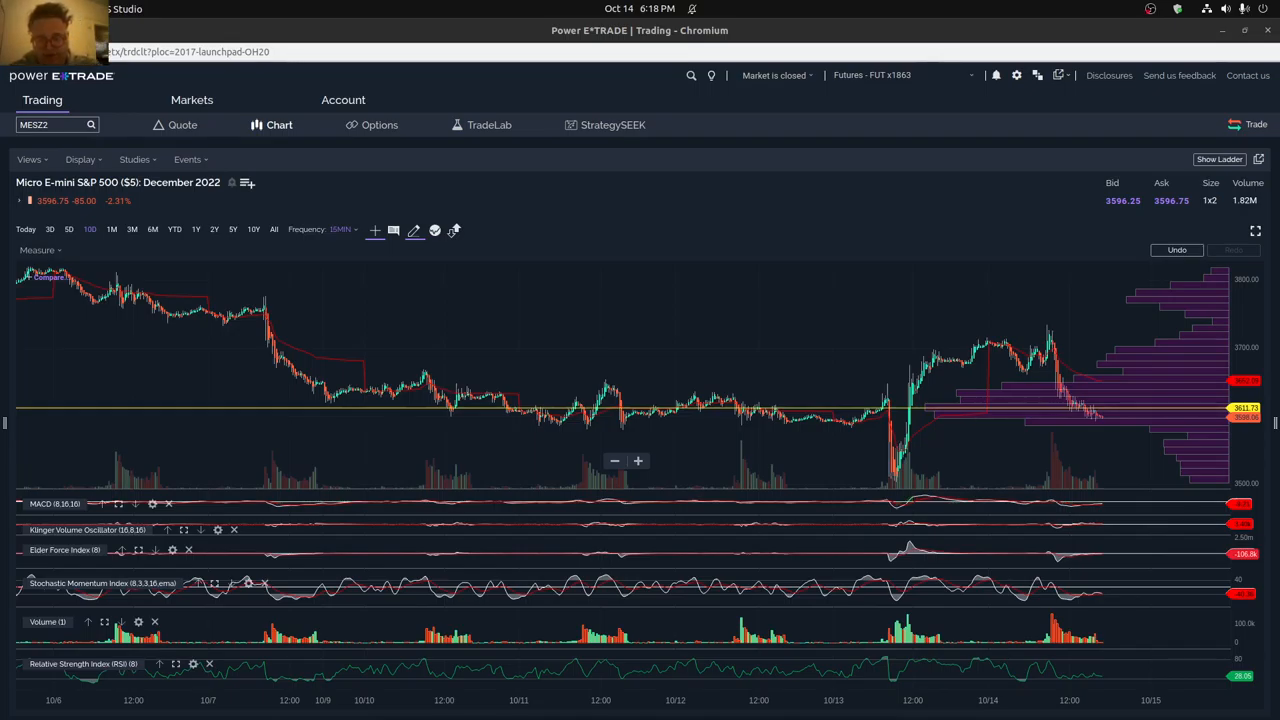
mouse_move(397, 544)
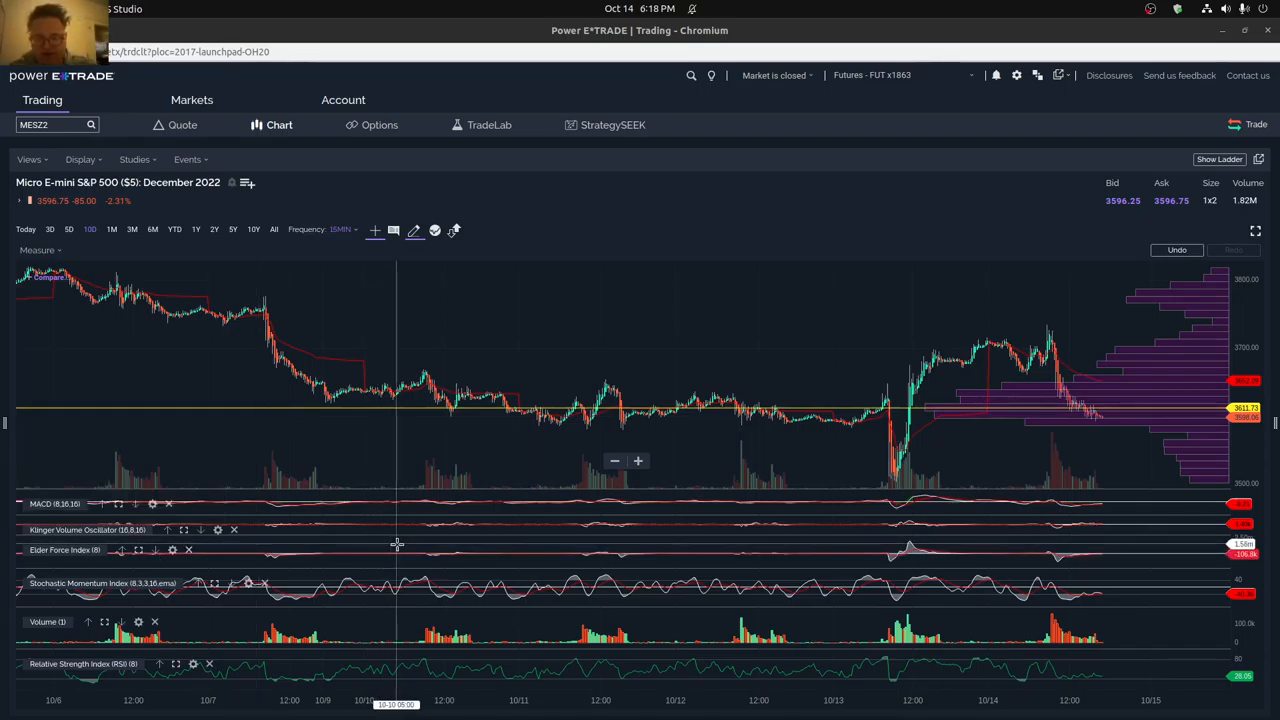
mouse_move(1014, 476)
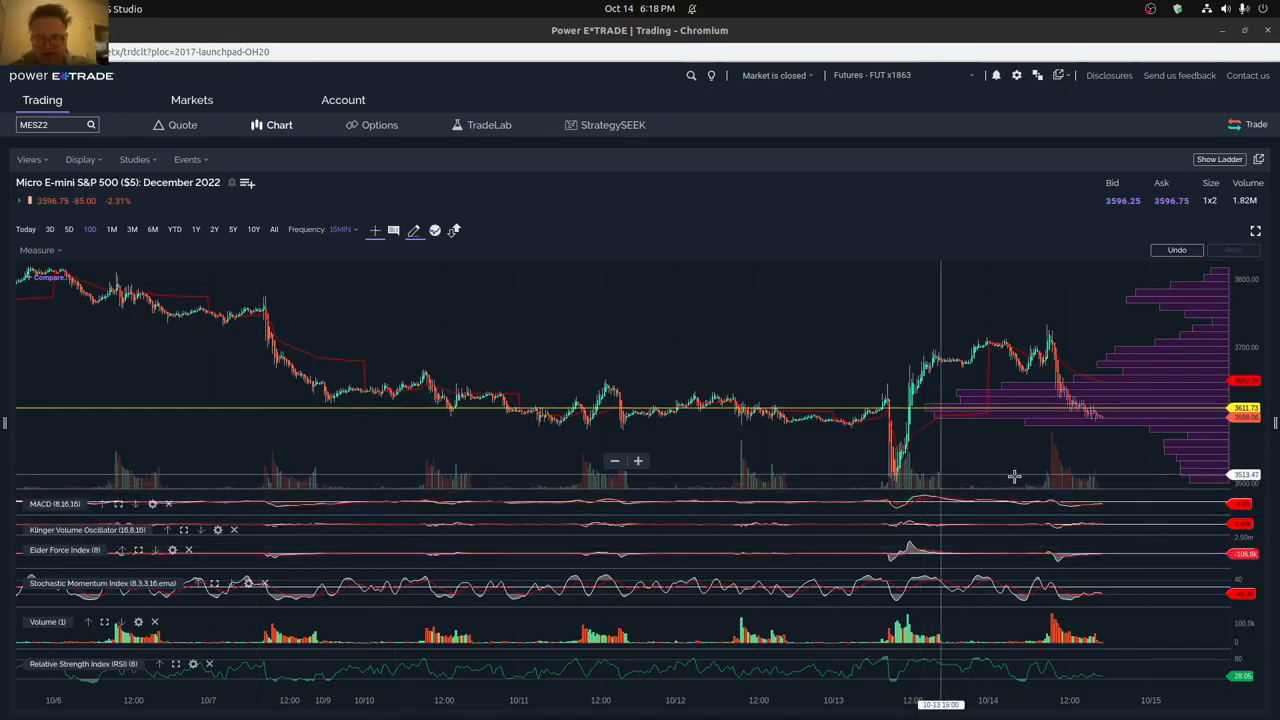
Size the Finviz market bubbles by Market Capitalization instead of Average Volume
drag(265, 313, 825, 418)
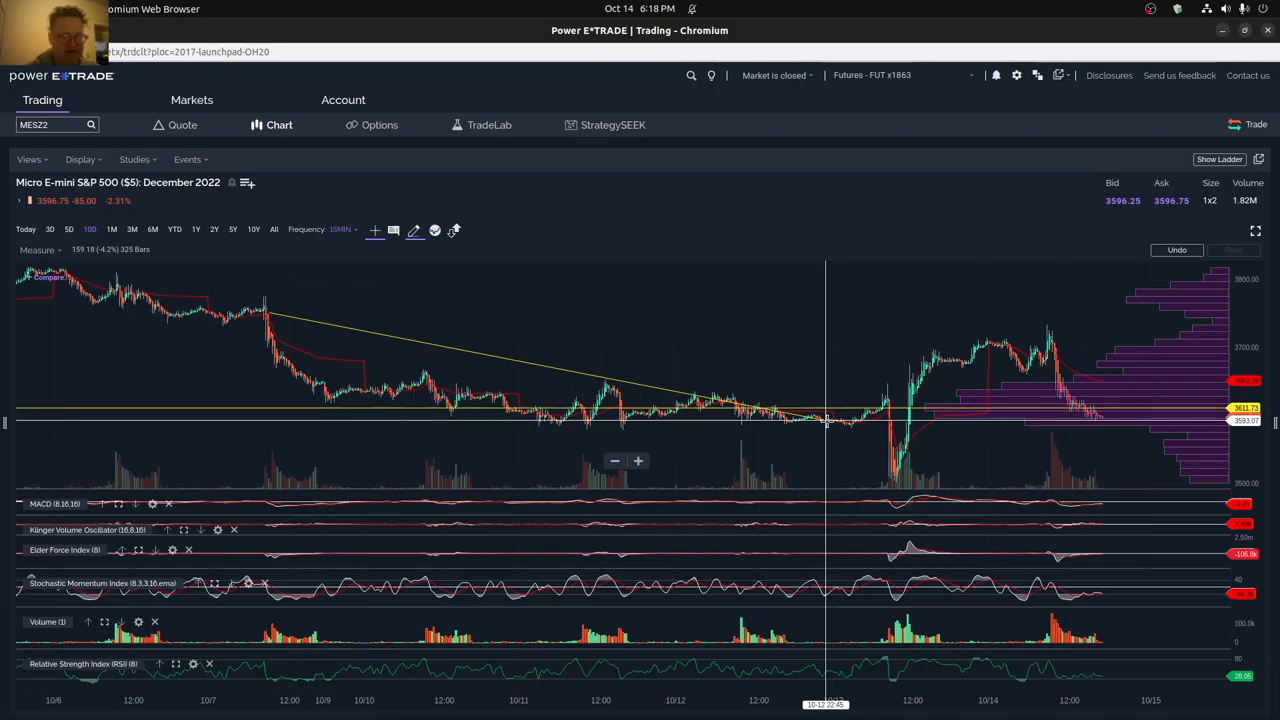
mouse_move(480, 355)
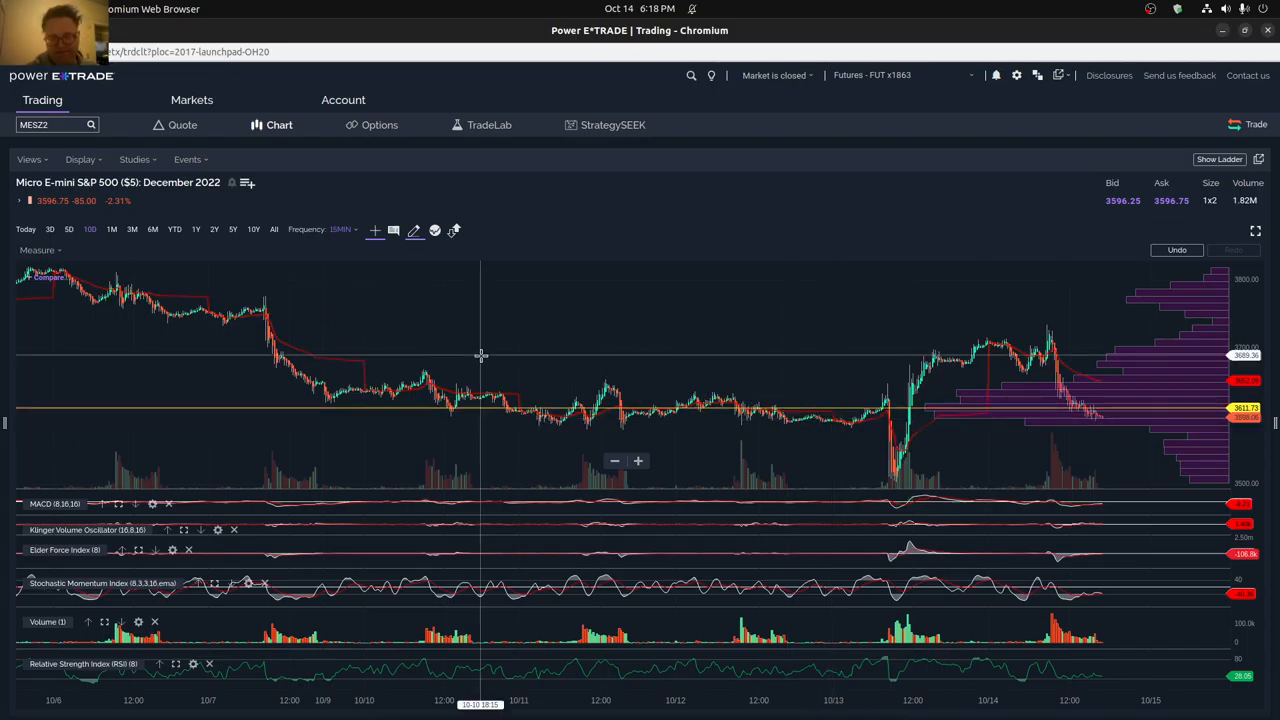
mouse_move(463, 358)
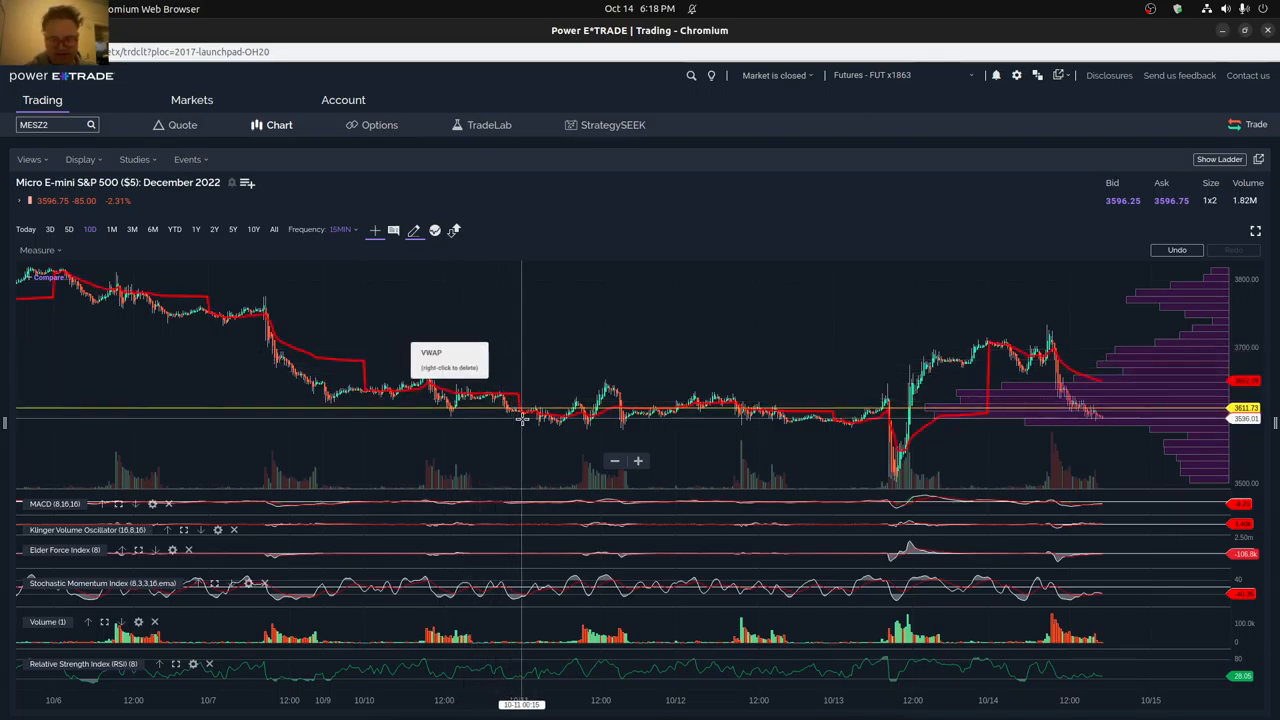
mouse_move(373, 360)
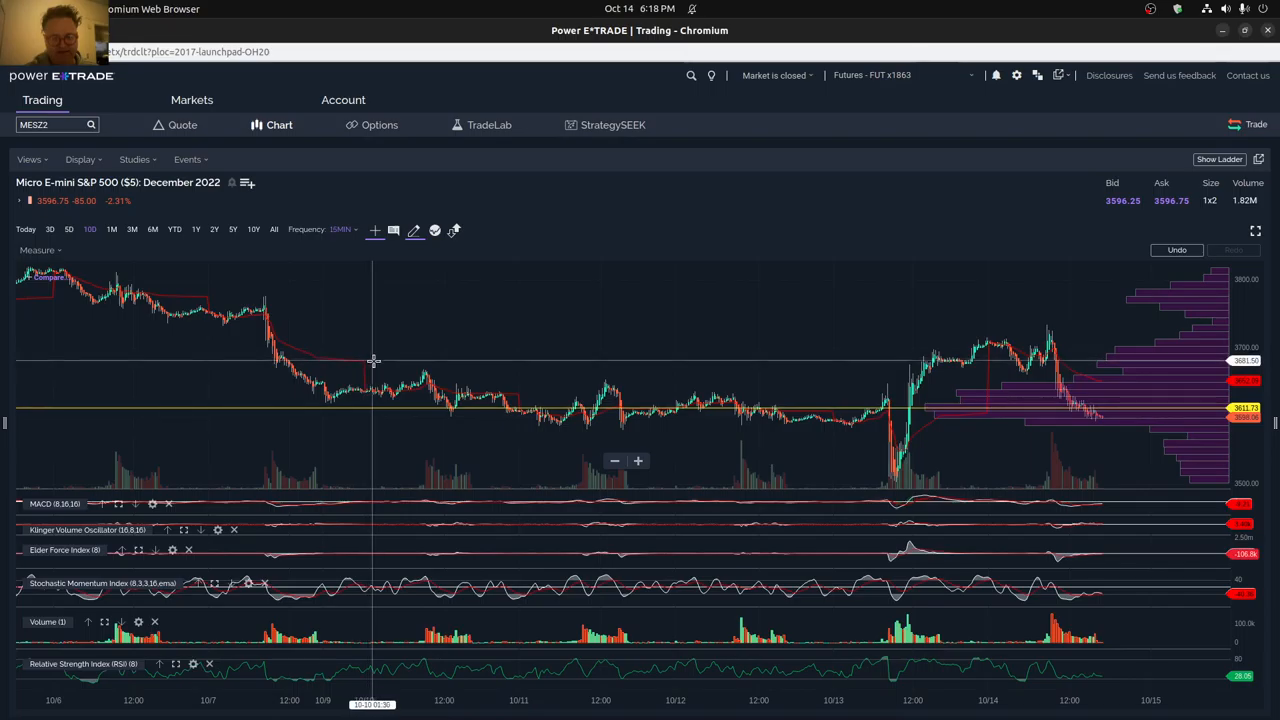
mouse_move(378, 360)
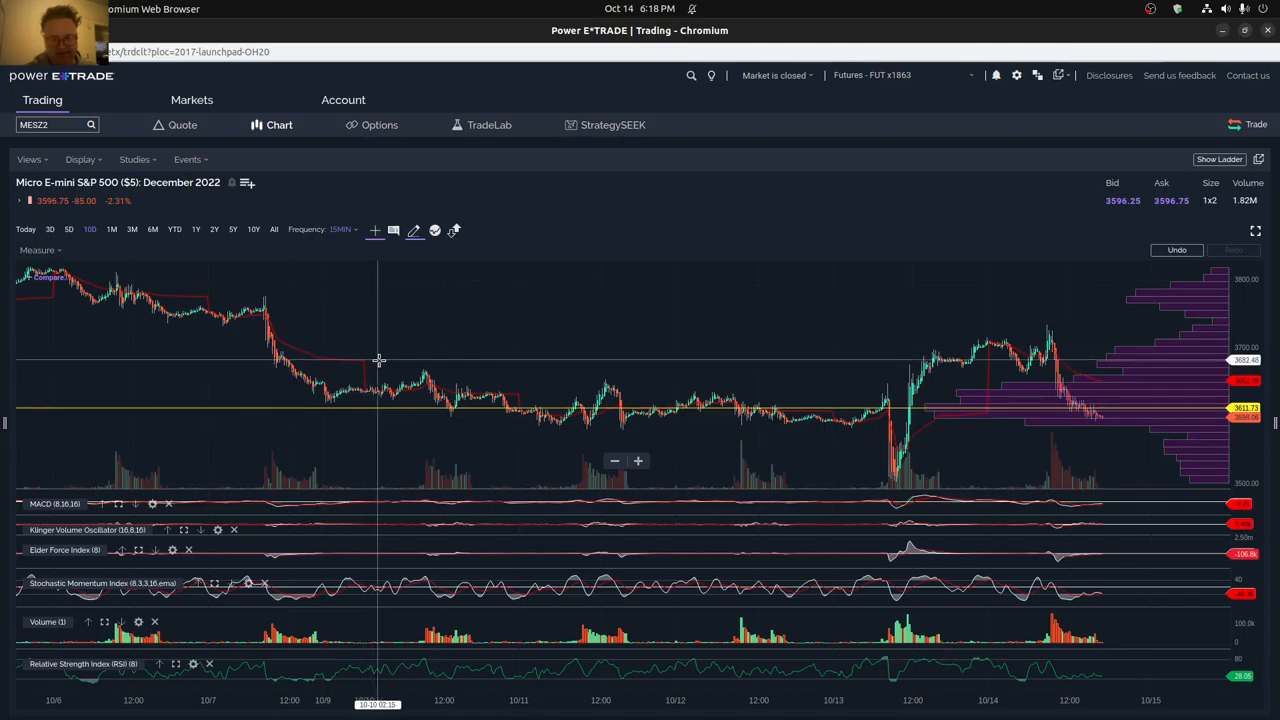
mouse_move(440, 395)
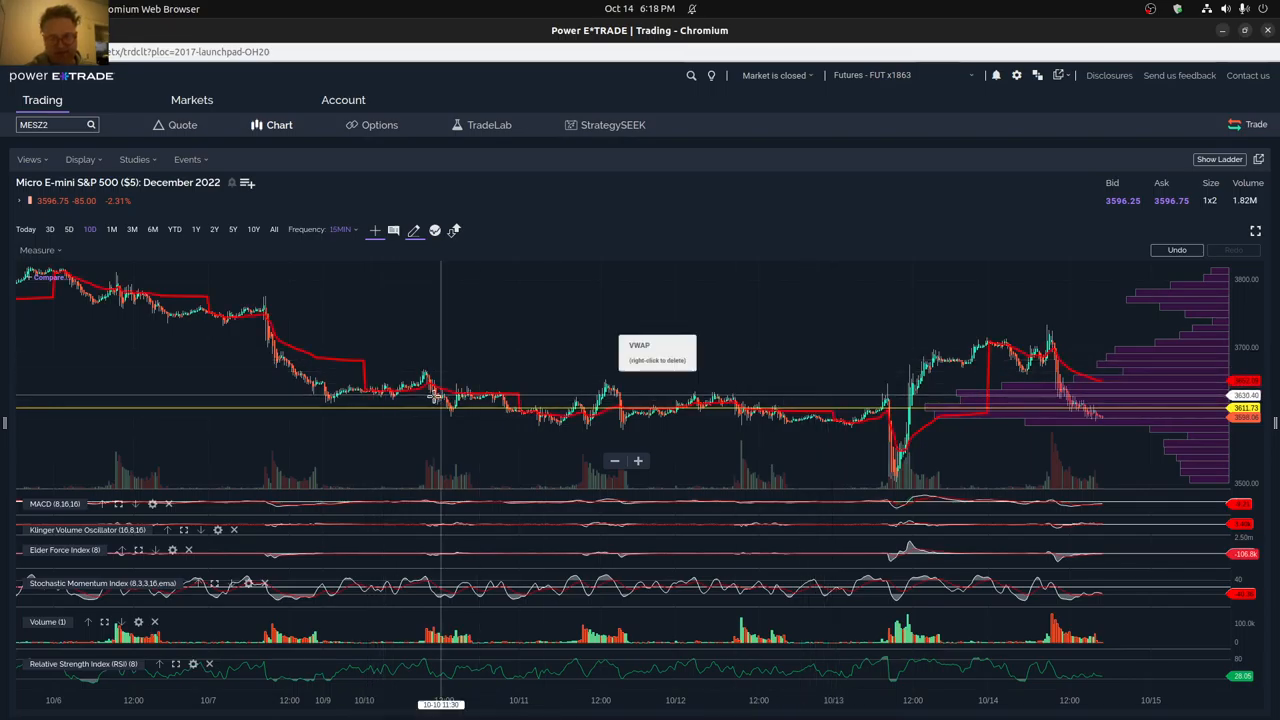
mouse_move(423, 390)
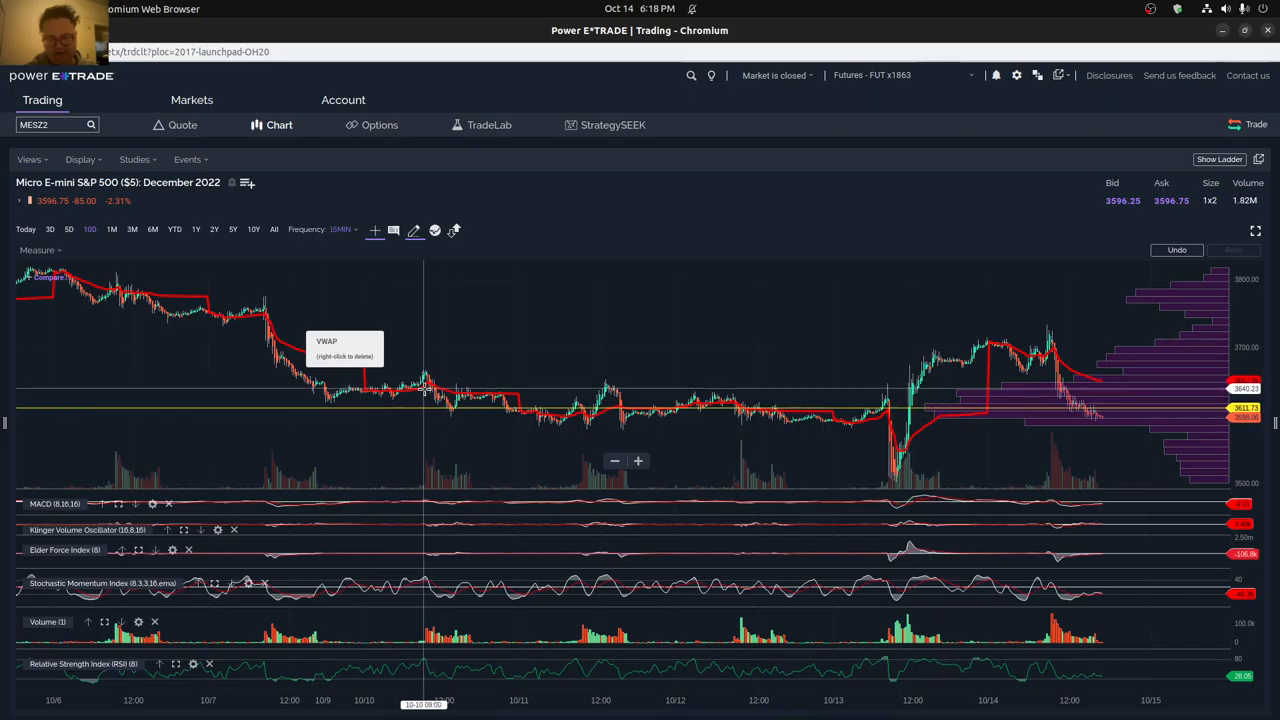
drag(424, 388, 875, 413)
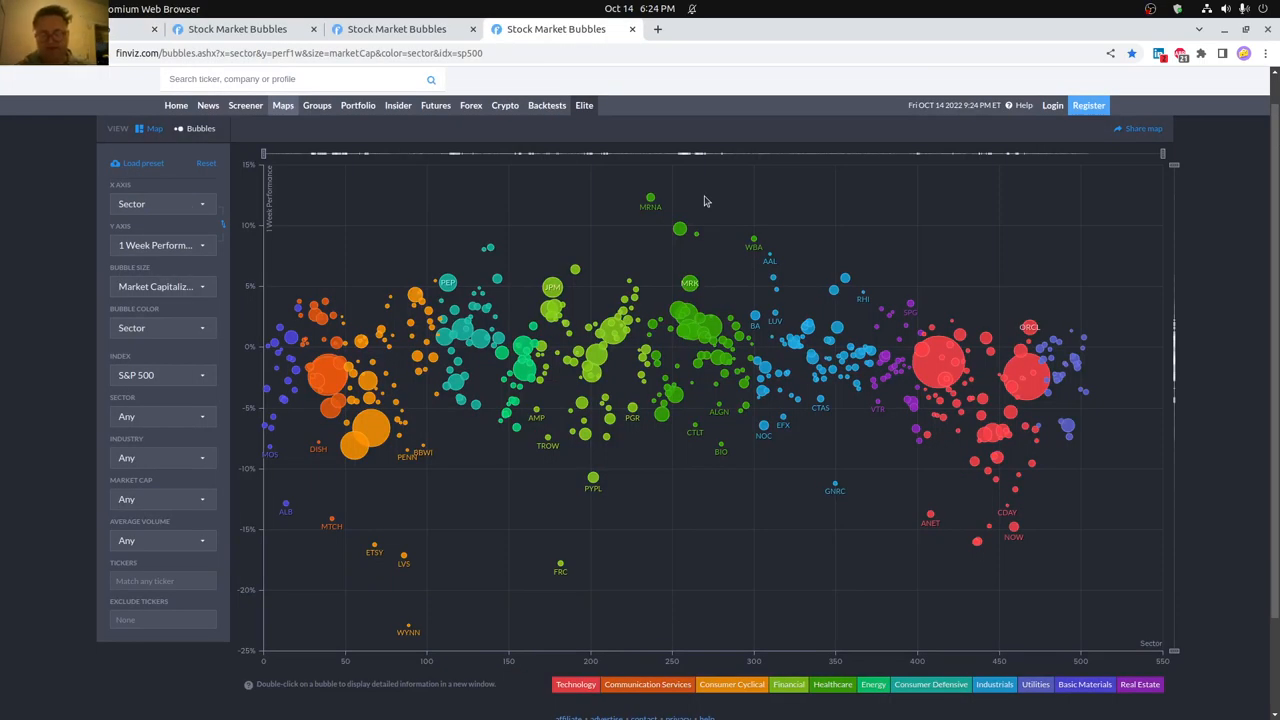
mouse_move(772, 246)
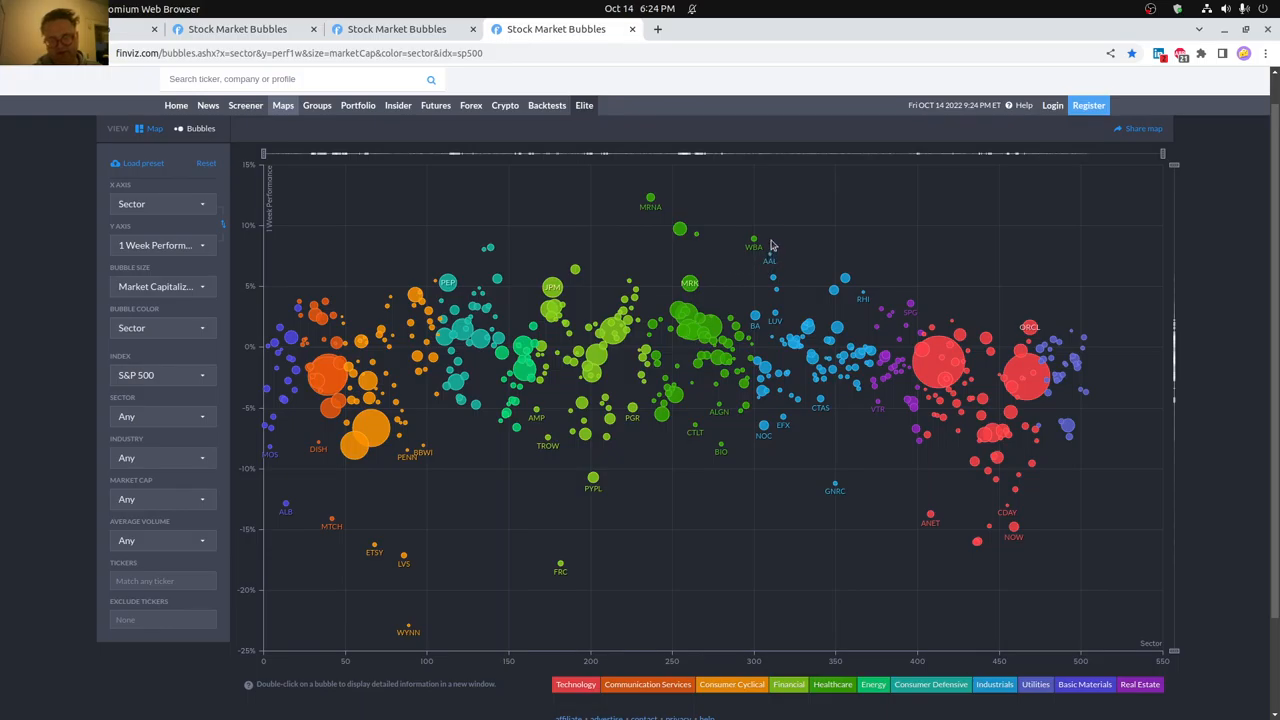
mouse_move(532, 237)
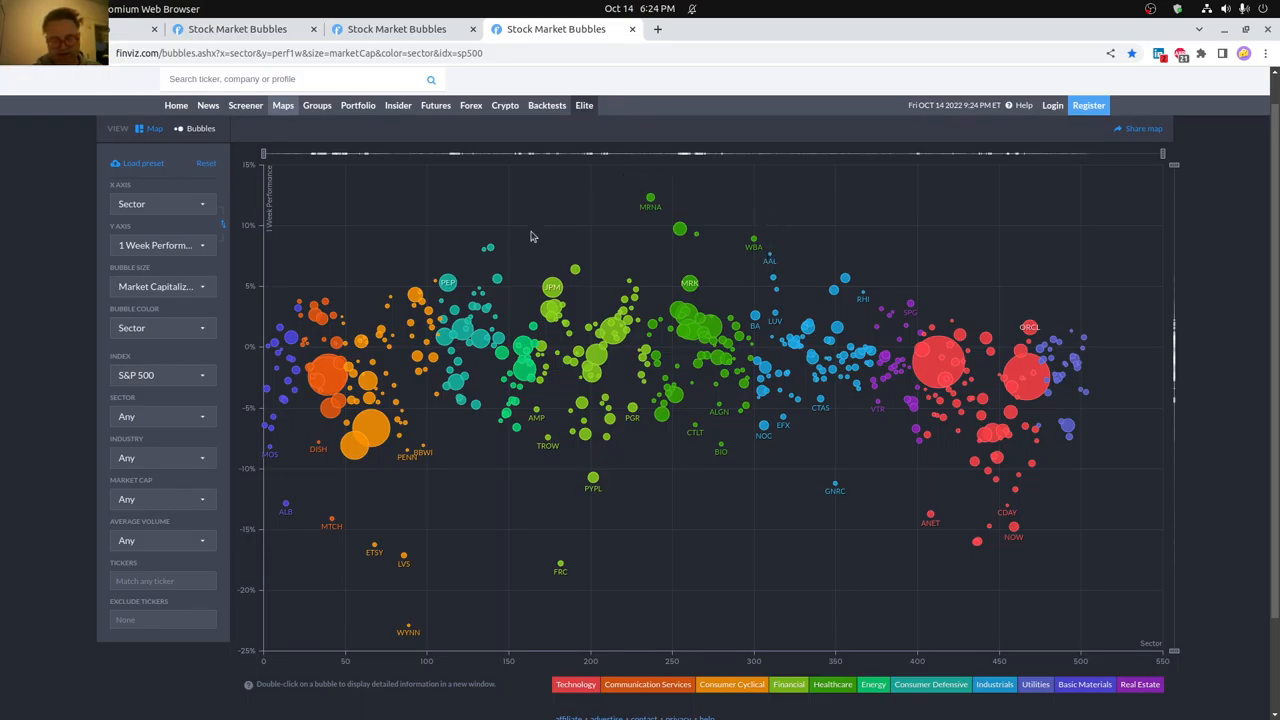
mouse_move(378, 494)
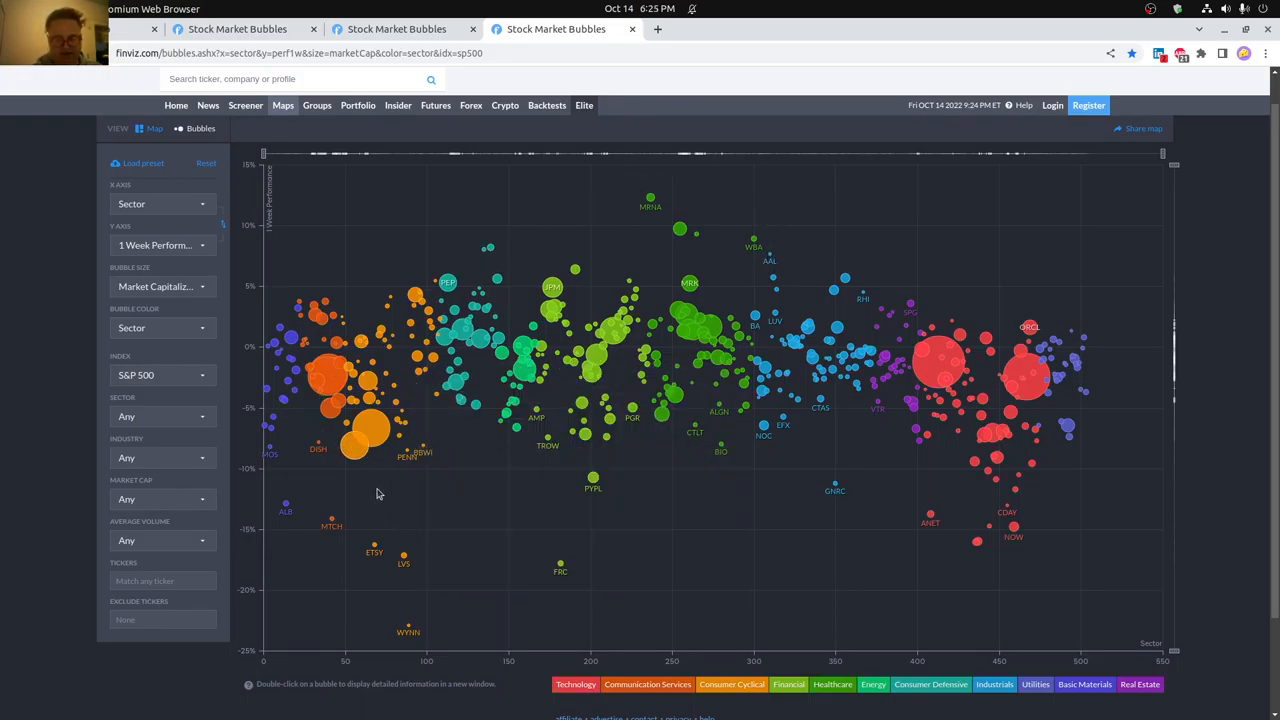
mouse_move(360, 464)
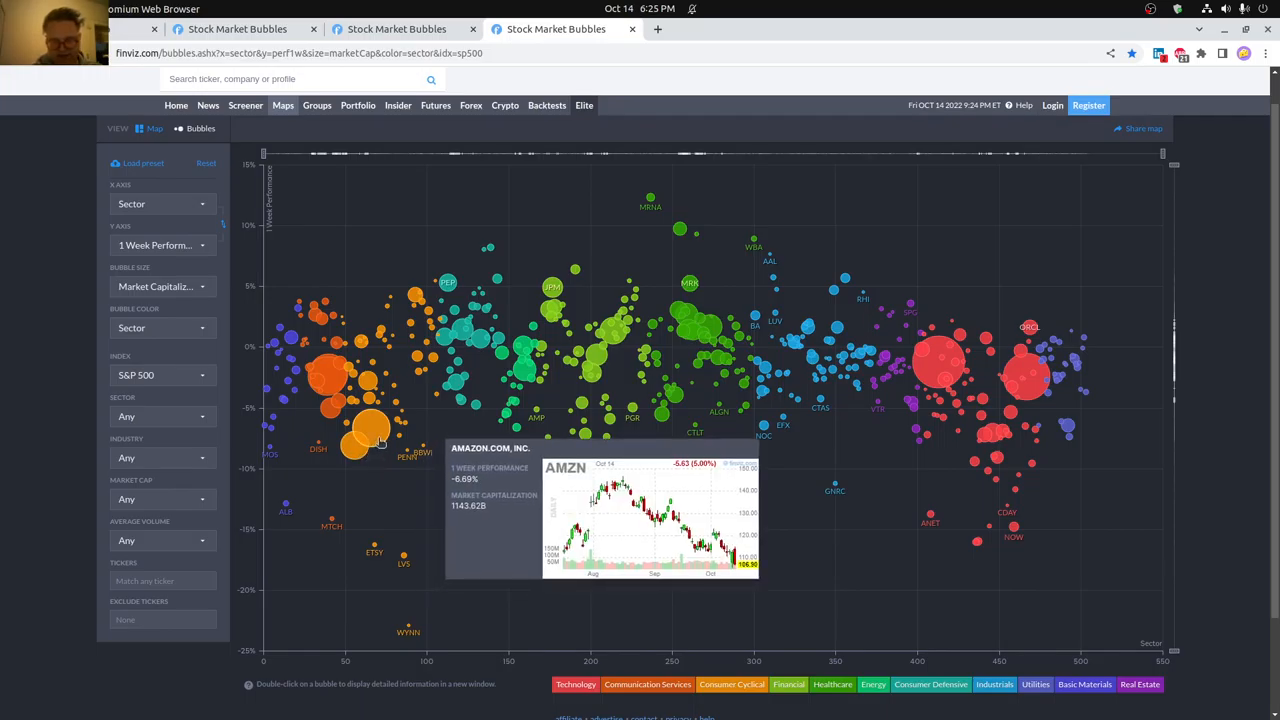
mouse_move(357, 443)
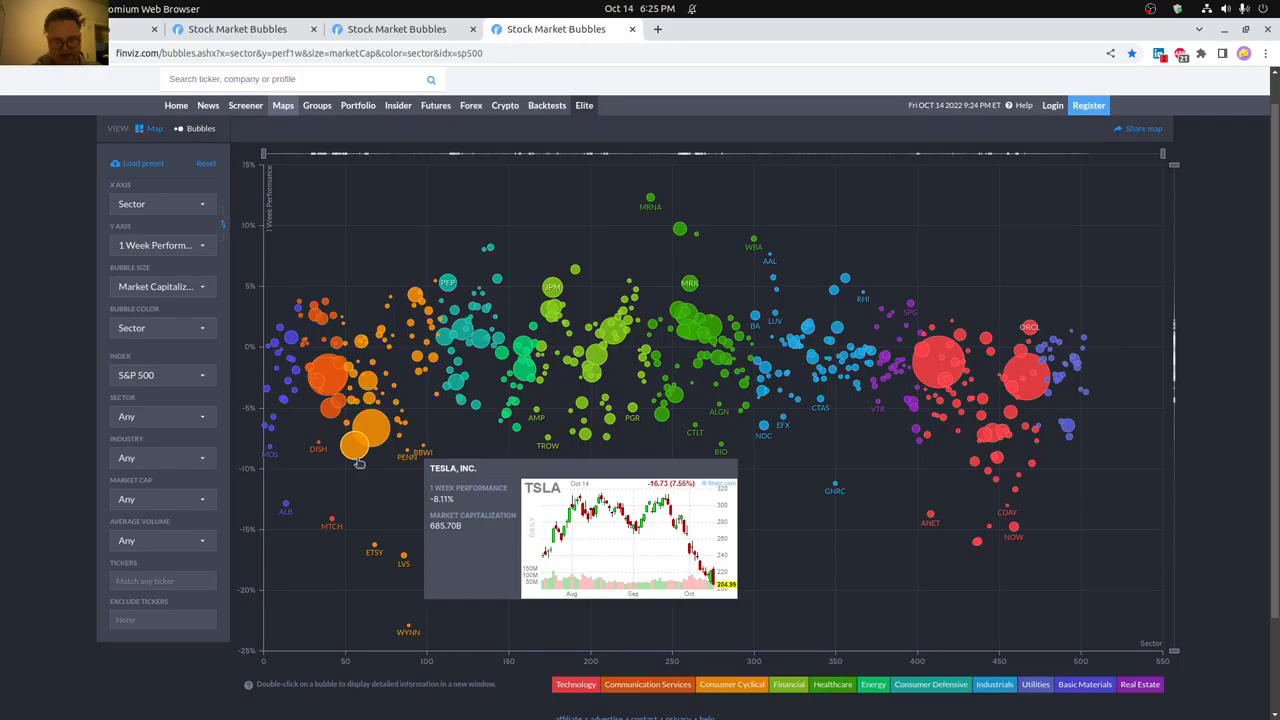
mouse_move(447, 541)
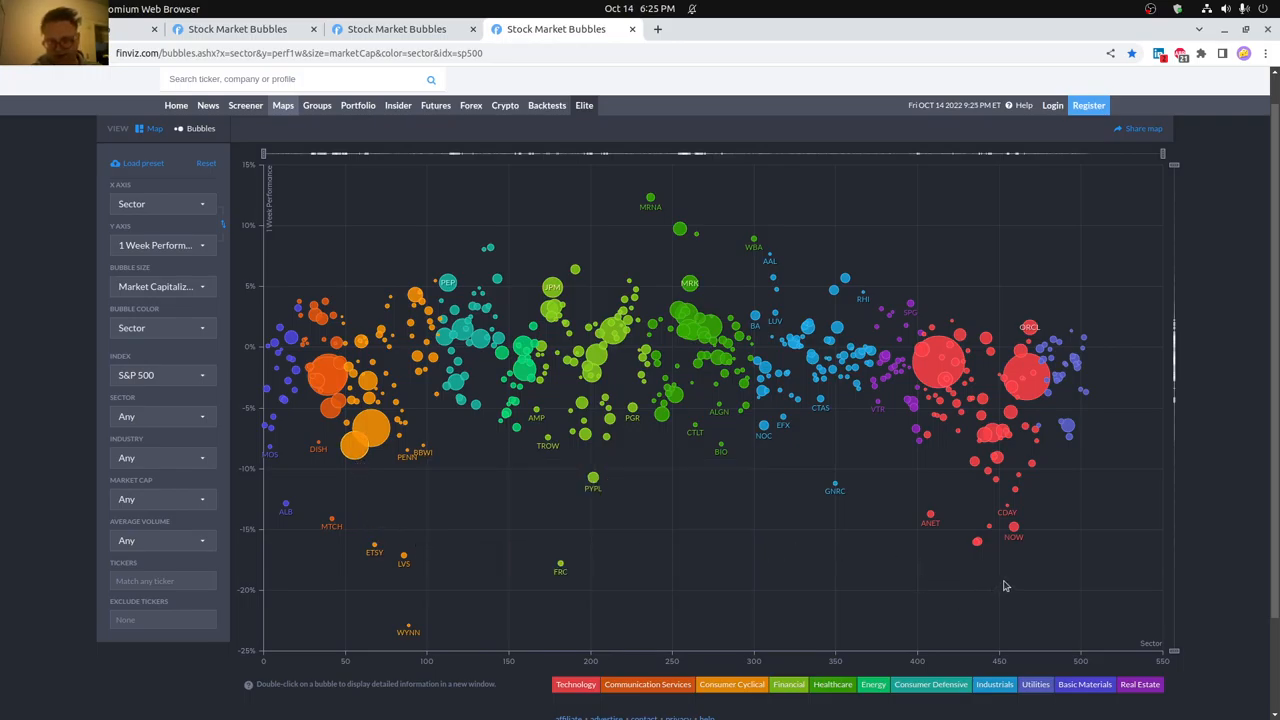
mouse_move(978, 543)
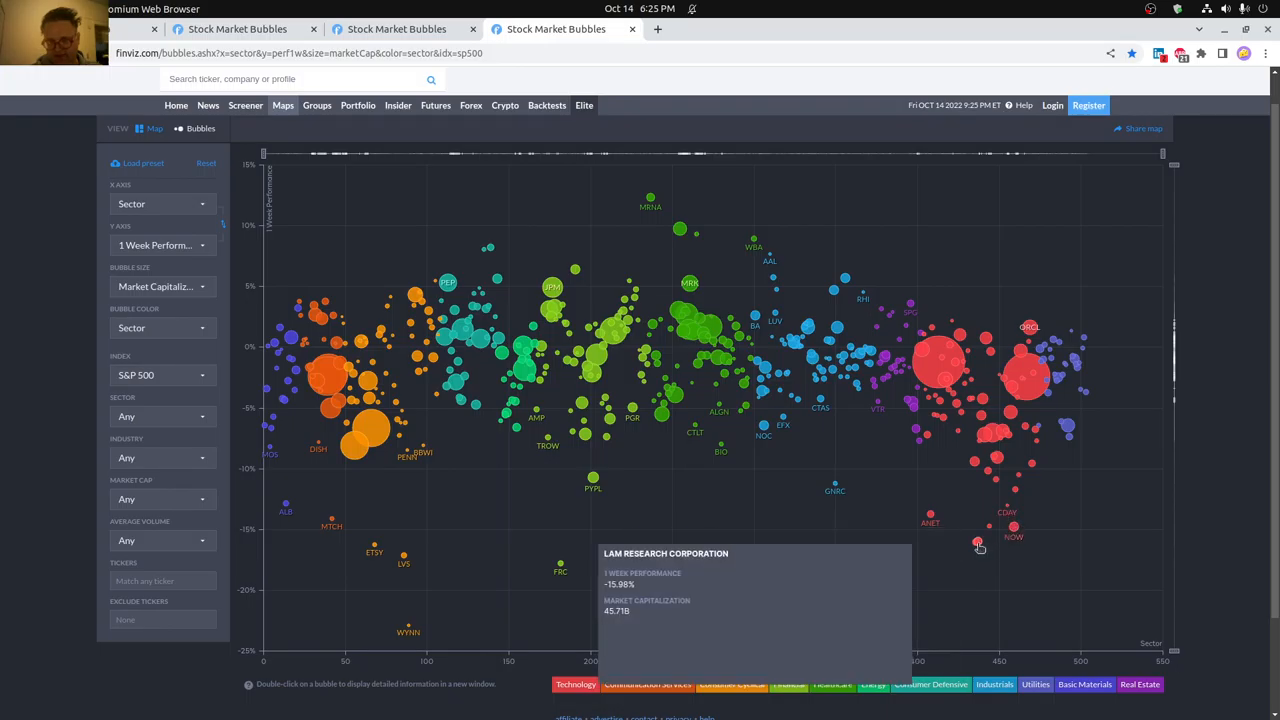
mouse_move(1018, 520)
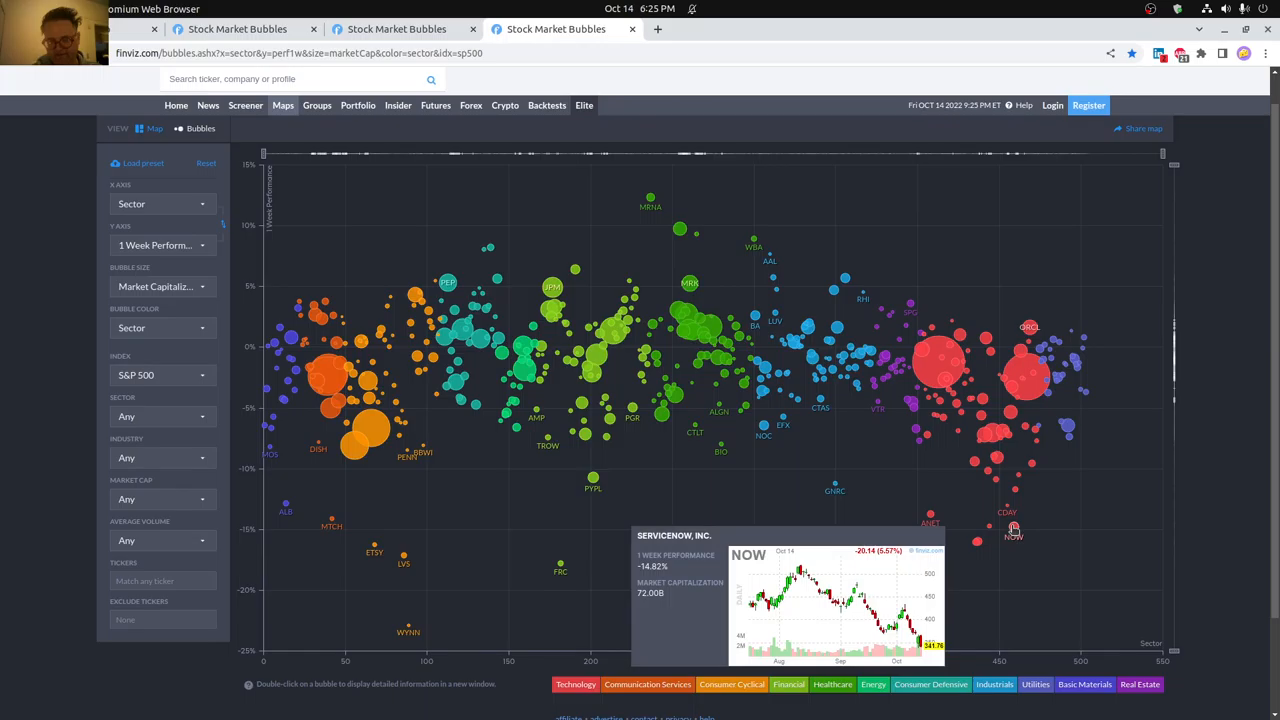
mouse_move(960, 590)
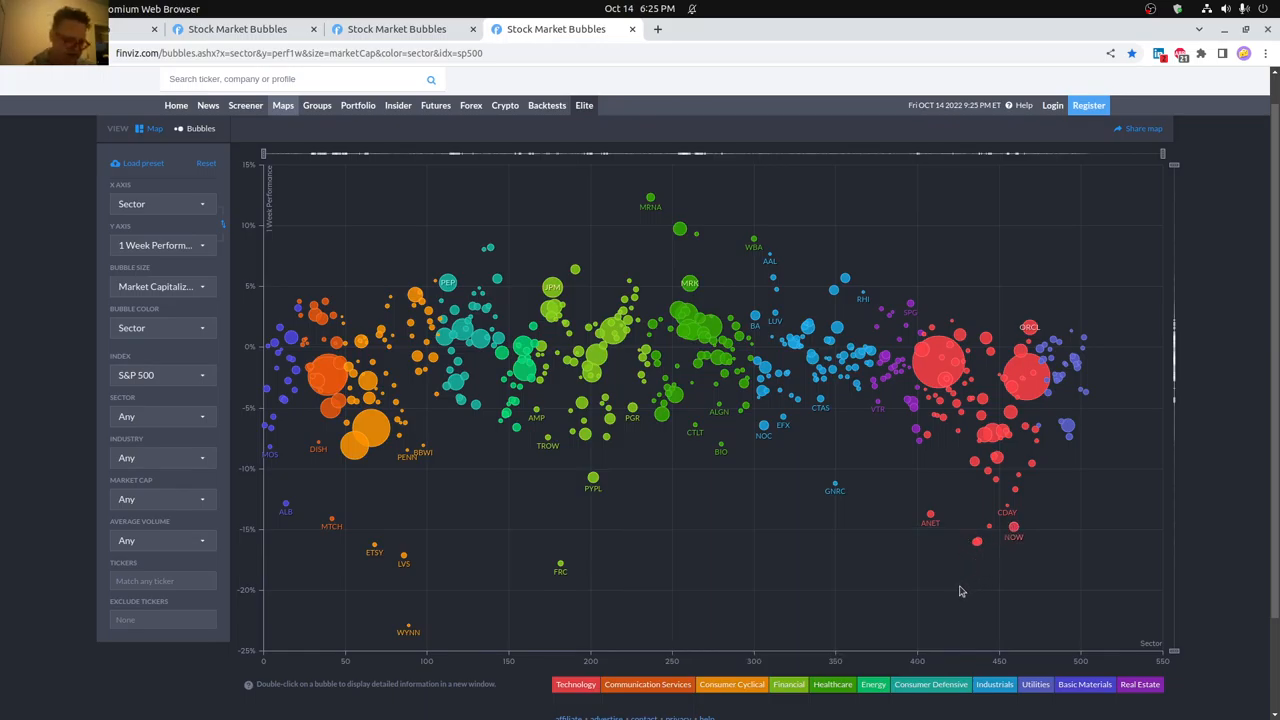
mouse_move(776, 281)
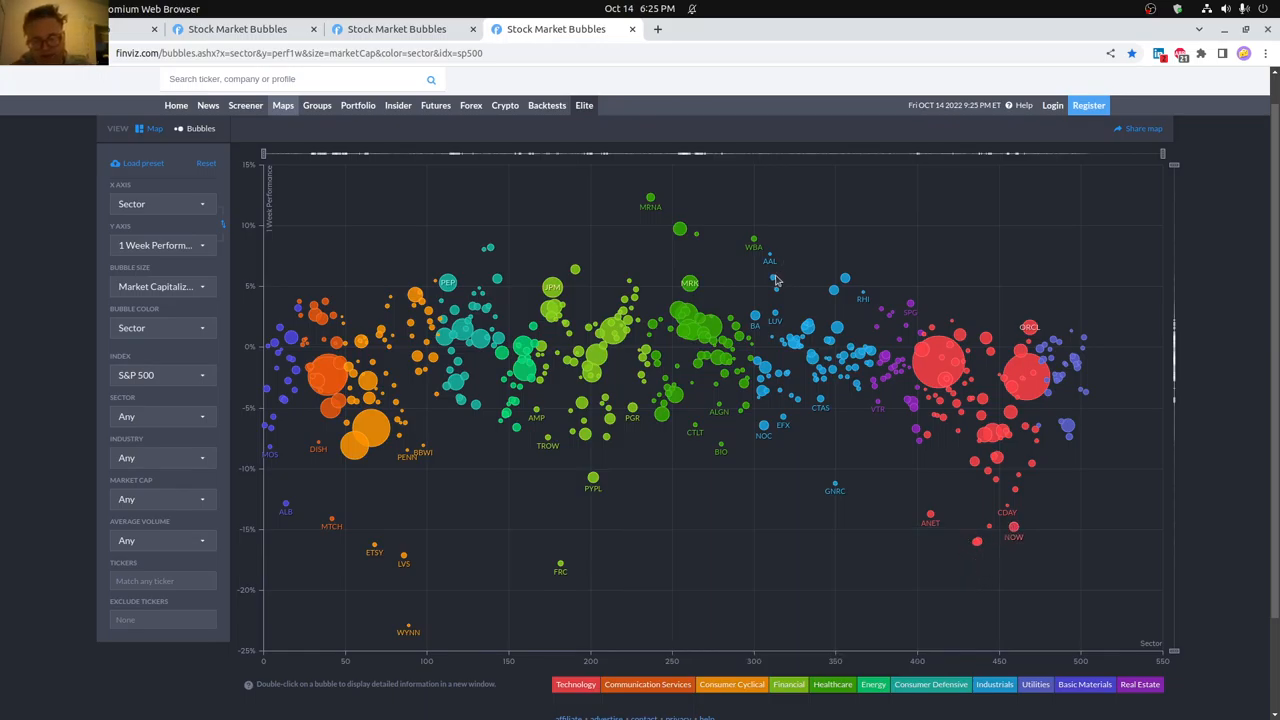
mouse_move(770, 262)
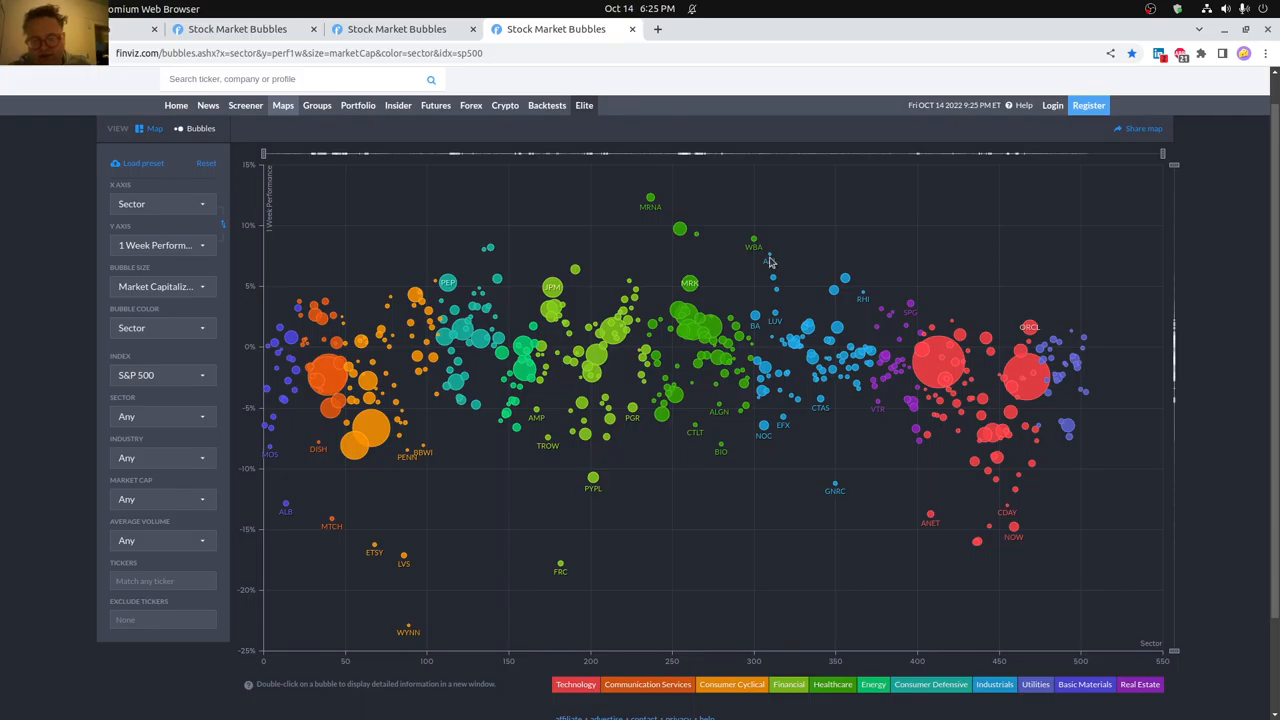
mouse_move(770, 280)
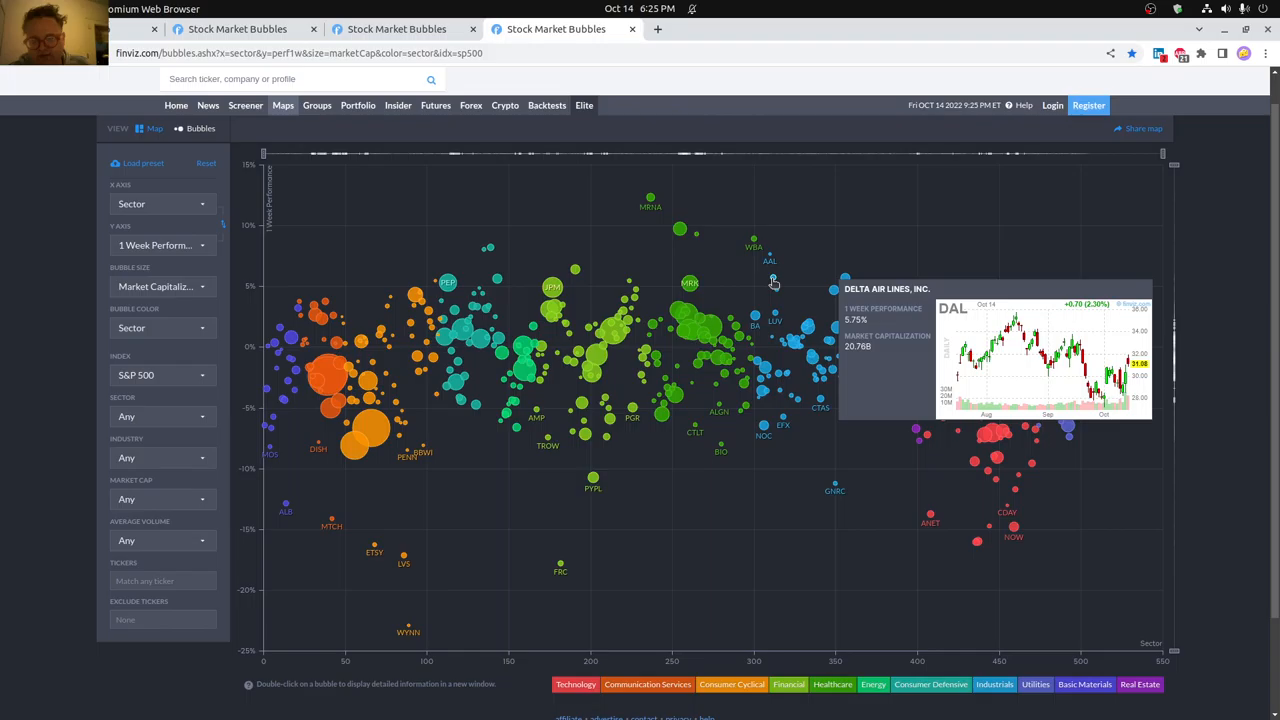
mouse_move(770, 260)
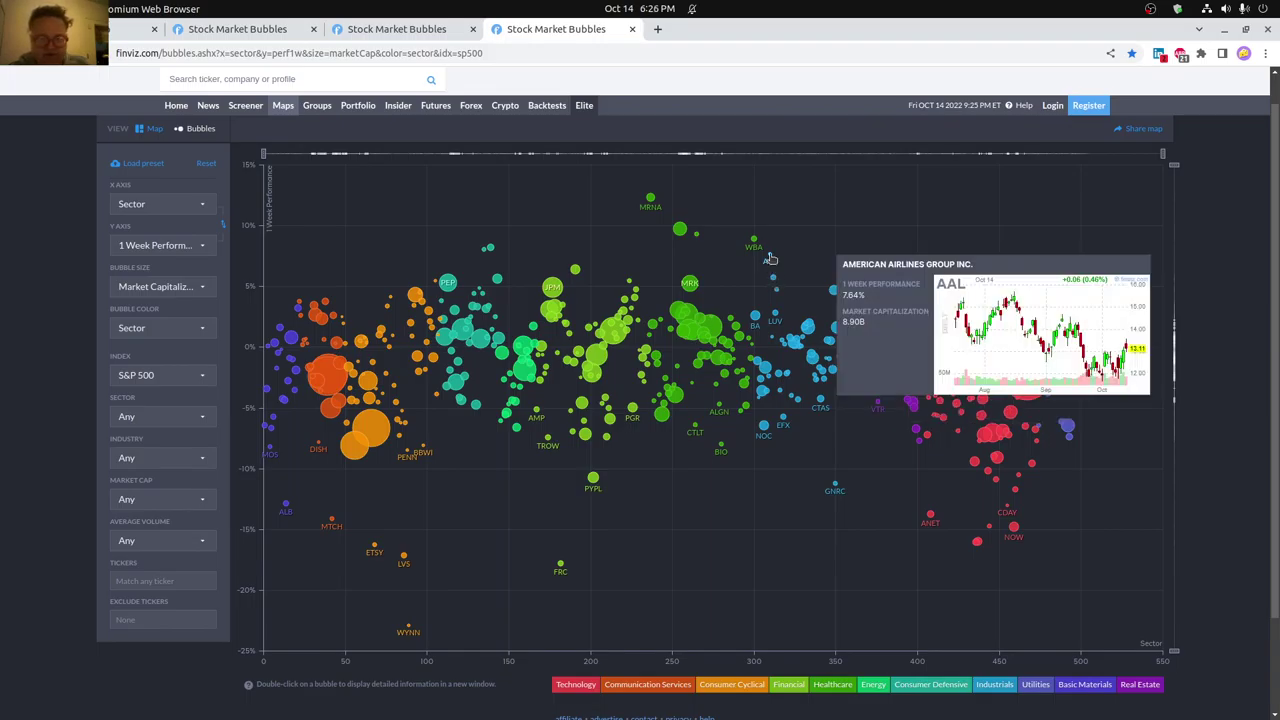
mouse_move(784, 259)
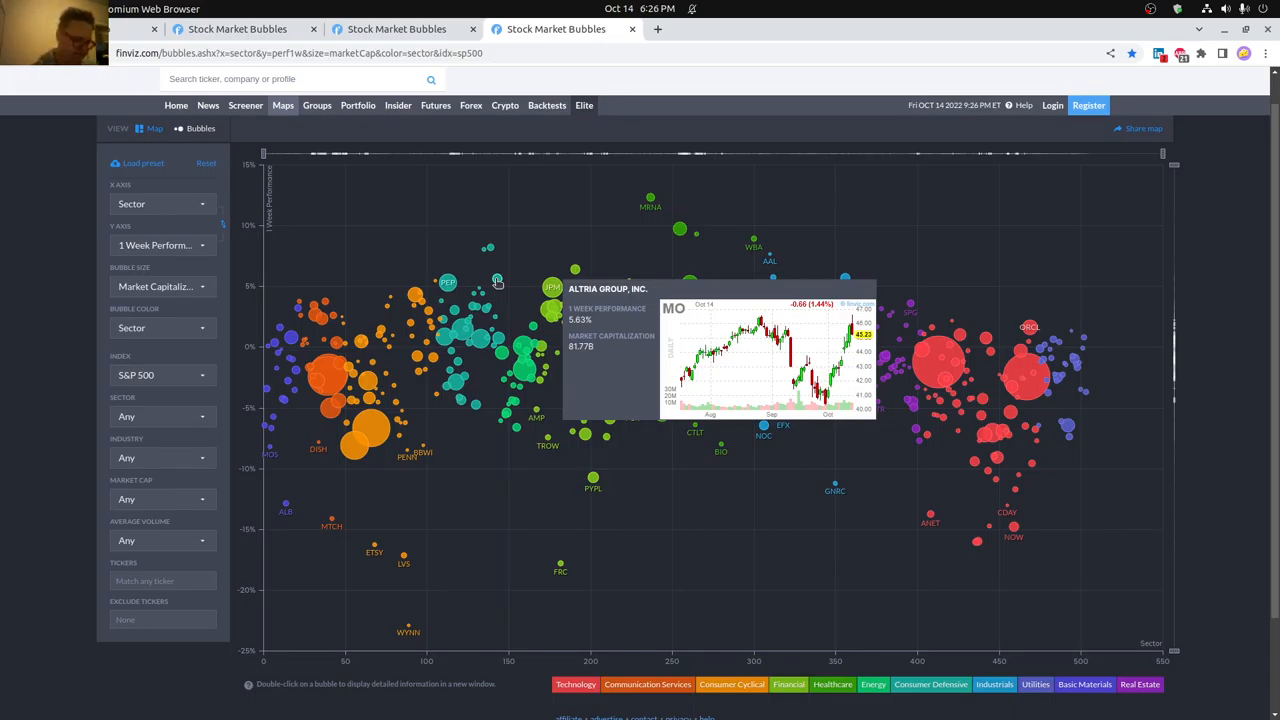
mouse_move(593, 478)
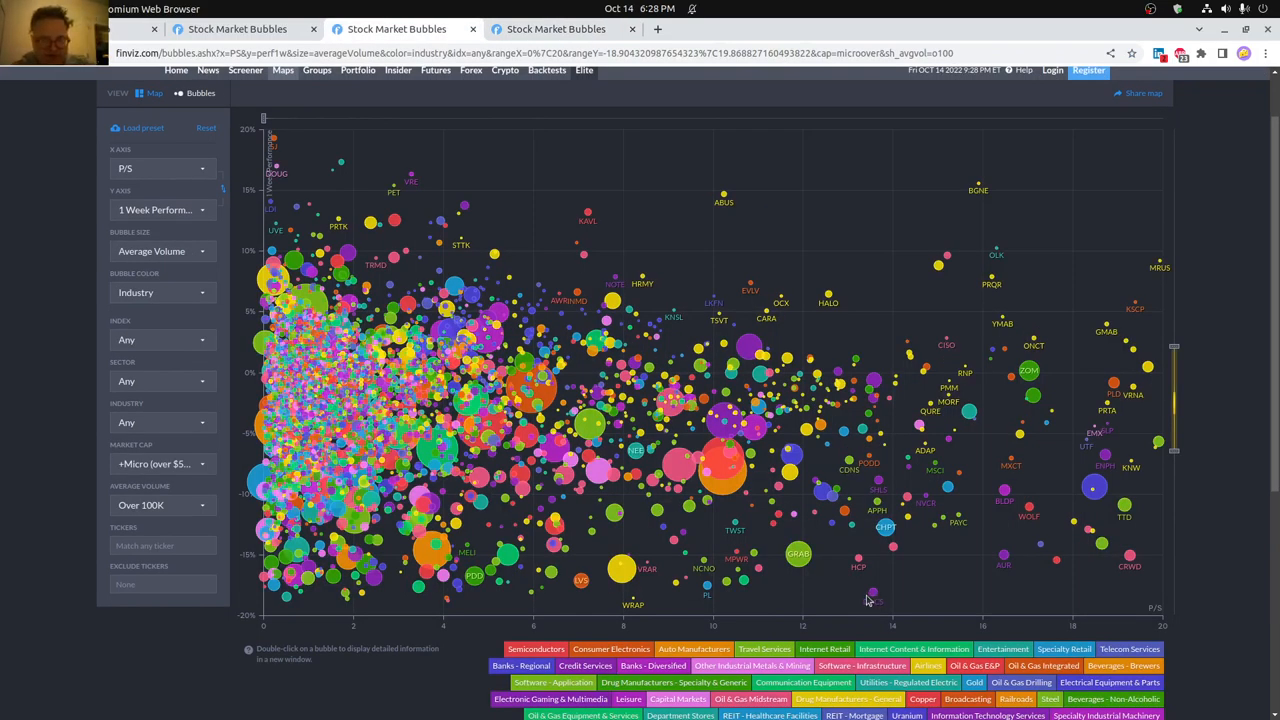
mouse_move(722, 470)
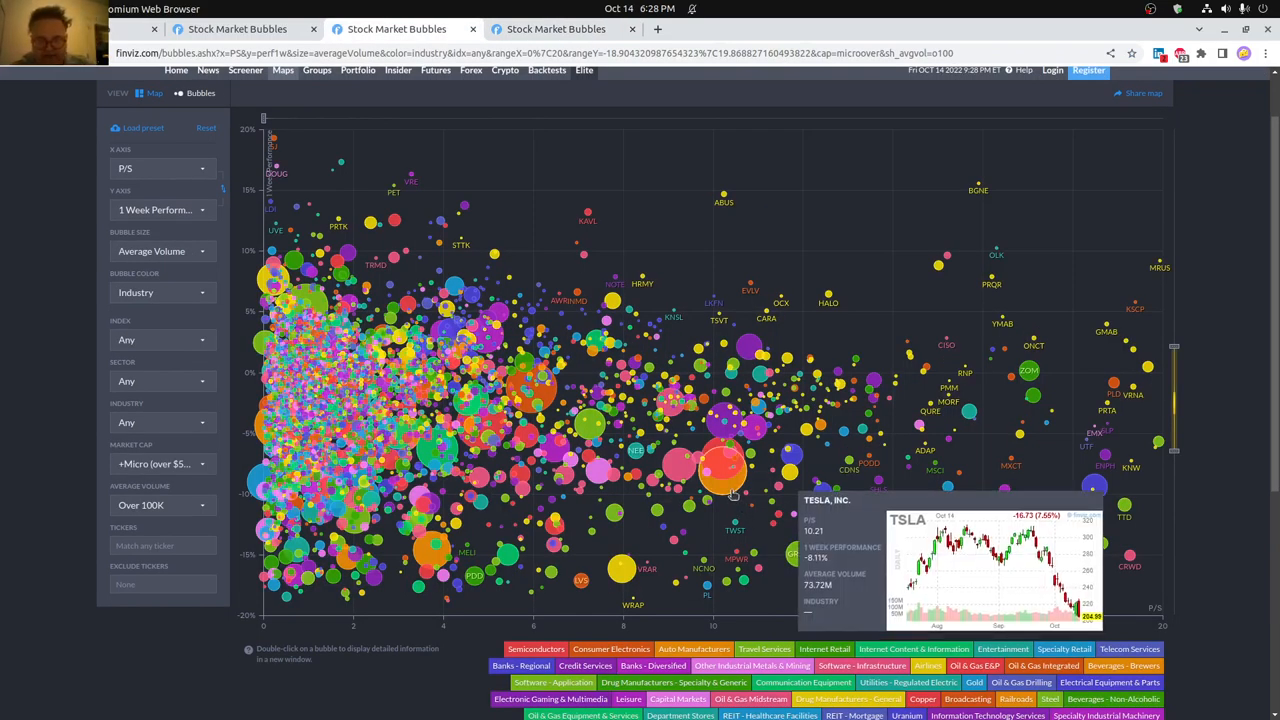
mouse_move(723, 470)
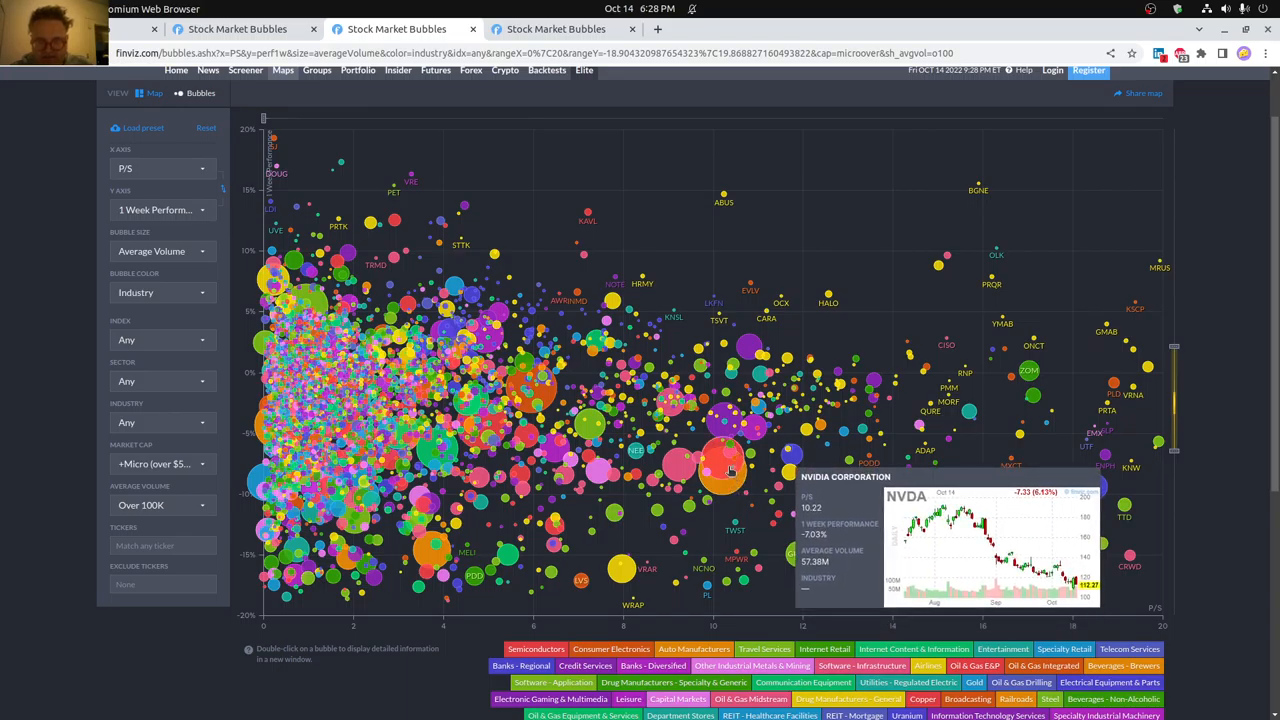
mouse_move(725, 490)
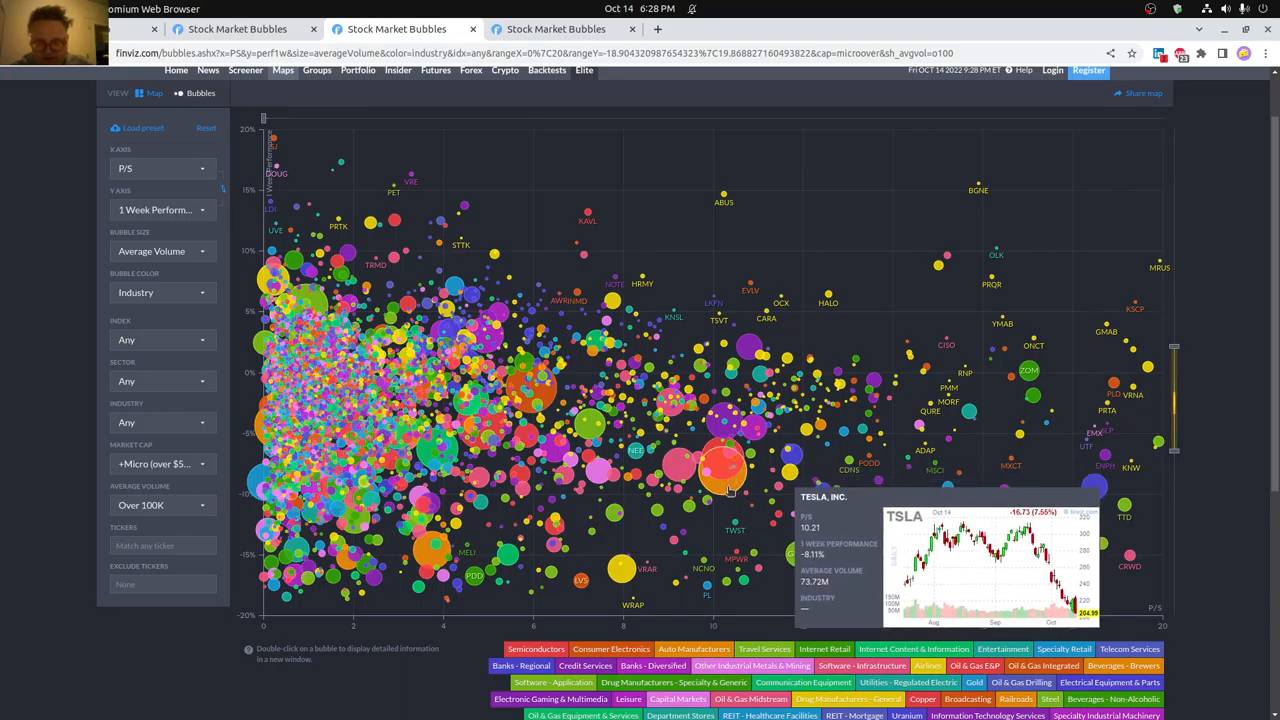
mouse_move(730, 477)
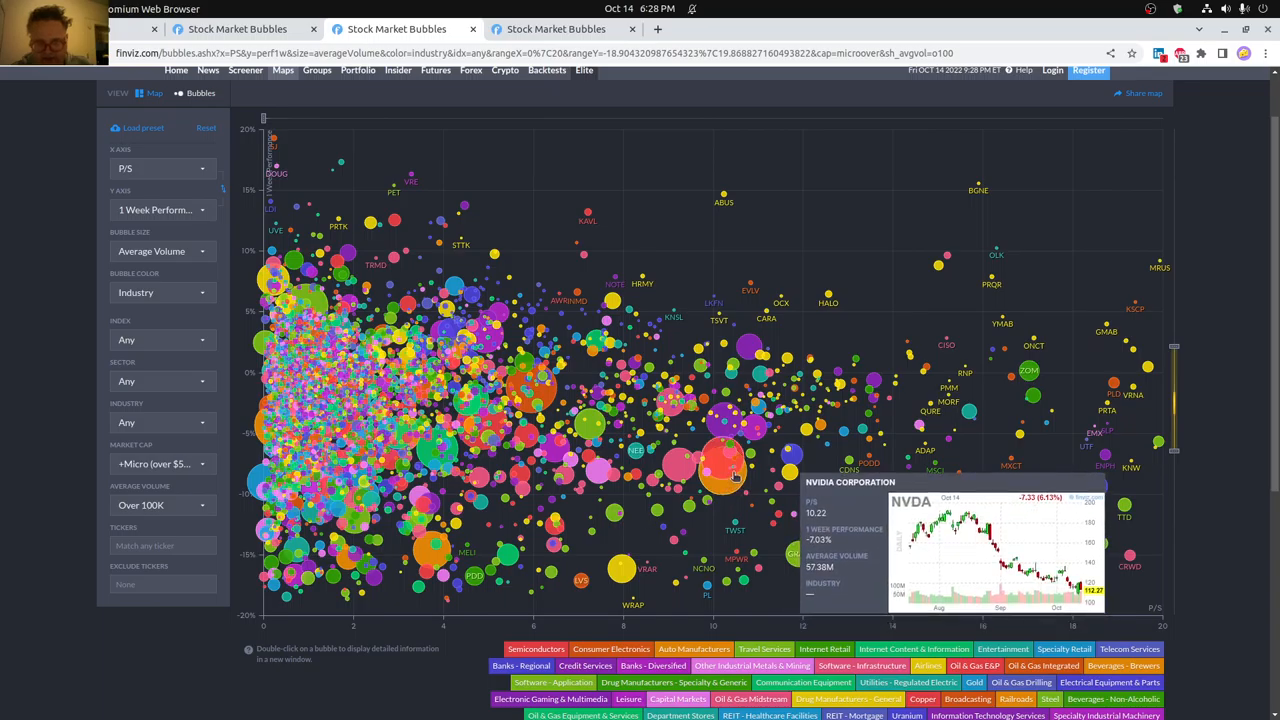
mouse_move(730, 432)
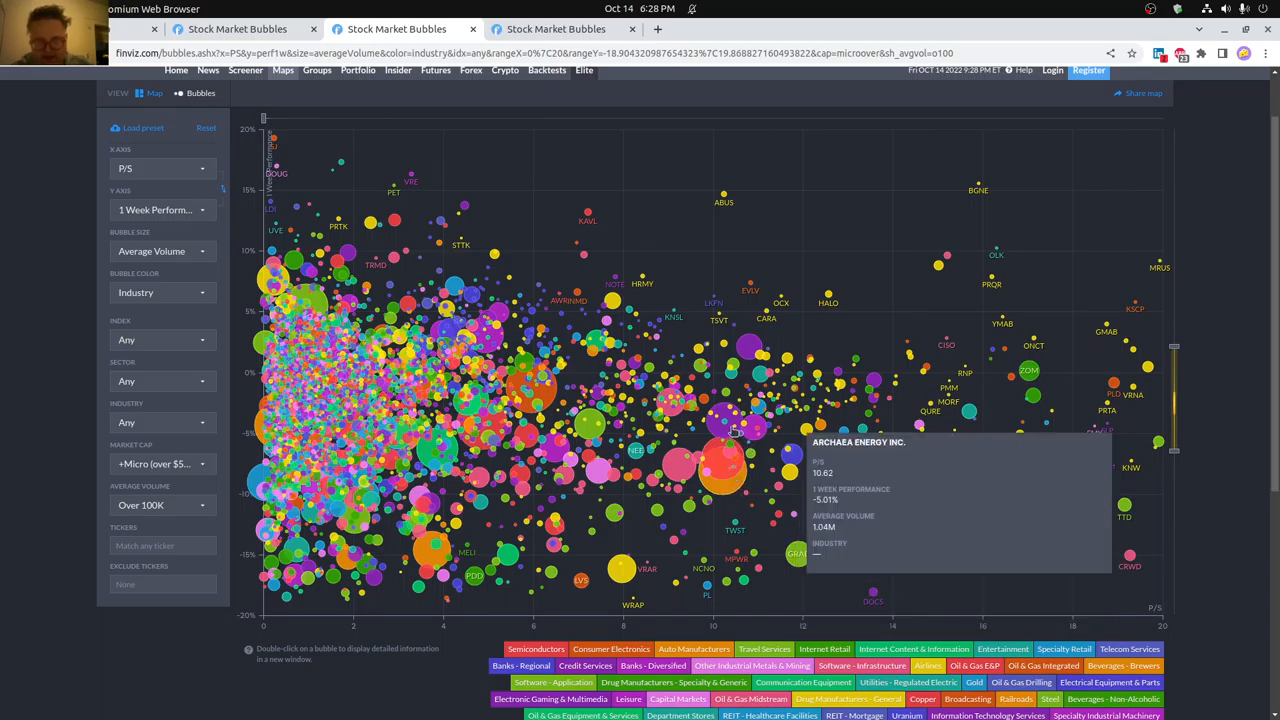
mouse_move(722, 420)
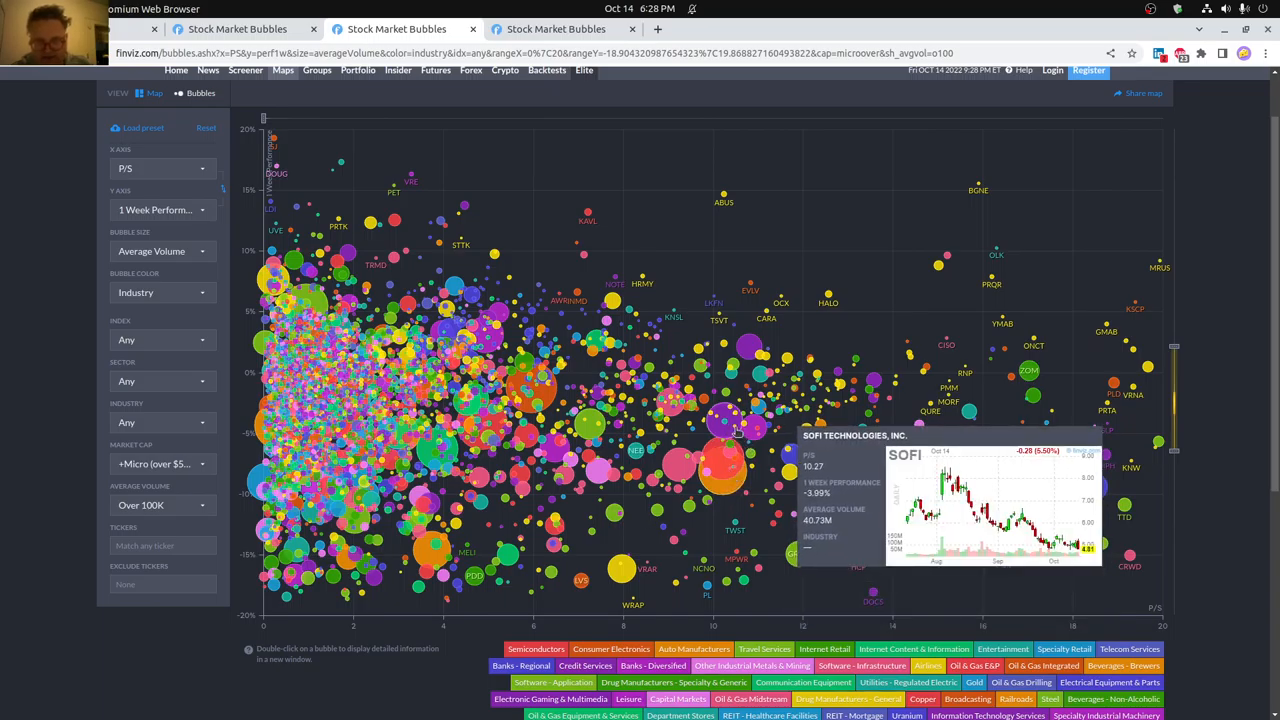
mouse_move(751, 434)
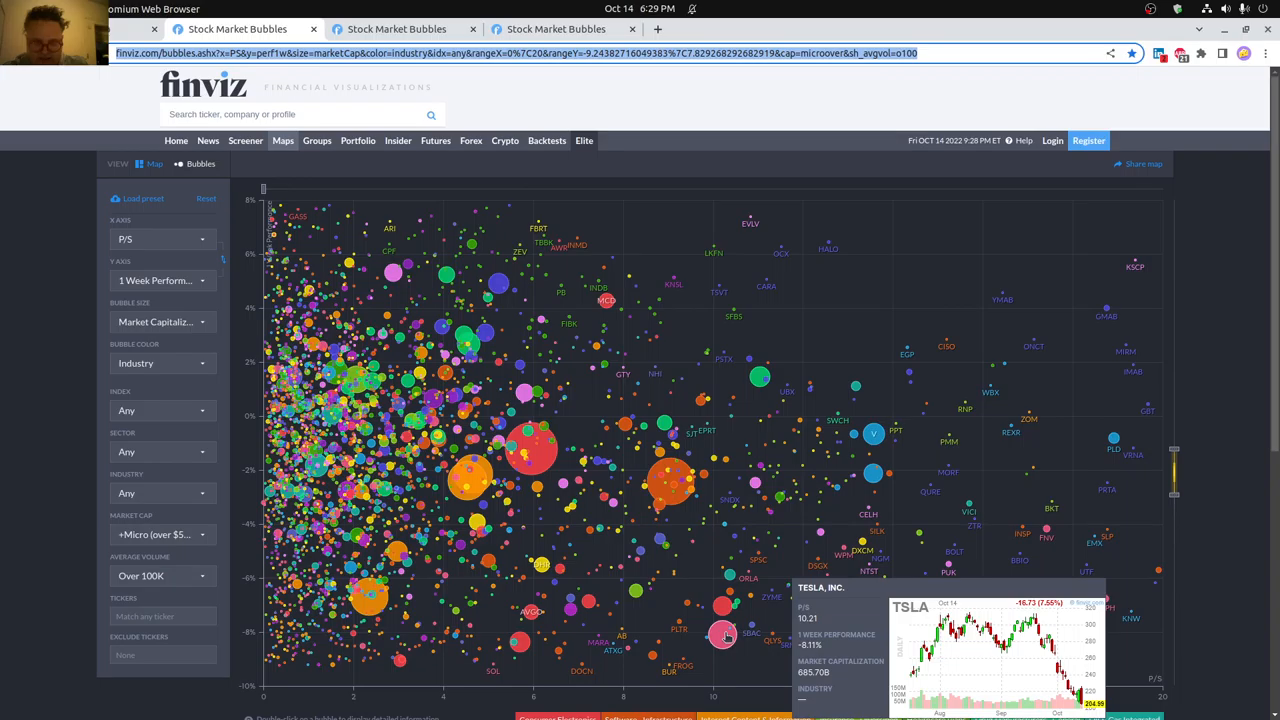
mouse_move(670, 485)
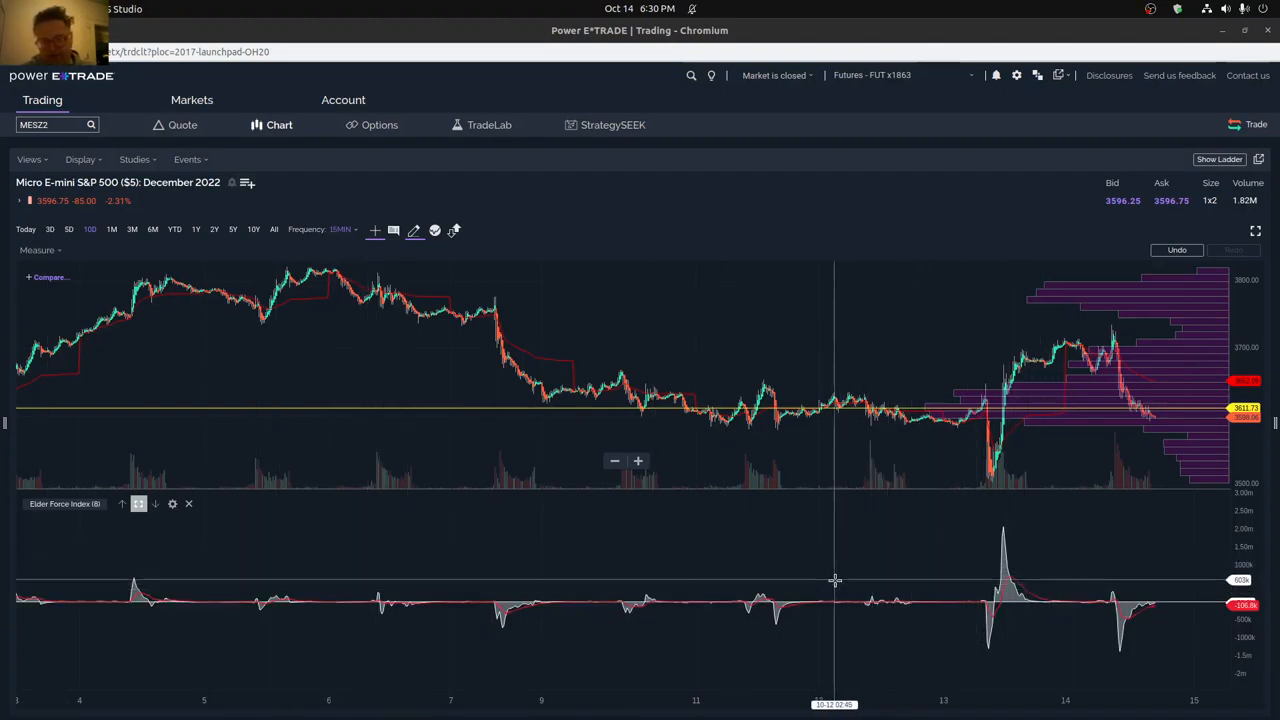
mouse_move(537, 605)
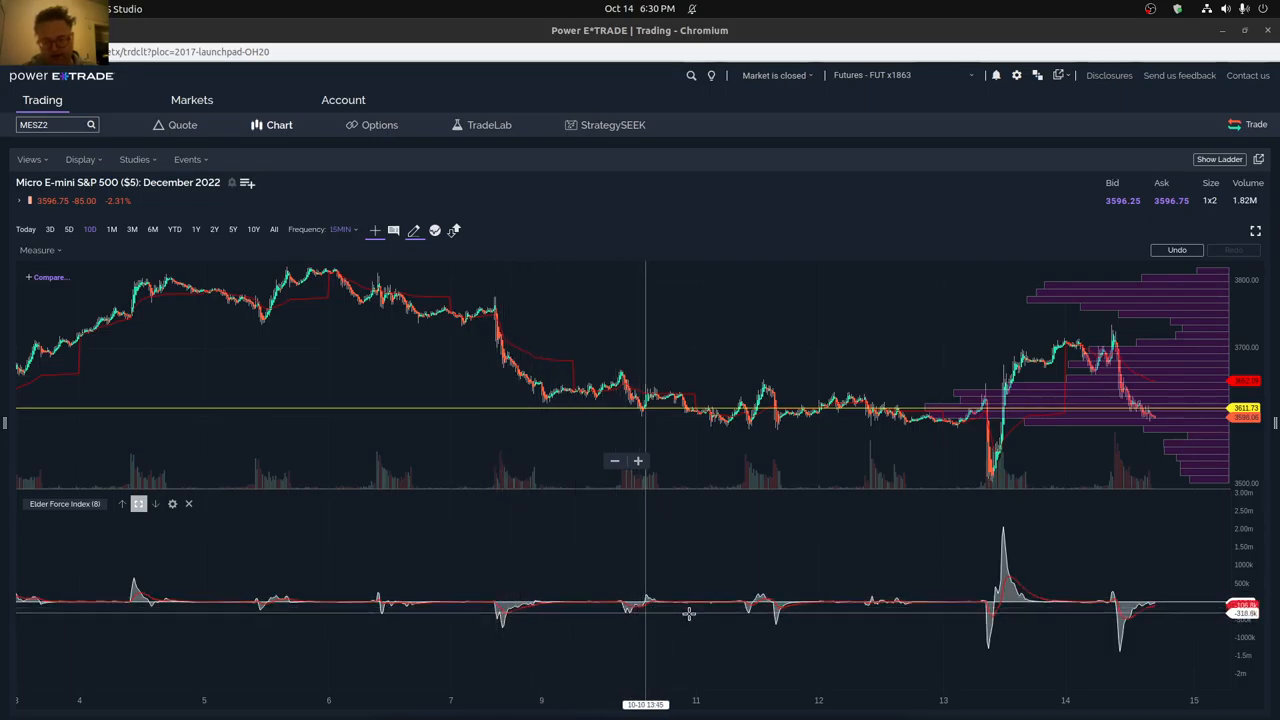
mouse_move(767, 595)
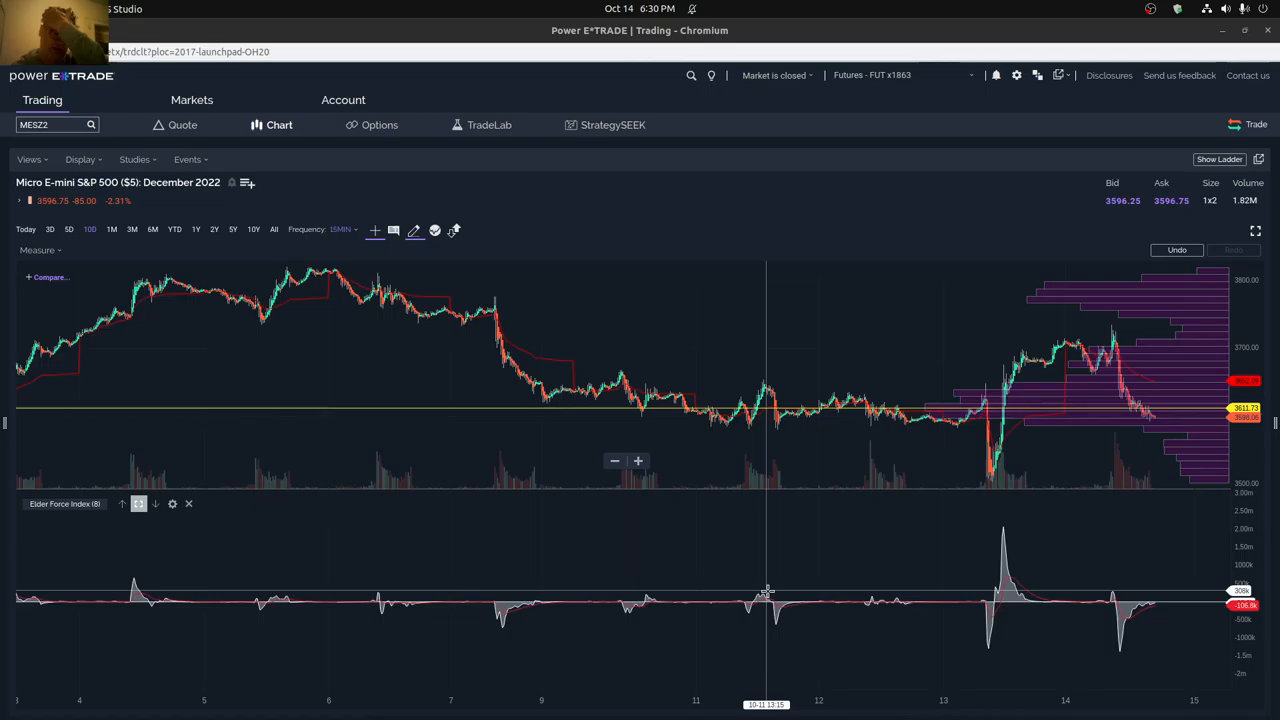
mouse_move(867, 605)
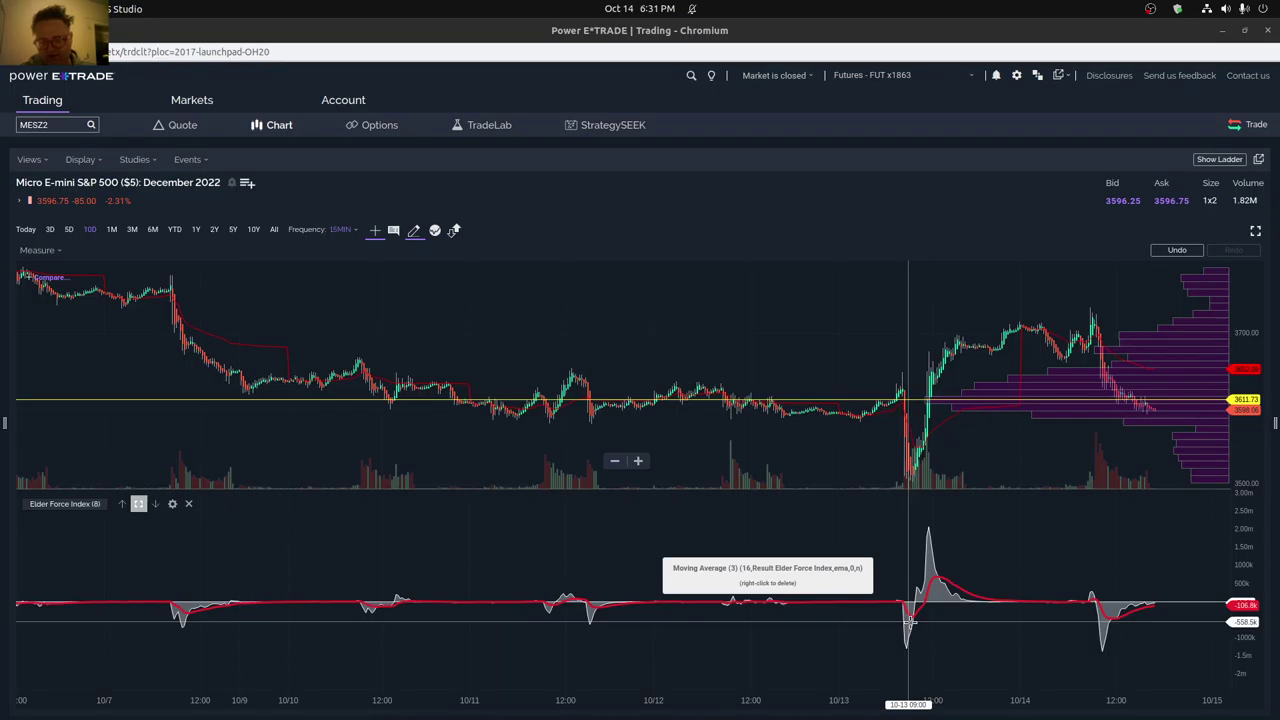
mouse_move(927, 527)
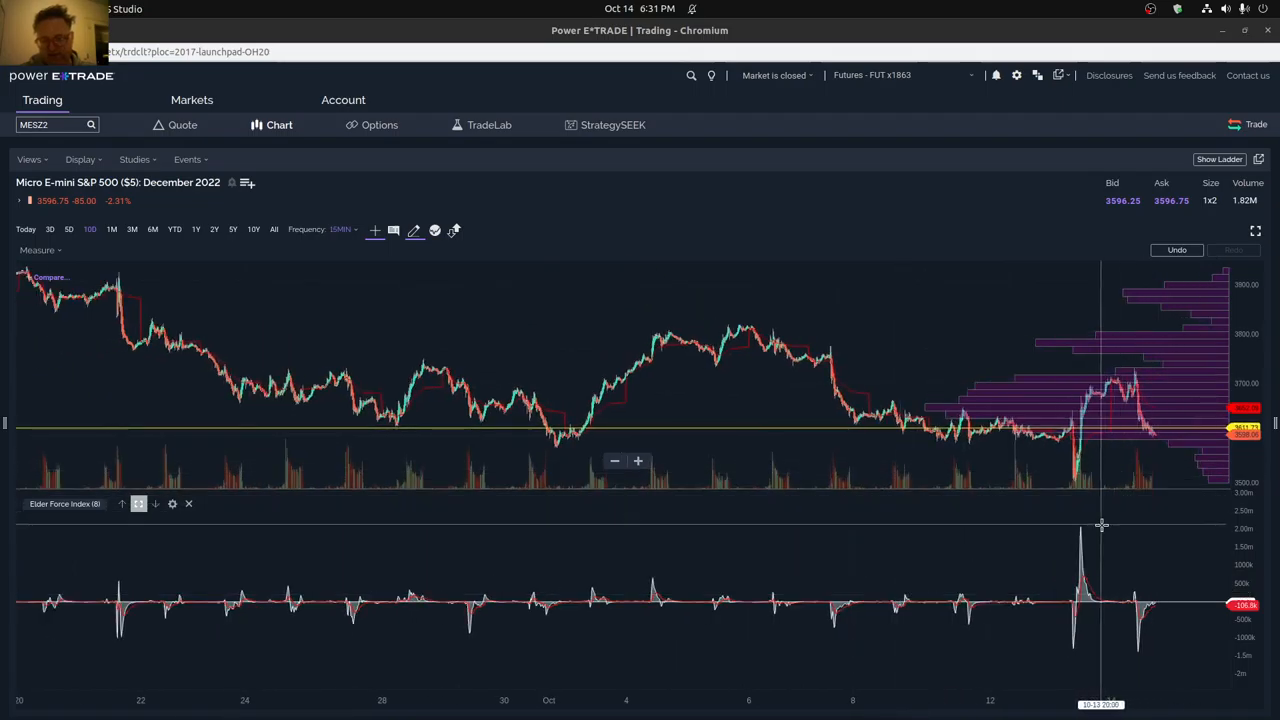
mouse_move(1087, 537)
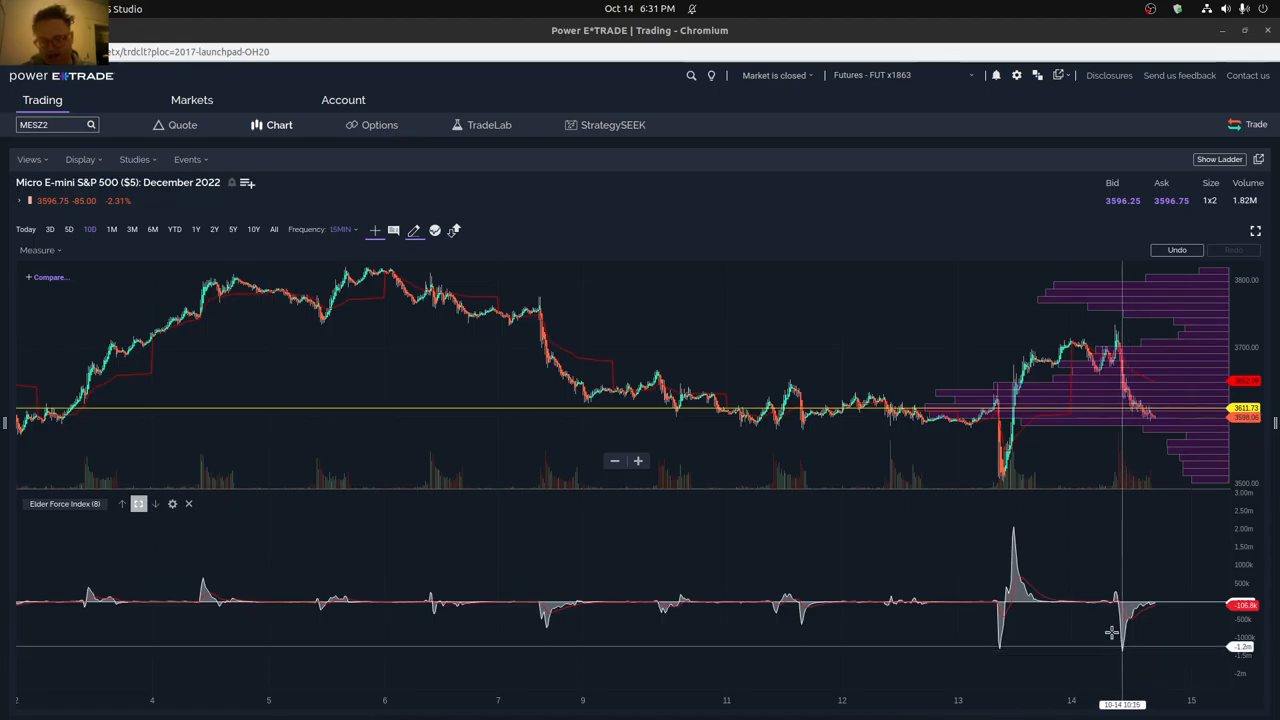
mouse_move(1037, 541)
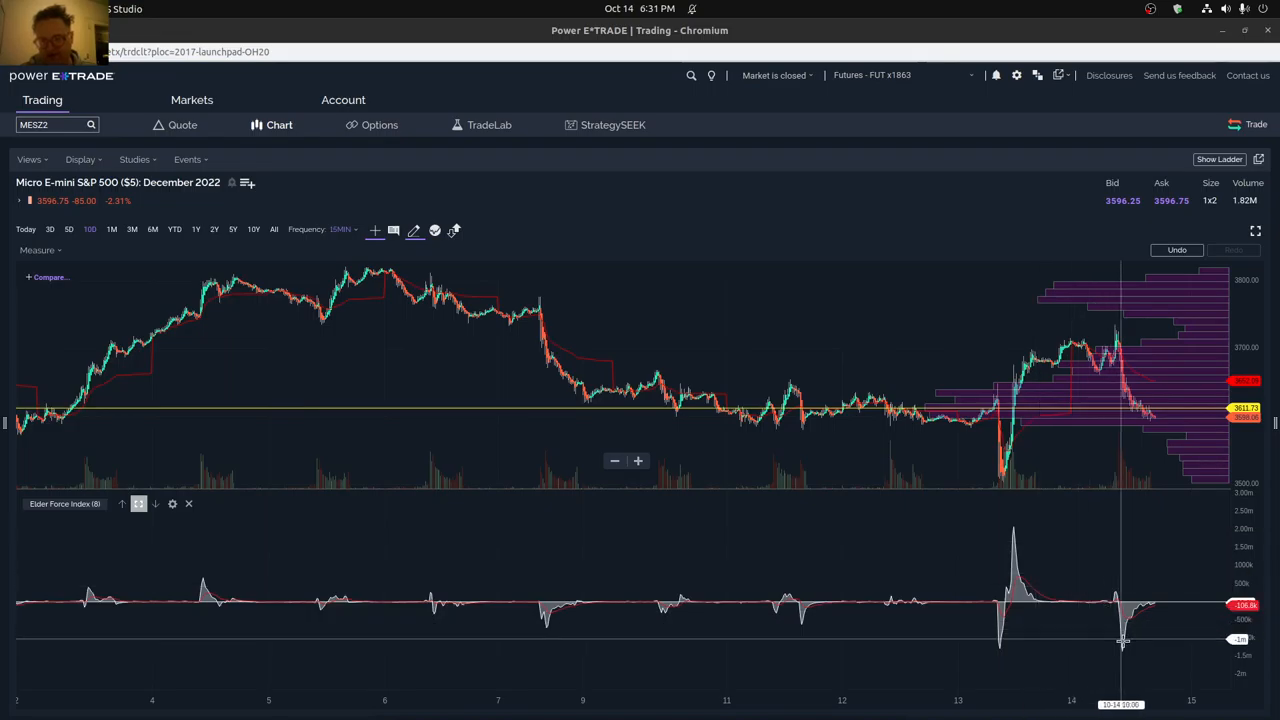
mouse_move(631, 588)
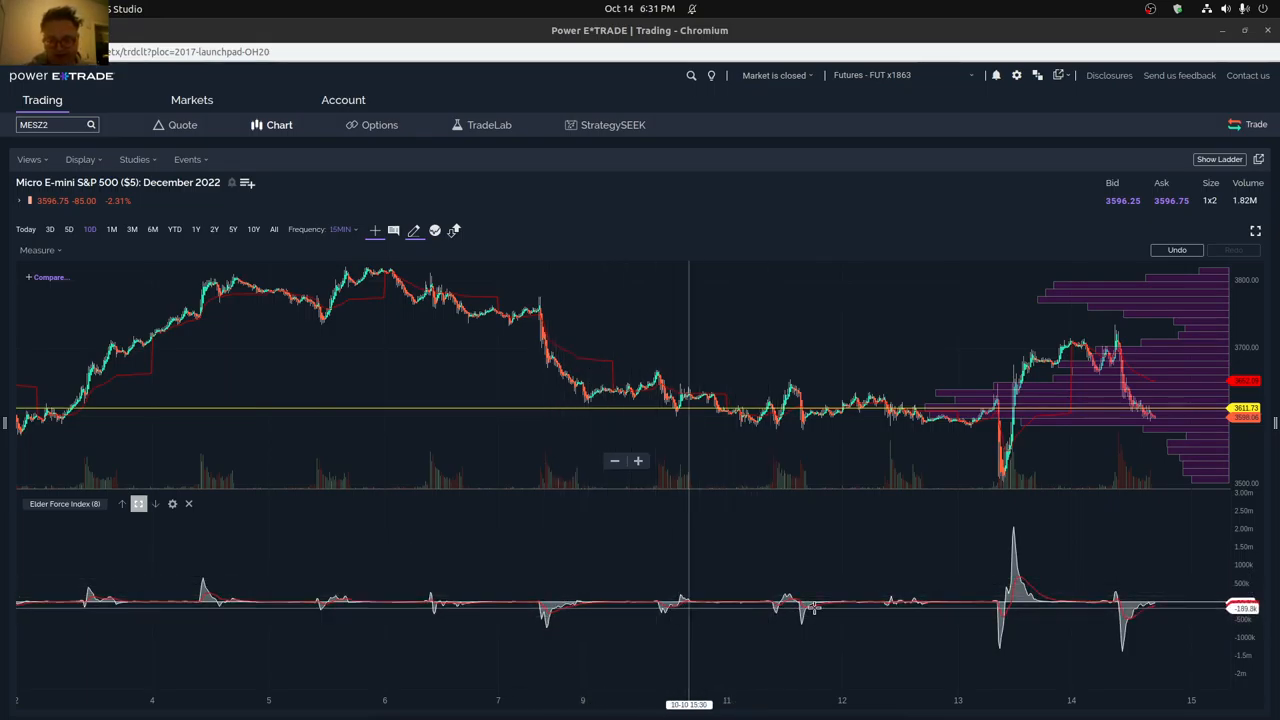
mouse_move(670, 605)
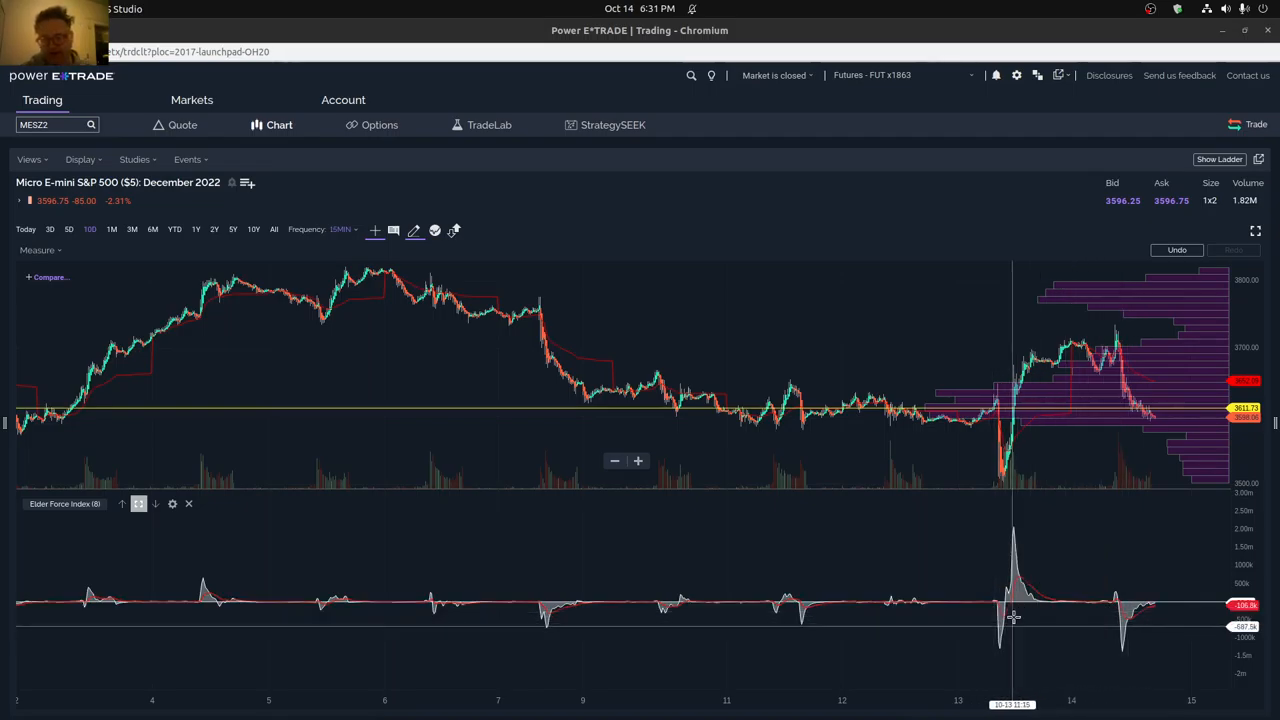
mouse_move(920, 570)
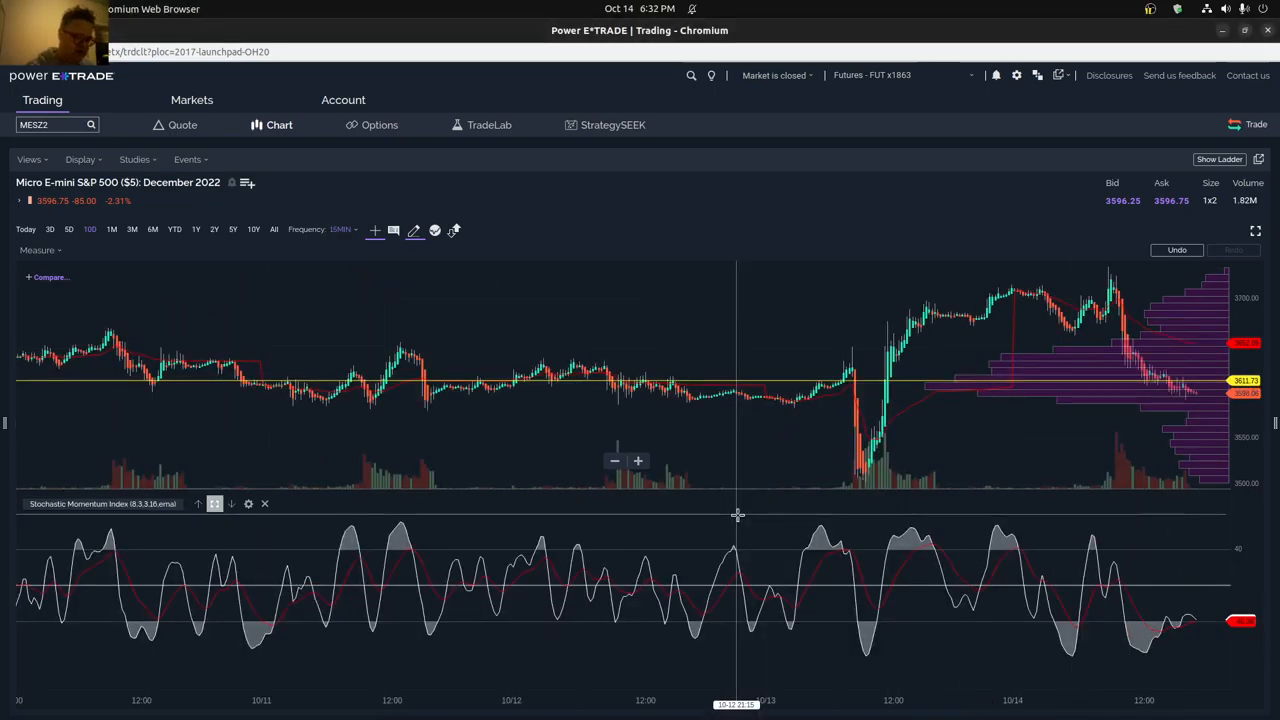
mouse_move(966, 519)
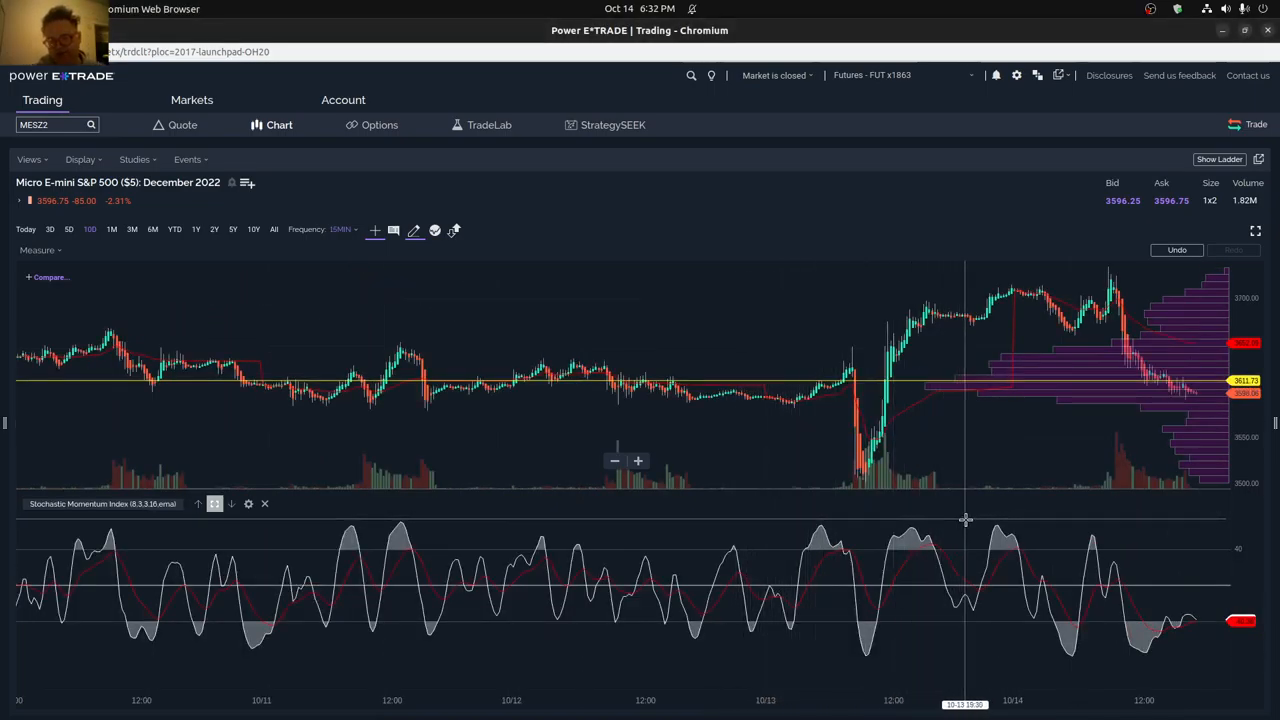
mouse_move(850, 550)
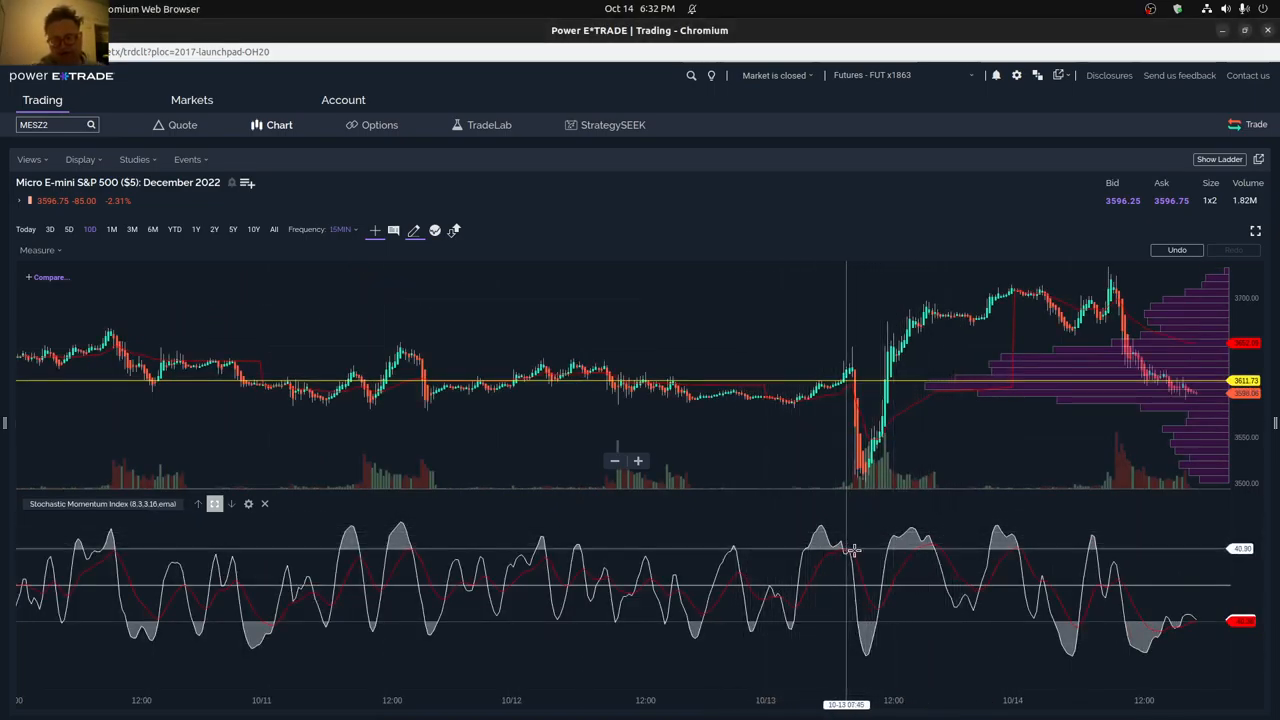
mouse_move(1085, 640)
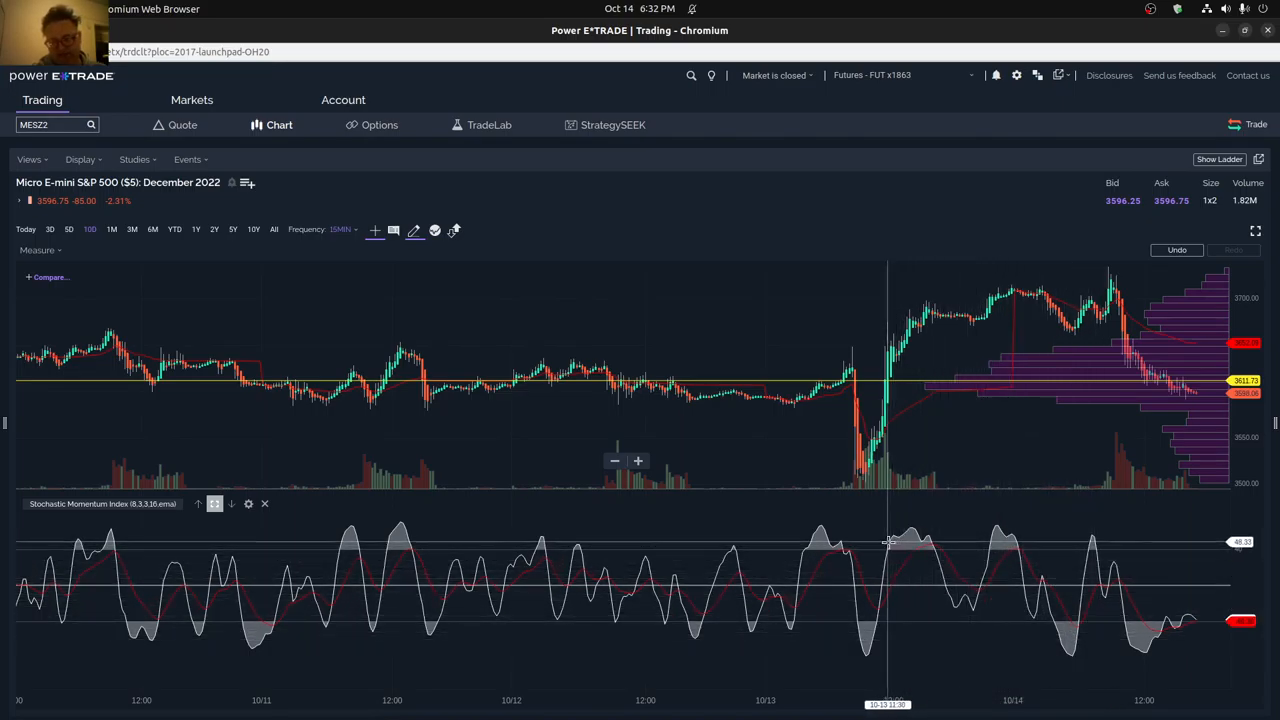
mouse_move(1009, 543)
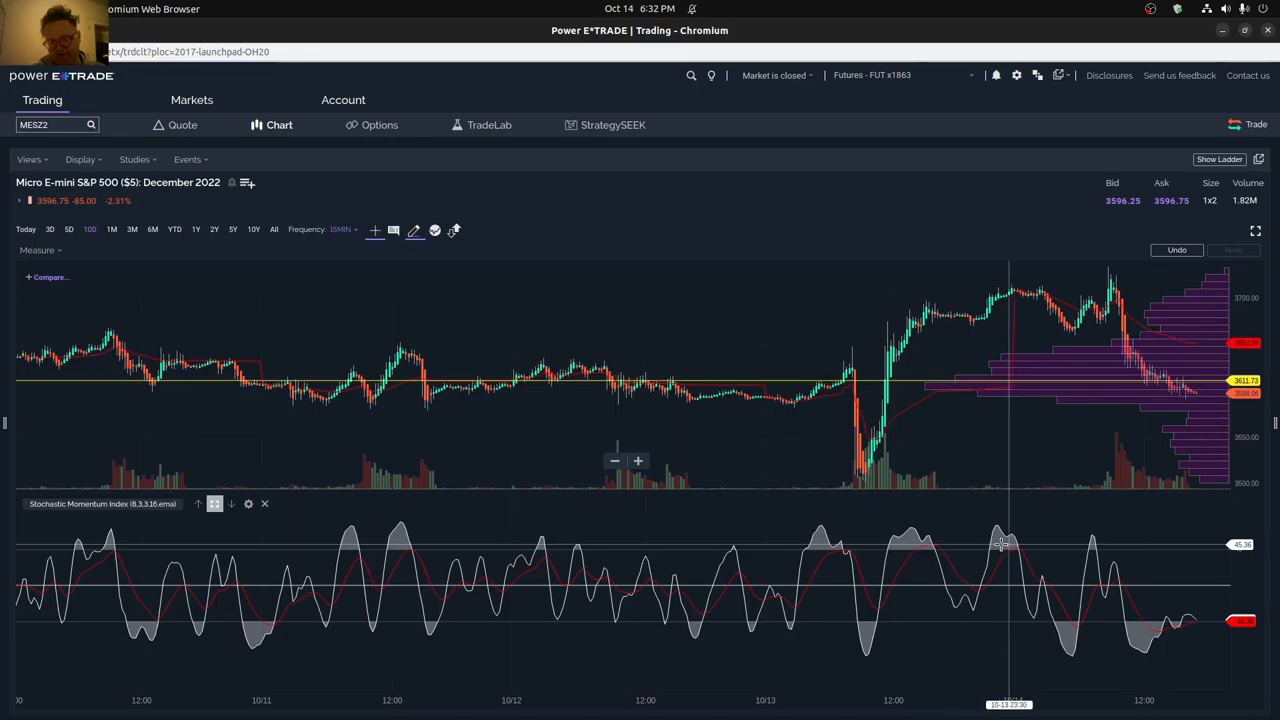
mouse_move(1013, 543)
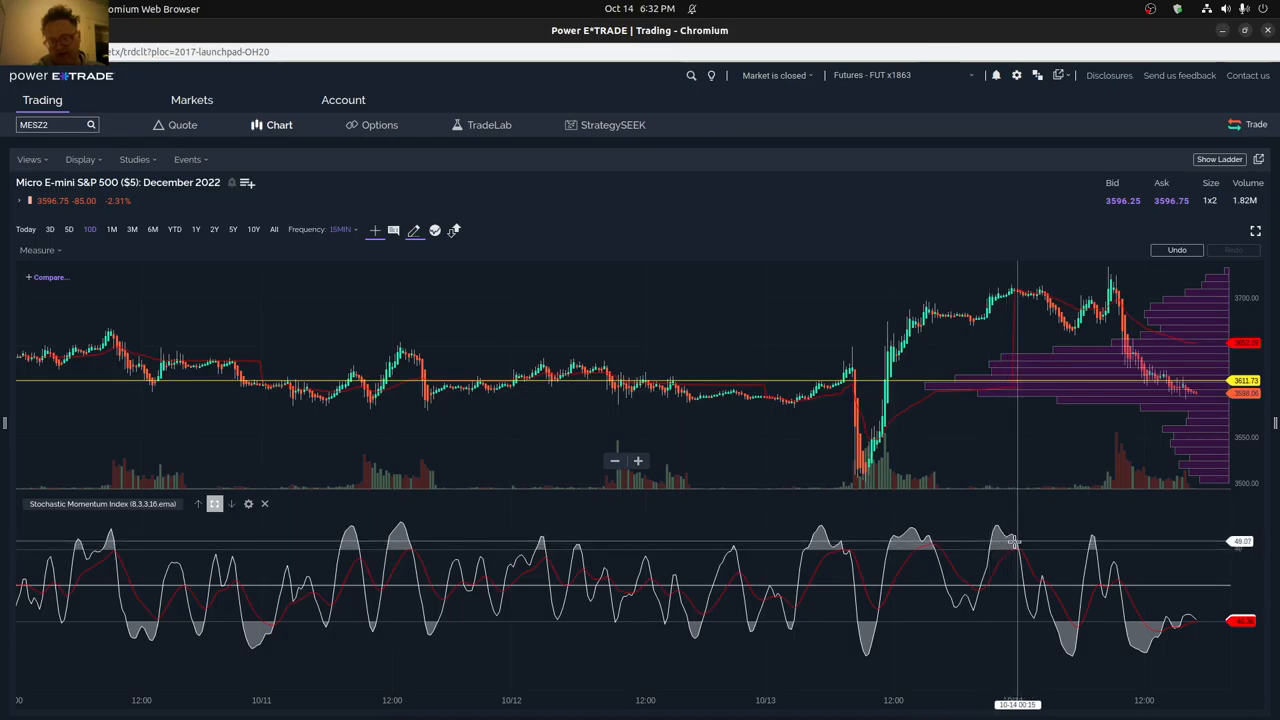
mouse_move(1012, 542)
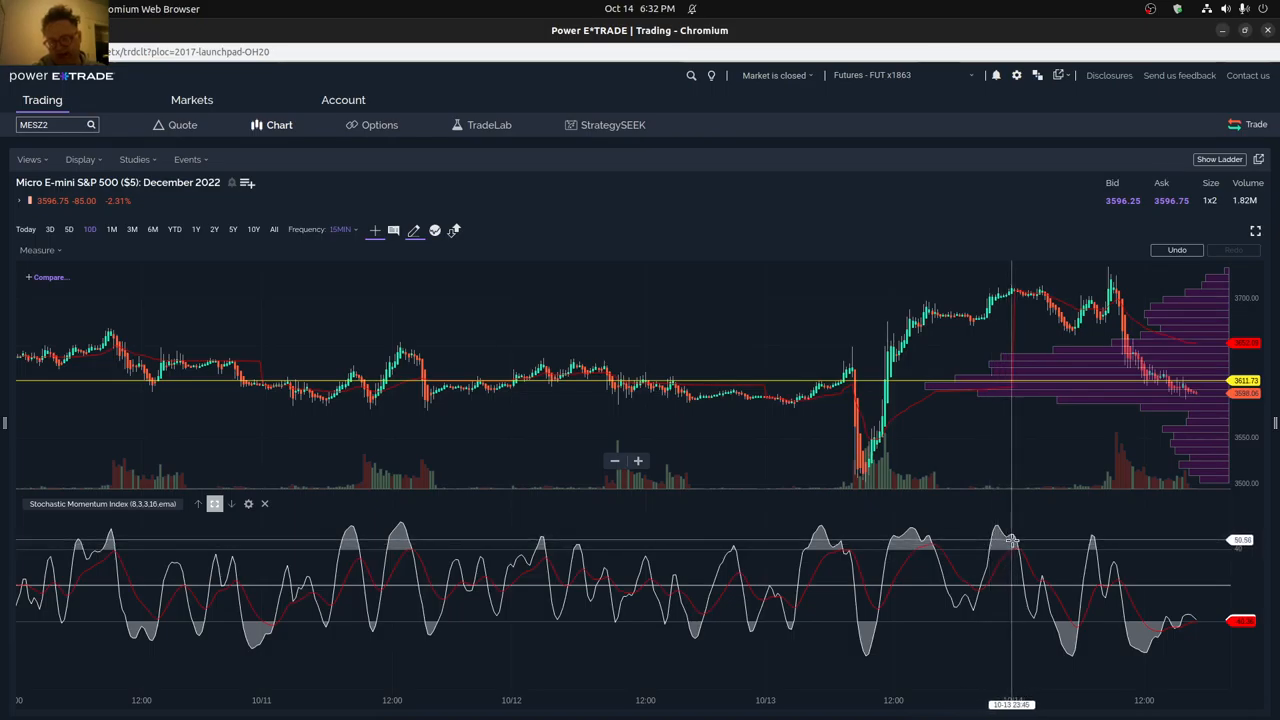
mouse_move(1017, 540)
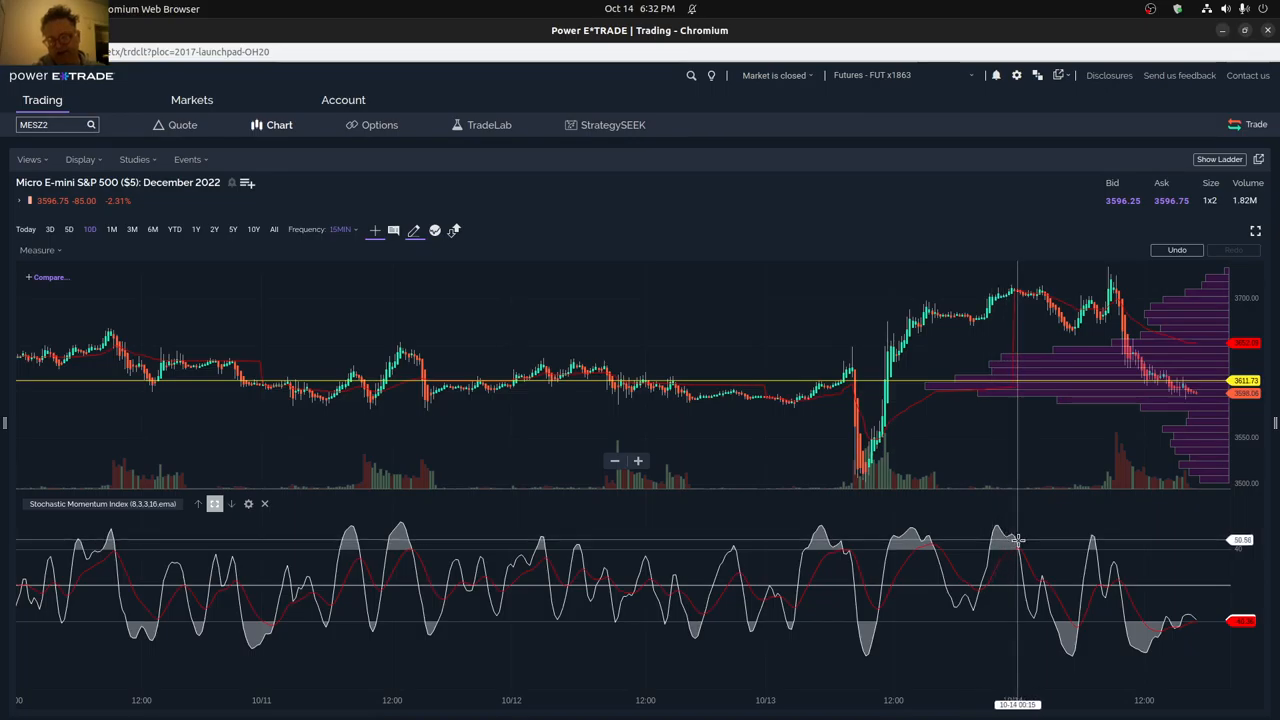
mouse_move(1030, 540)
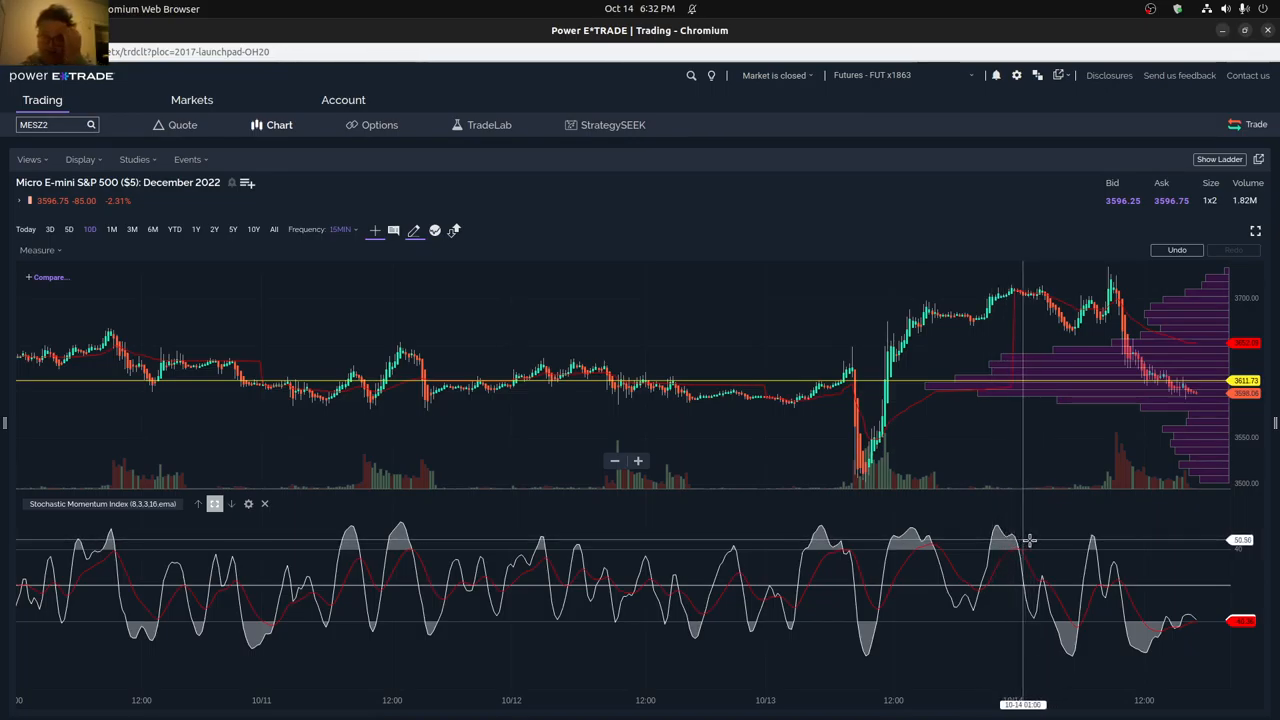
mouse_move(1018, 538)
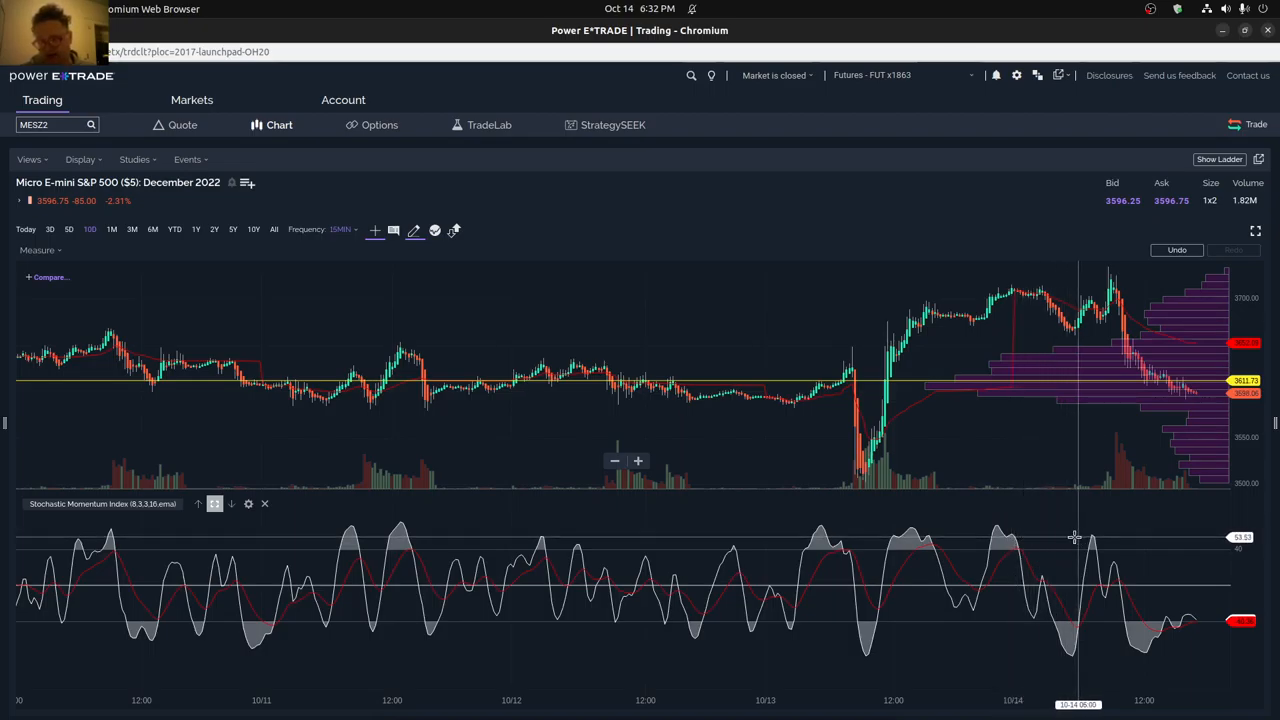
mouse_move(1090, 537)
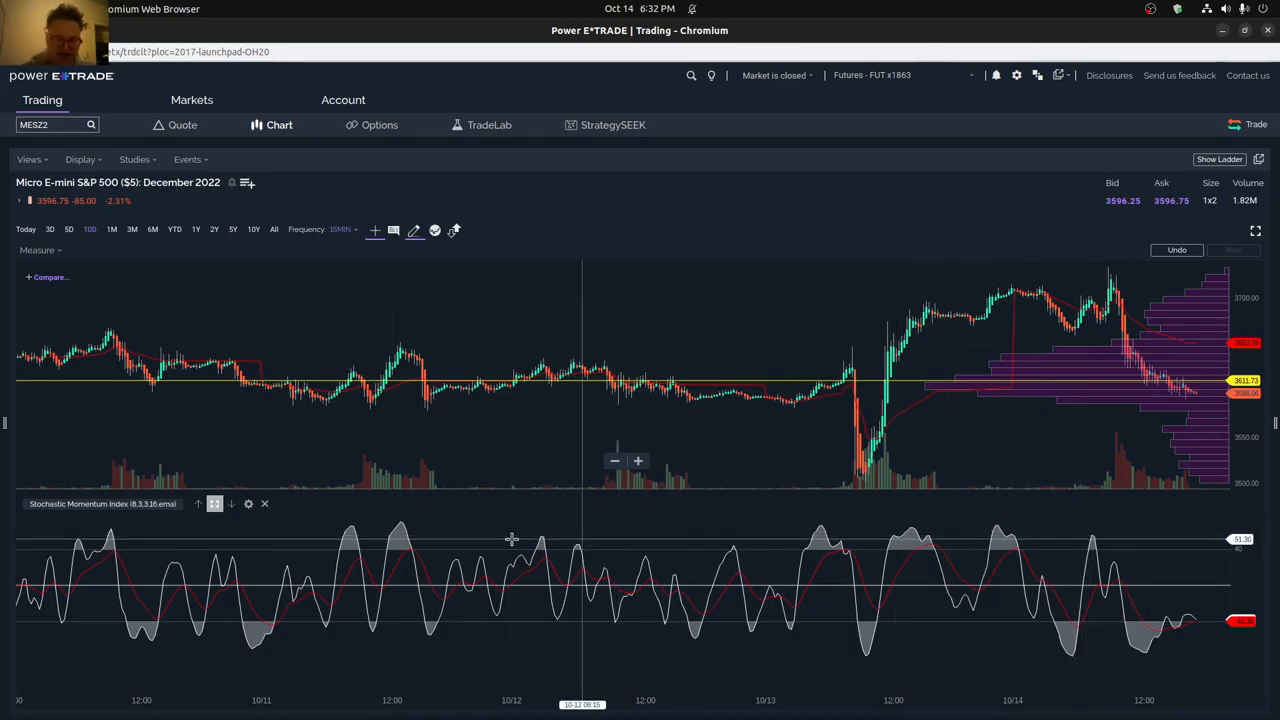
mouse_move(645, 576)
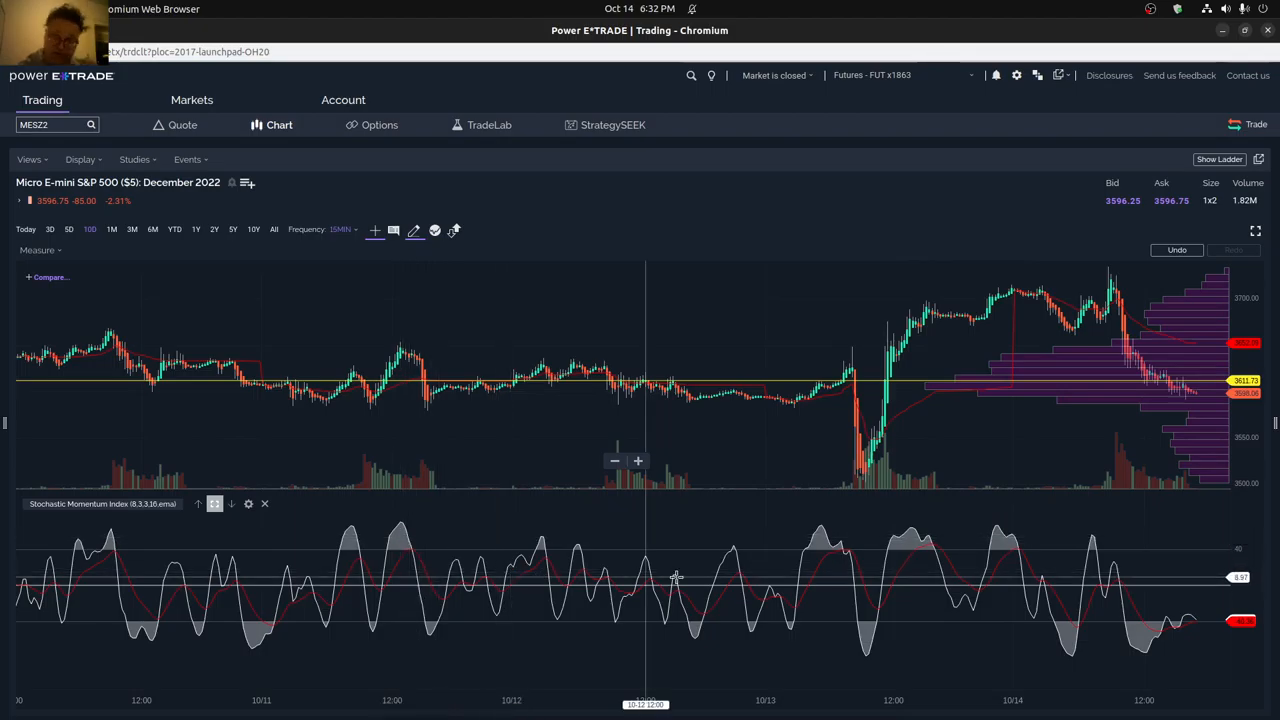
mouse_move(620, 577)
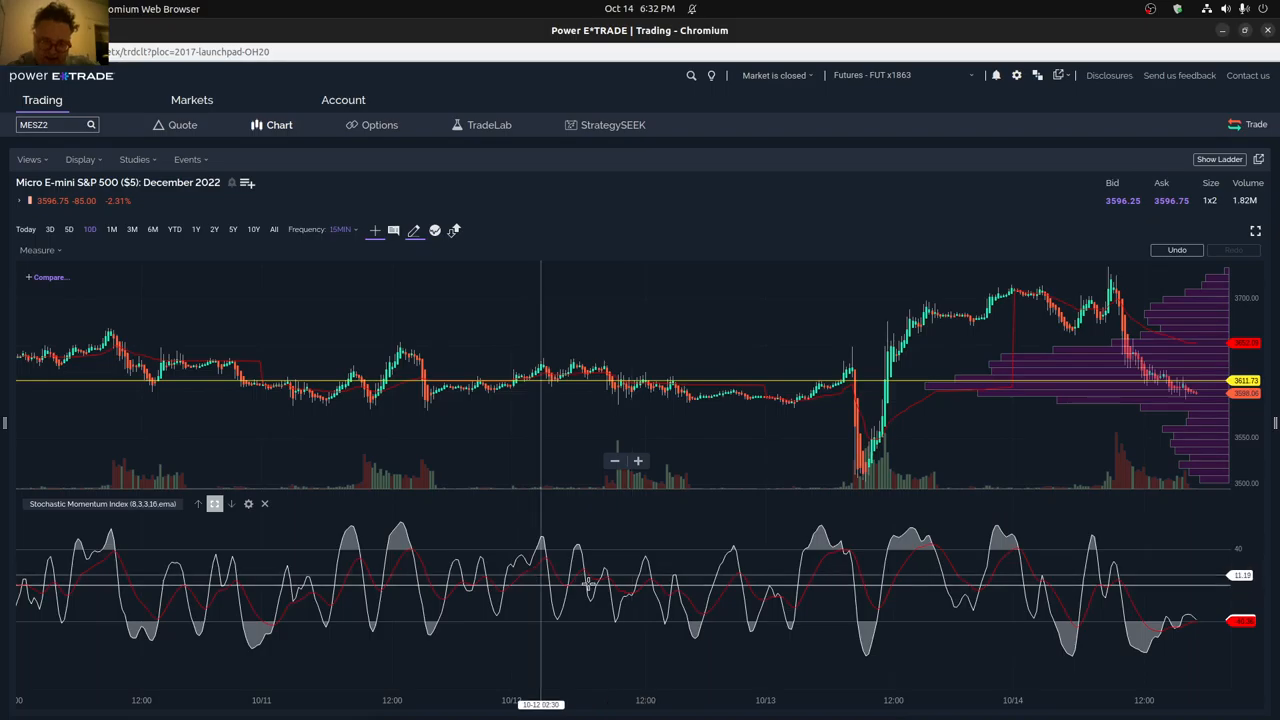
mouse_move(700, 585)
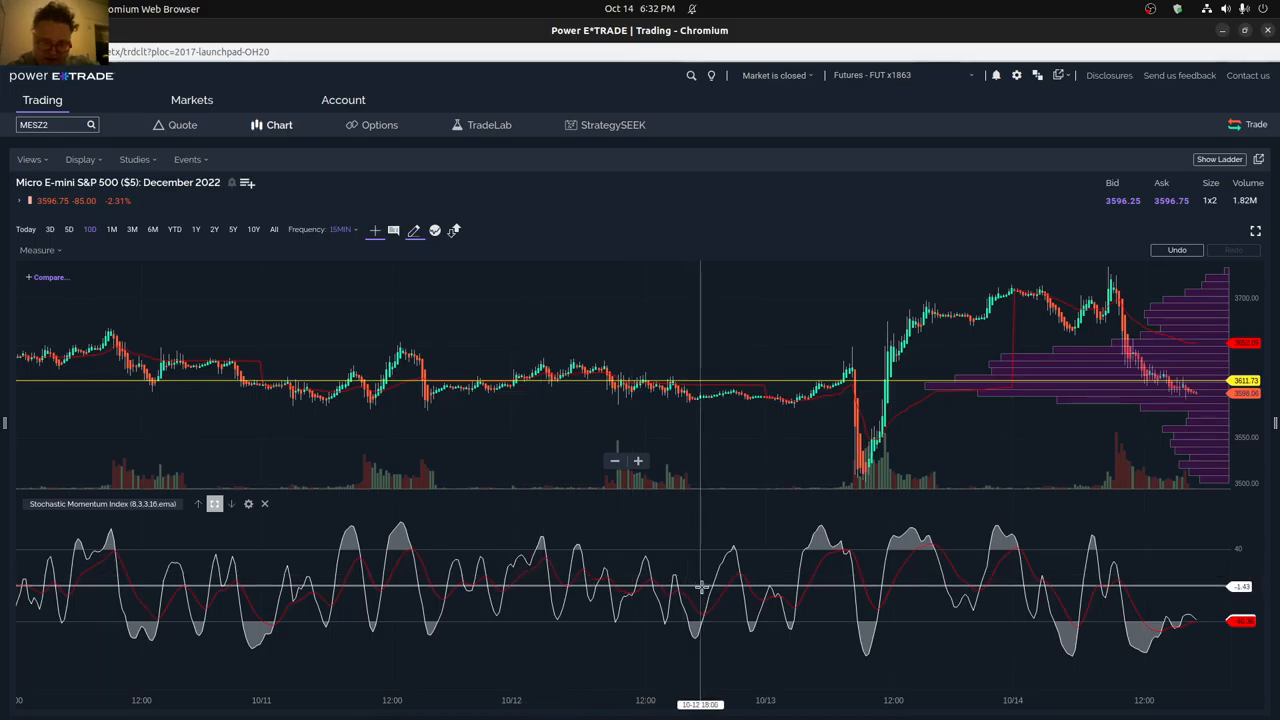
mouse_move(334, 576)
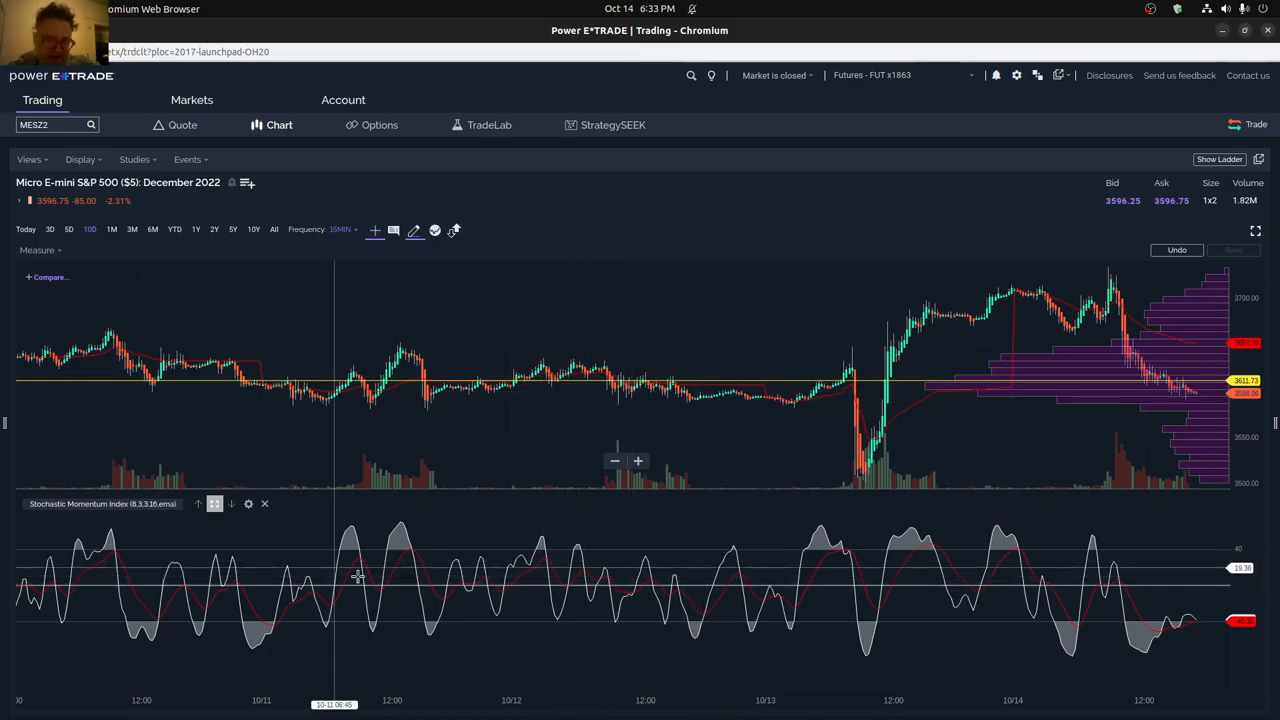
mouse_move(155, 583)
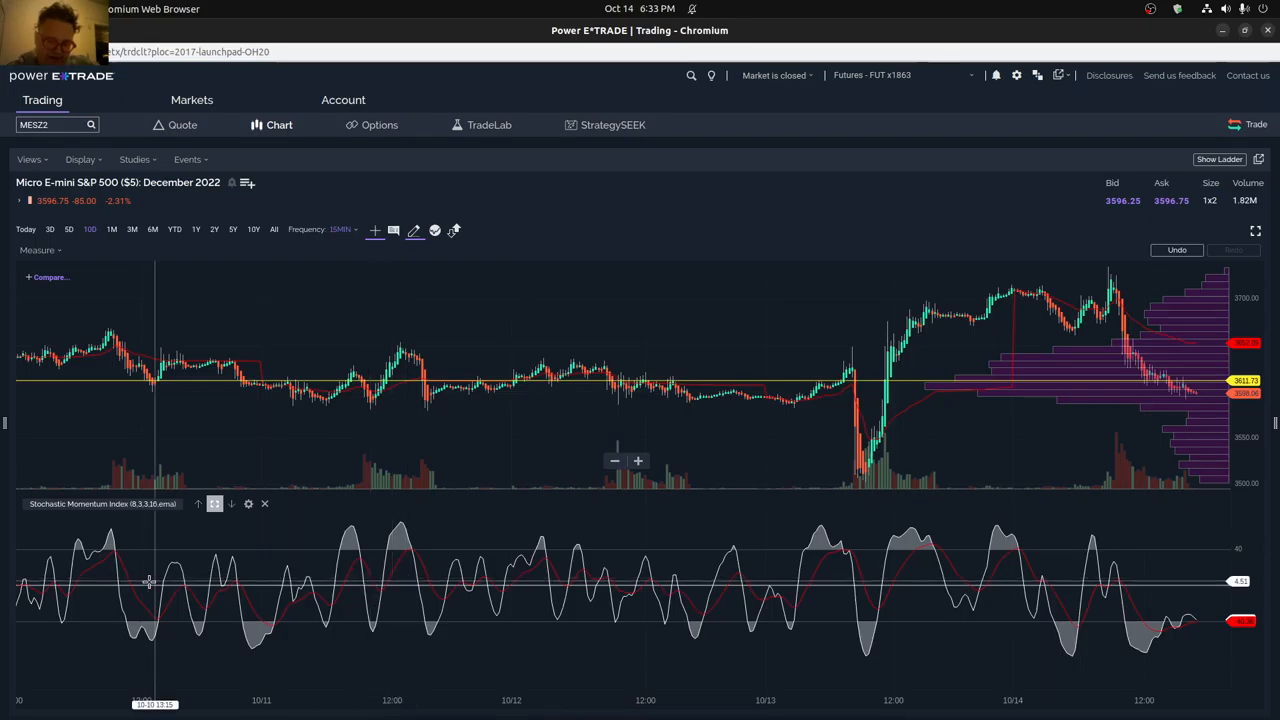
mouse_move(408, 580)
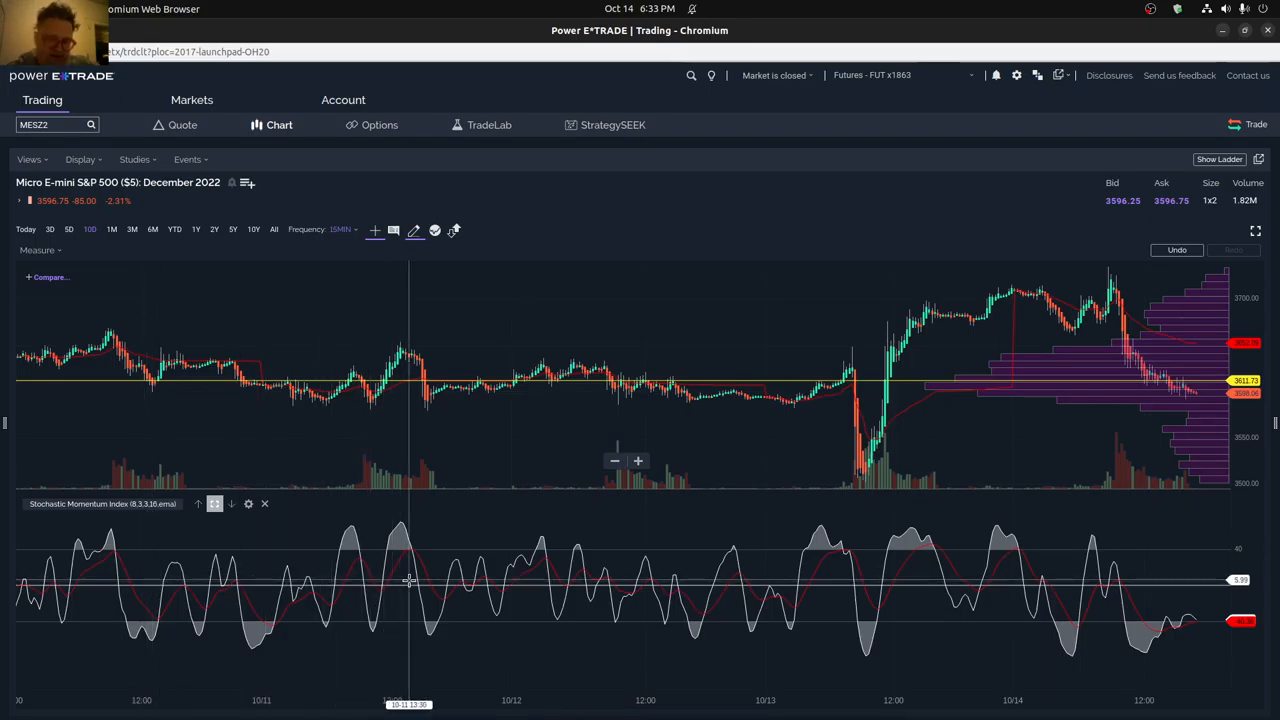
mouse_move(365, 555)
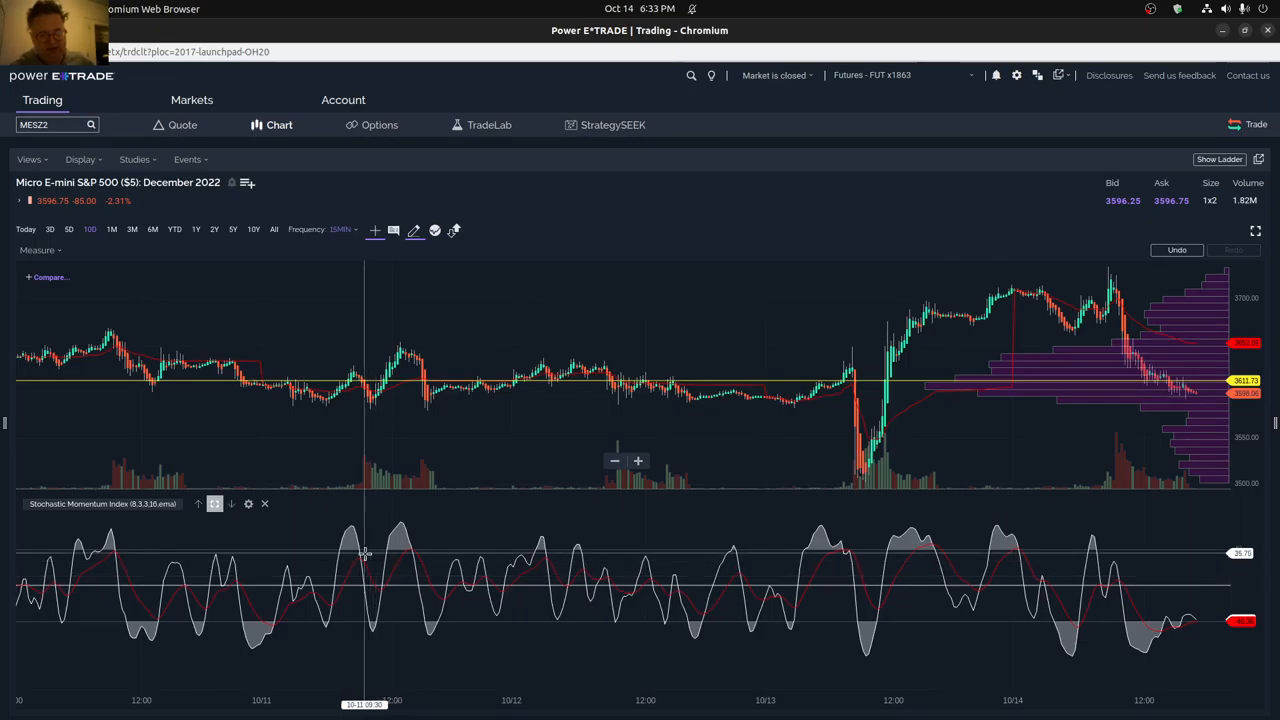
mouse_move(373, 548)
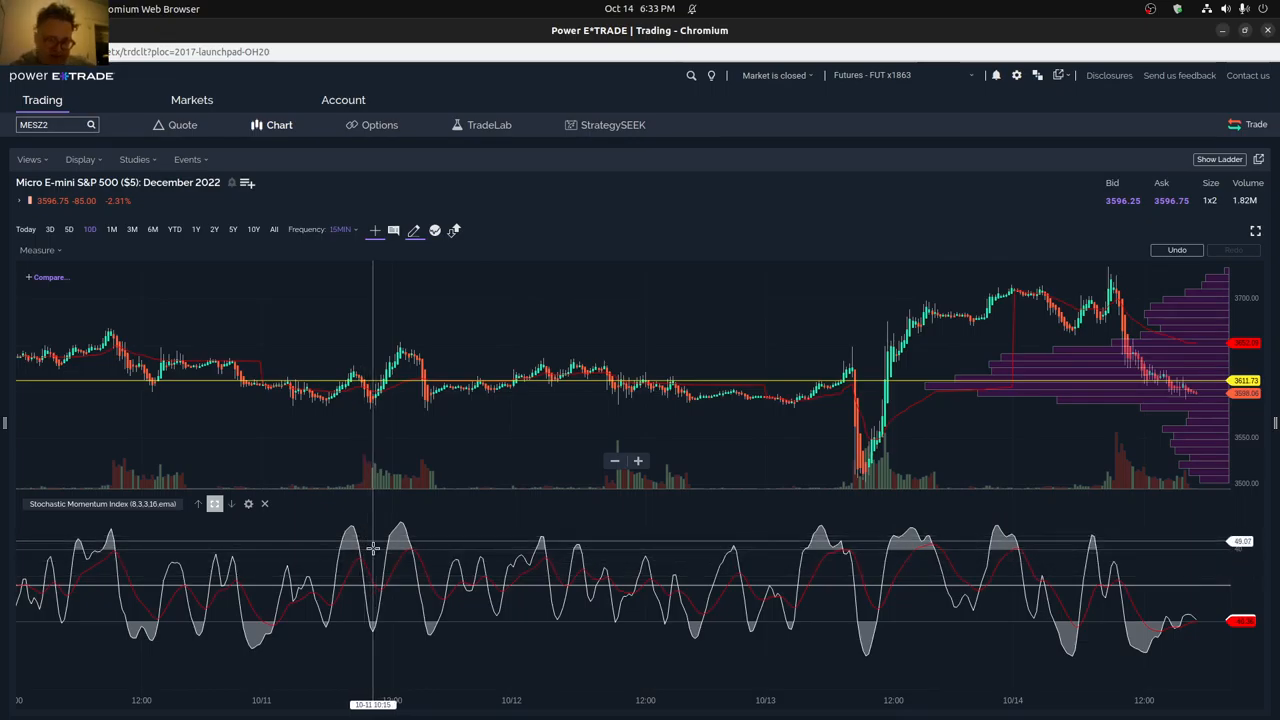
mouse_move(428, 393)
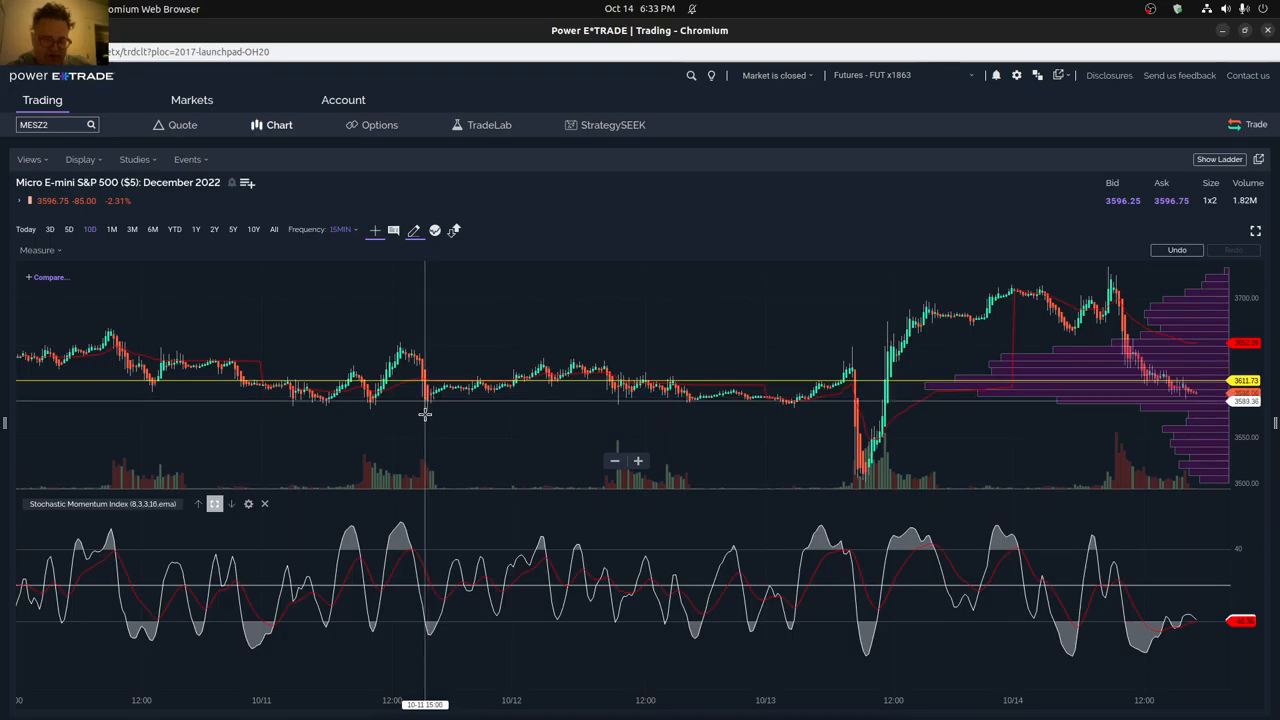
mouse_move(130, 417)
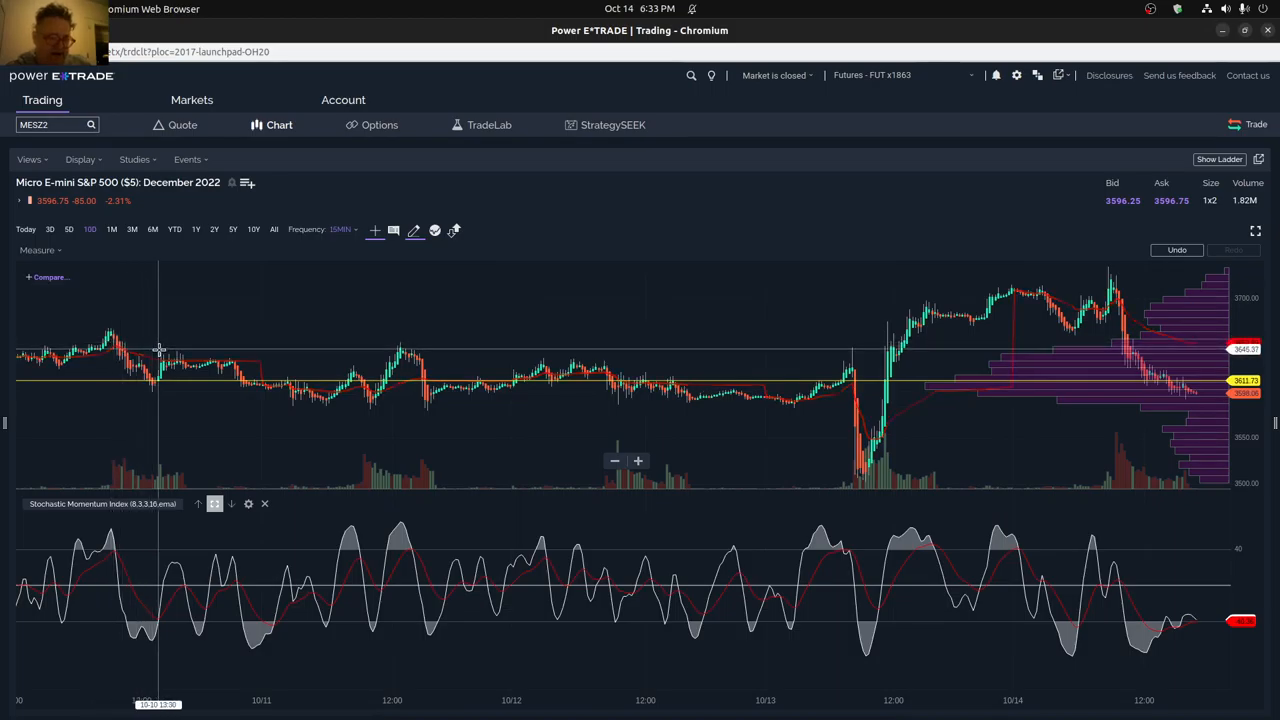
mouse_move(156, 350)
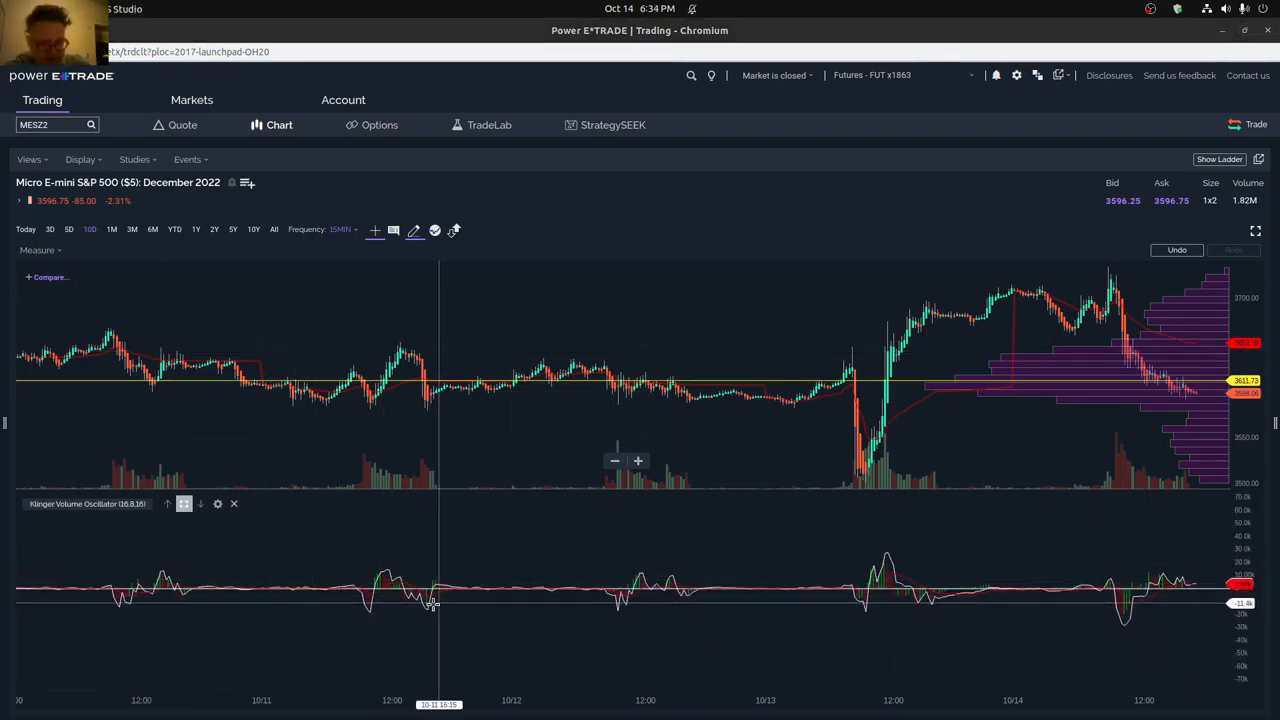
mouse_move(110, 605)
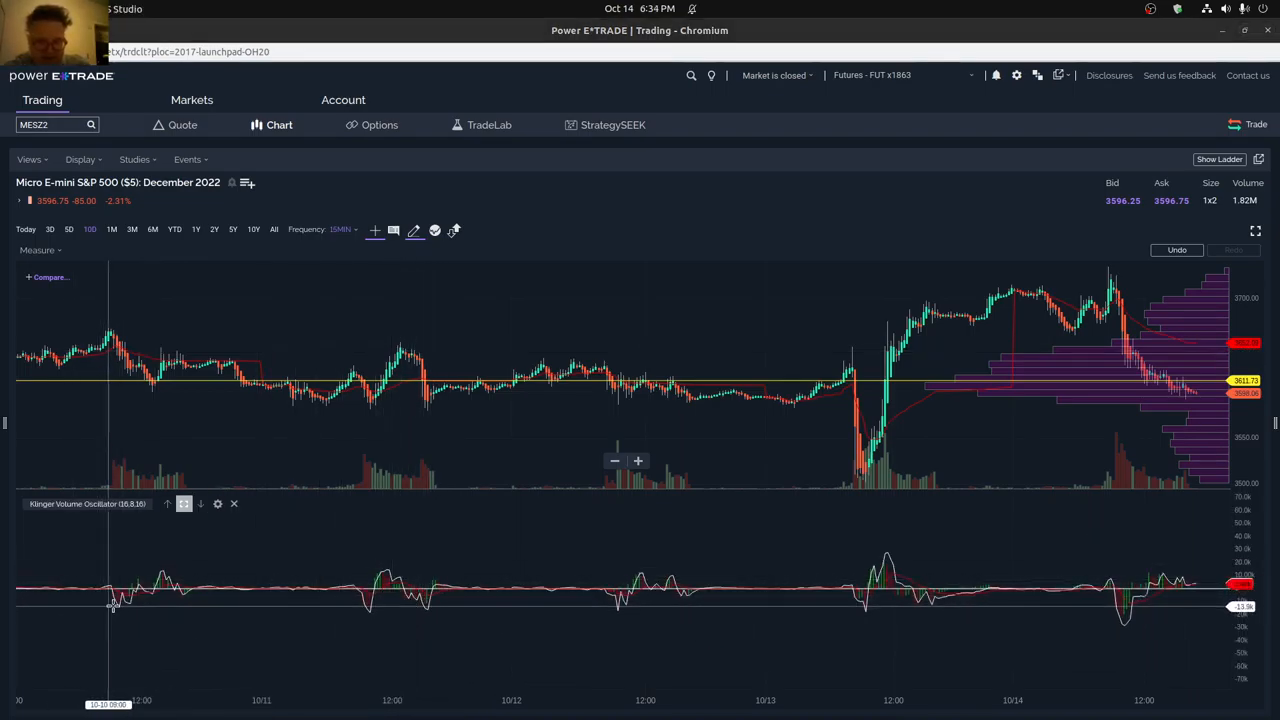
mouse_move(160, 600)
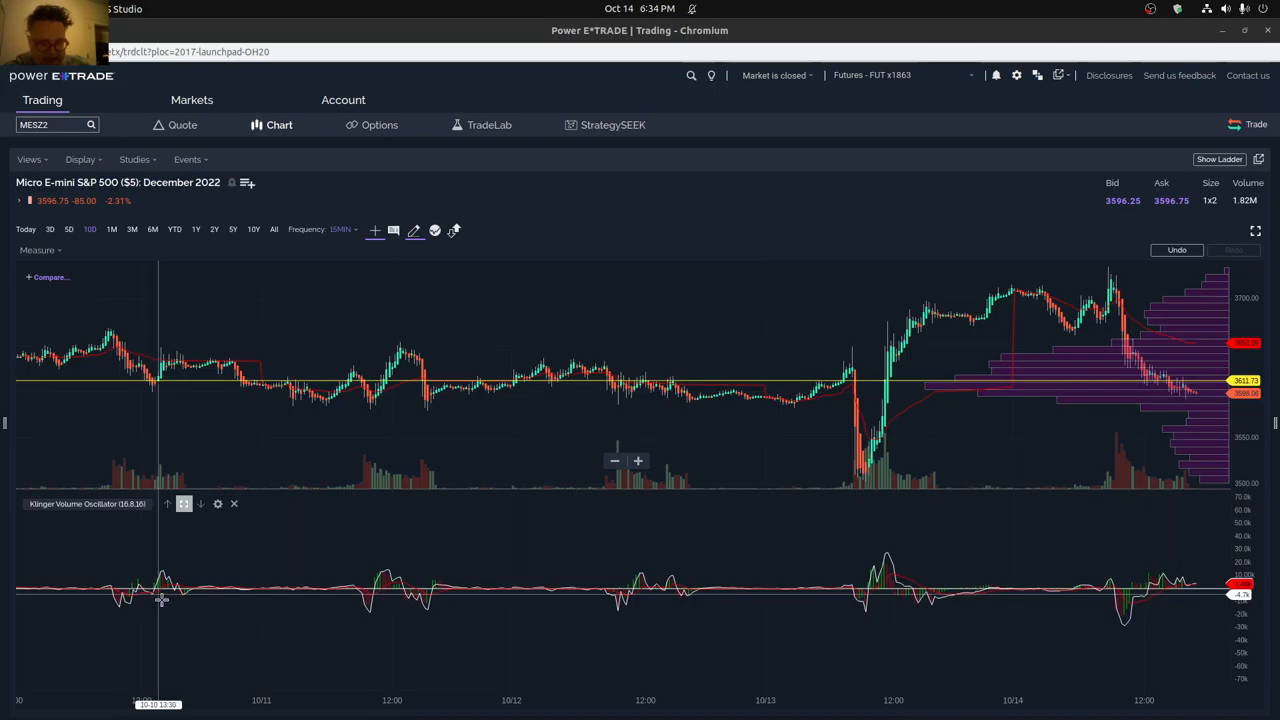
mouse_move(167, 596)
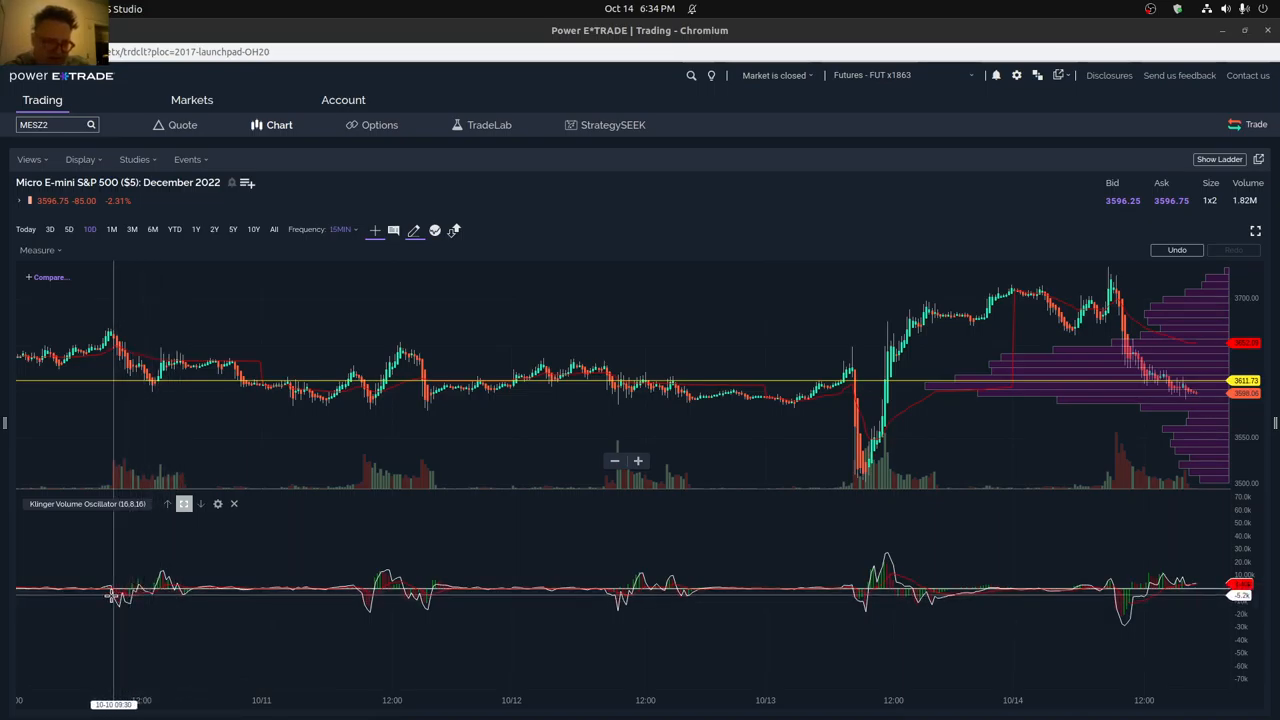
mouse_move(160, 590)
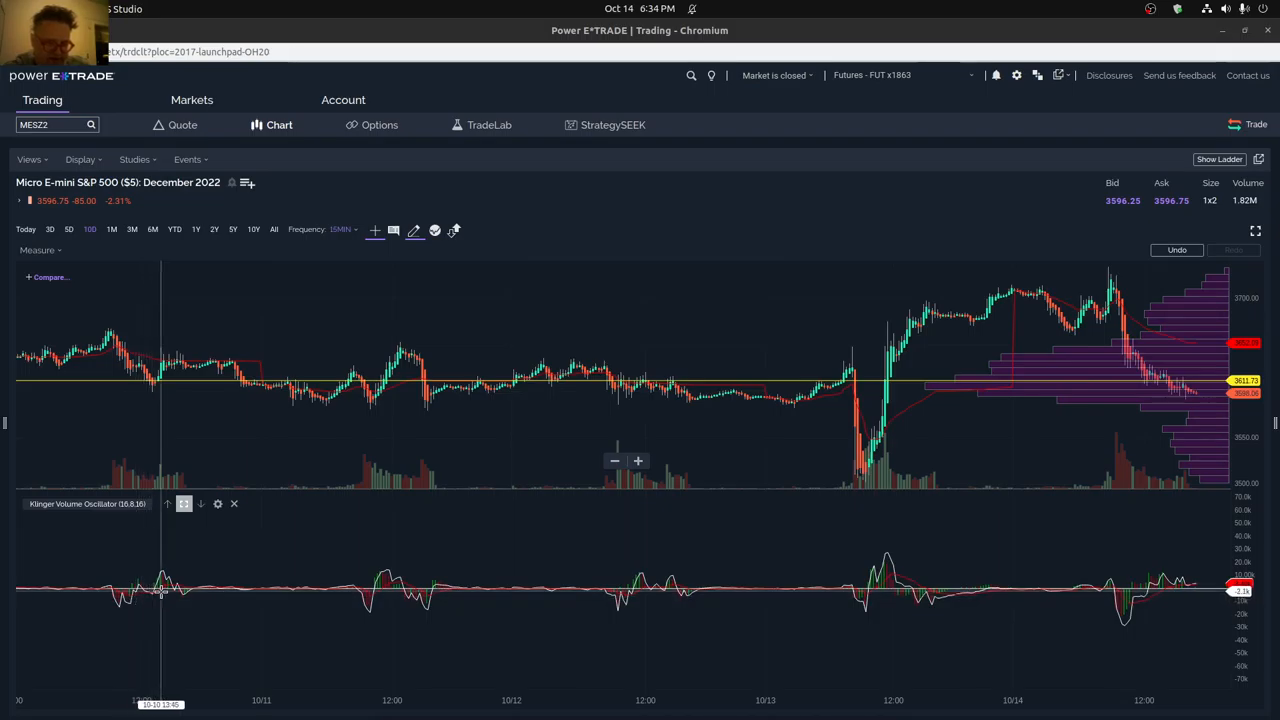
mouse_move(177, 591)
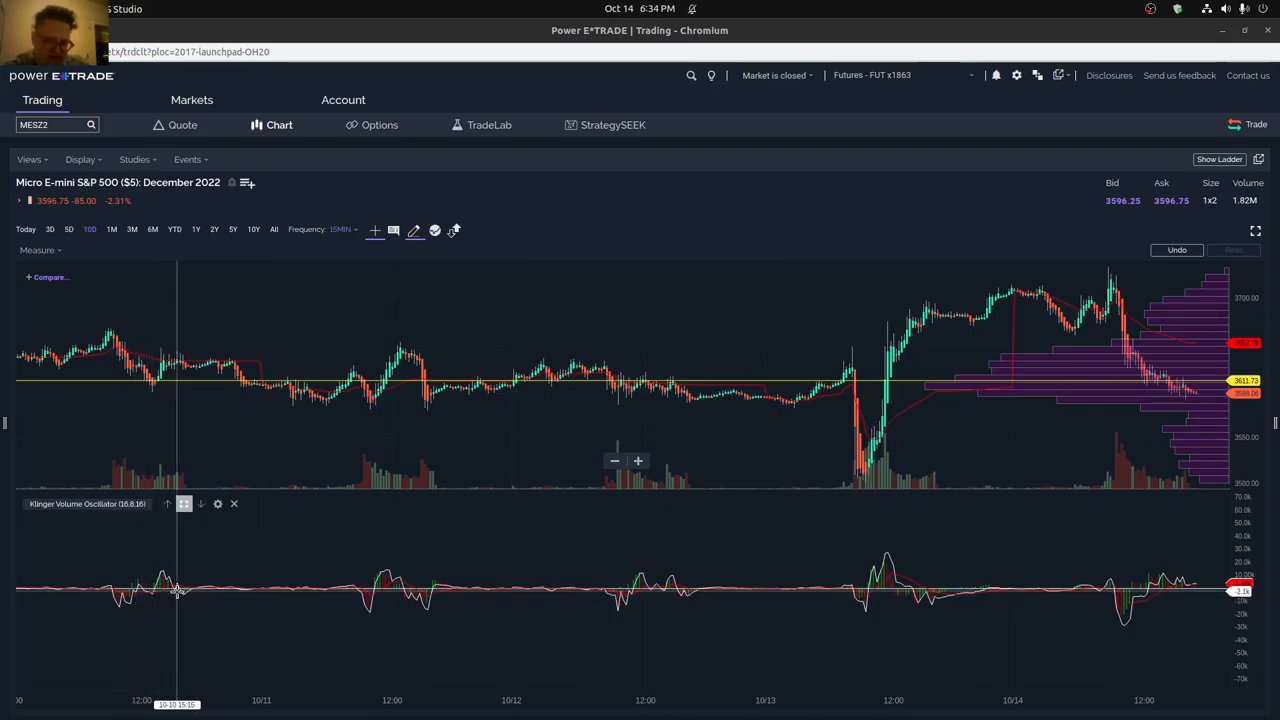
mouse_move(376, 585)
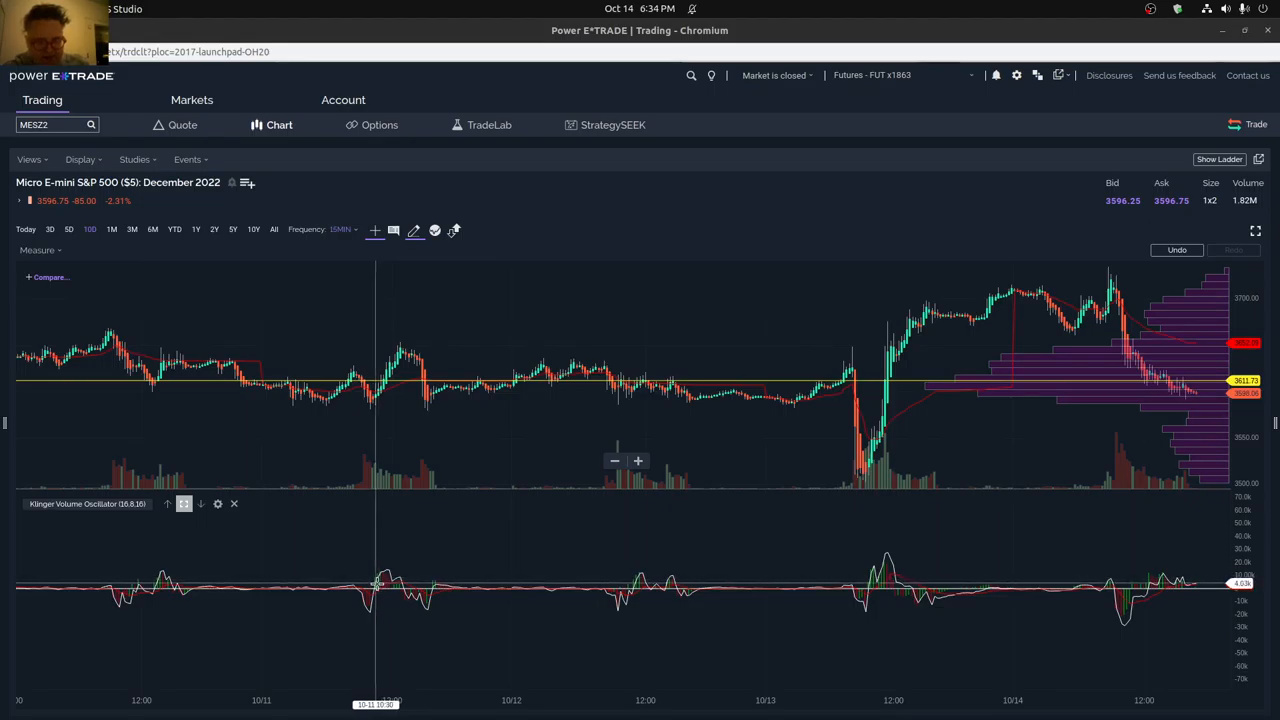
mouse_move(377, 595)
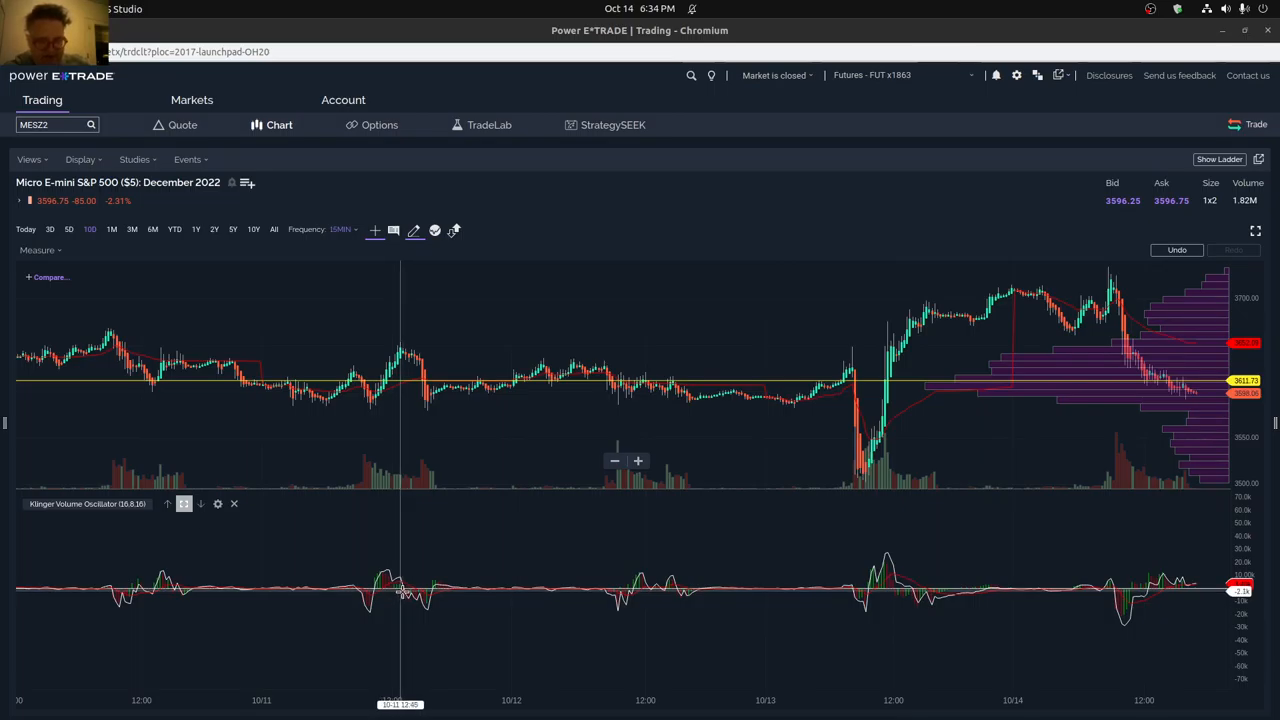
mouse_move(417, 600)
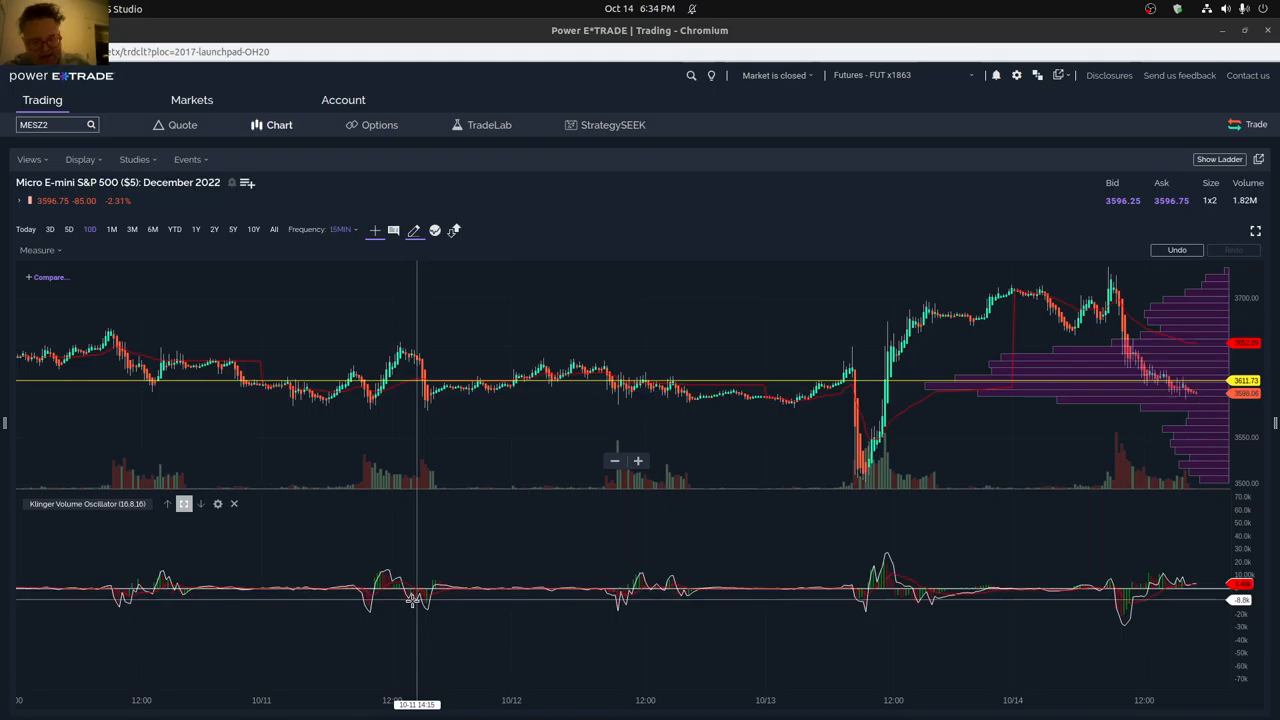
mouse_move(430, 605)
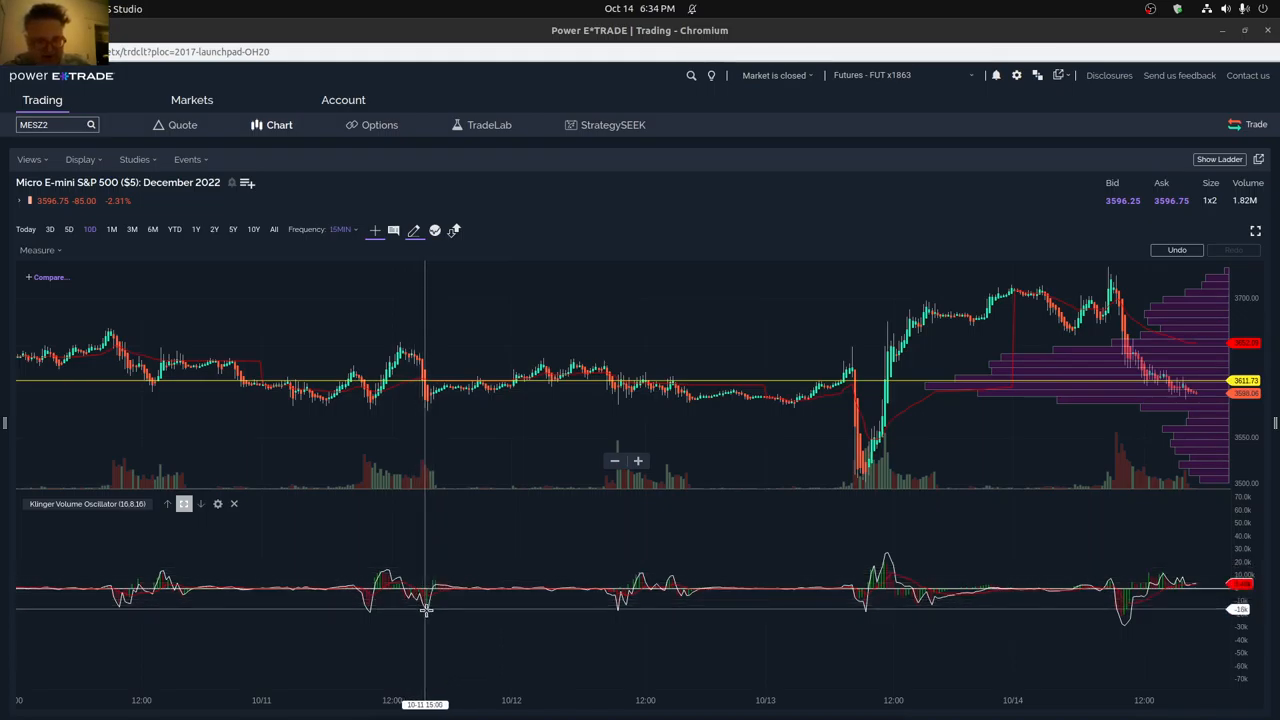
mouse_move(433, 598)
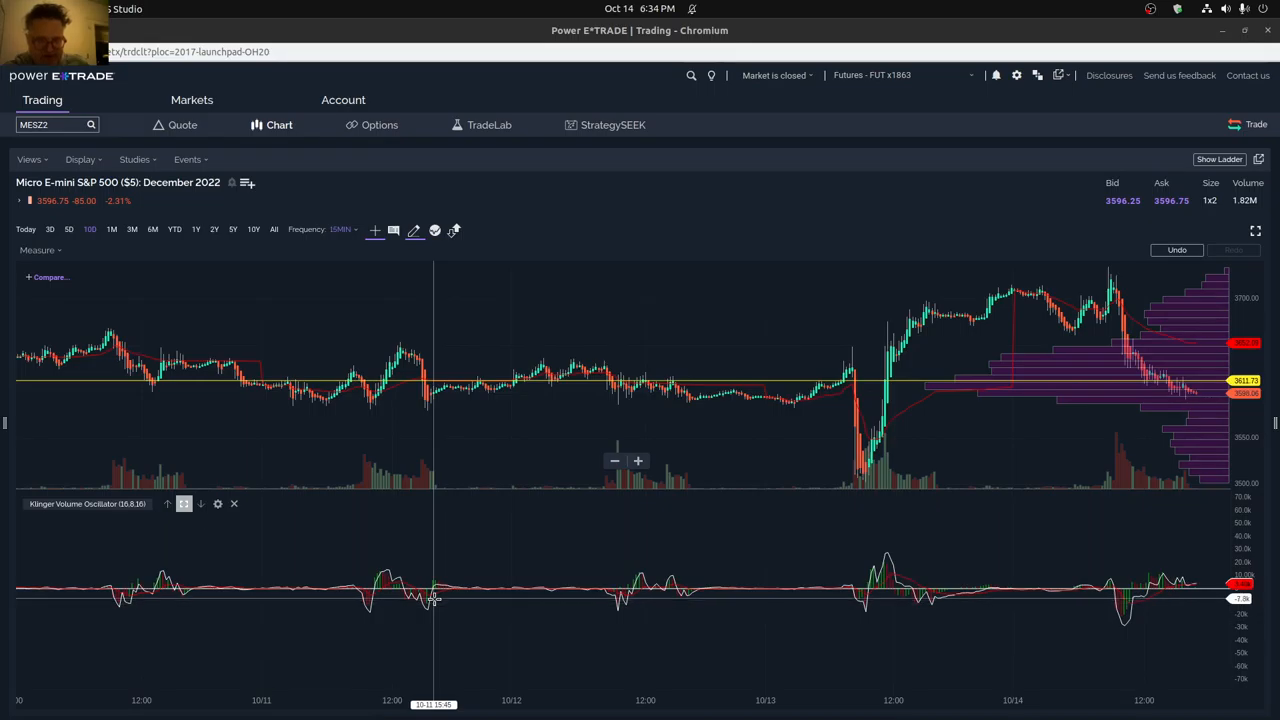
mouse_move(618, 604)
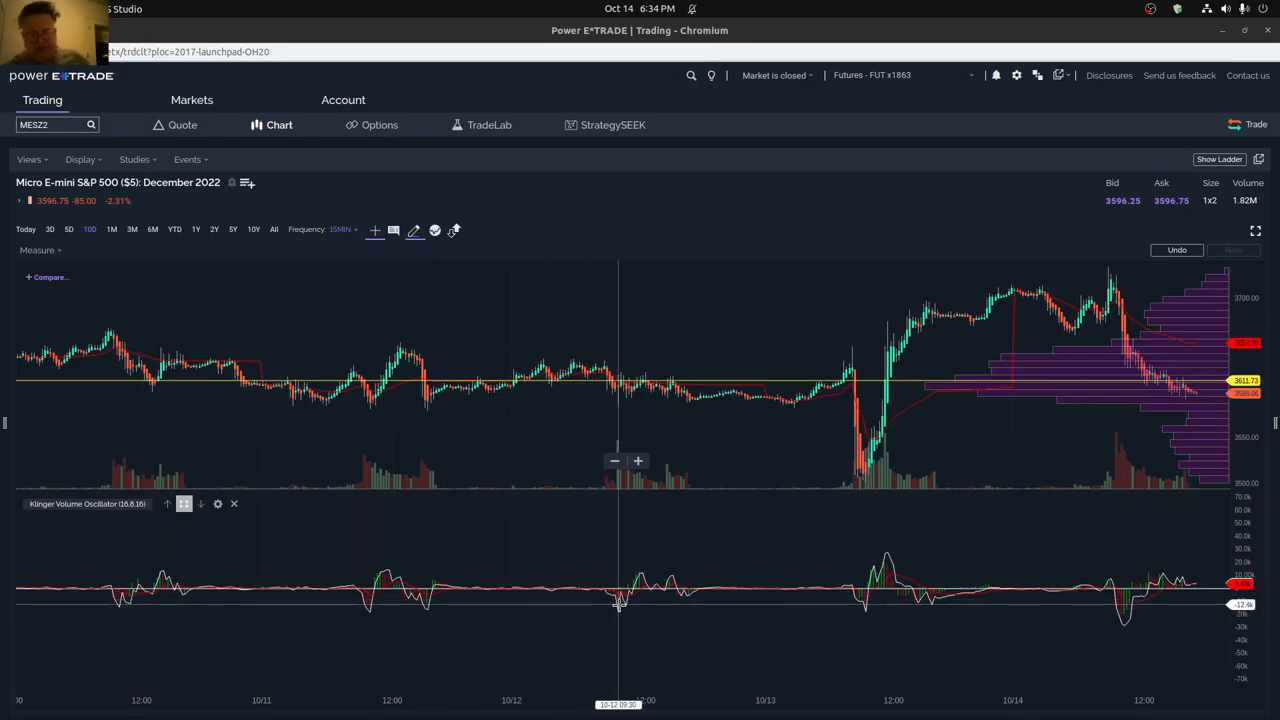
mouse_move(620, 583)
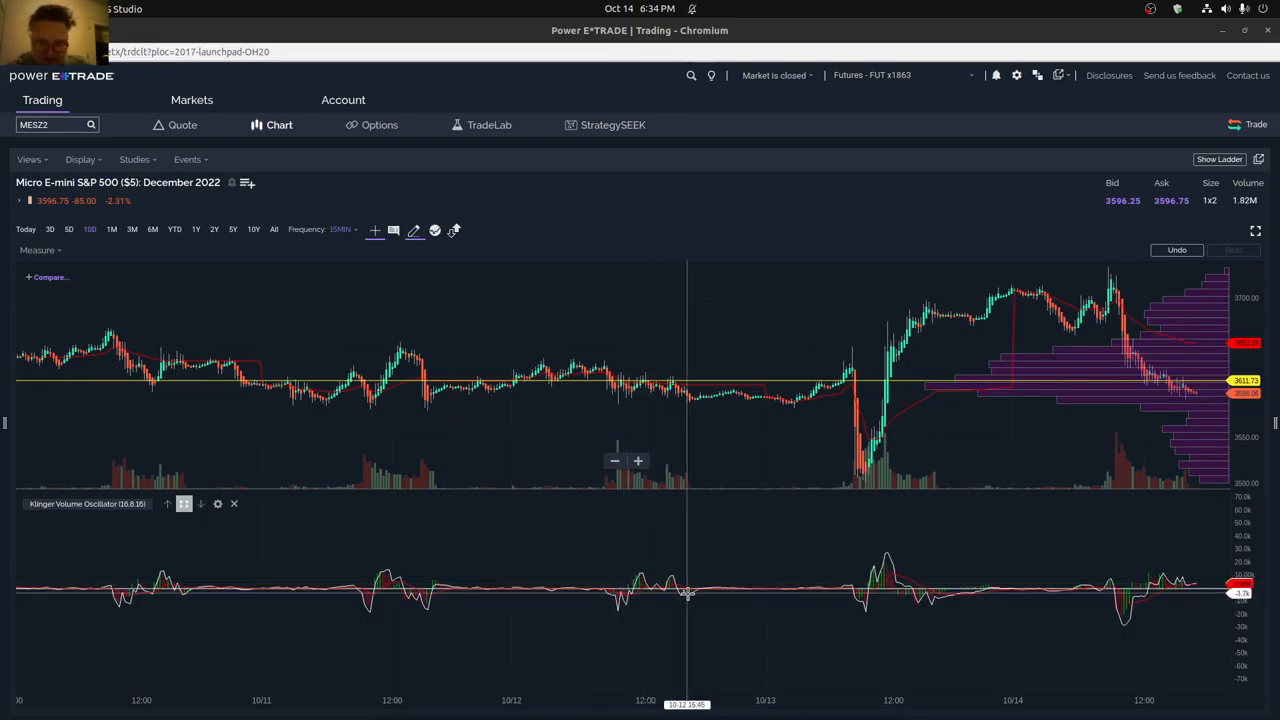
mouse_move(587, 477)
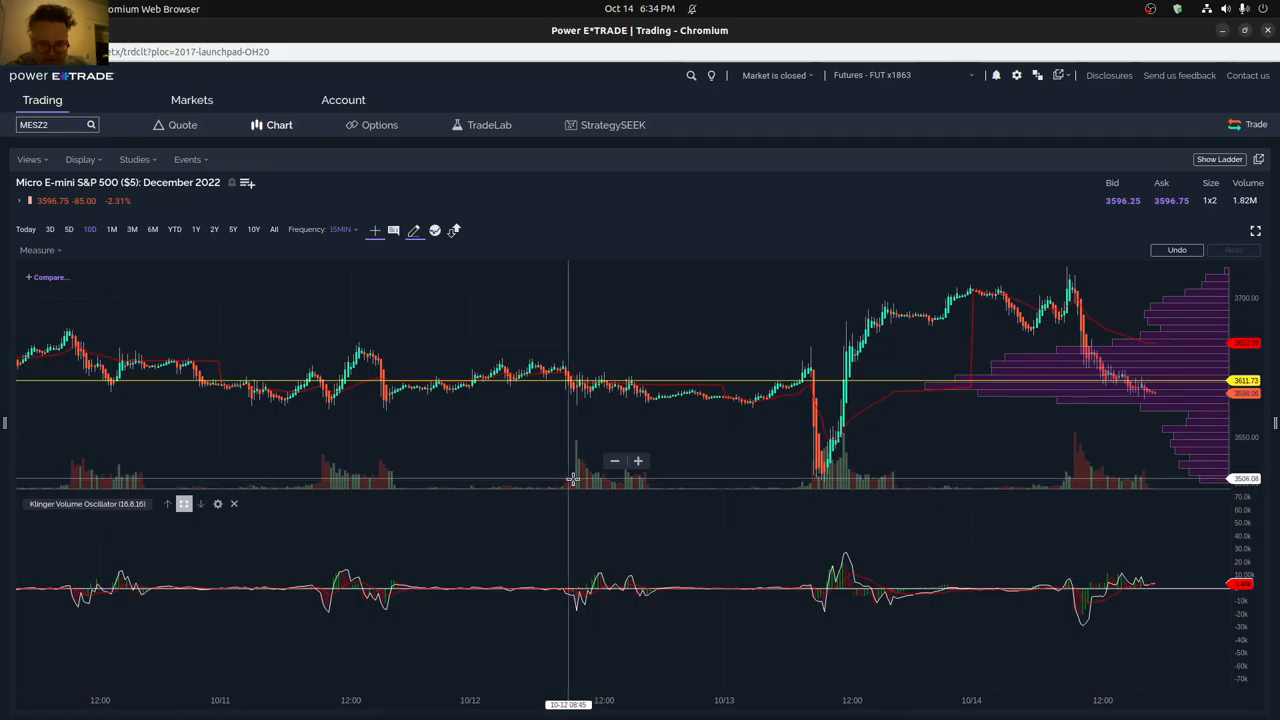
mouse_move(577, 478)
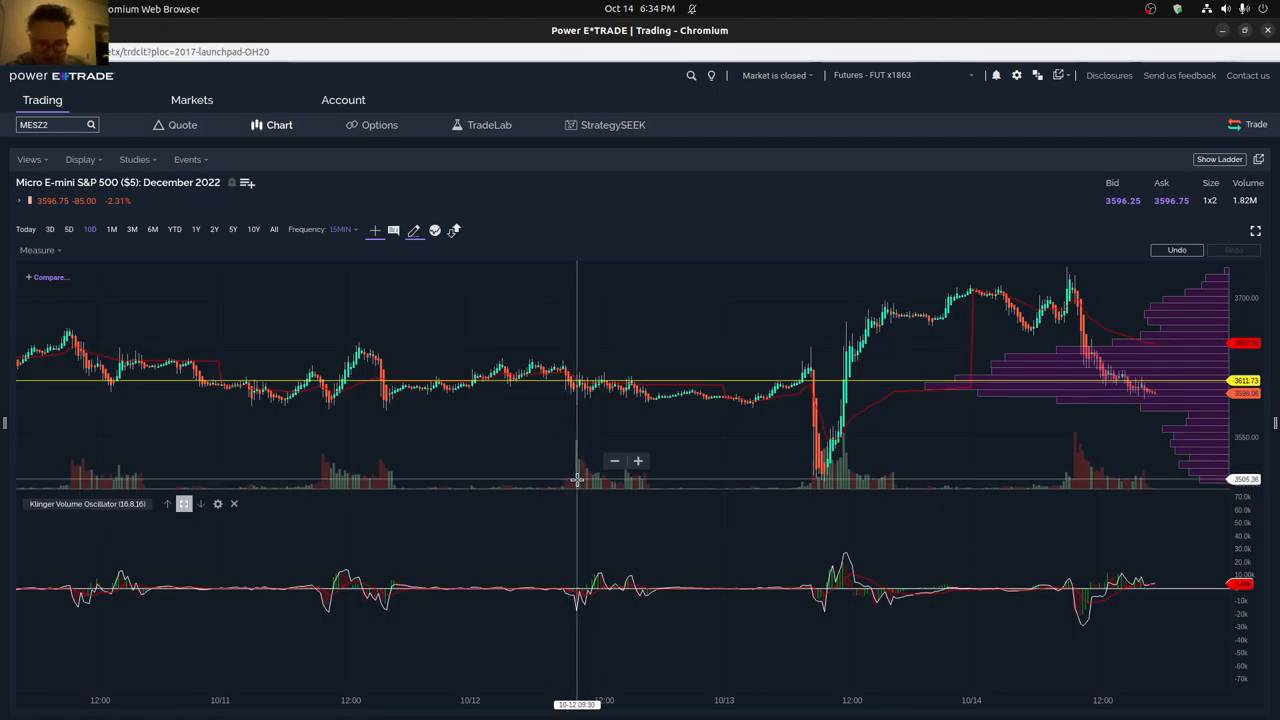
mouse_move(593, 497)
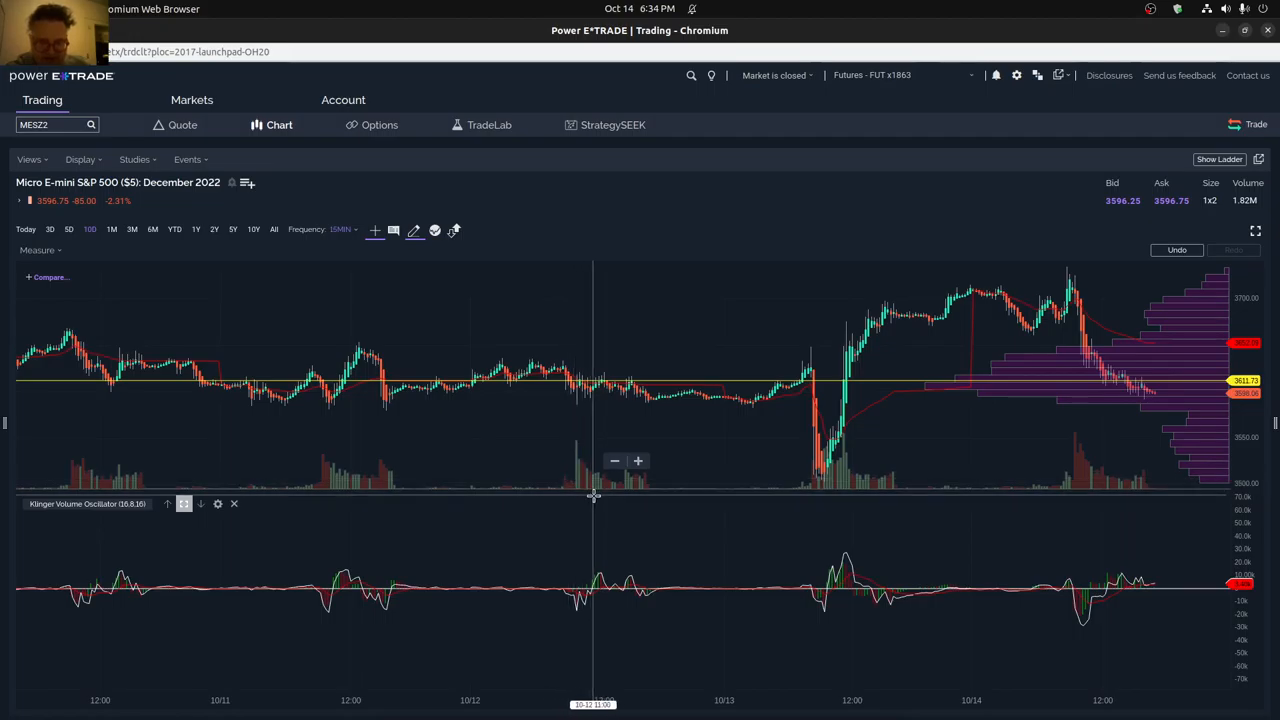
mouse_move(591, 525)
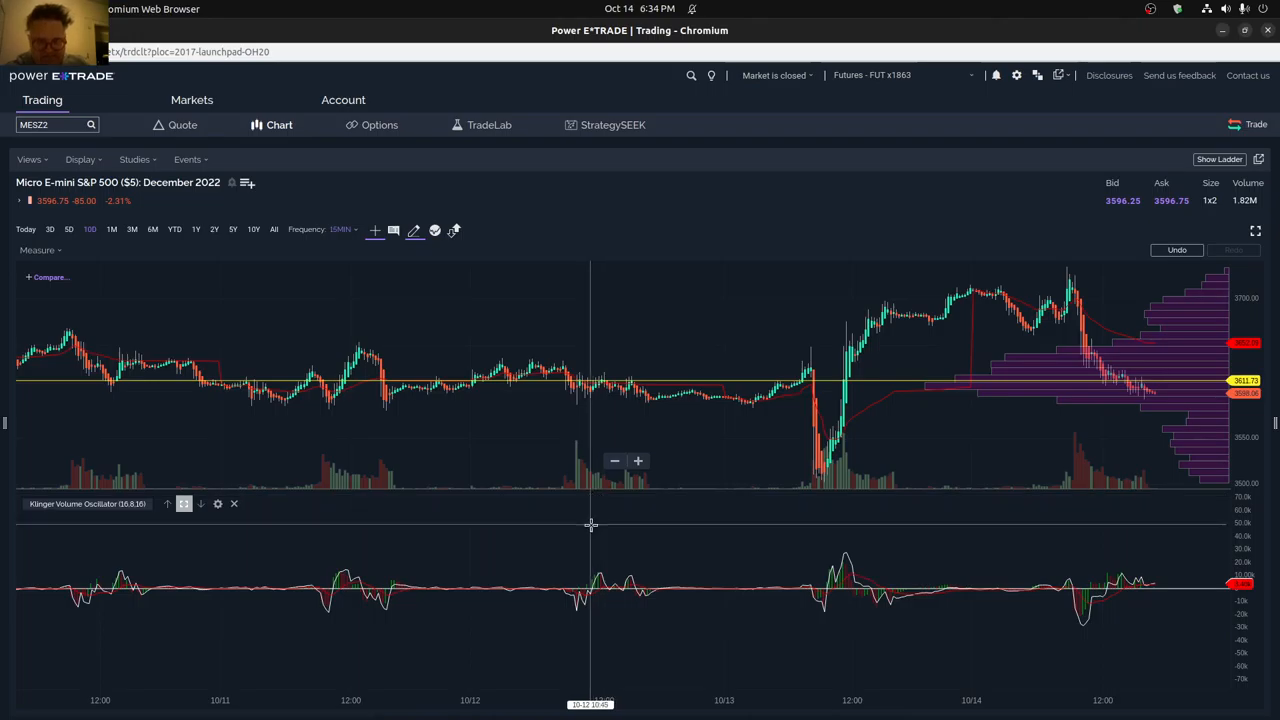
mouse_move(130, 480)
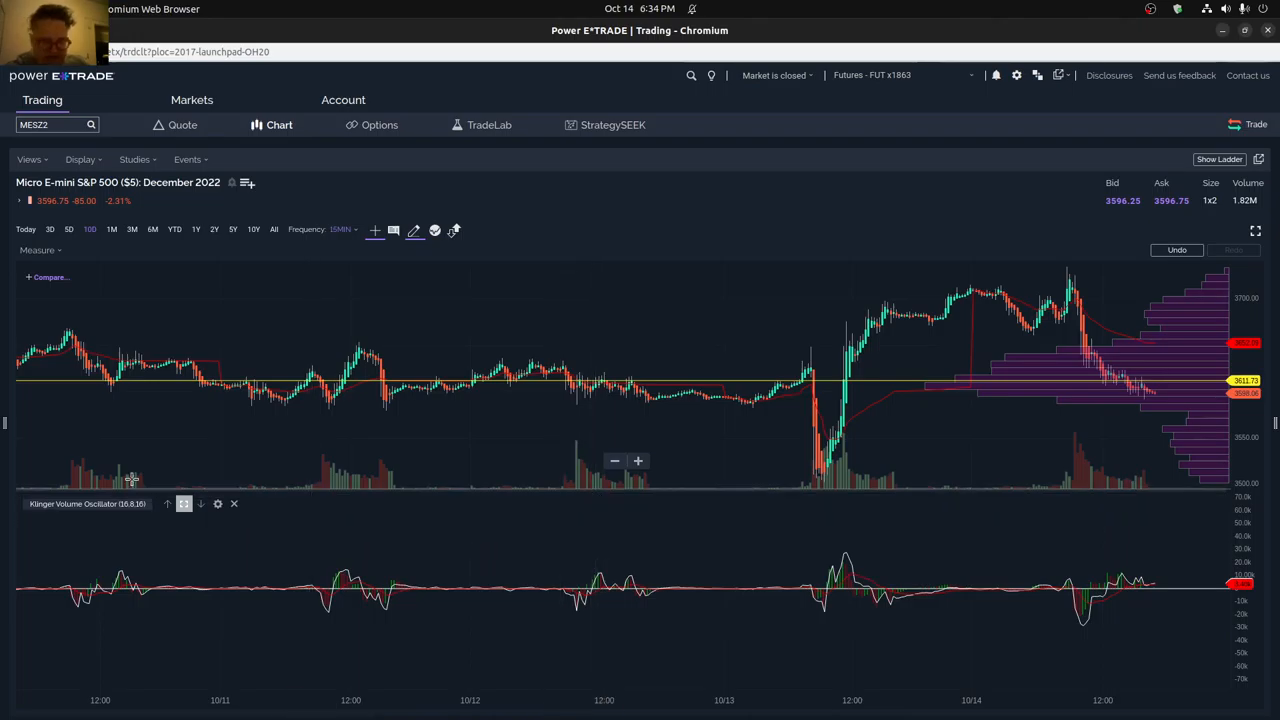
mouse_move(323, 485)
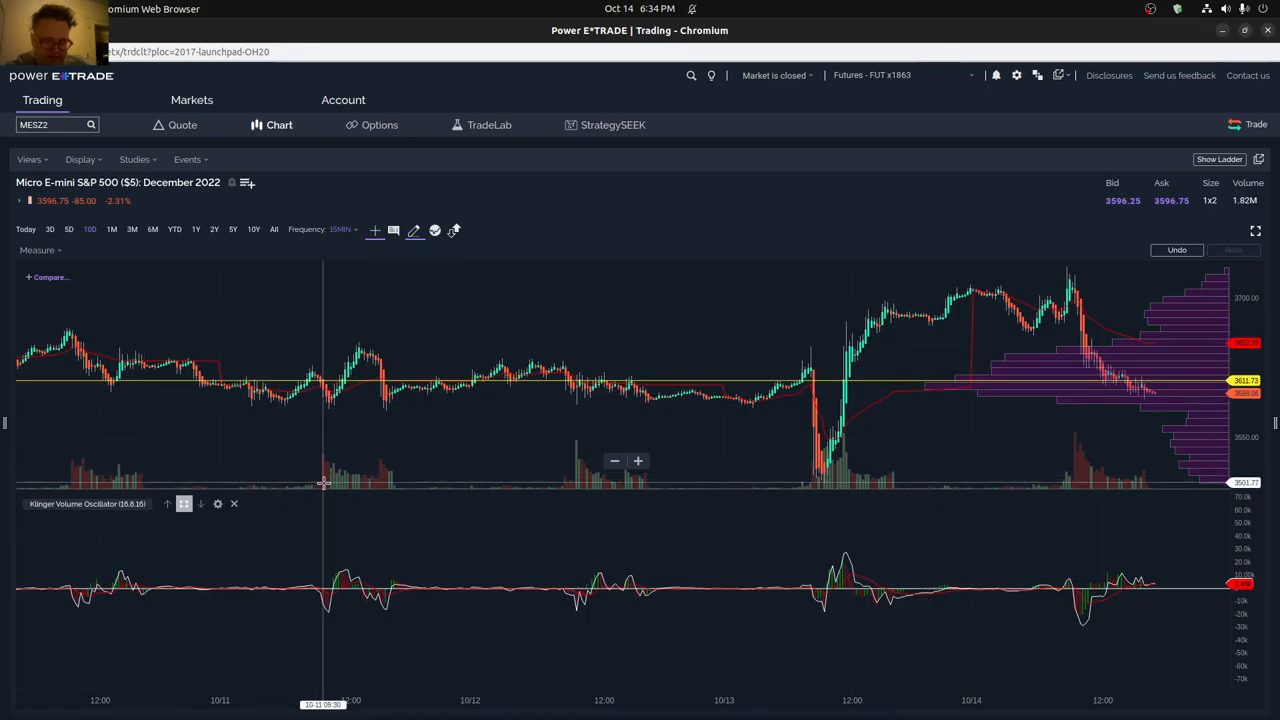
mouse_move(576, 487)
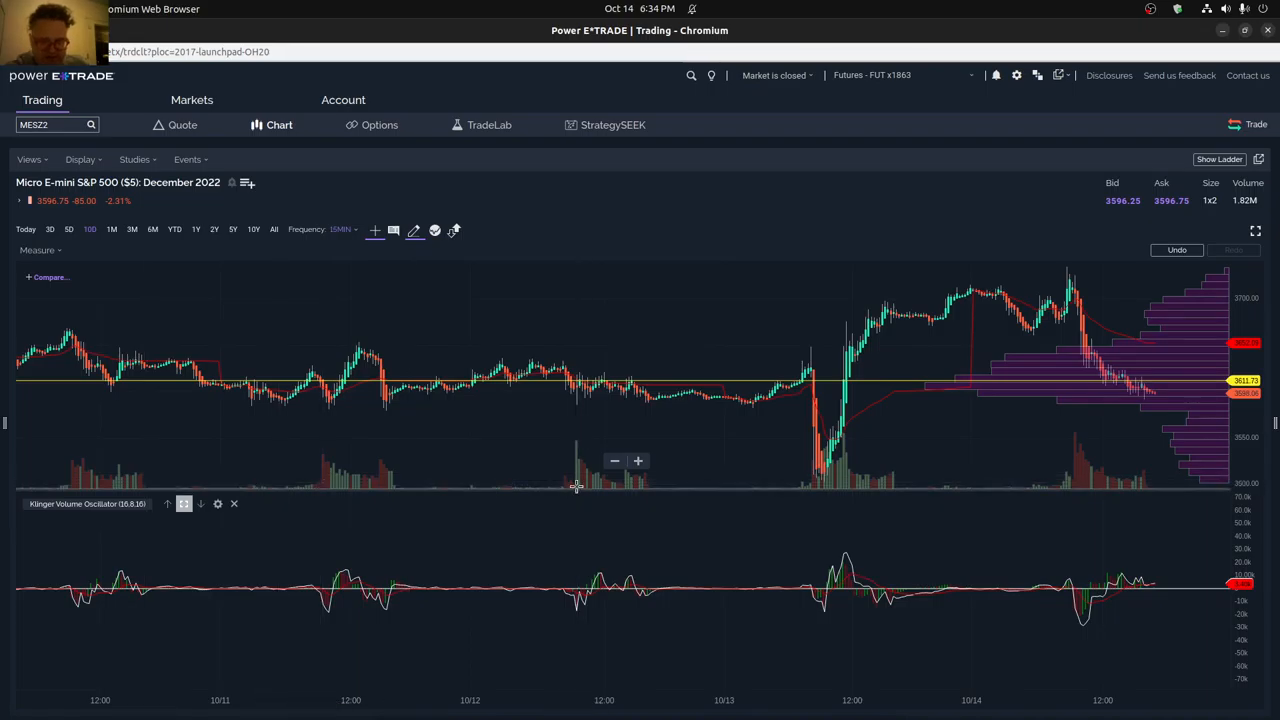
mouse_move(580, 485)
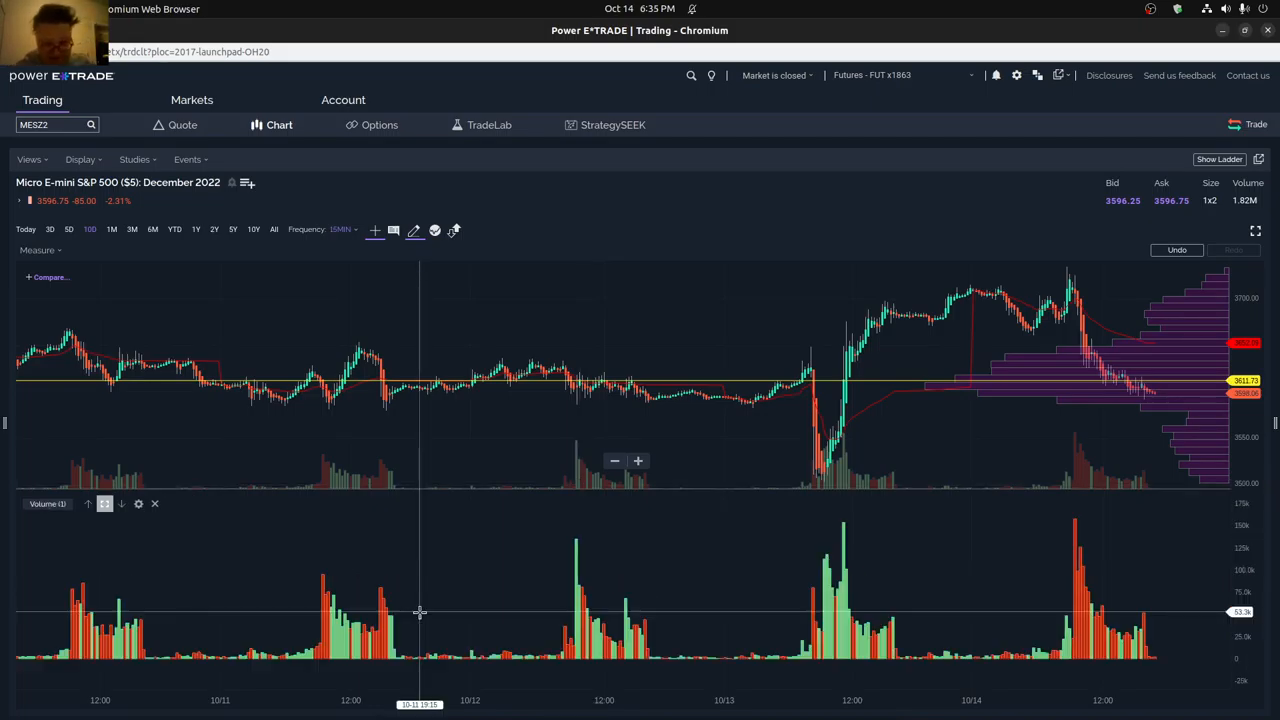
mouse_move(930, 582)
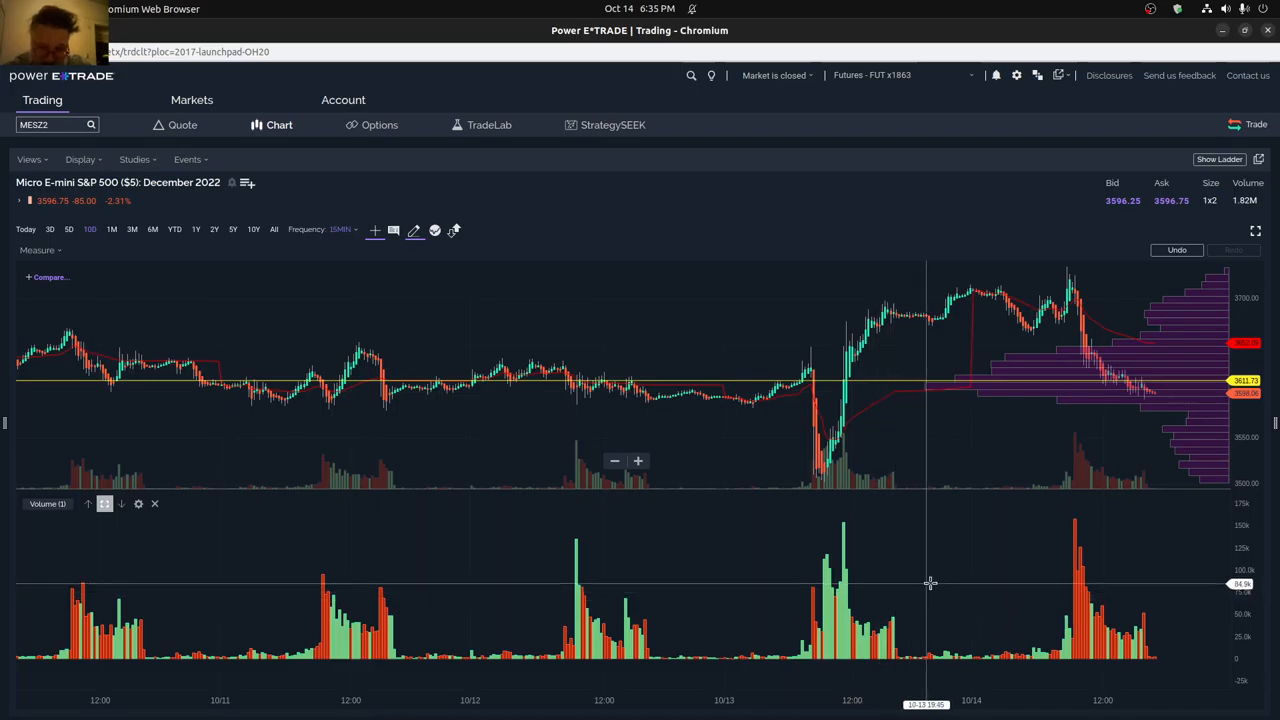
mouse_move(1075, 583)
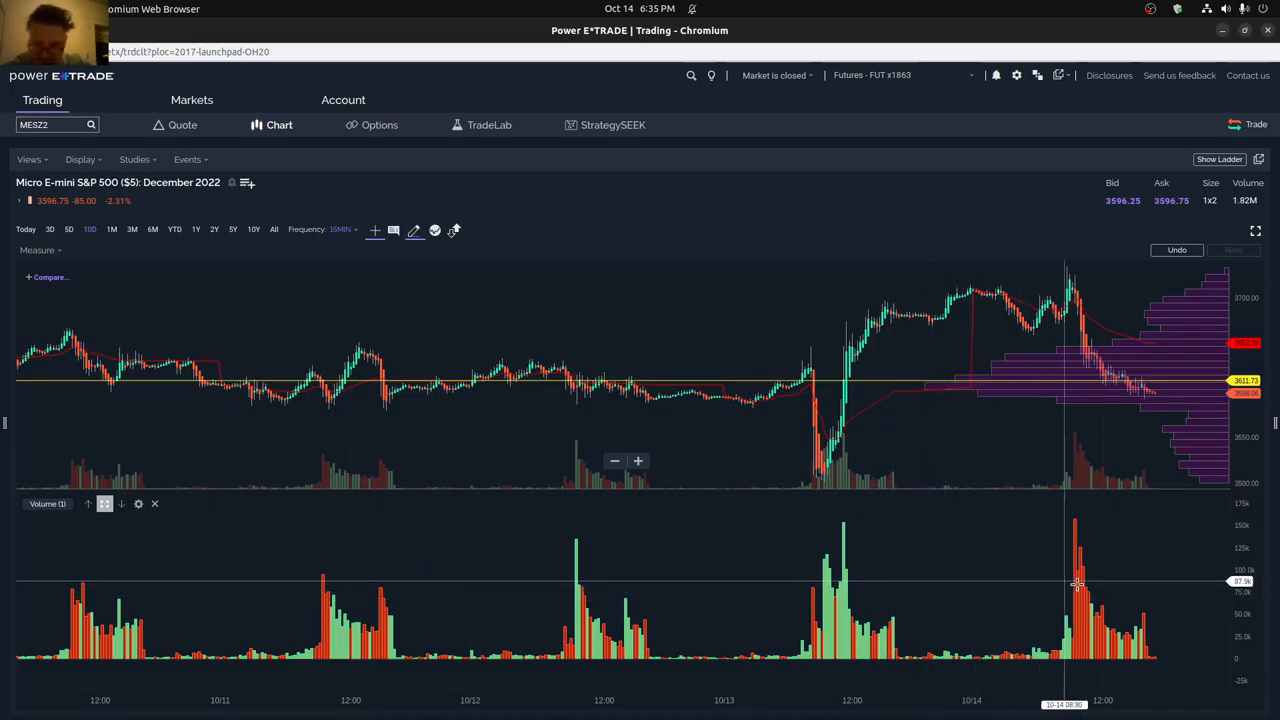
mouse_move(147, 602)
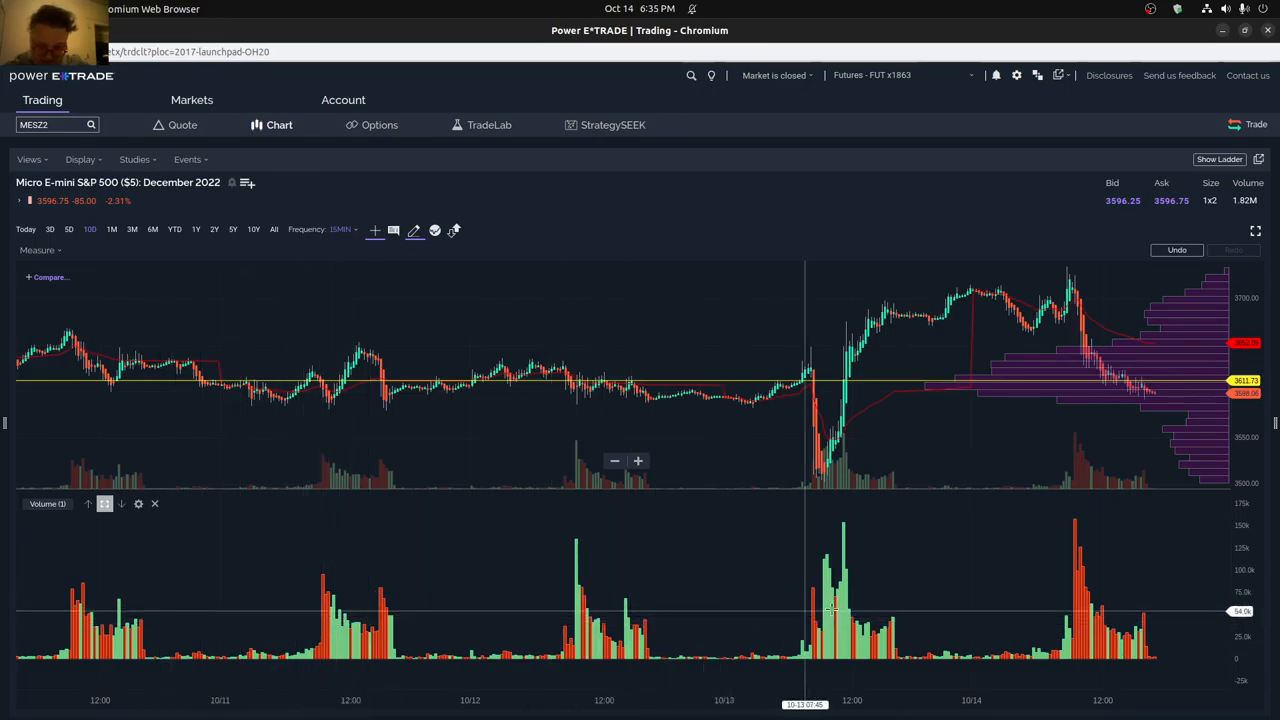
mouse_move(875, 611)
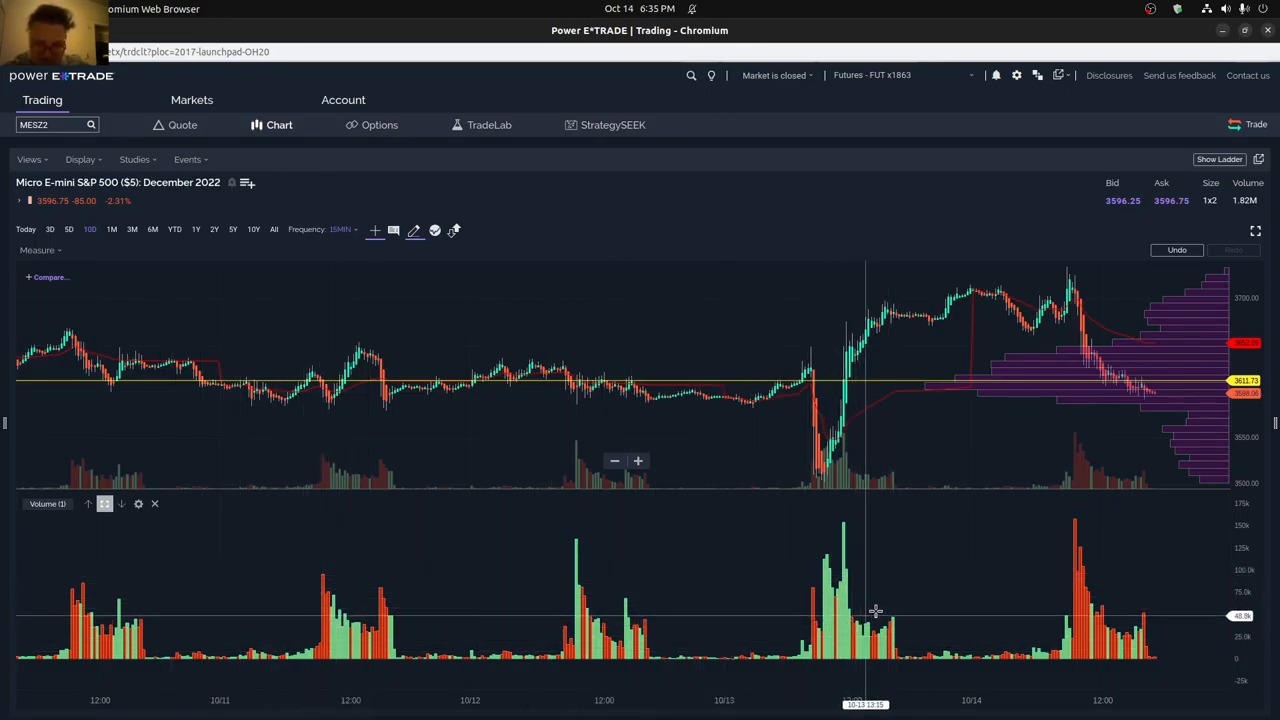
mouse_move(1088, 593)
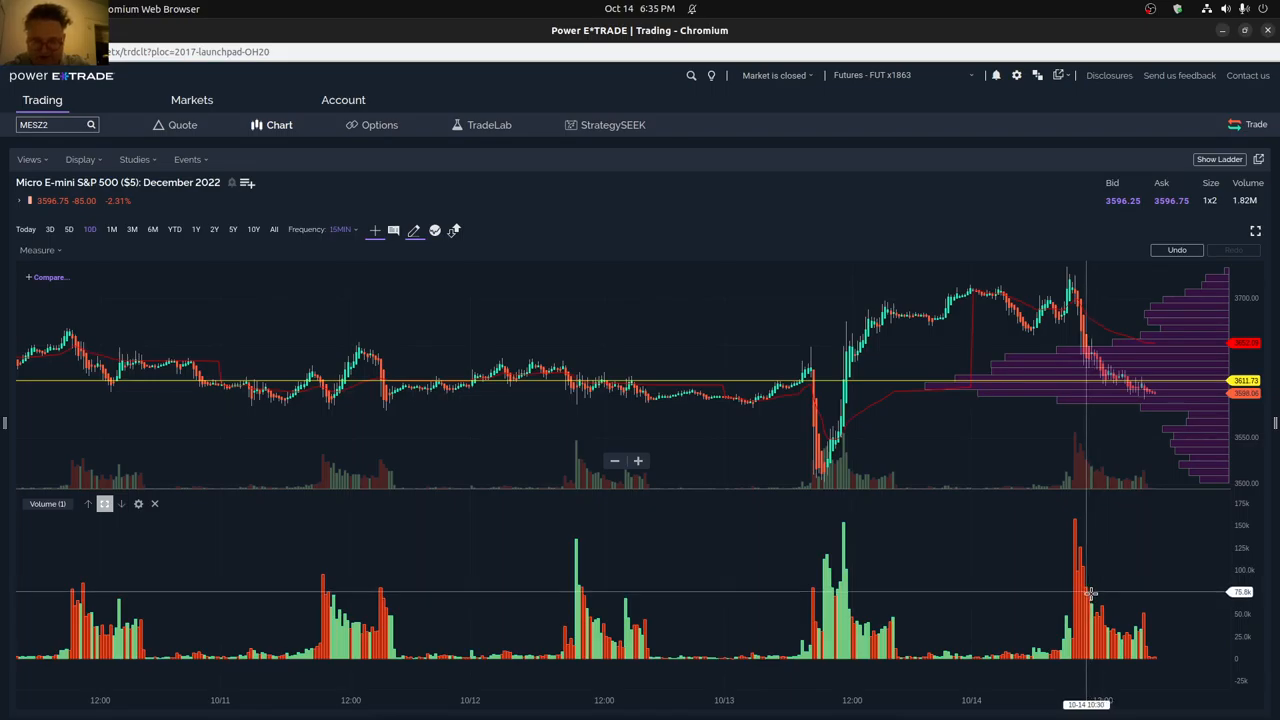
mouse_move(1115, 598)
text(SPY)
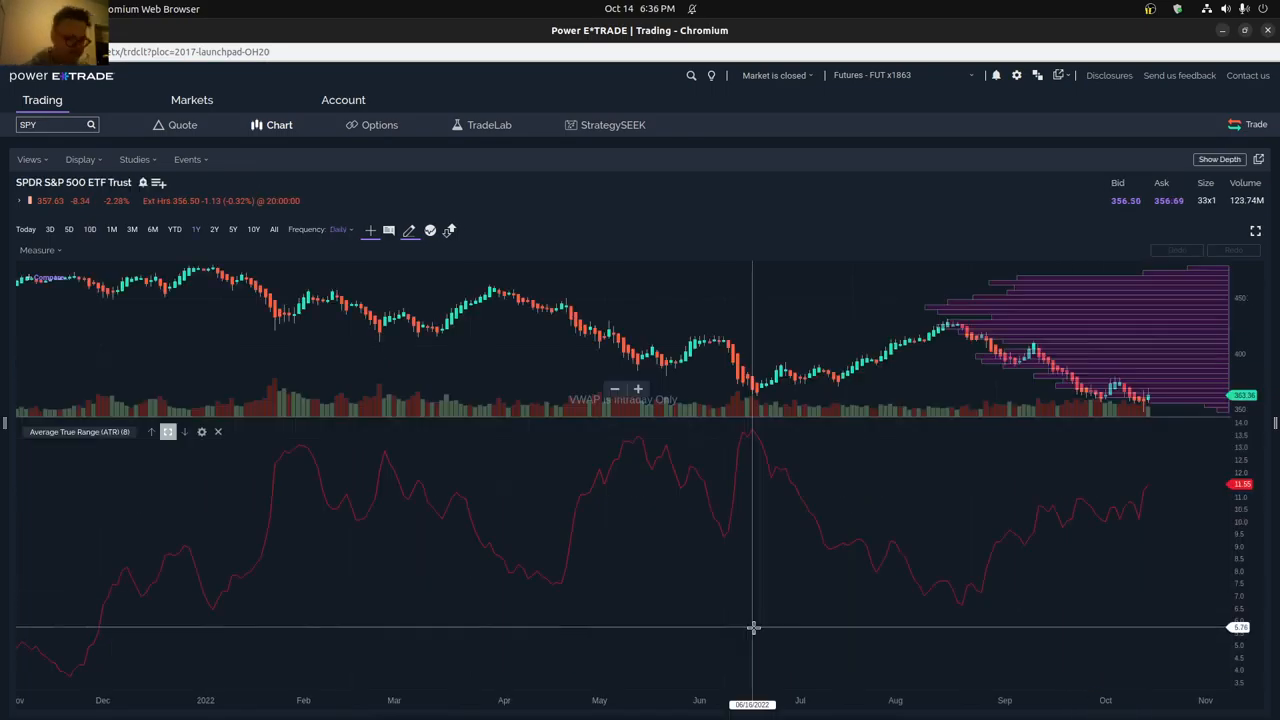
mouse_move(1067, 608)
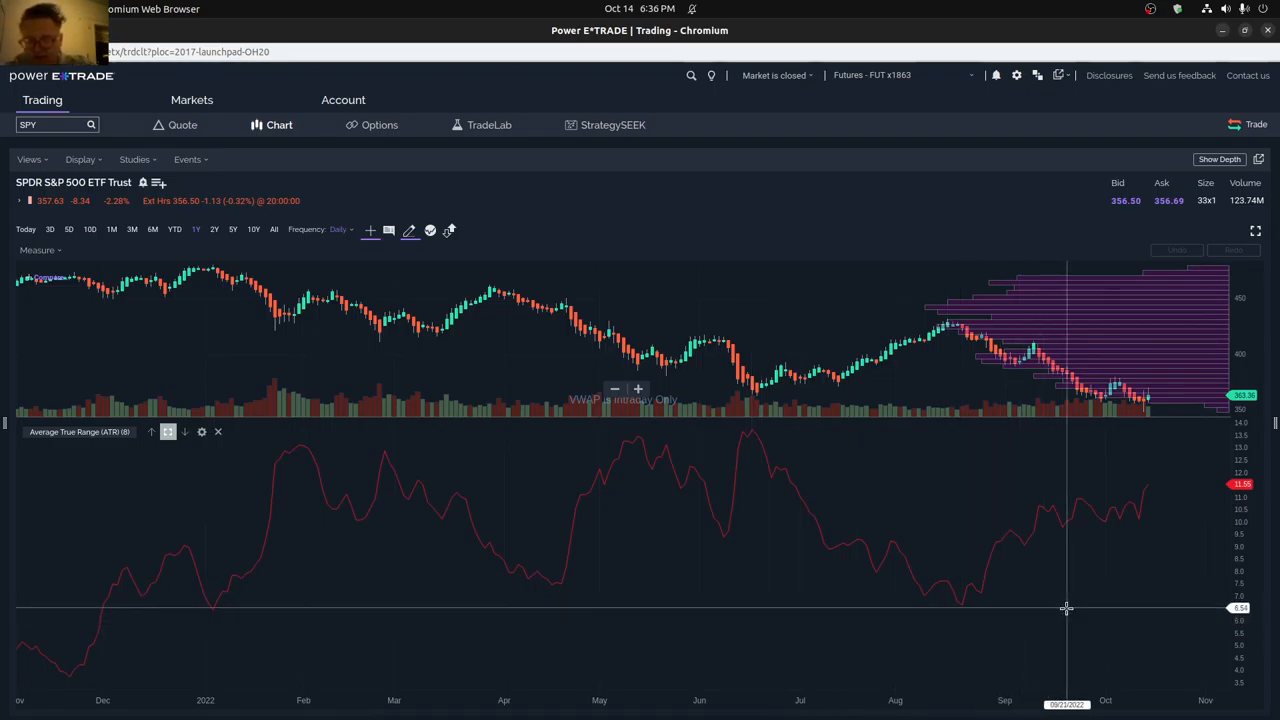
mouse_move(1139, 516)
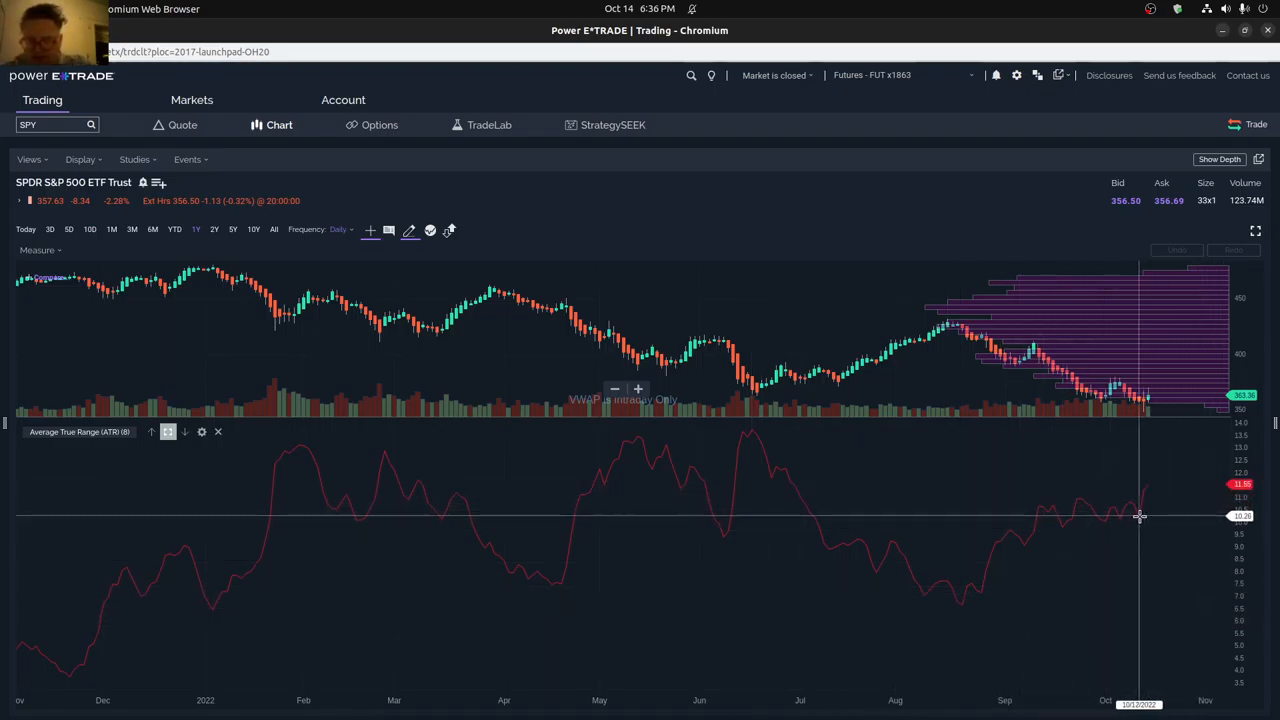
mouse_move(1160, 490)
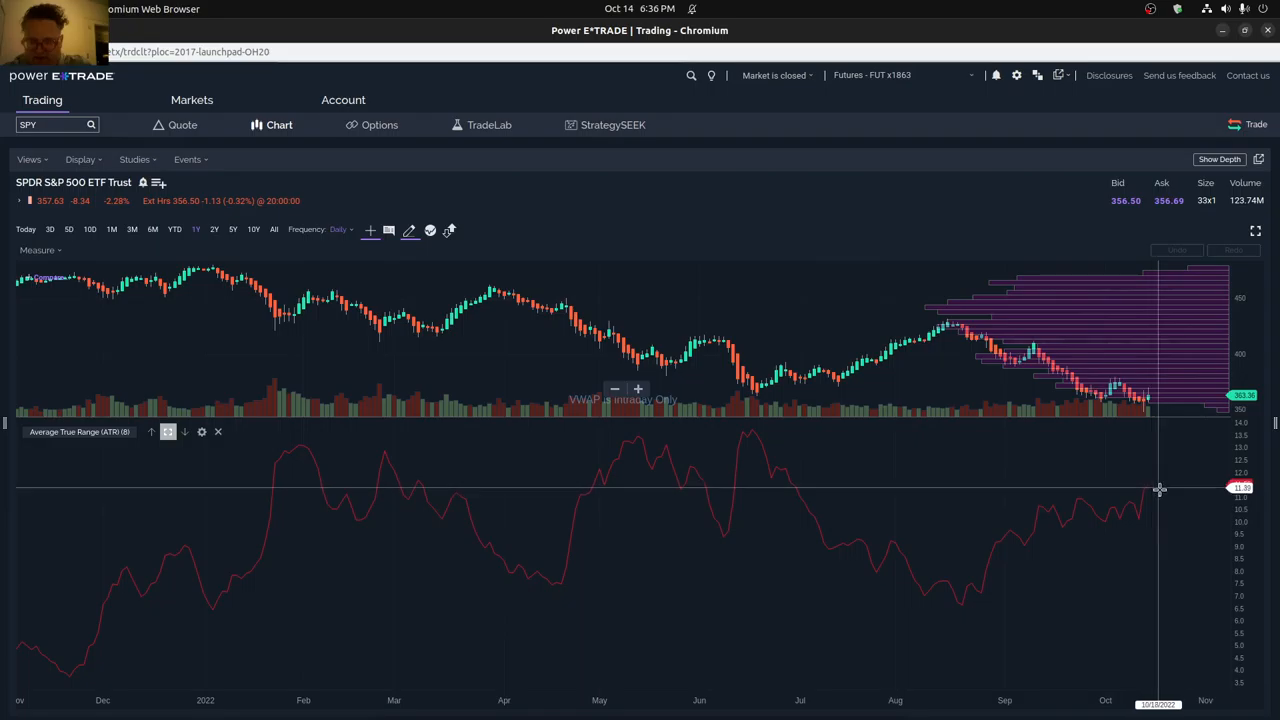
mouse_move(1160, 453)
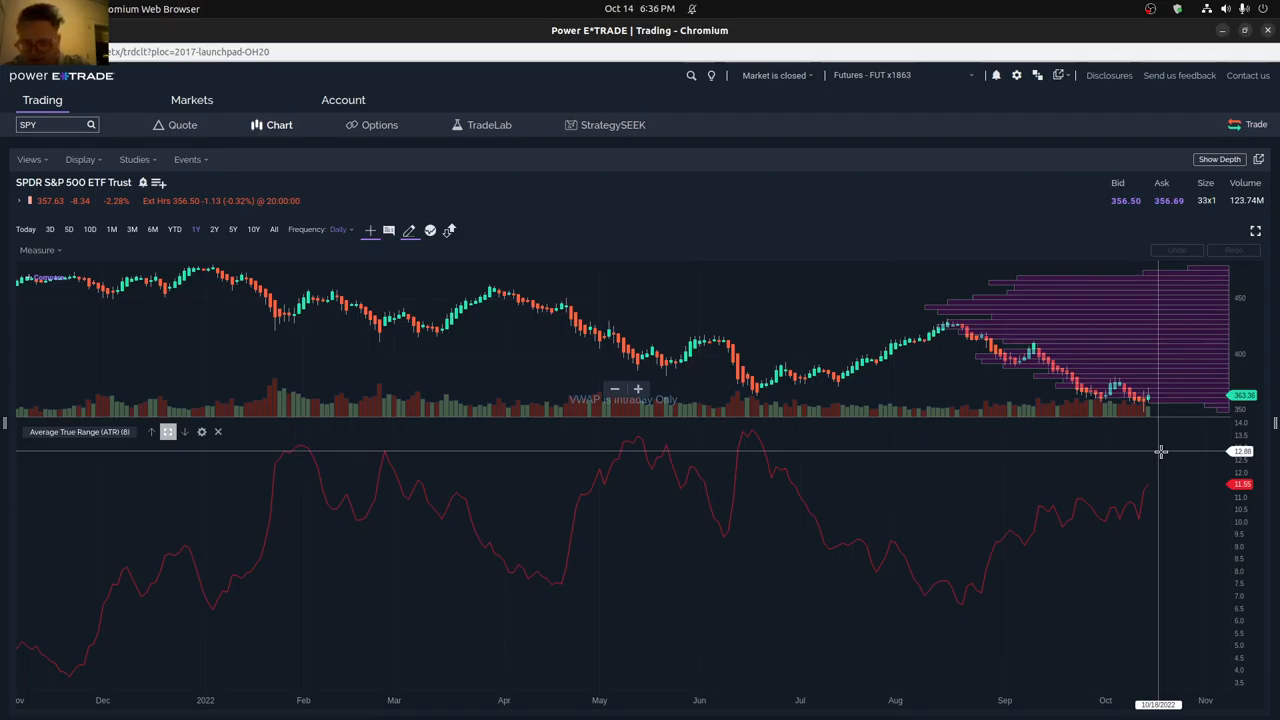
mouse_move(1160, 399)
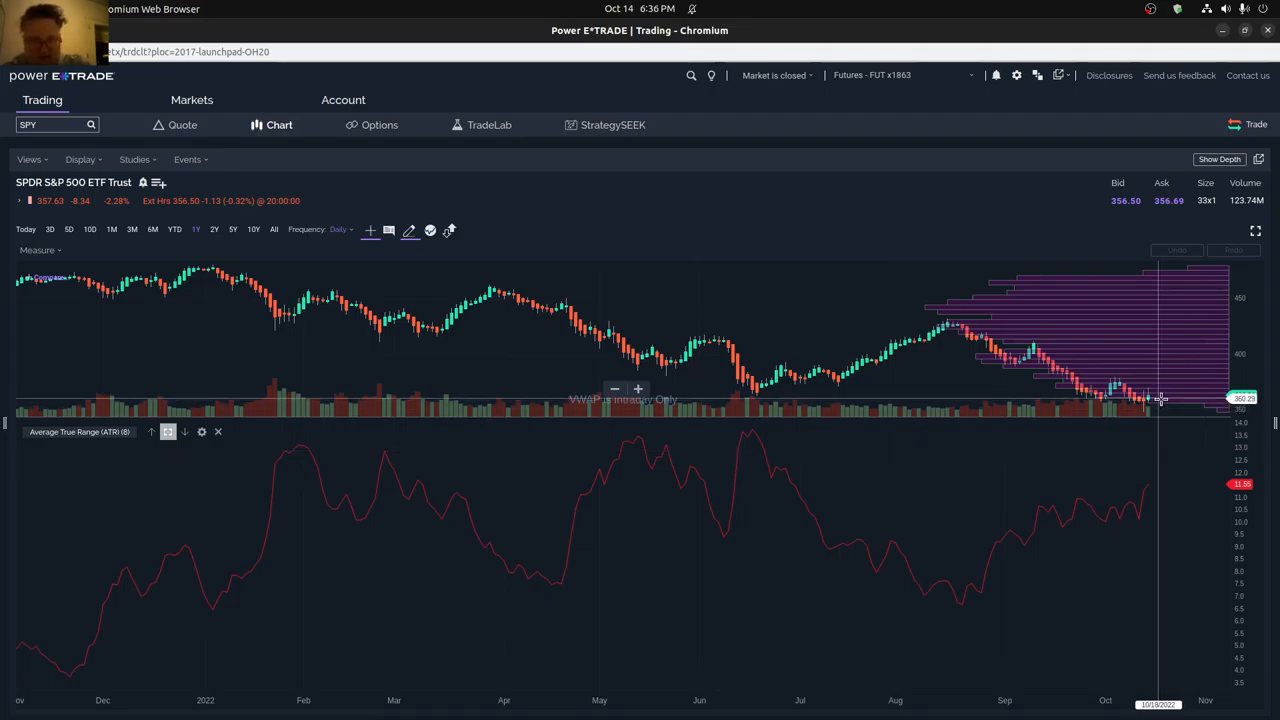
mouse_move(1161, 378)
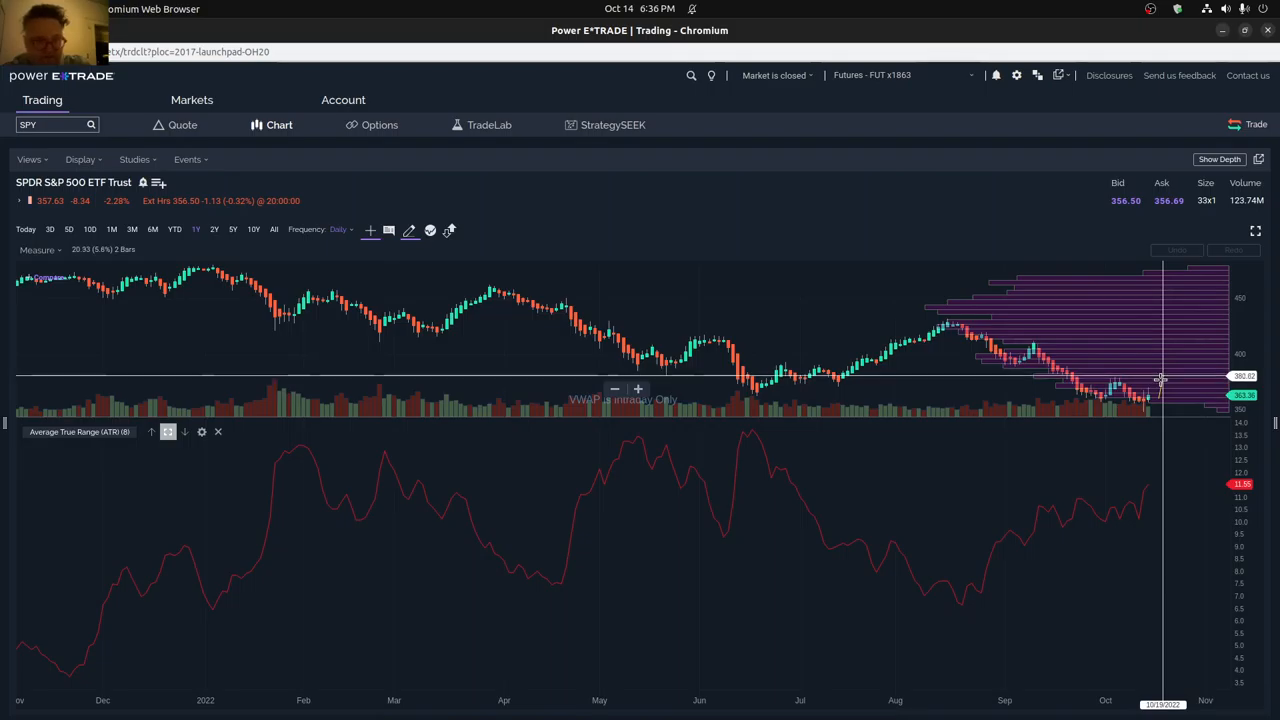
mouse_move(1160, 382)
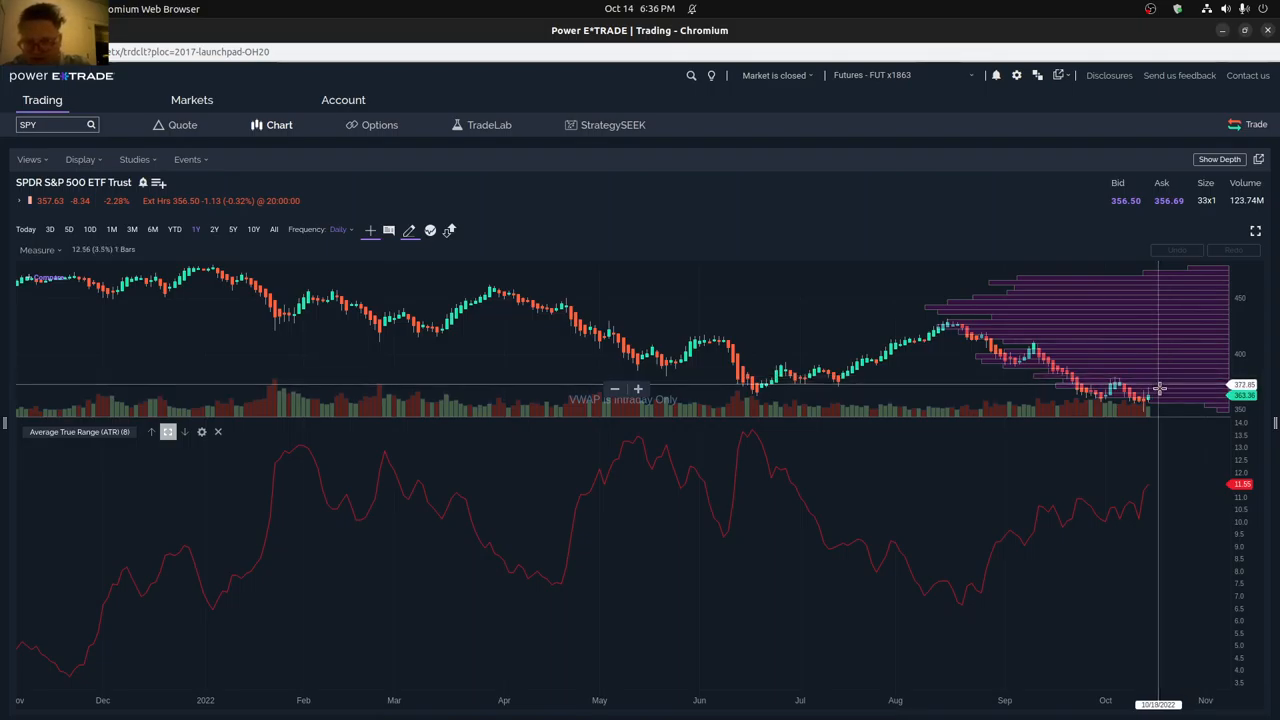
mouse_move(1158, 475)
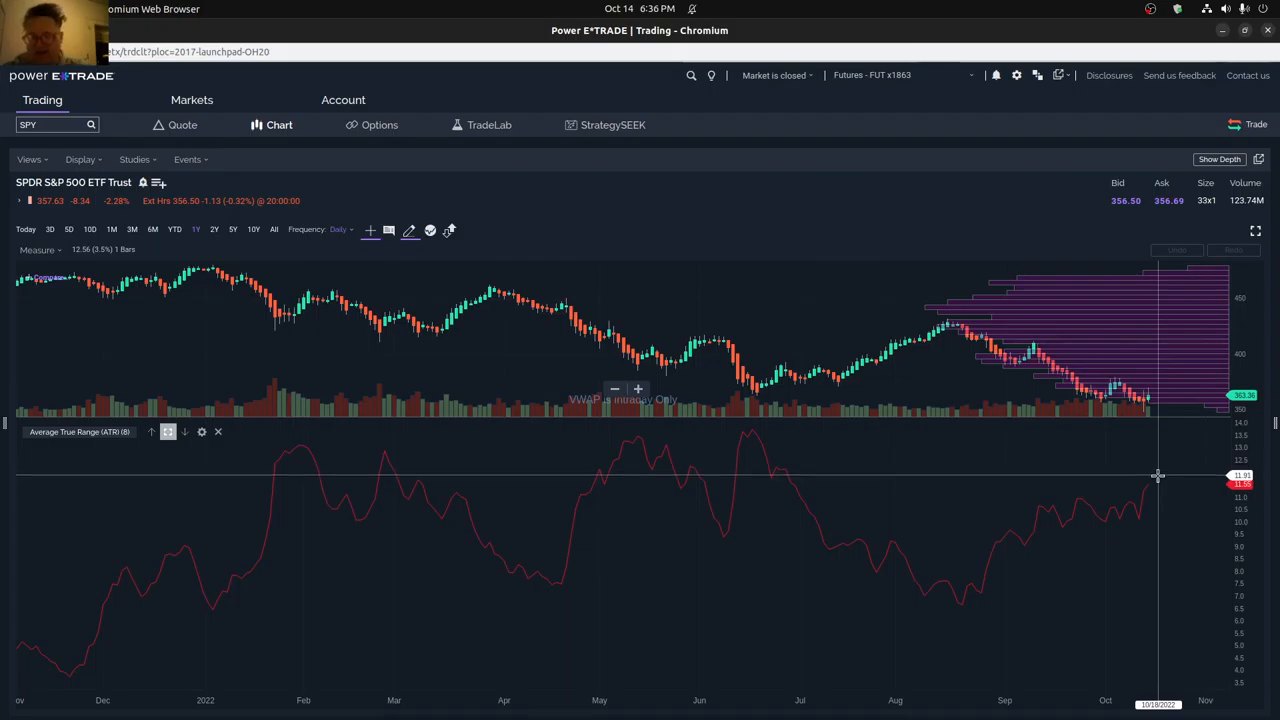
mouse_move(1161, 485)
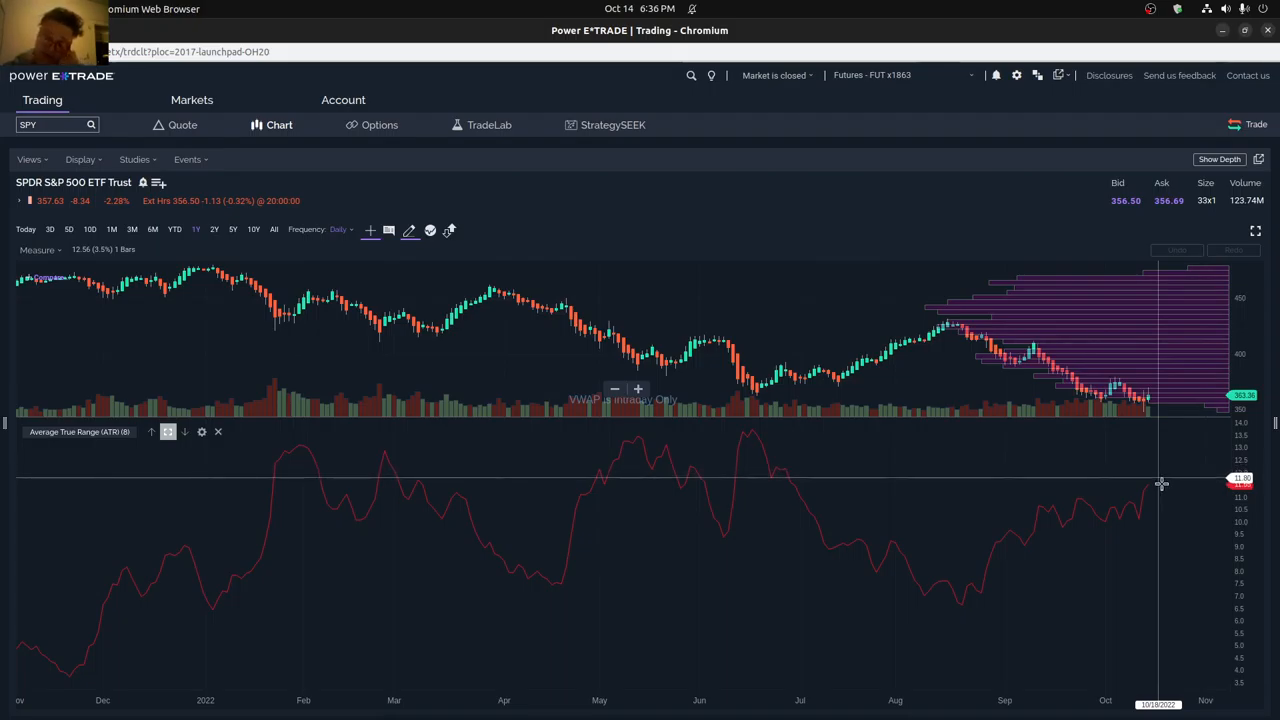
mouse_move(1160, 508)
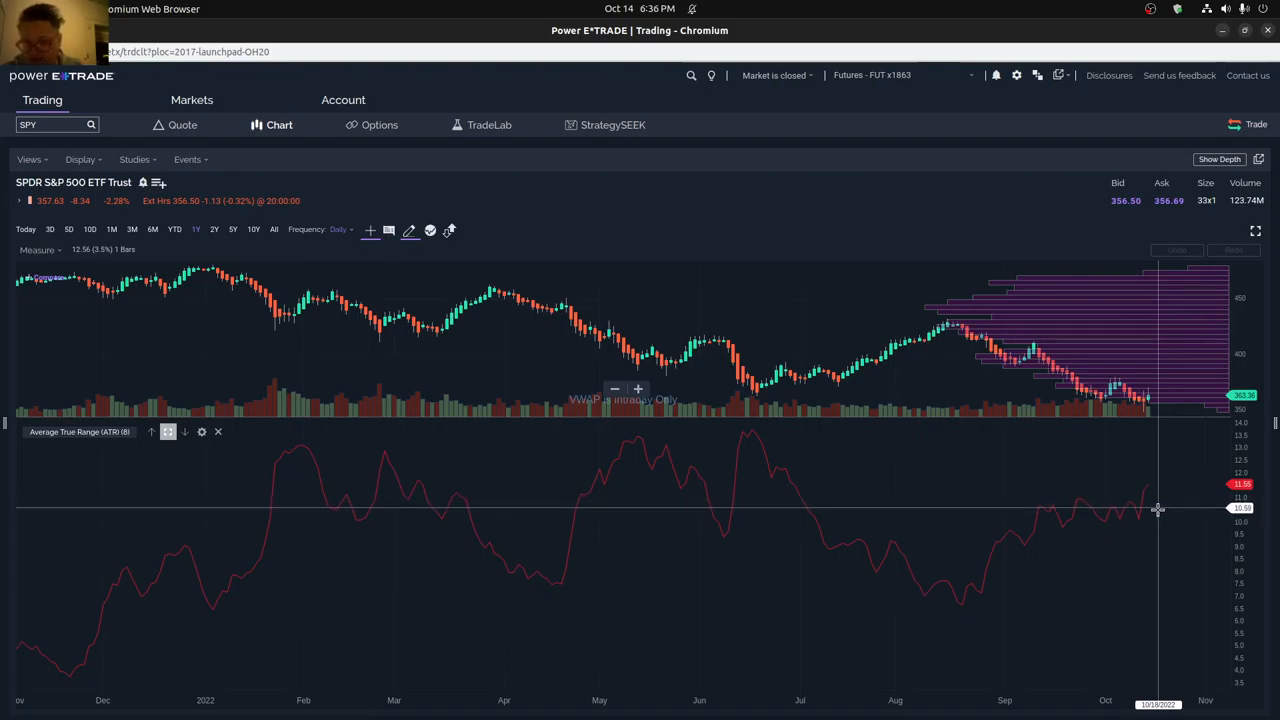
mouse_move(1160, 392)
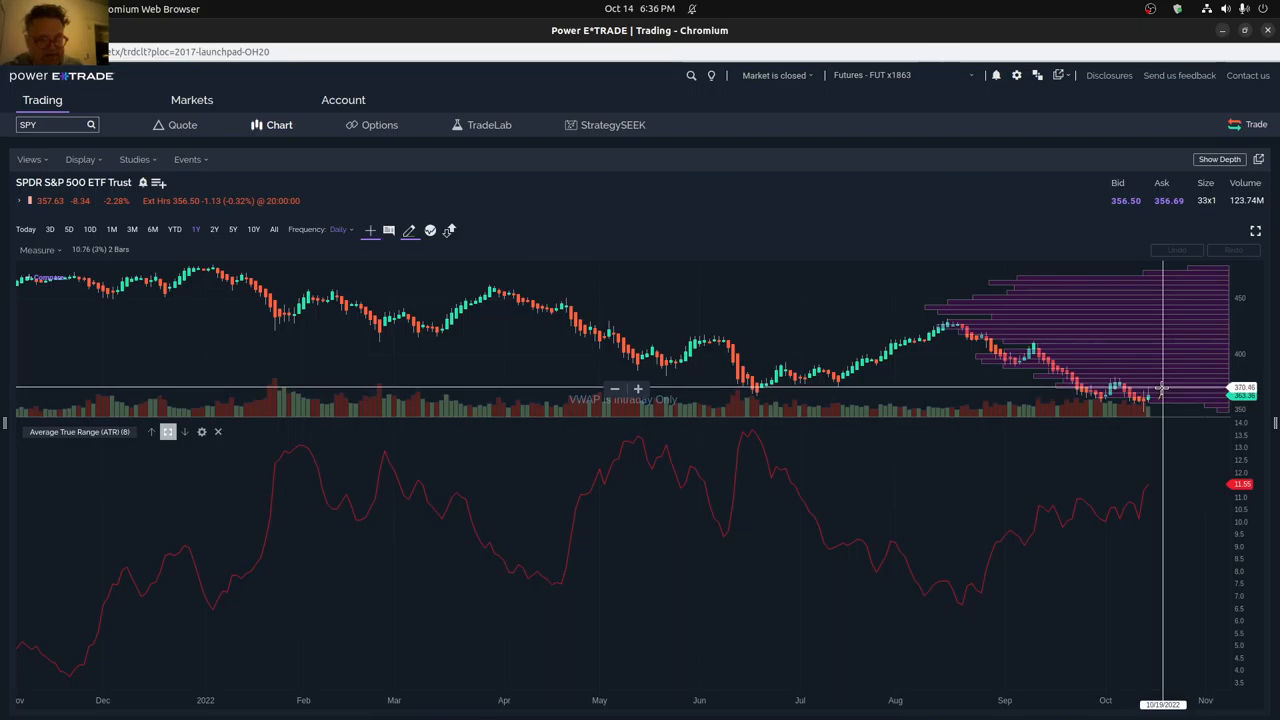
mouse_move(1163, 490)
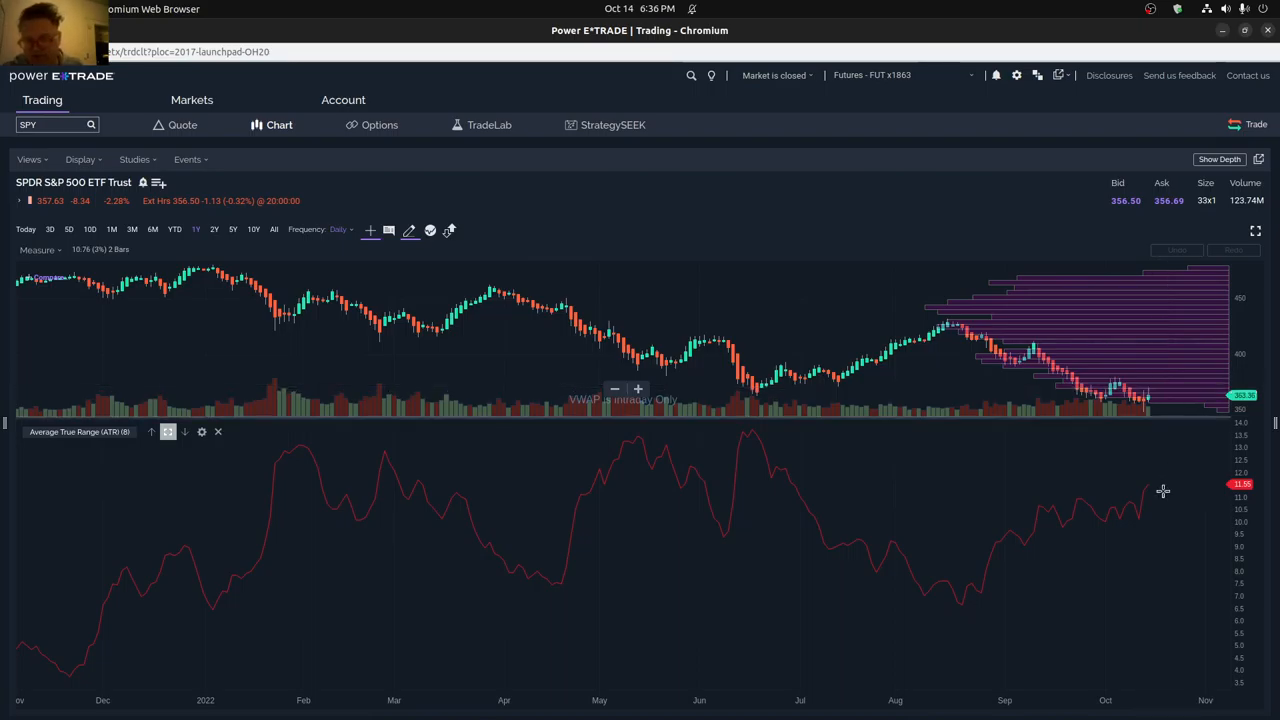
mouse_move(1156, 503)
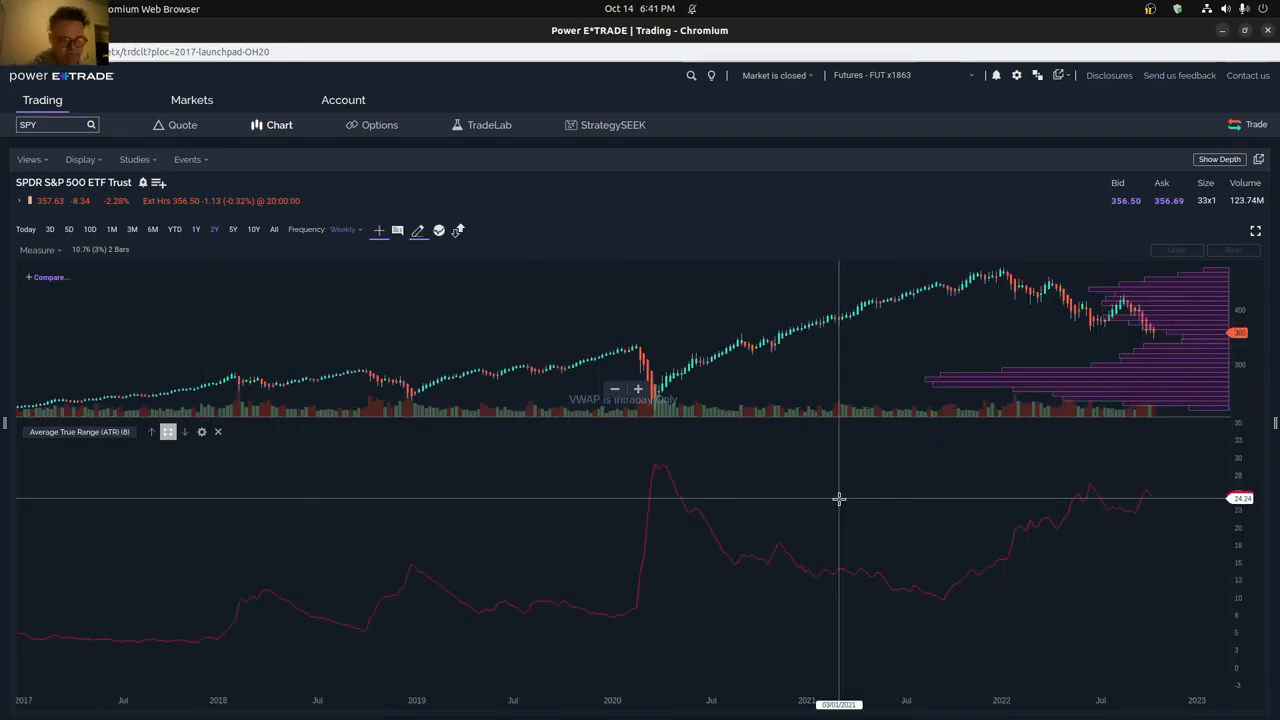
mouse_move(910, 500)
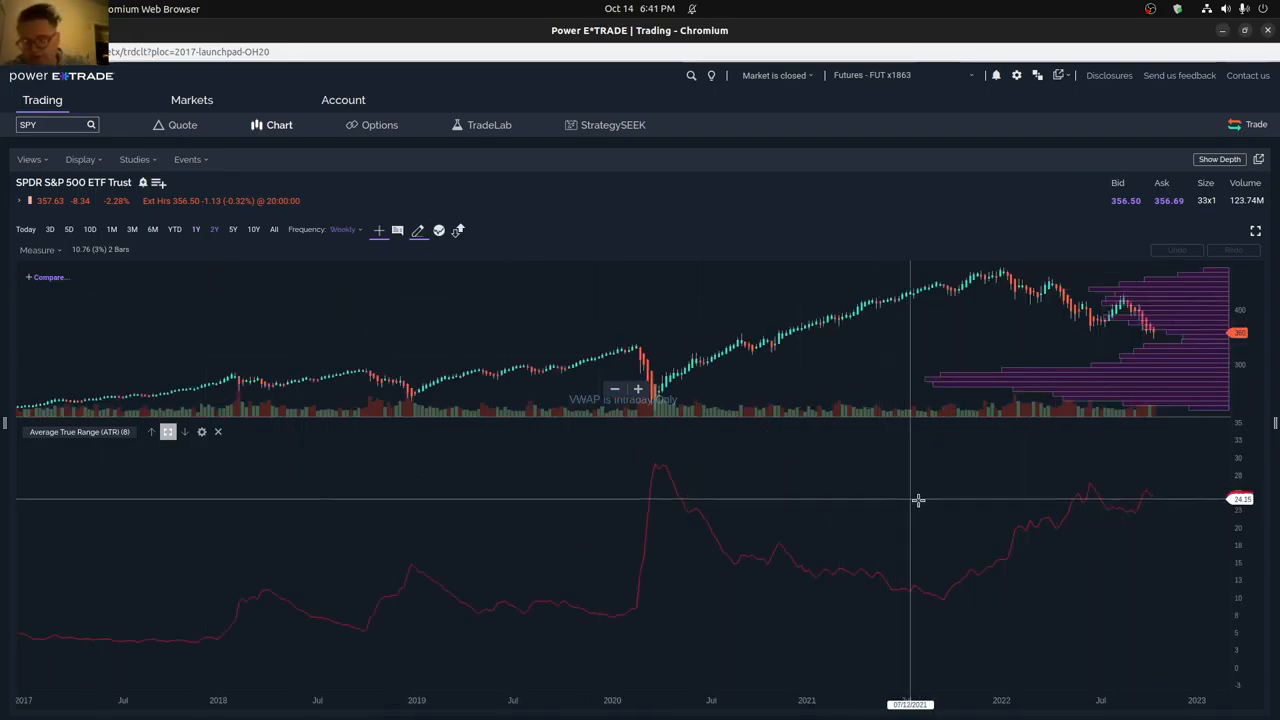
mouse_move(1145, 502)
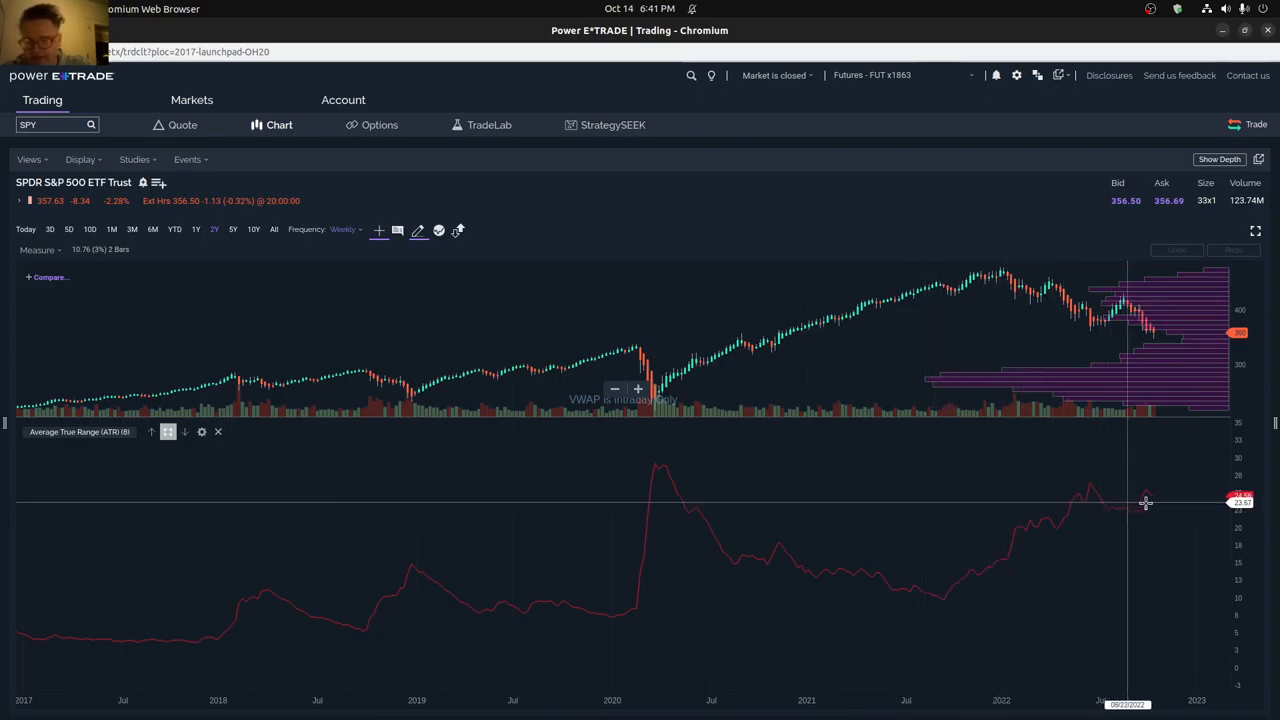
mouse_move(1175, 510)
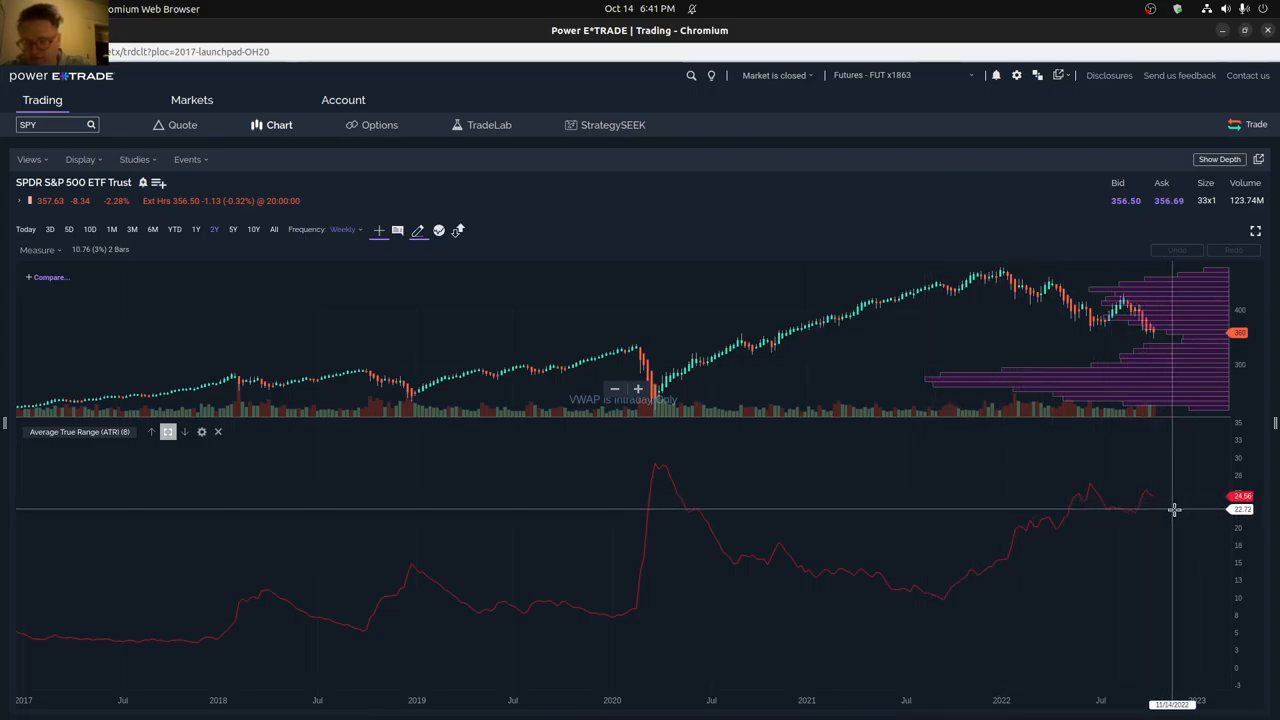
mouse_move(1176, 330)
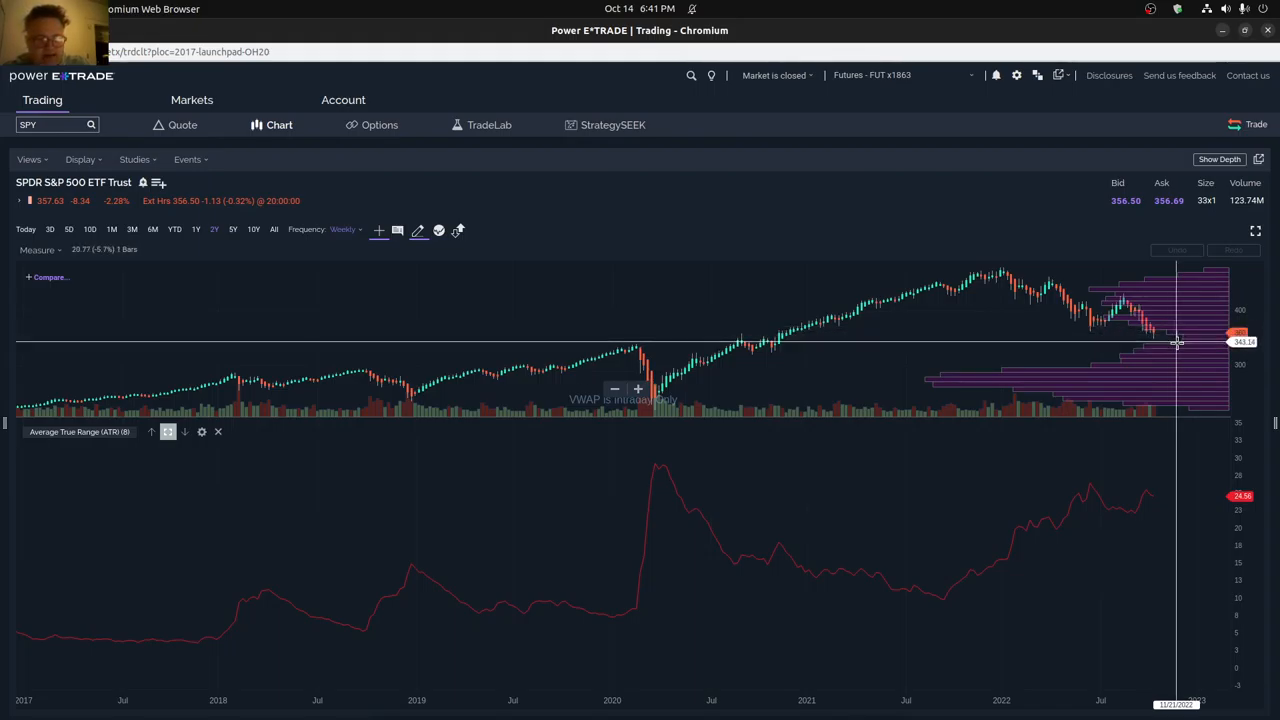
mouse_move(1177, 344)
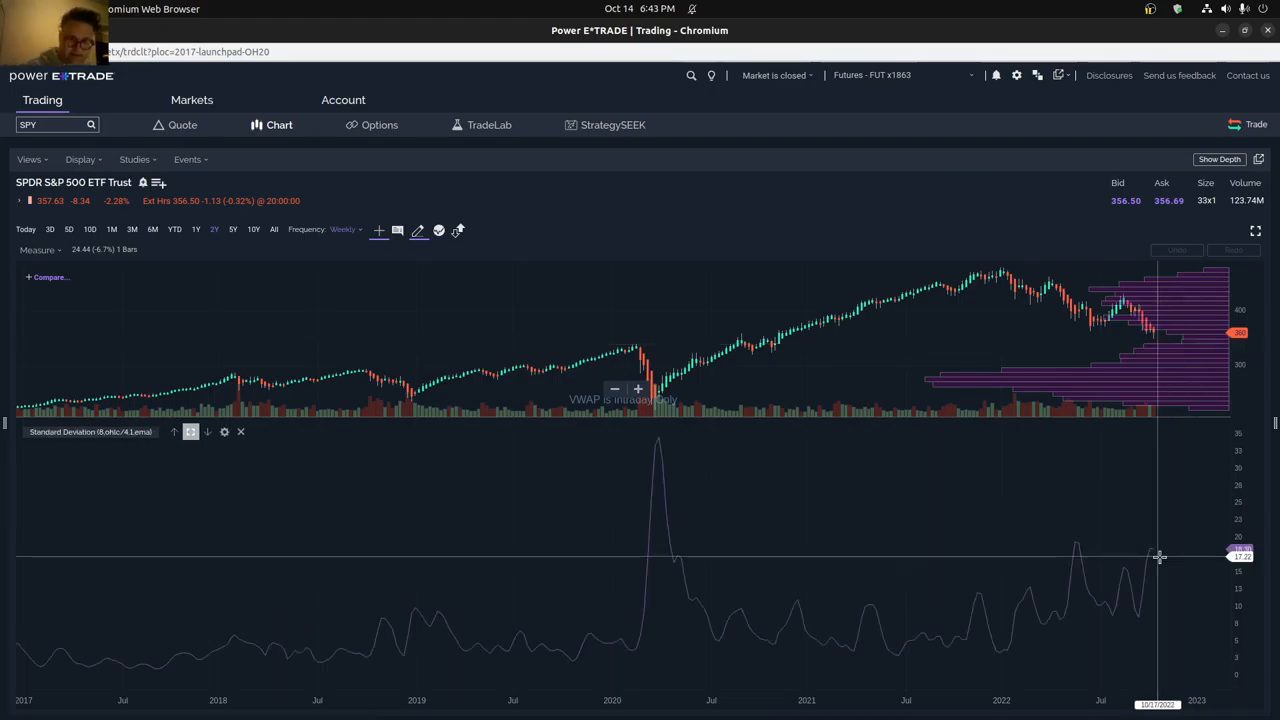
mouse_move(1163, 562)
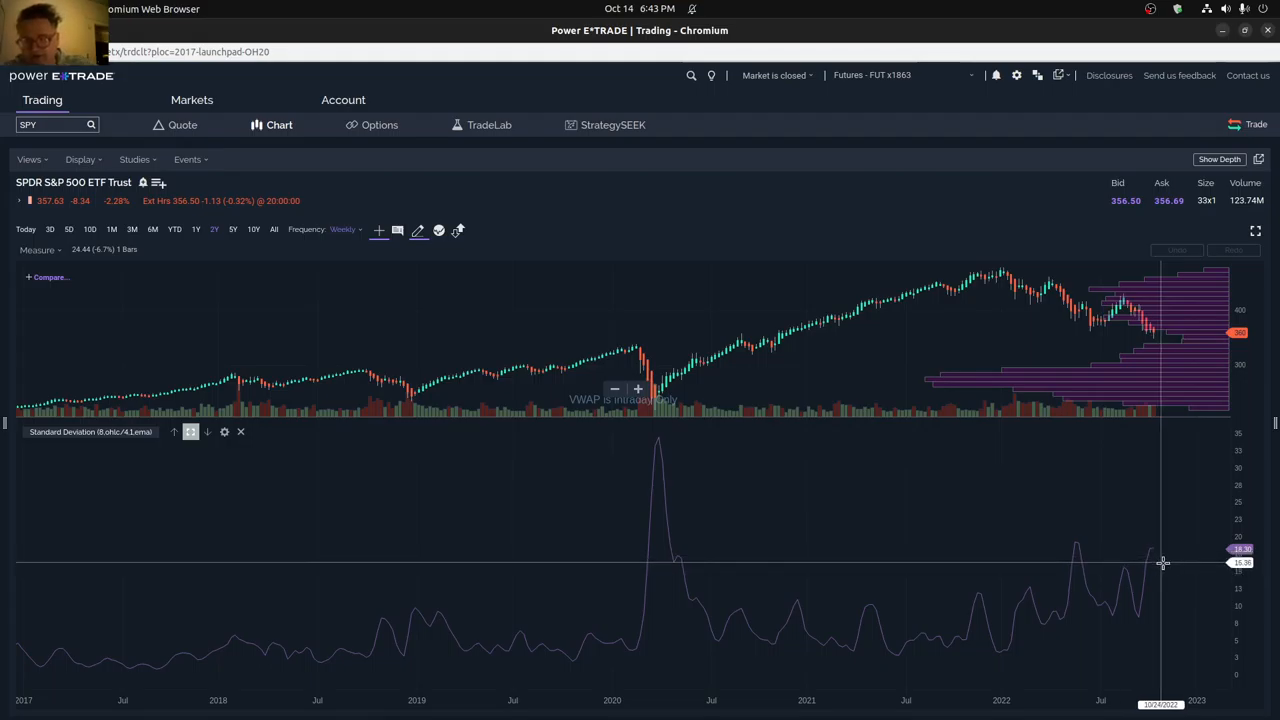
mouse_move(1152, 568)
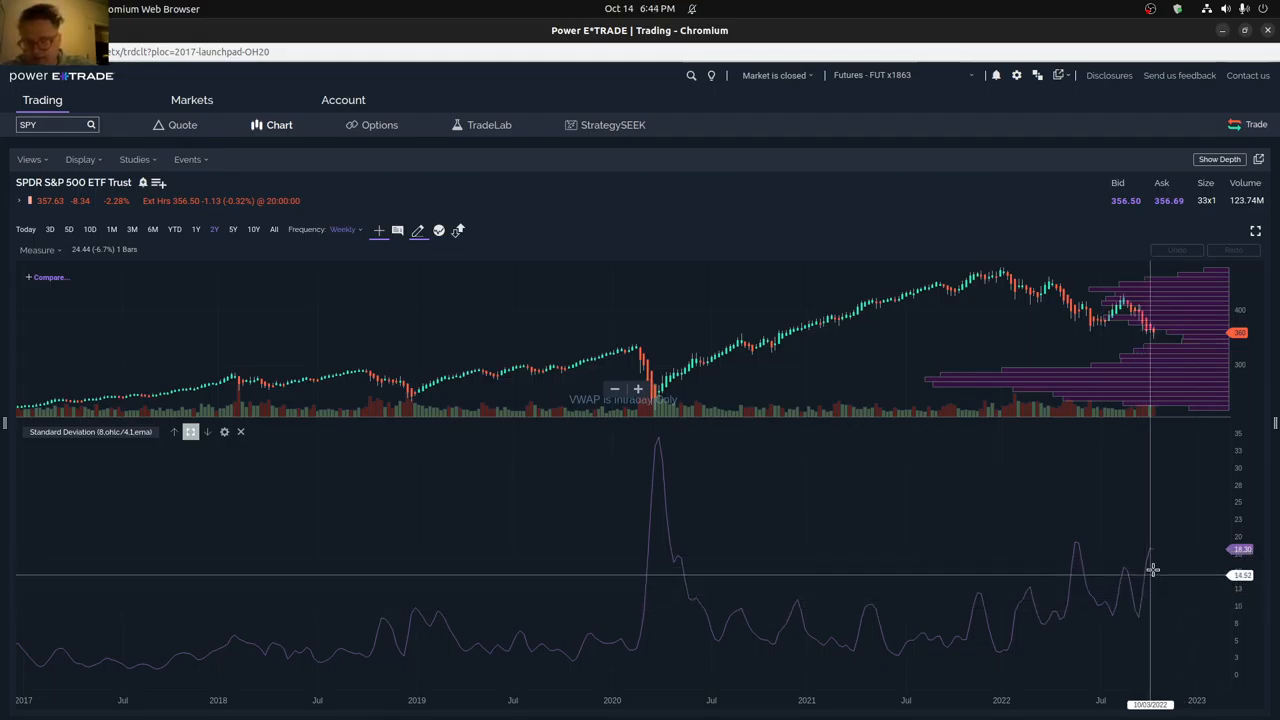
mouse_move(1152, 550)
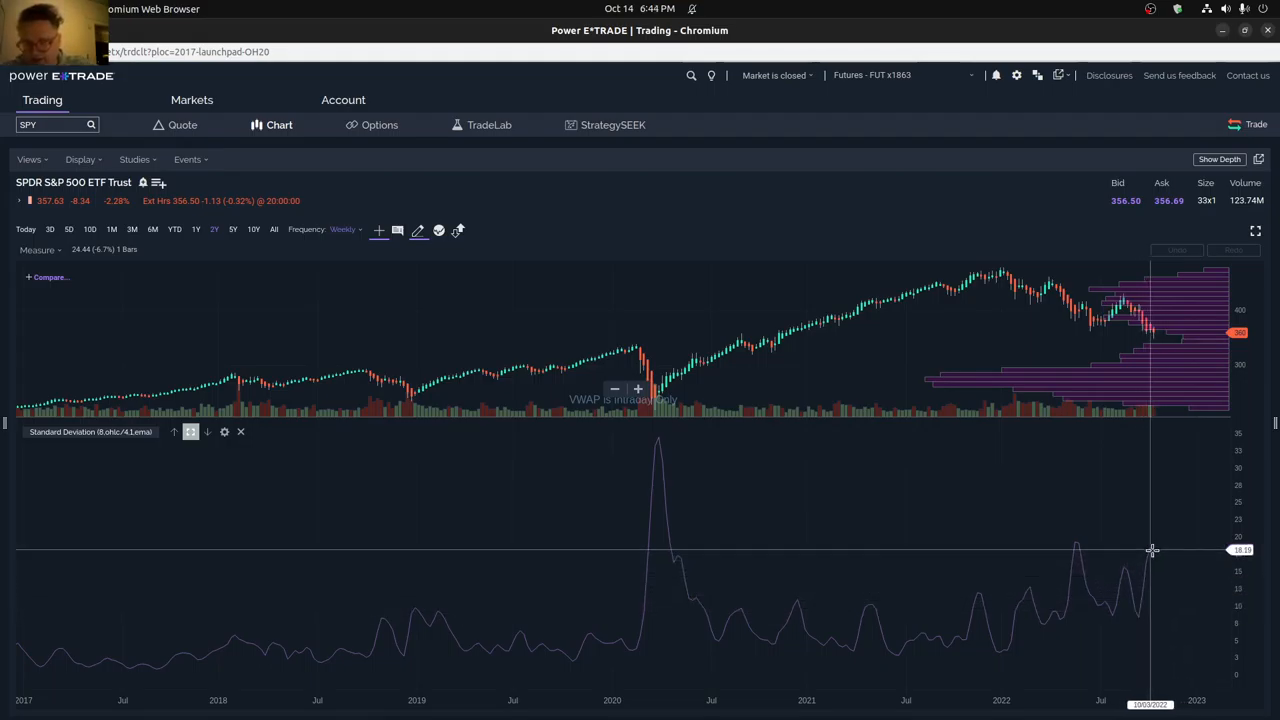
mouse_move(1163, 550)
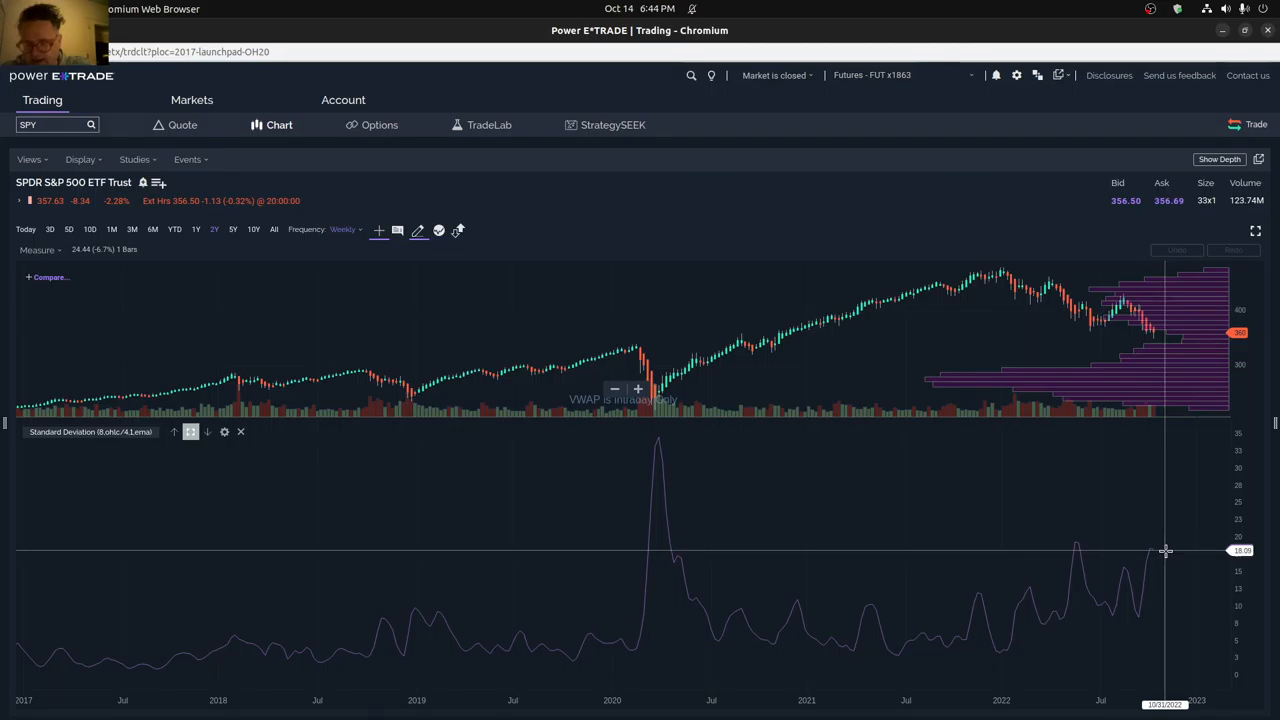
mouse_move(1163, 551)
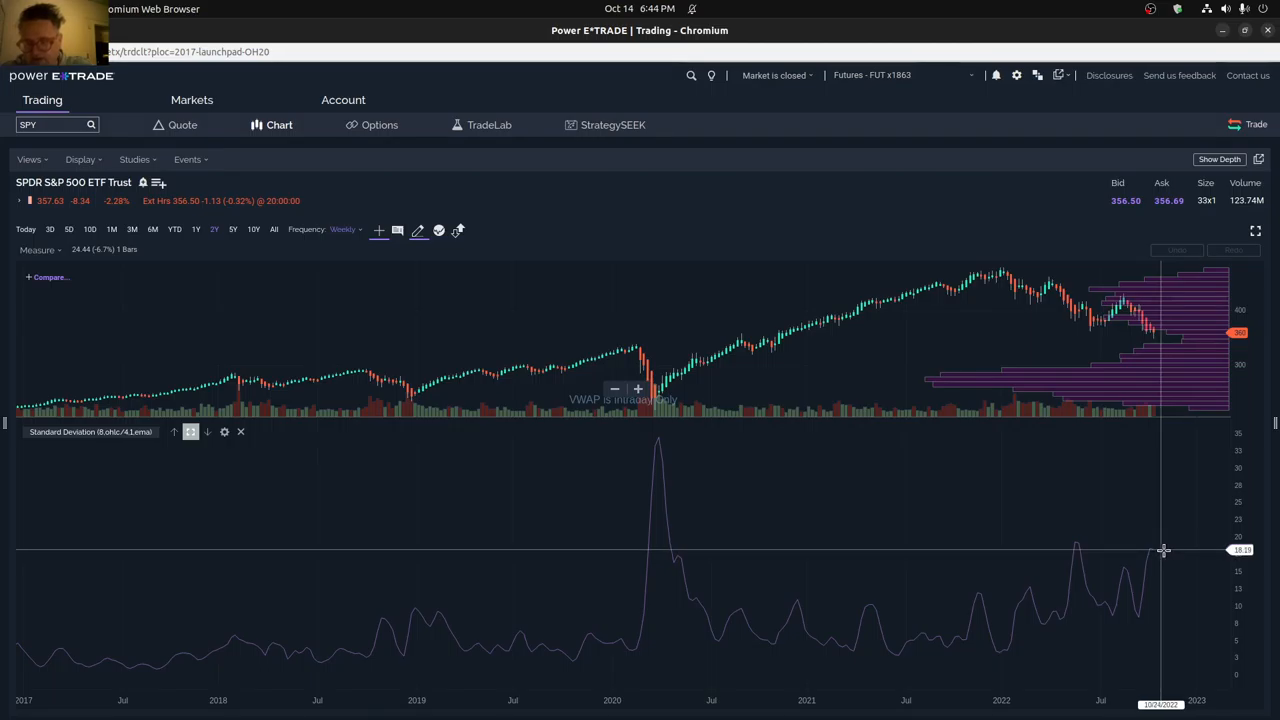
mouse_move(1168, 328)
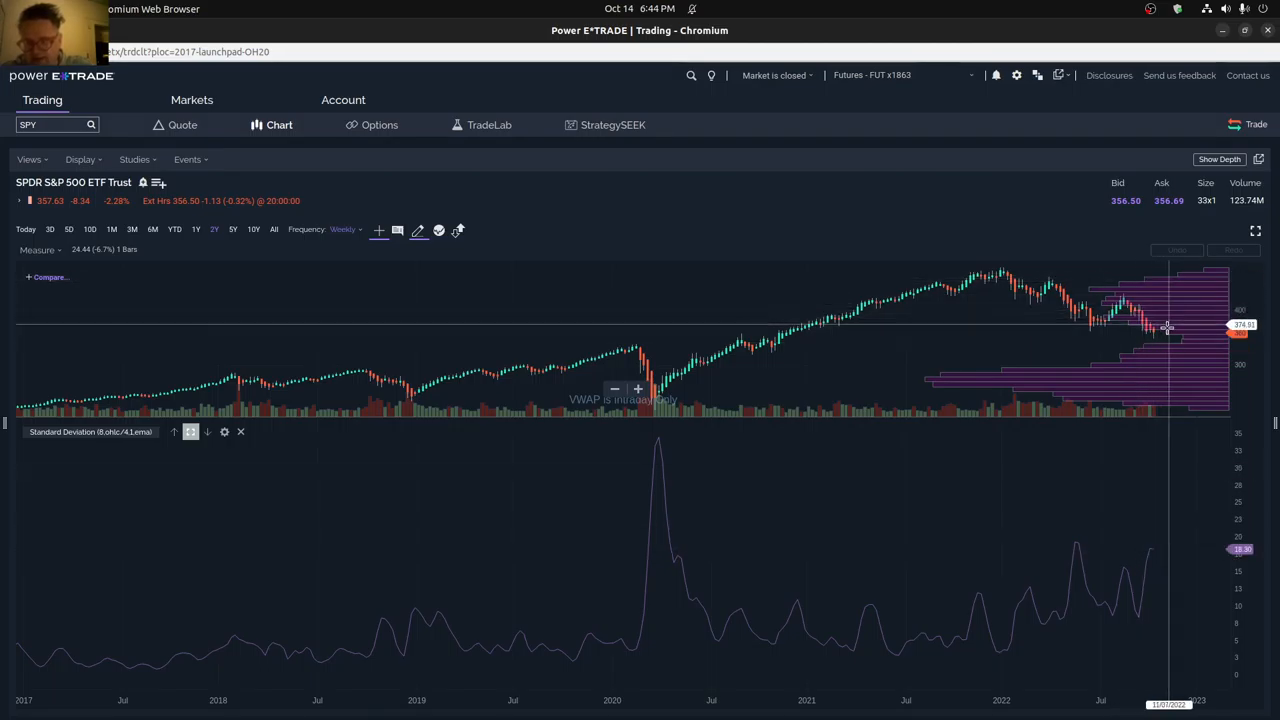
mouse_move(1165, 338)
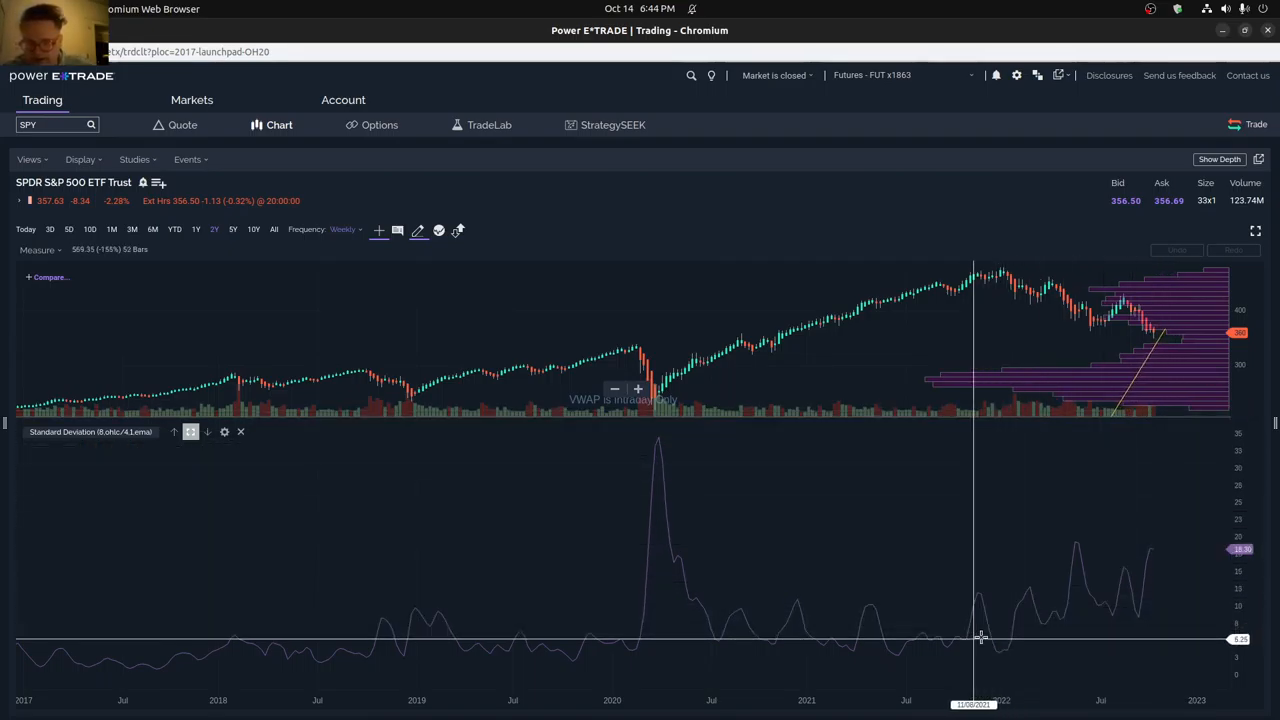
mouse_move(1158, 350)
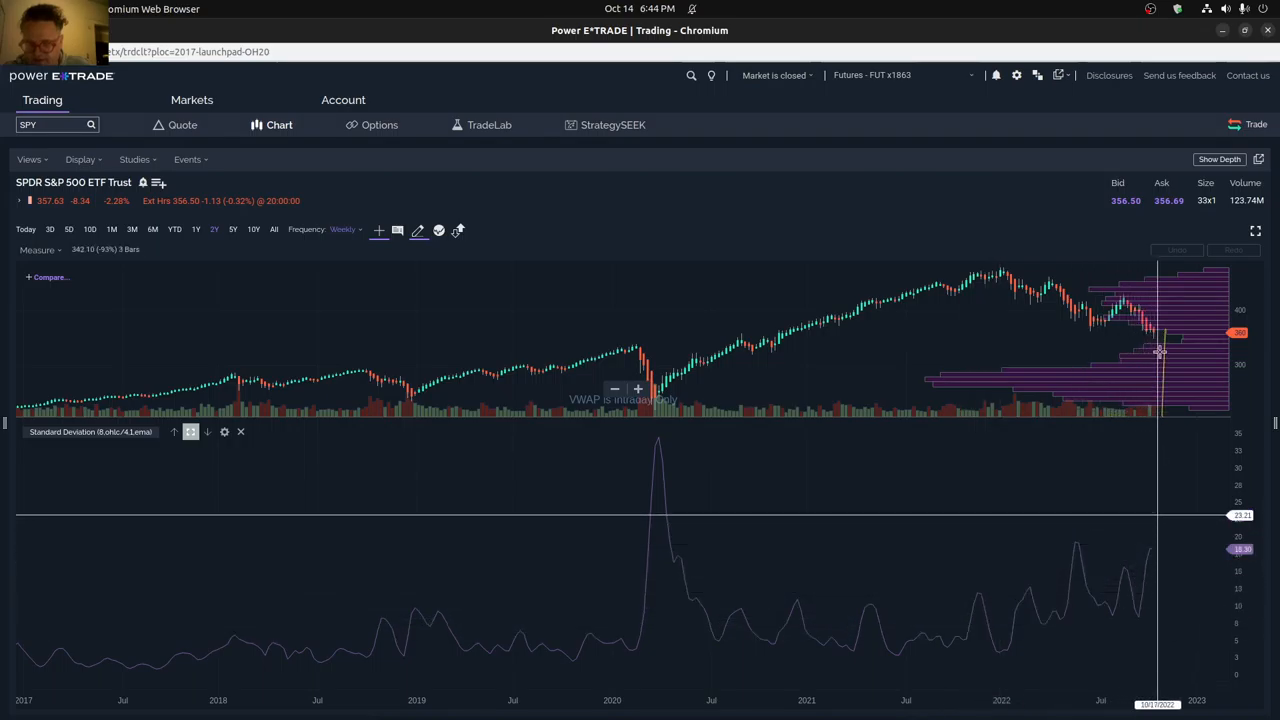
mouse_move(1158, 567)
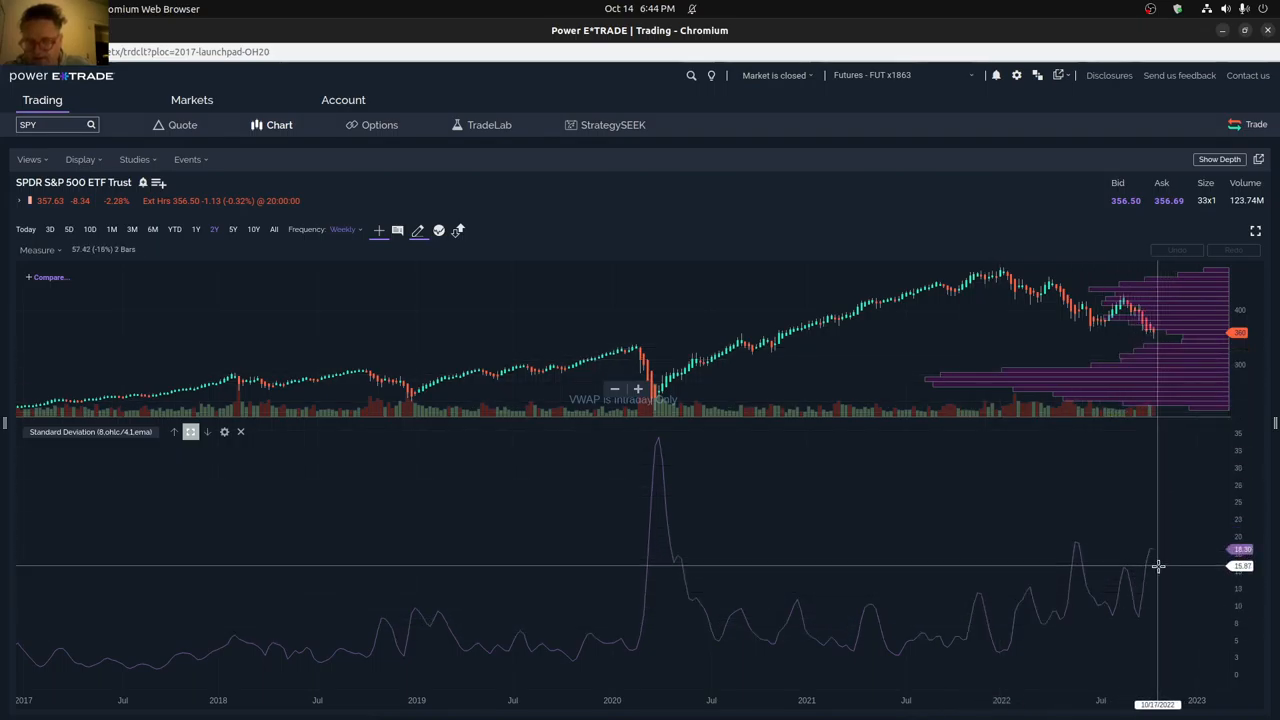
mouse_move(1167, 530)
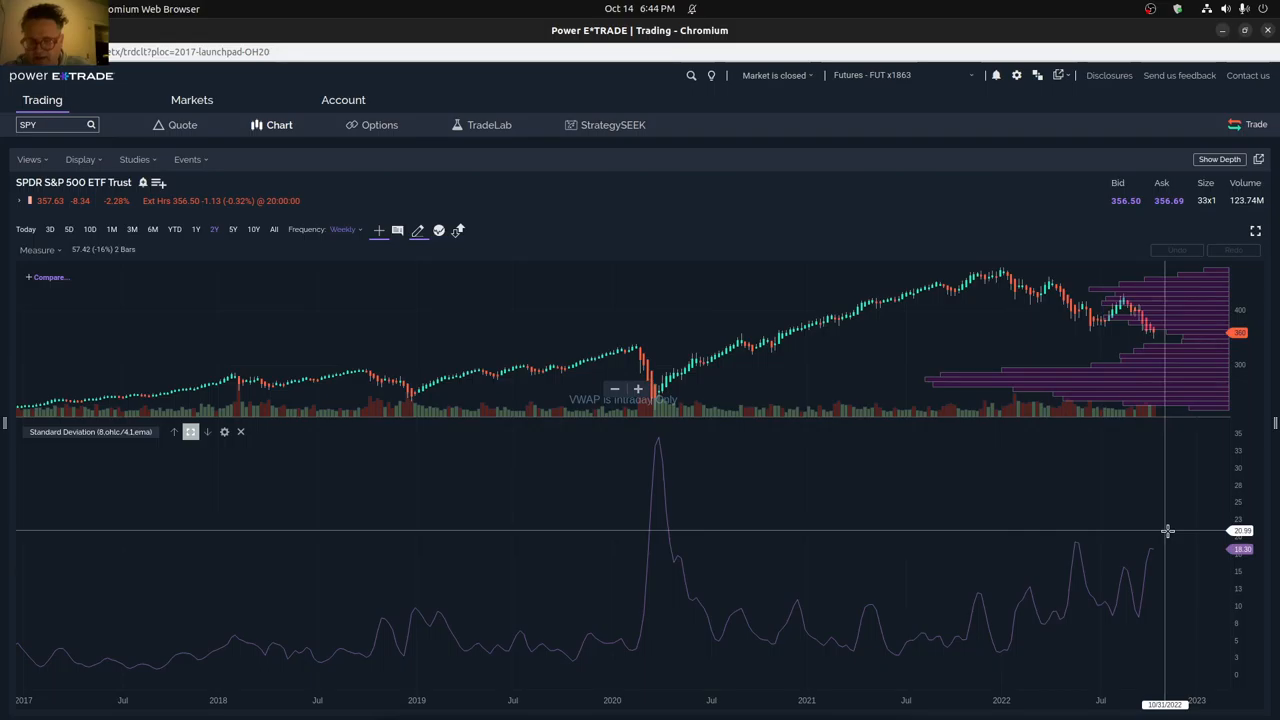
mouse_move(1013, 628)
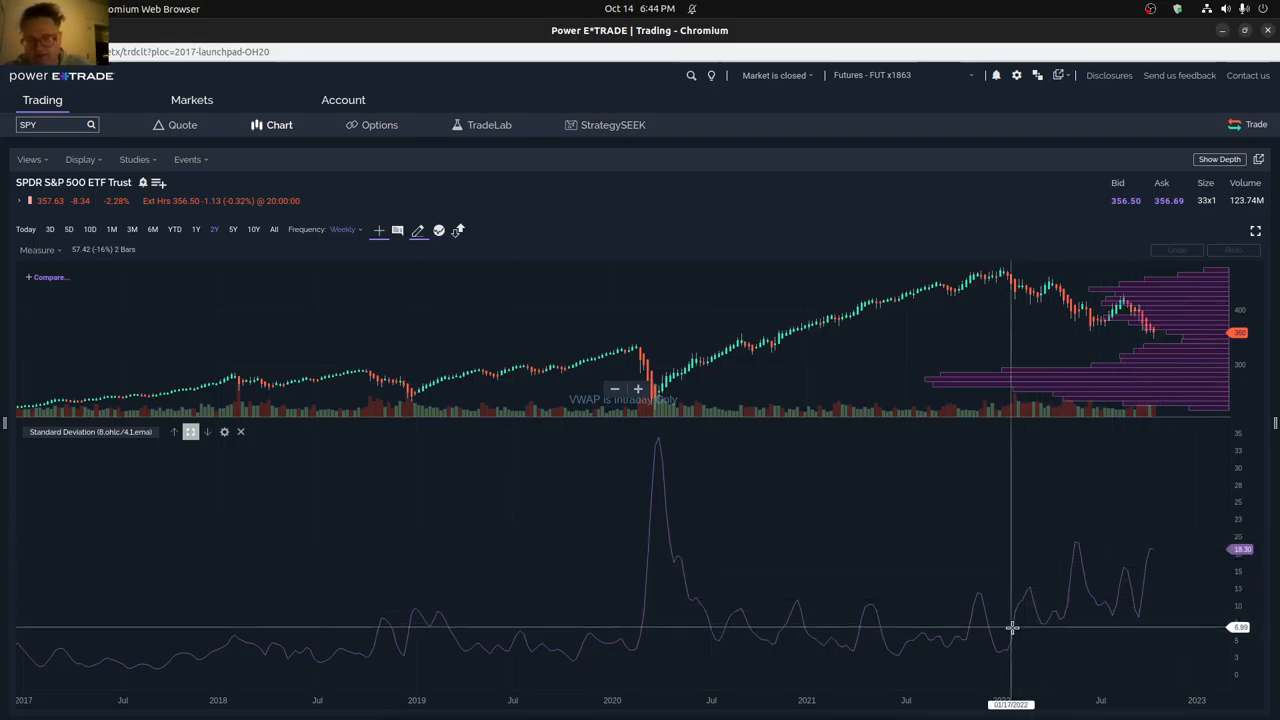
mouse_move(878, 636)
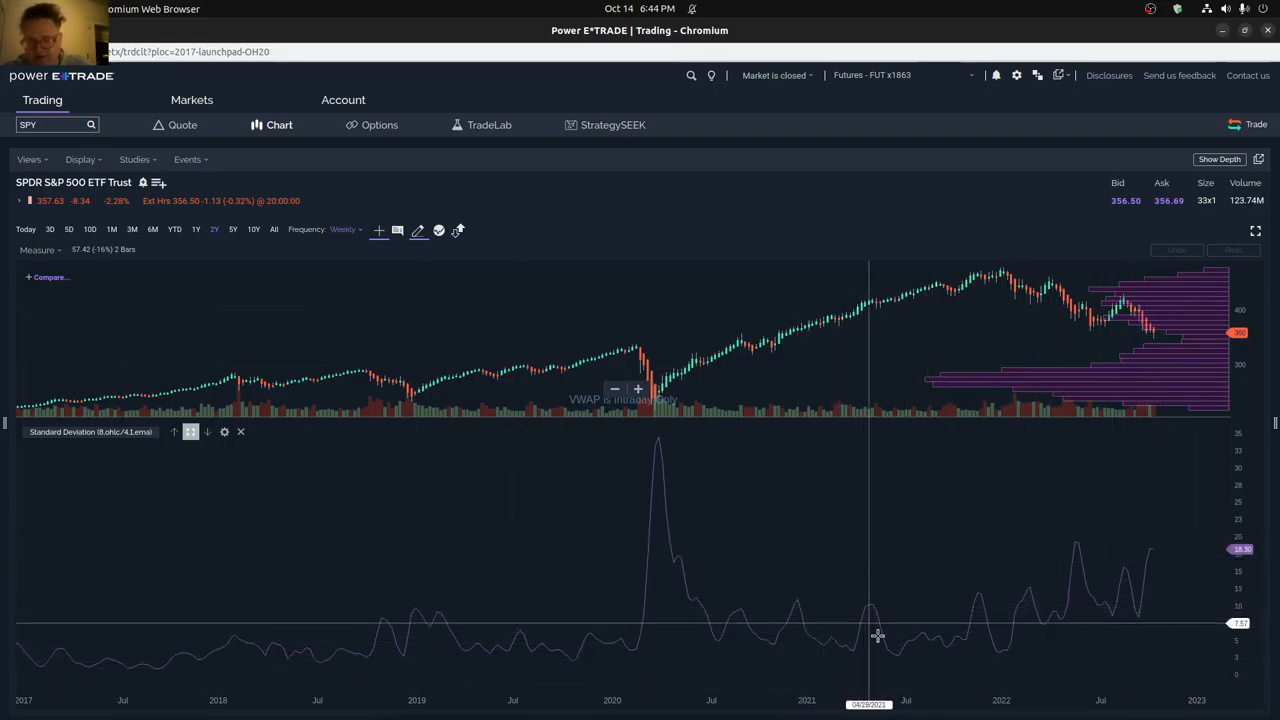
mouse_move(1023, 586)
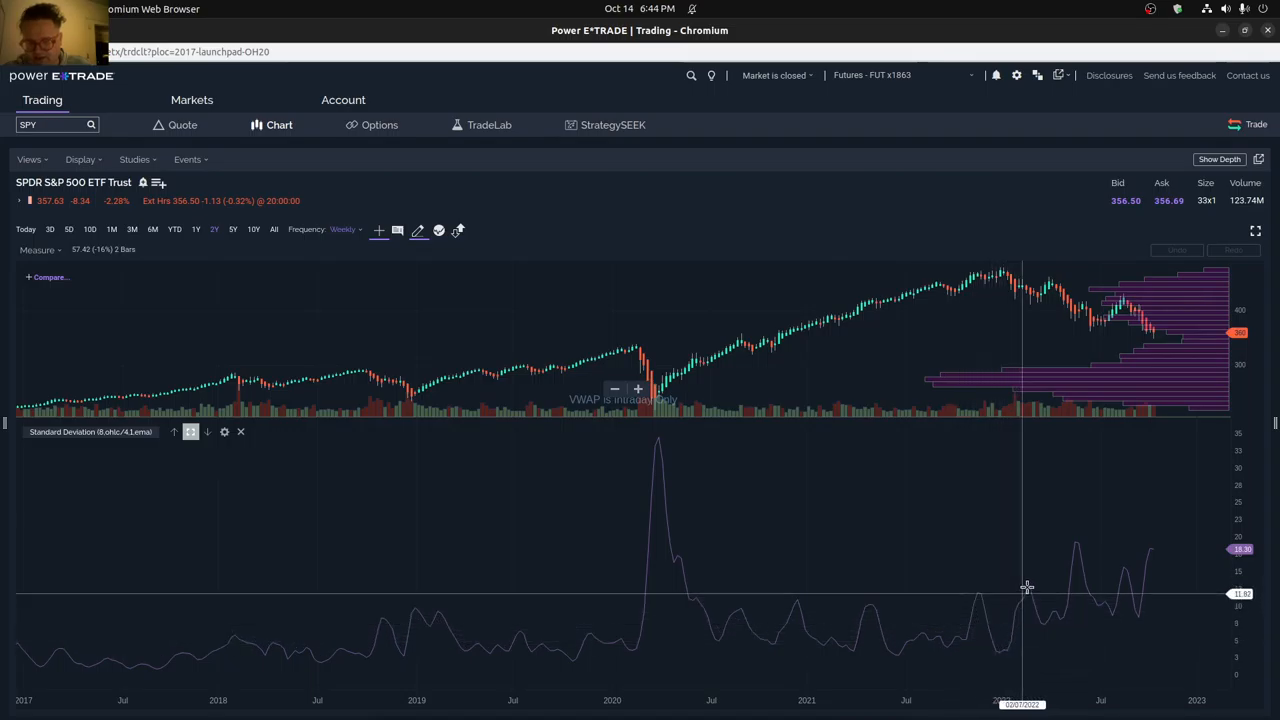
mouse_move(1130, 560)
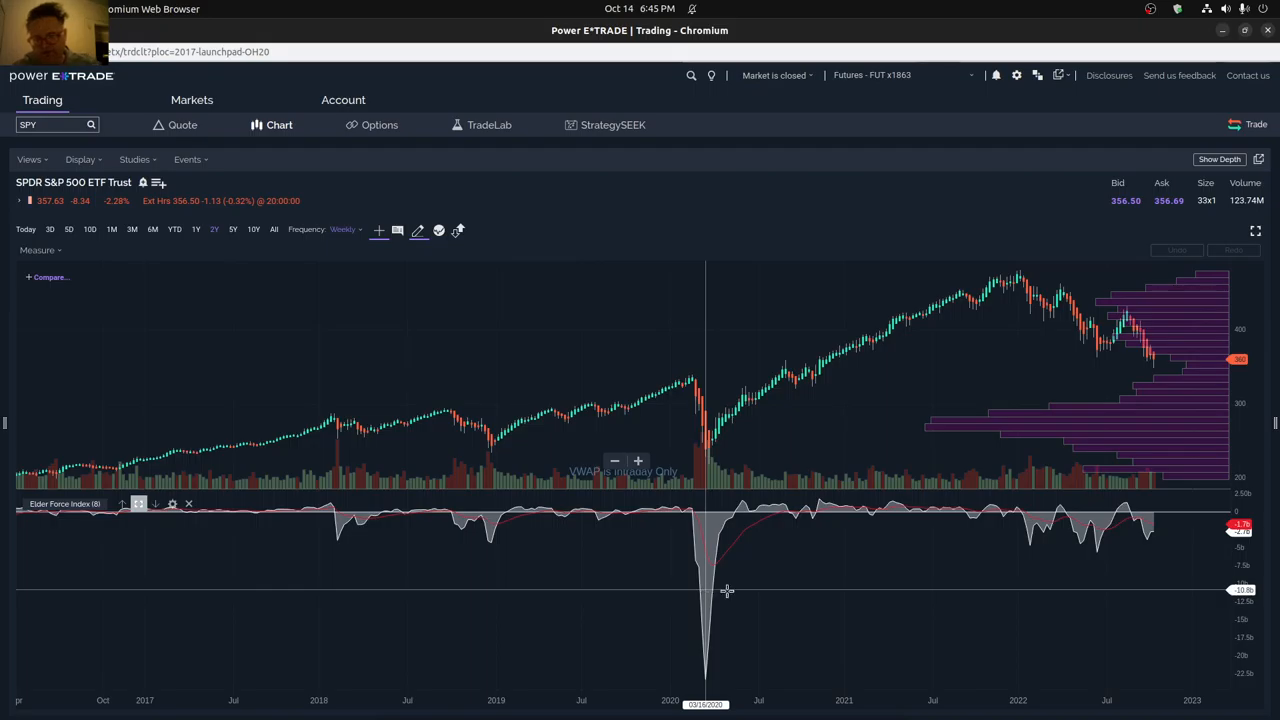
mouse_move(1168, 533)
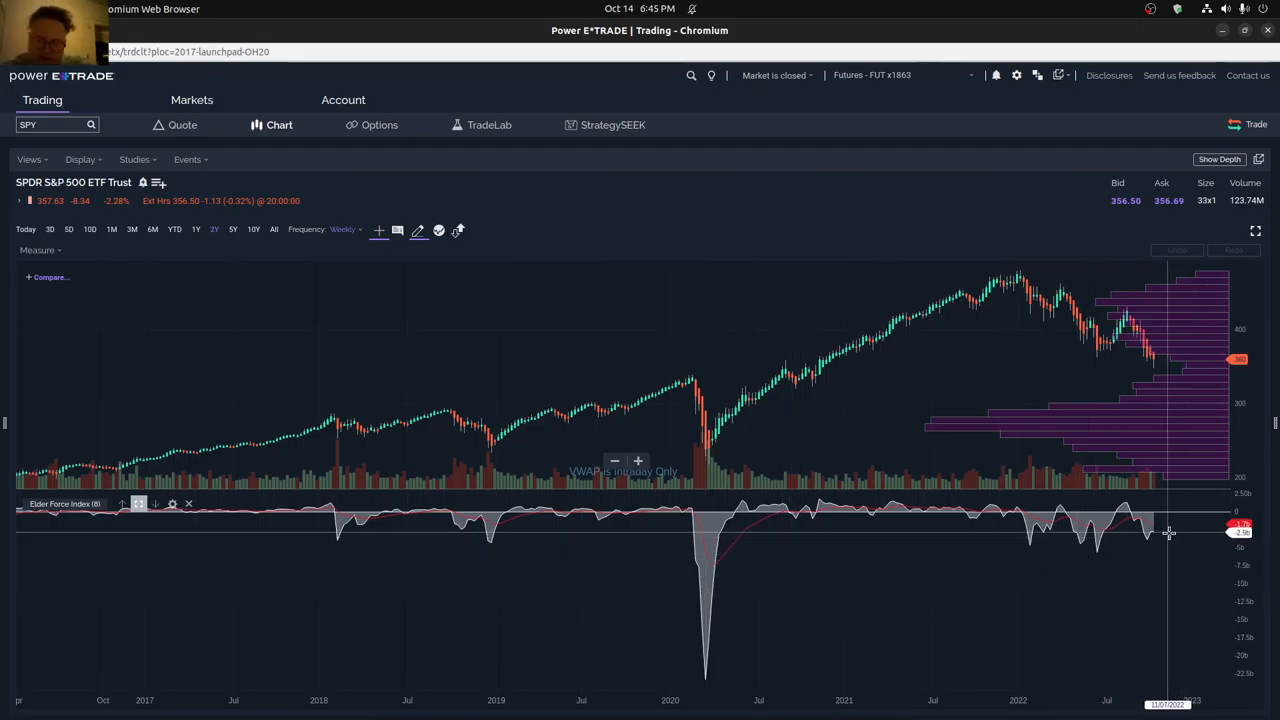
mouse_move(1173, 528)
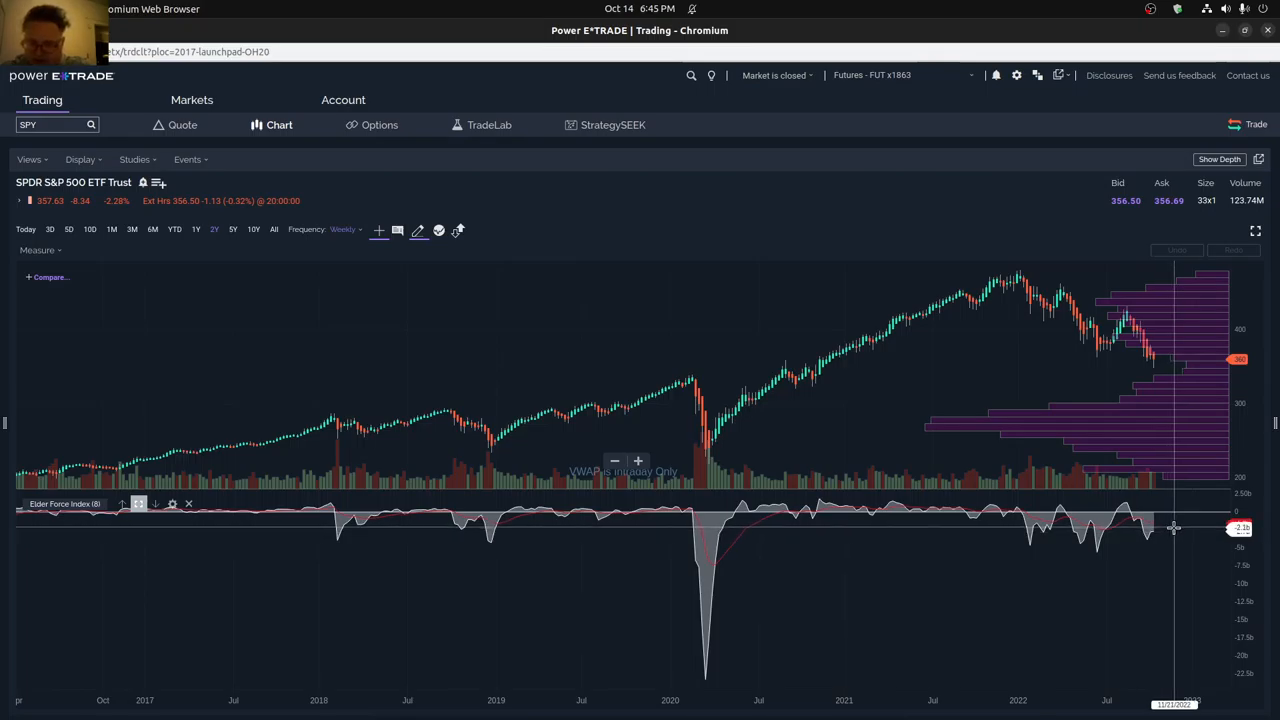
mouse_move(1172, 525)
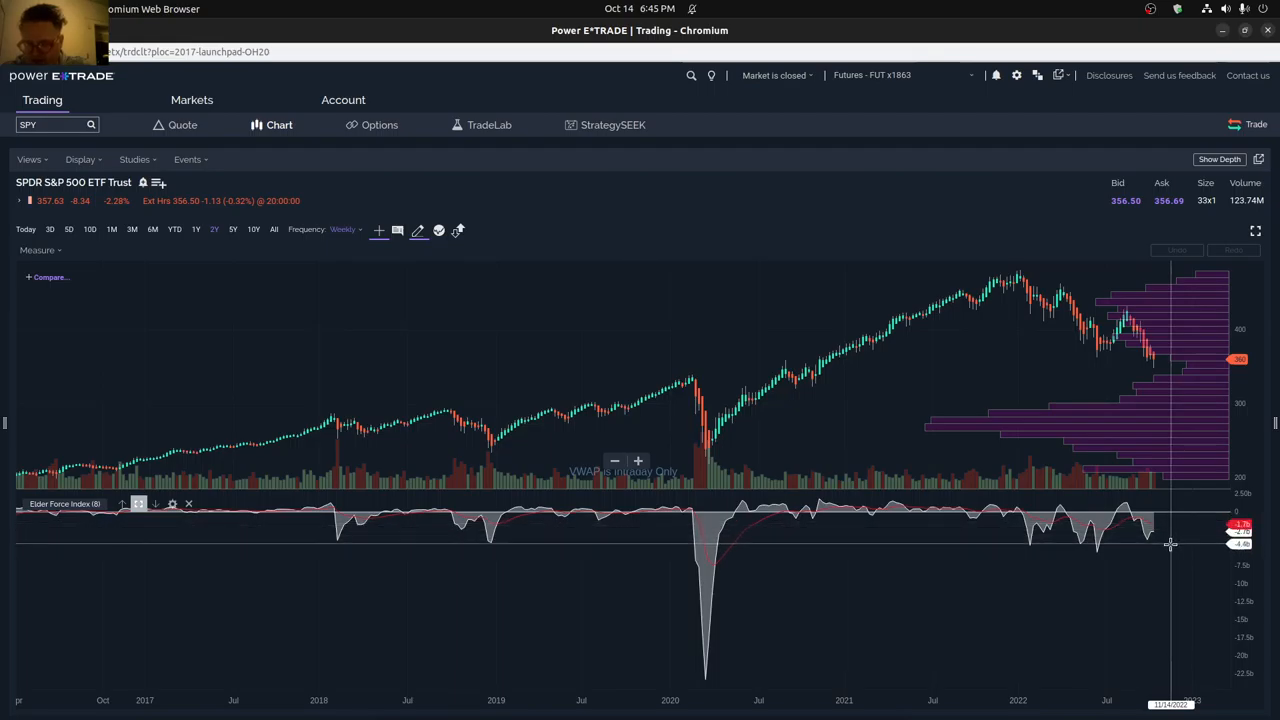
mouse_move(1170, 543)
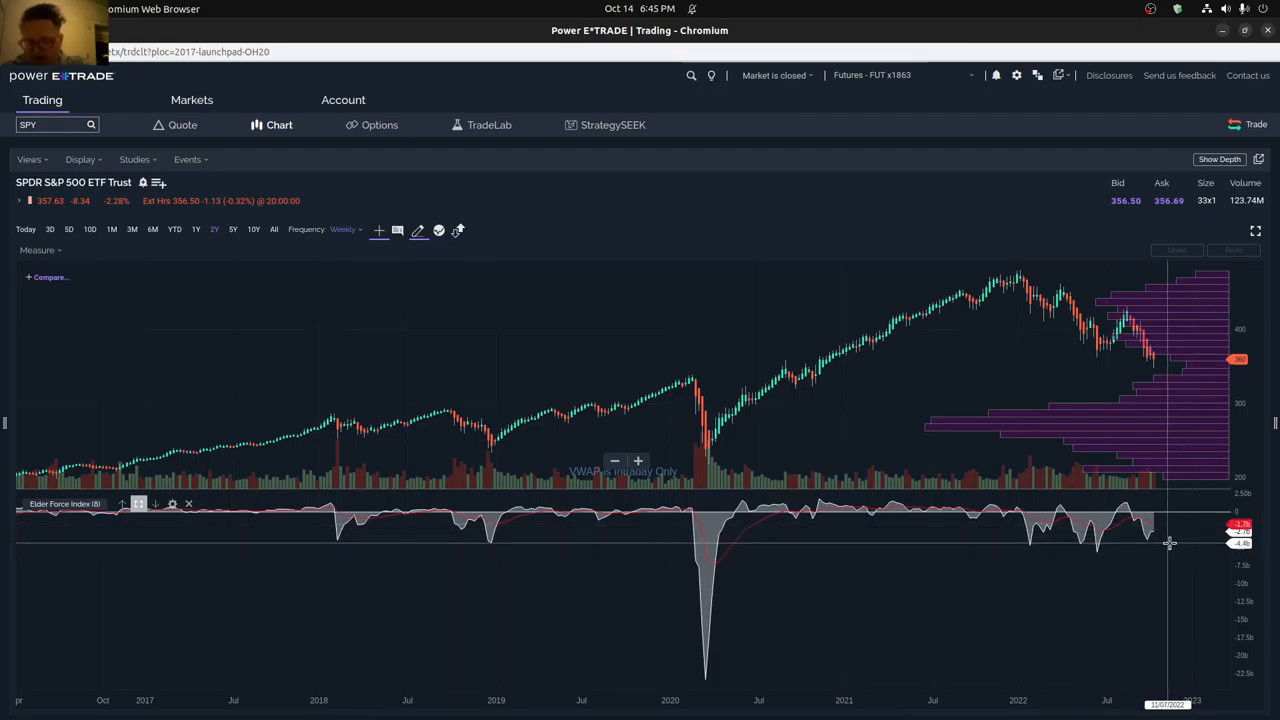
mouse_move(1097, 343)
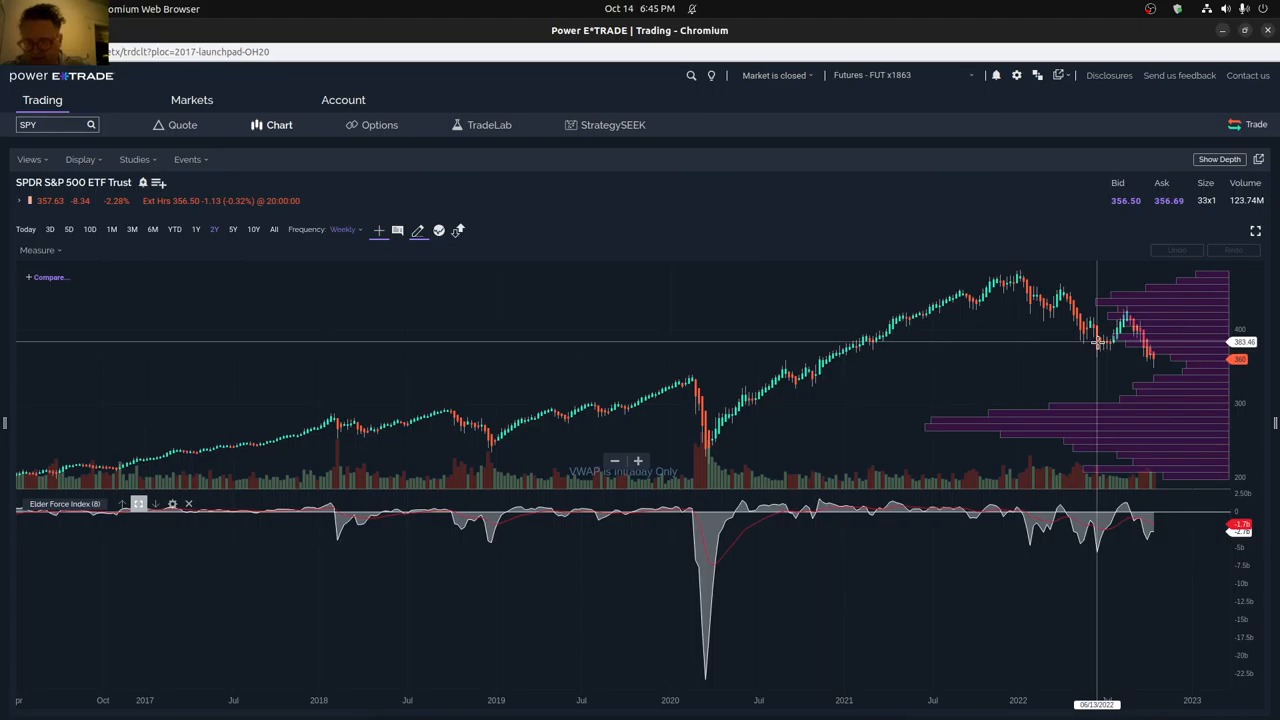
mouse_move(1098, 356)
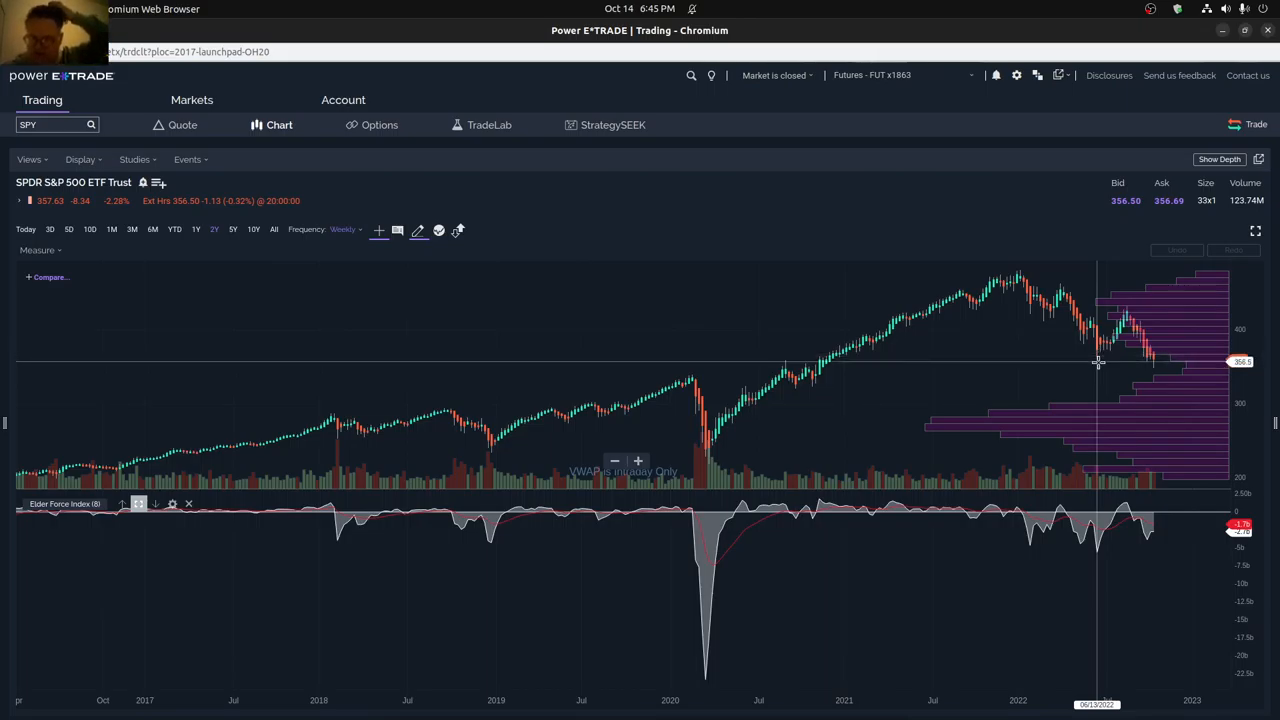
mouse_move(1160, 520)
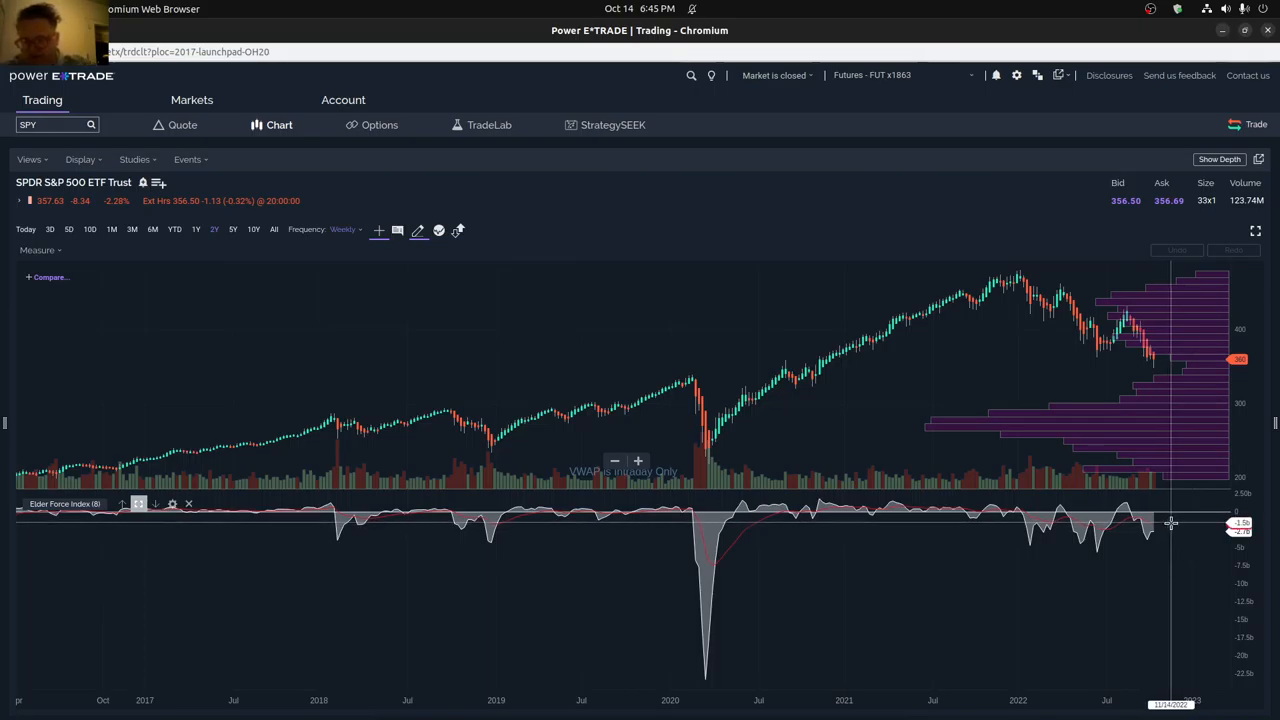
mouse_move(1172, 515)
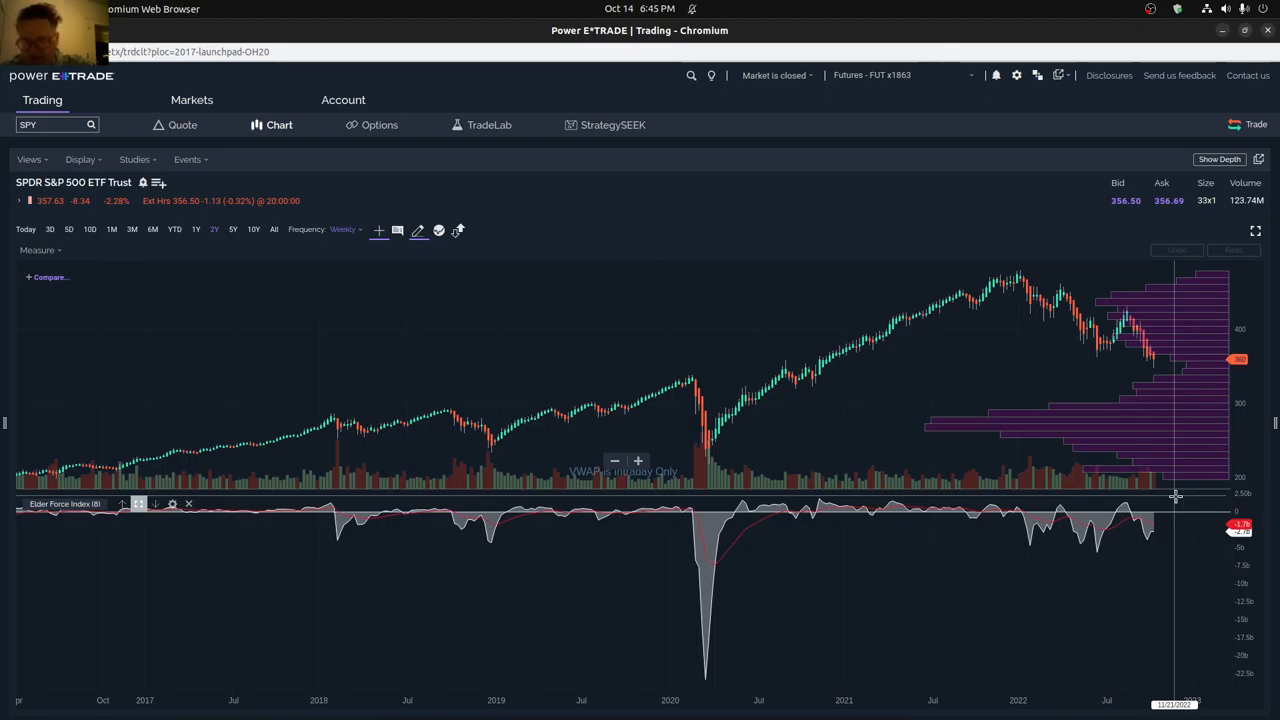
mouse_move(1171, 524)
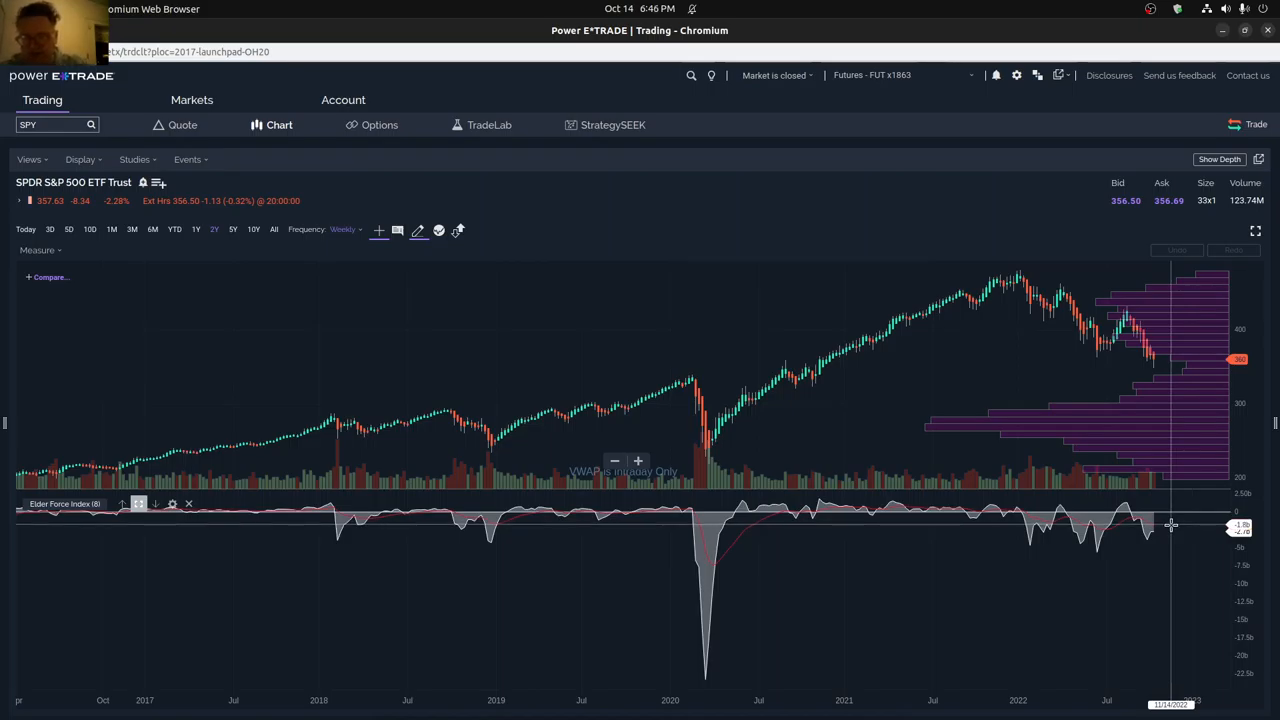
mouse_move(1175, 522)
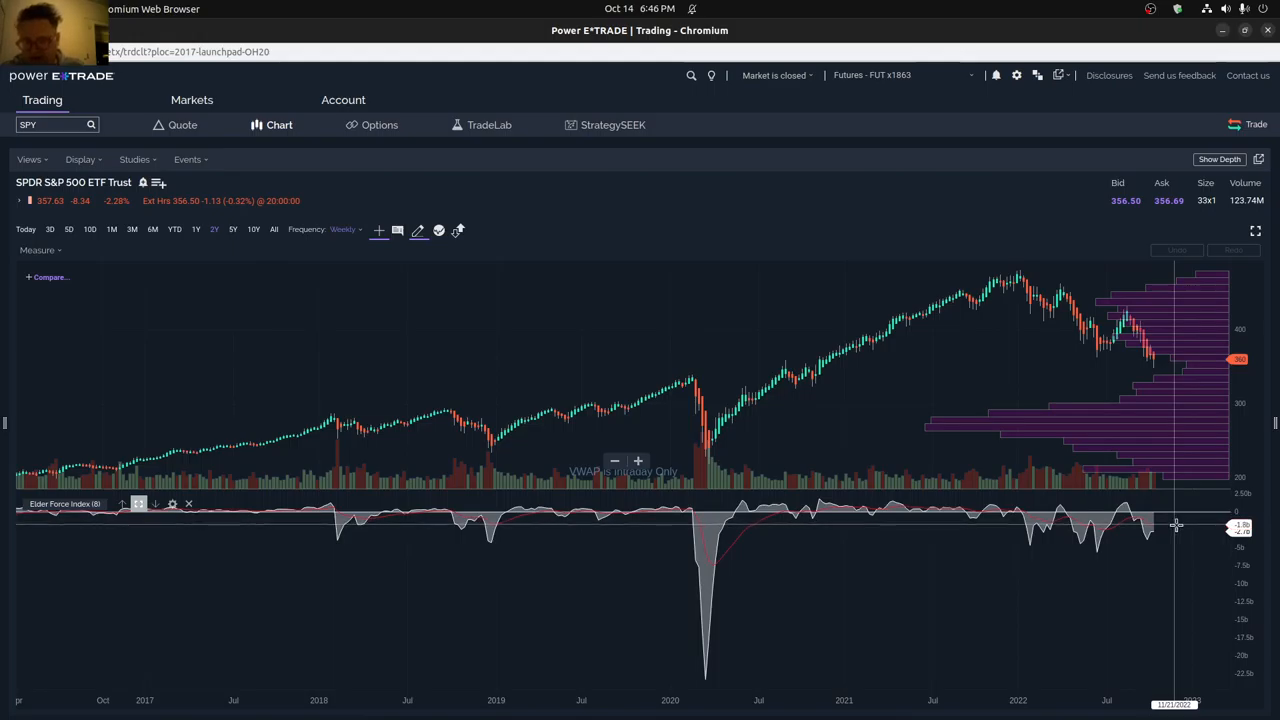
mouse_move(1183, 525)
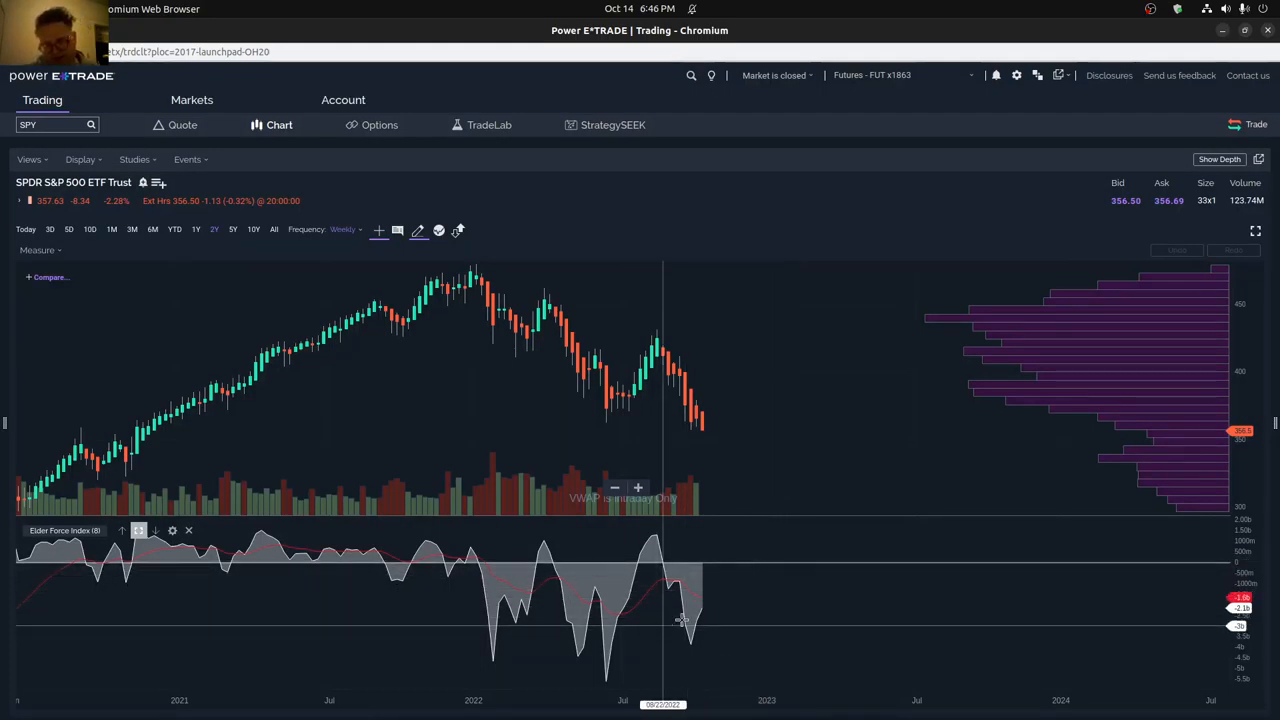
mouse_move(703, 608)
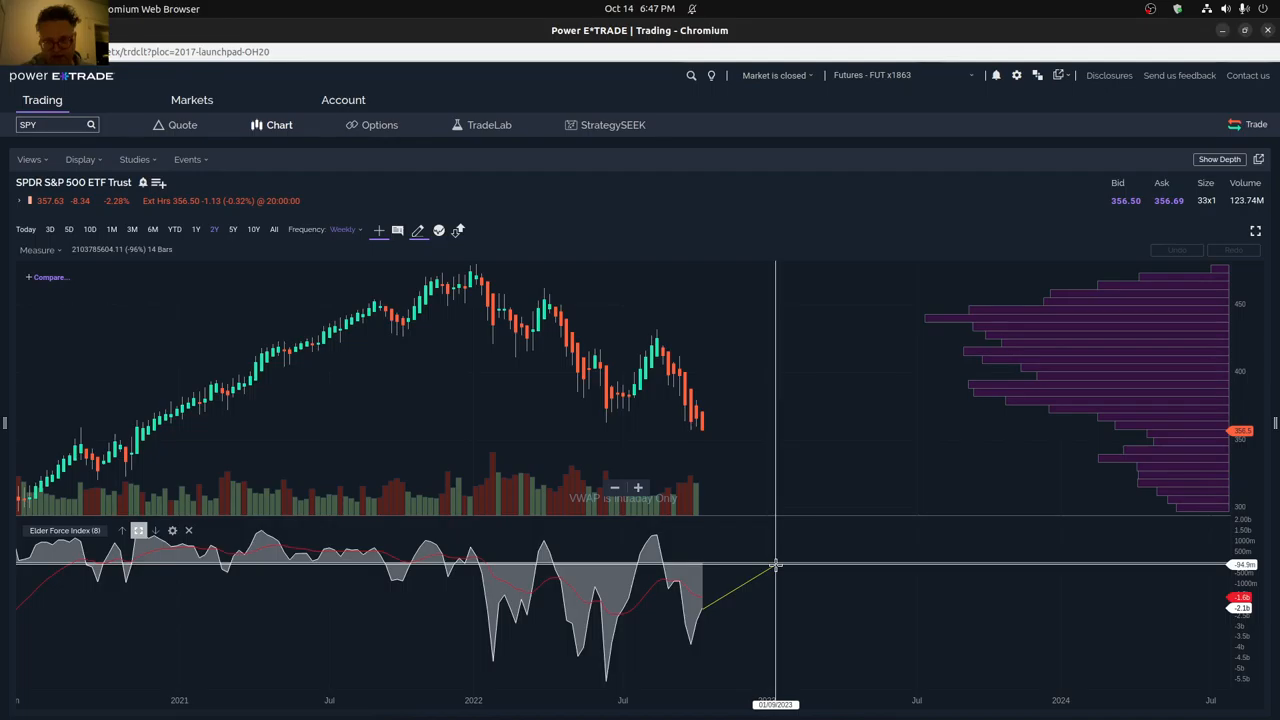
mouse_move(783, 560)
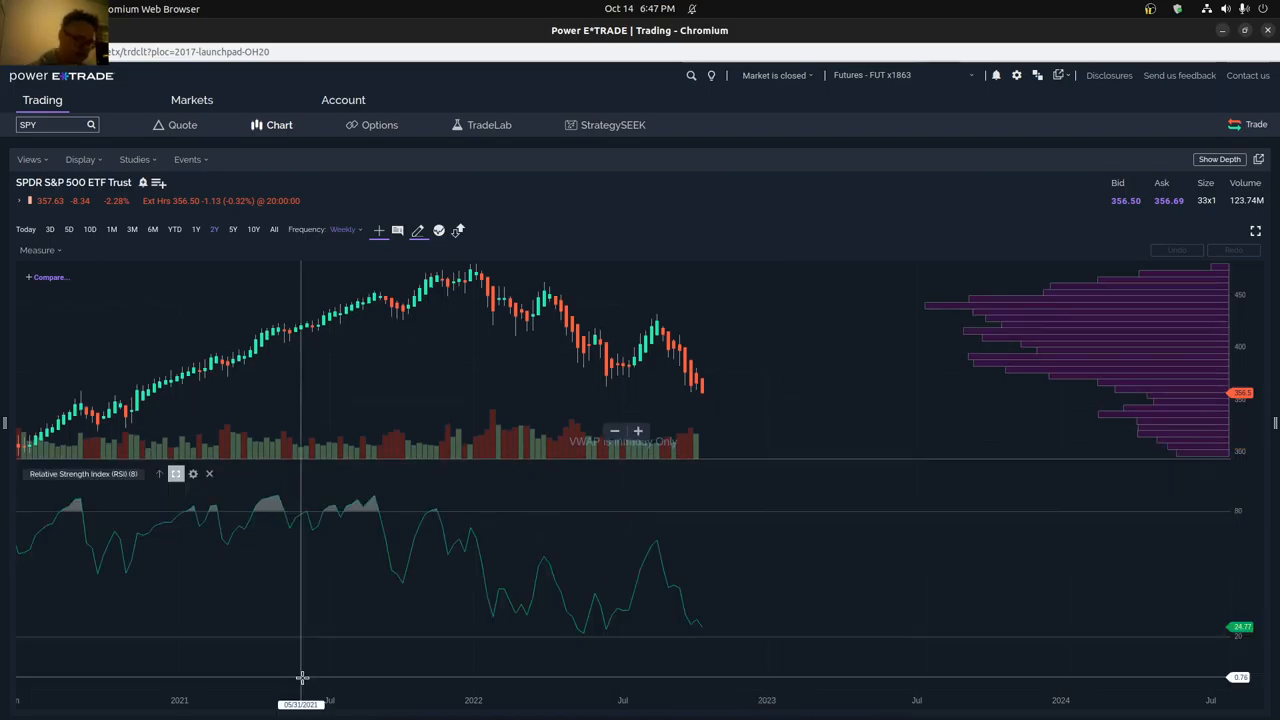
mouse_move(776, 675)
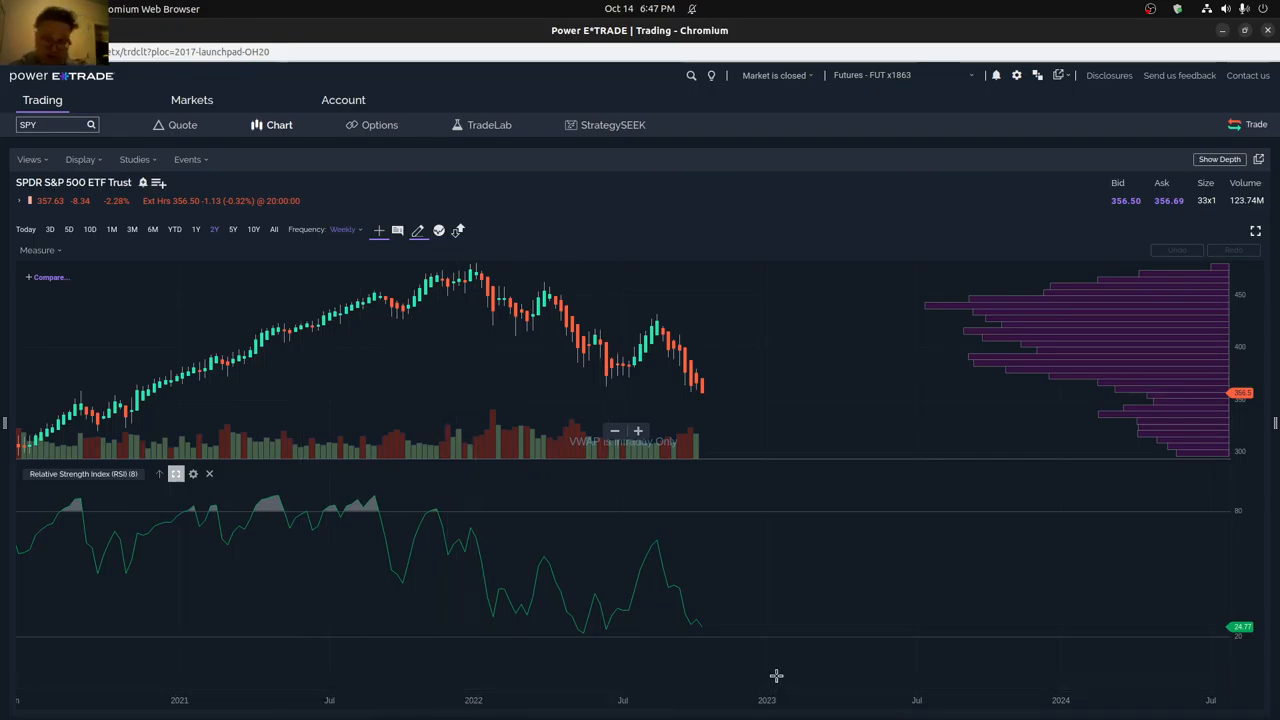
mouse_move(716, 629)
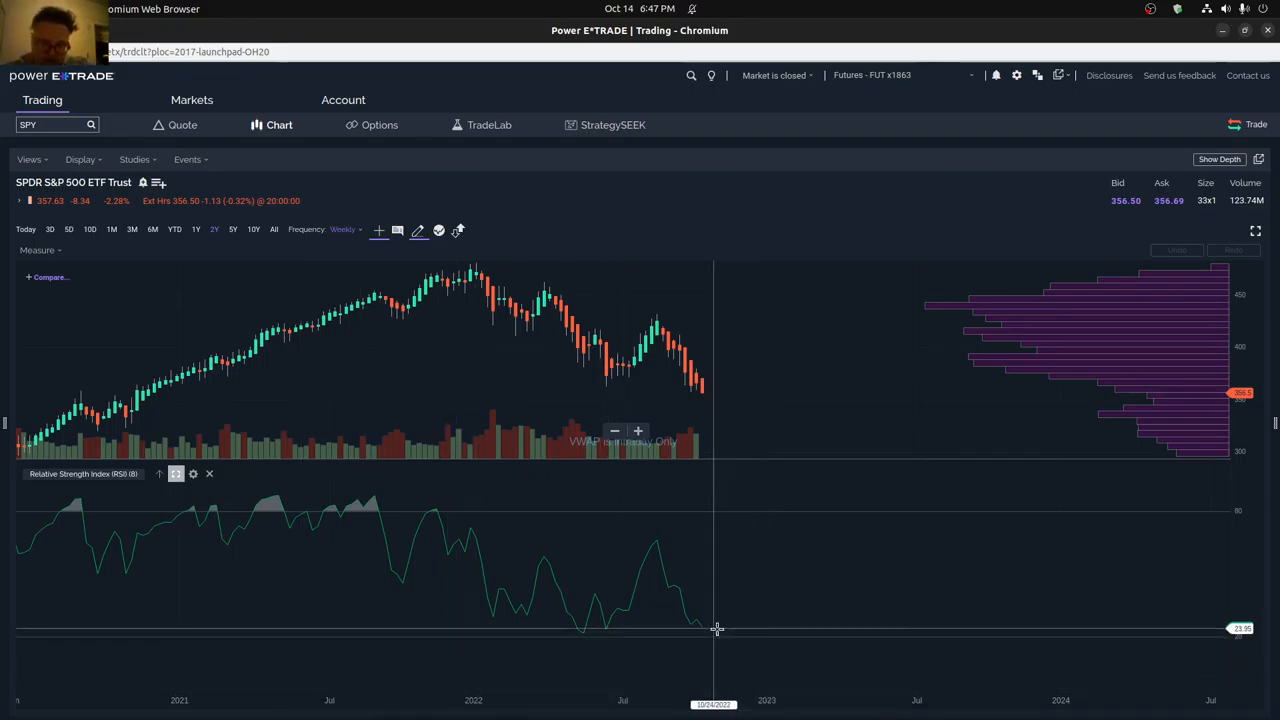
mouse_move(731, 640)
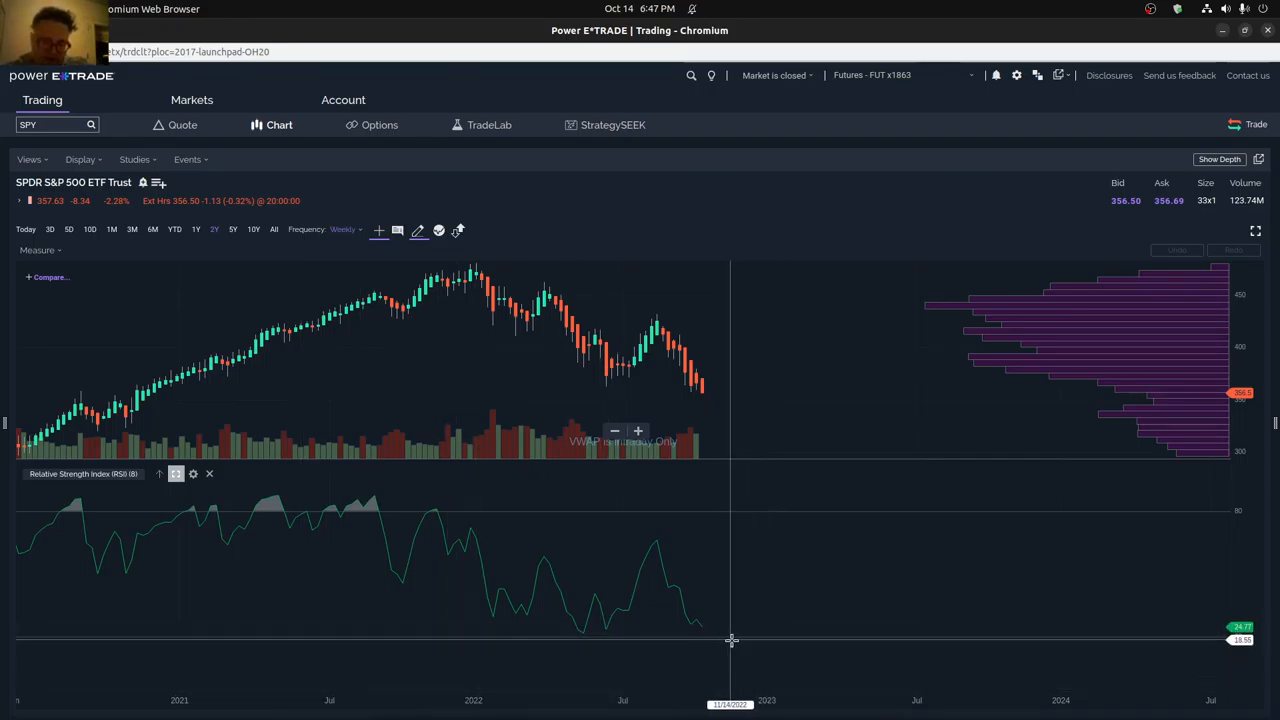
mouse_move(735, 643)
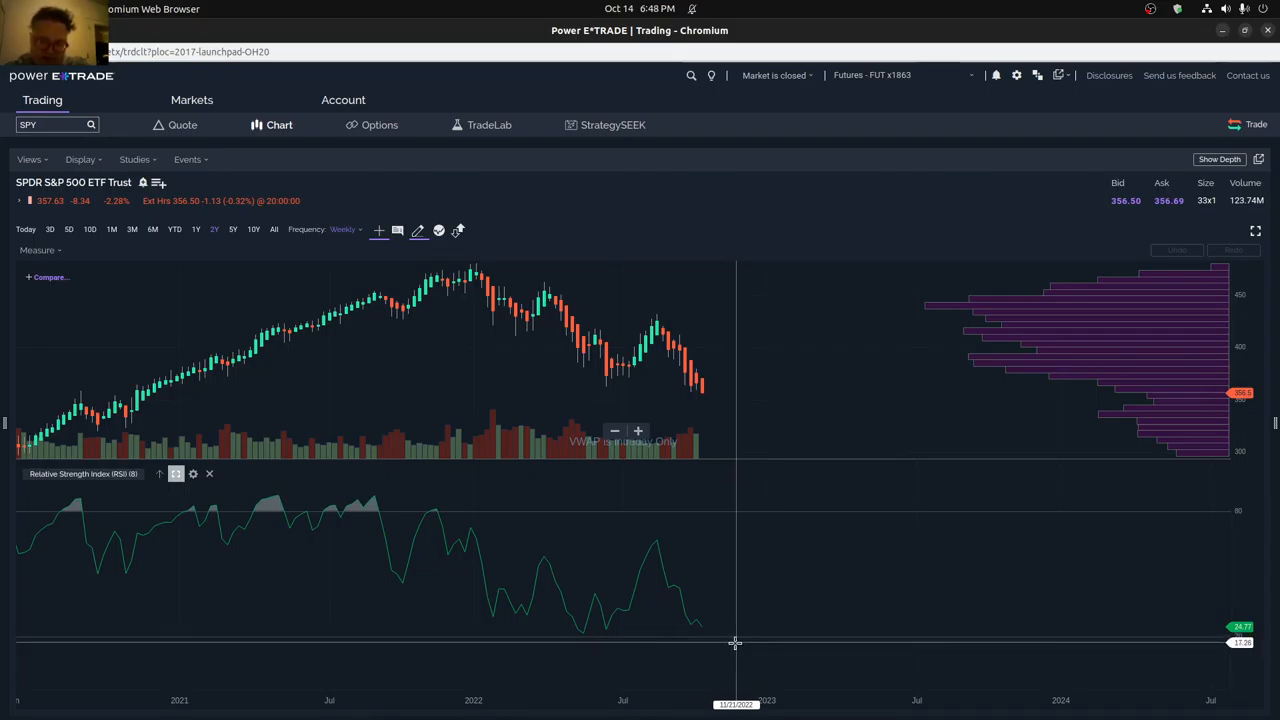
mouse_move(730, 642)
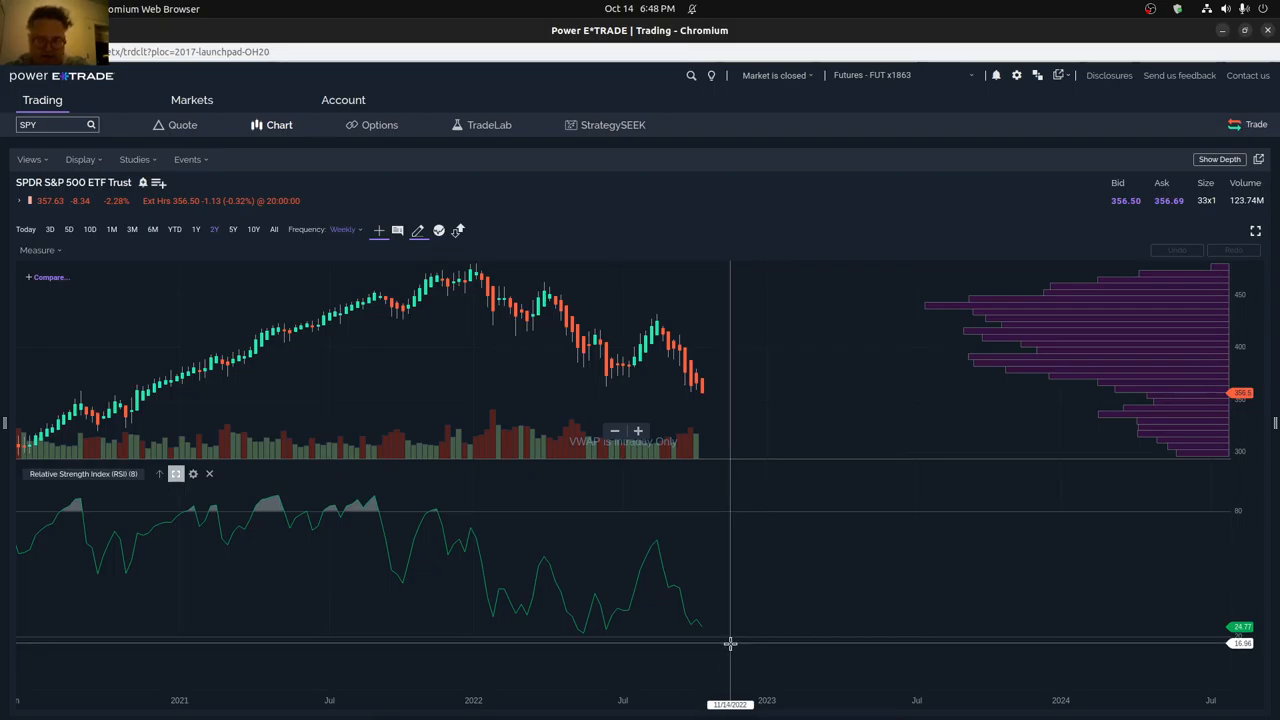
mouse_move(710, 643)
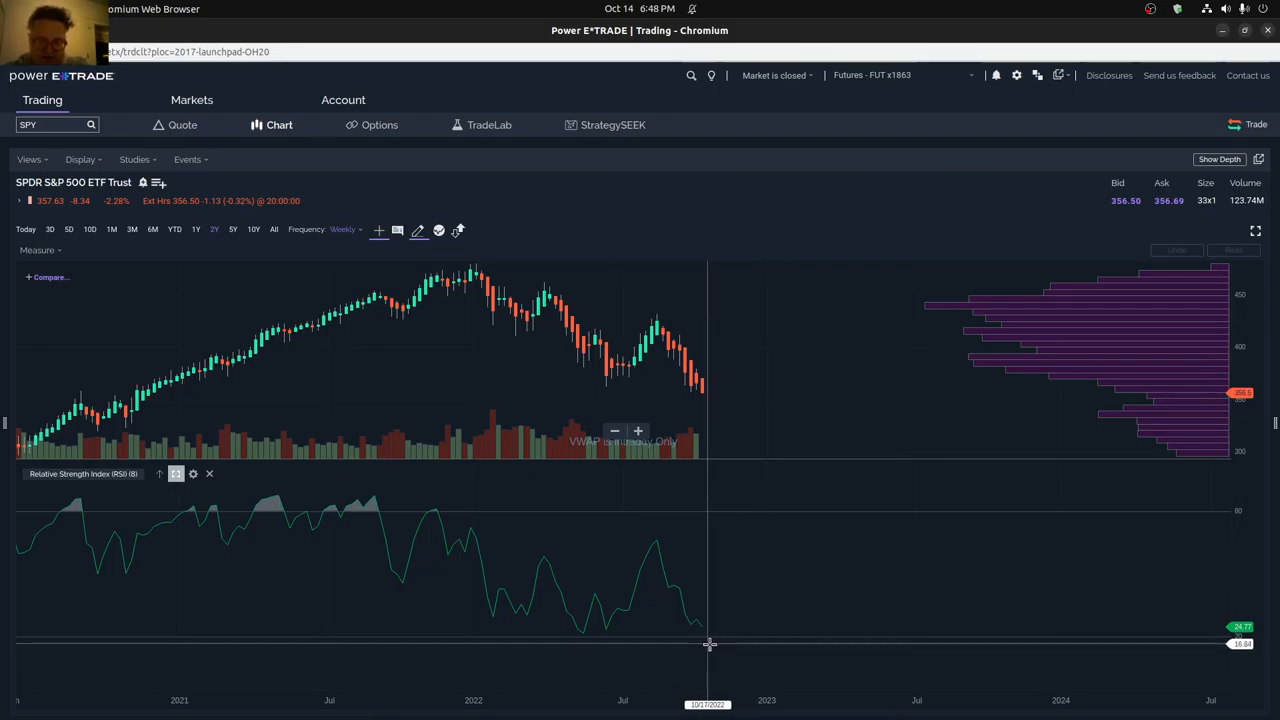
mouse_move(734, 645)
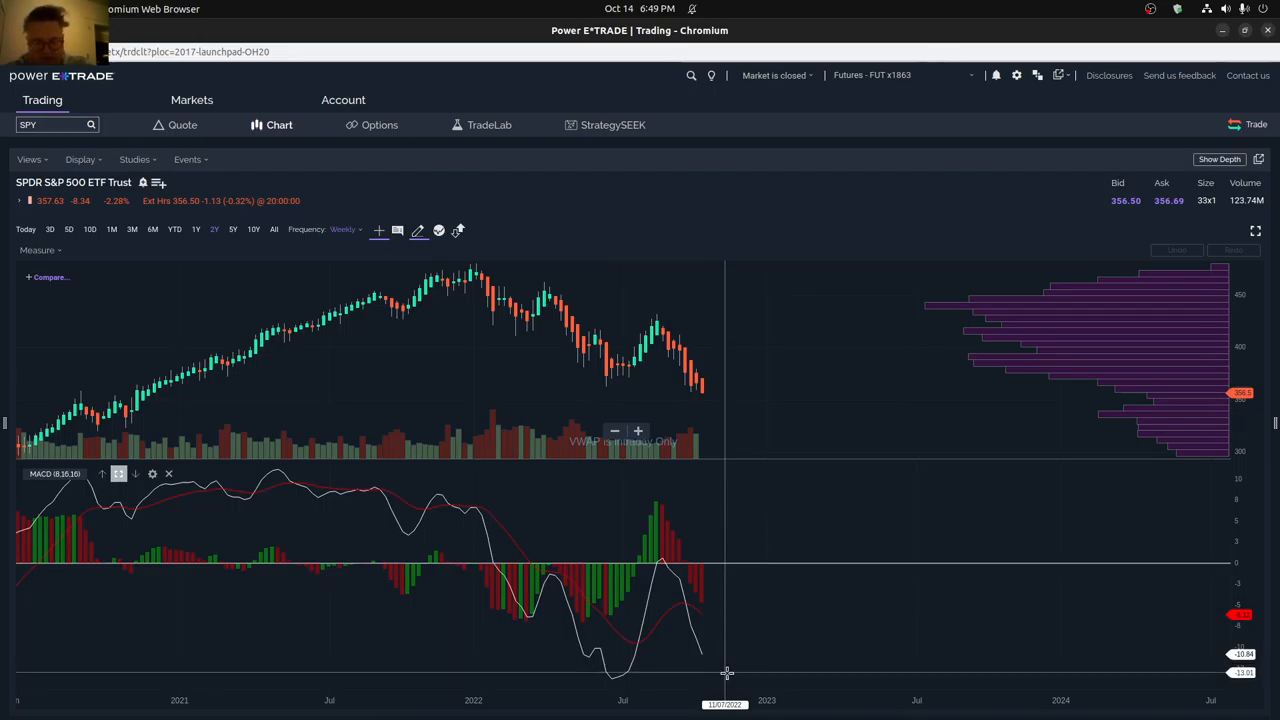
mouse_move(722, 673)
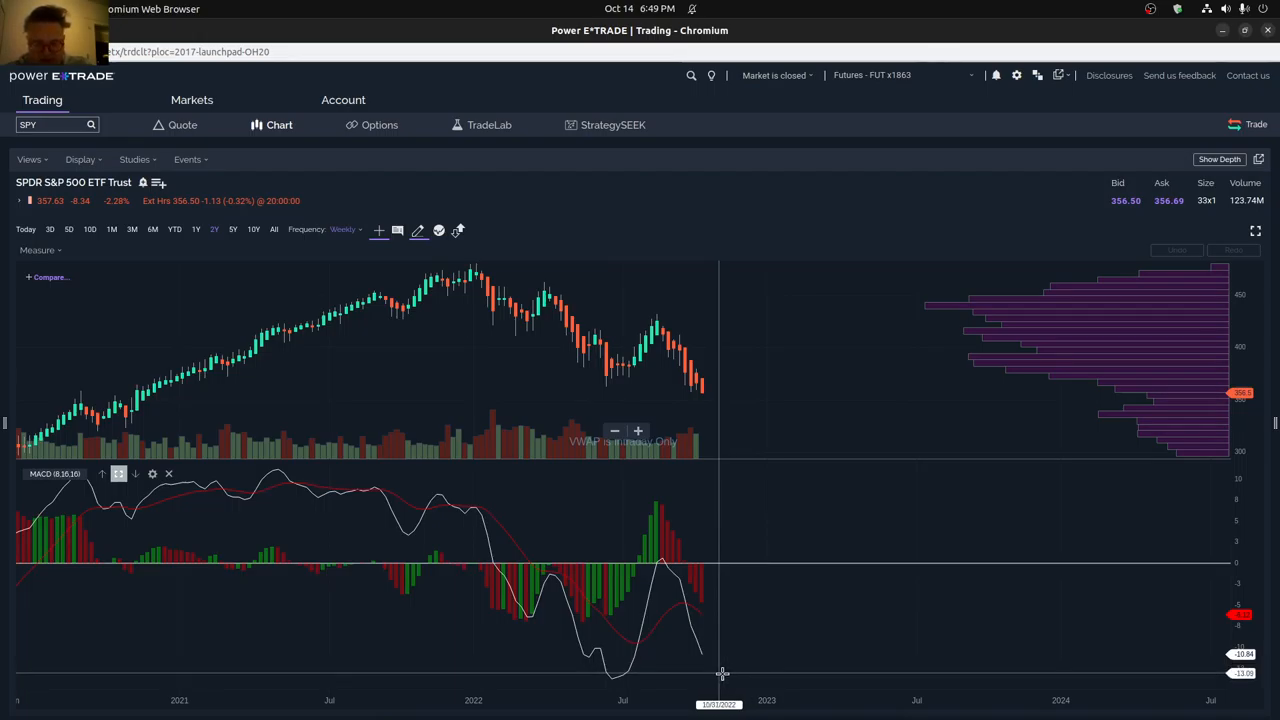
mouse_move(720, 612)
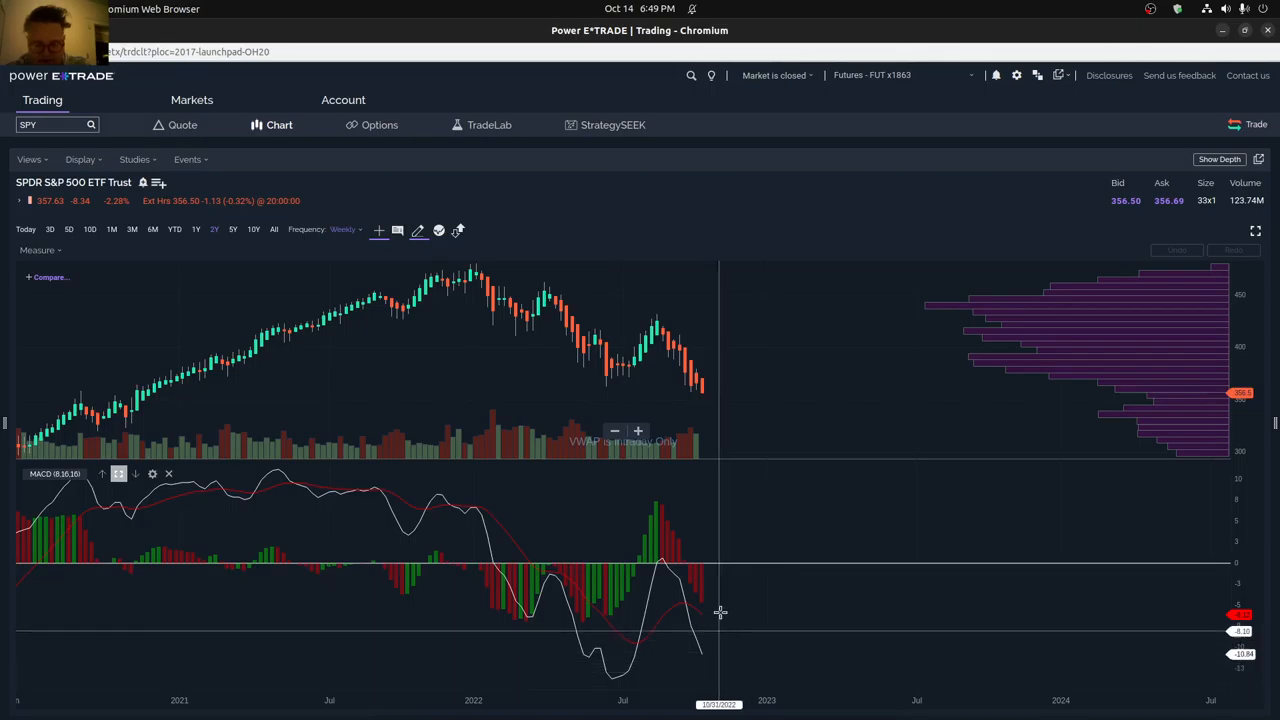
mouse_move(648, 601)
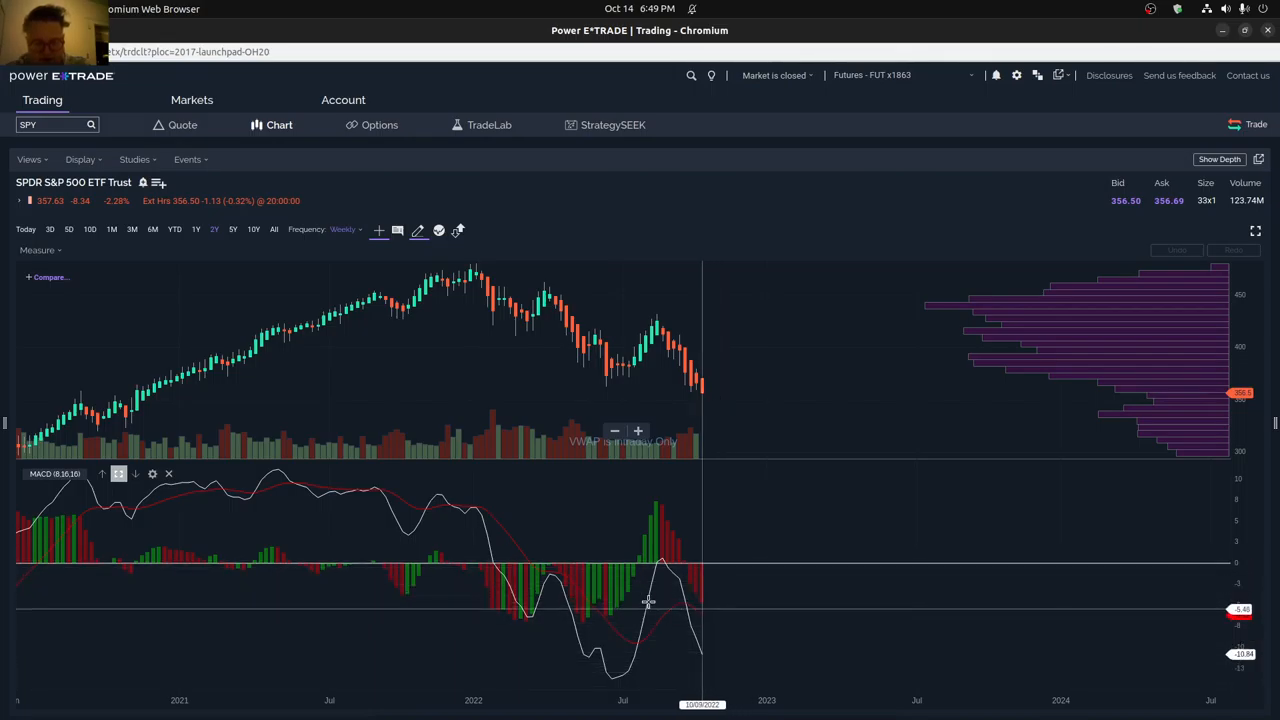
mouse_move(650, 521)
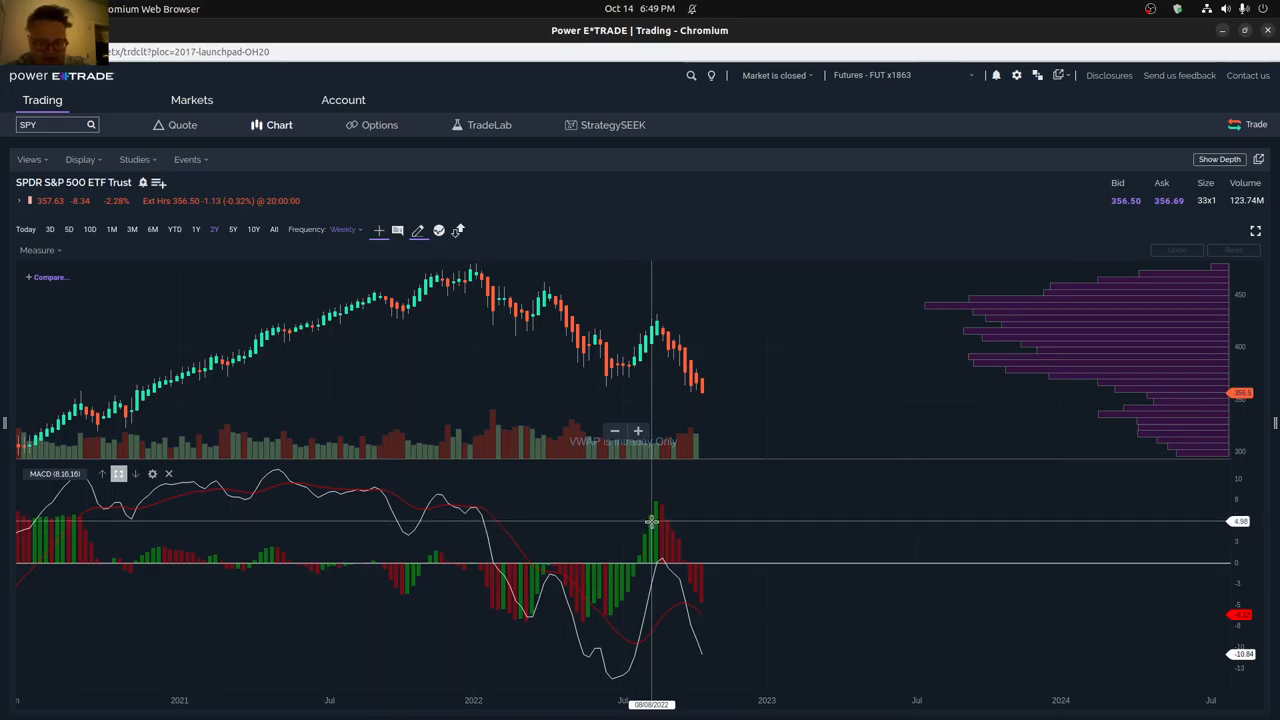
mouse_move(623, 596)
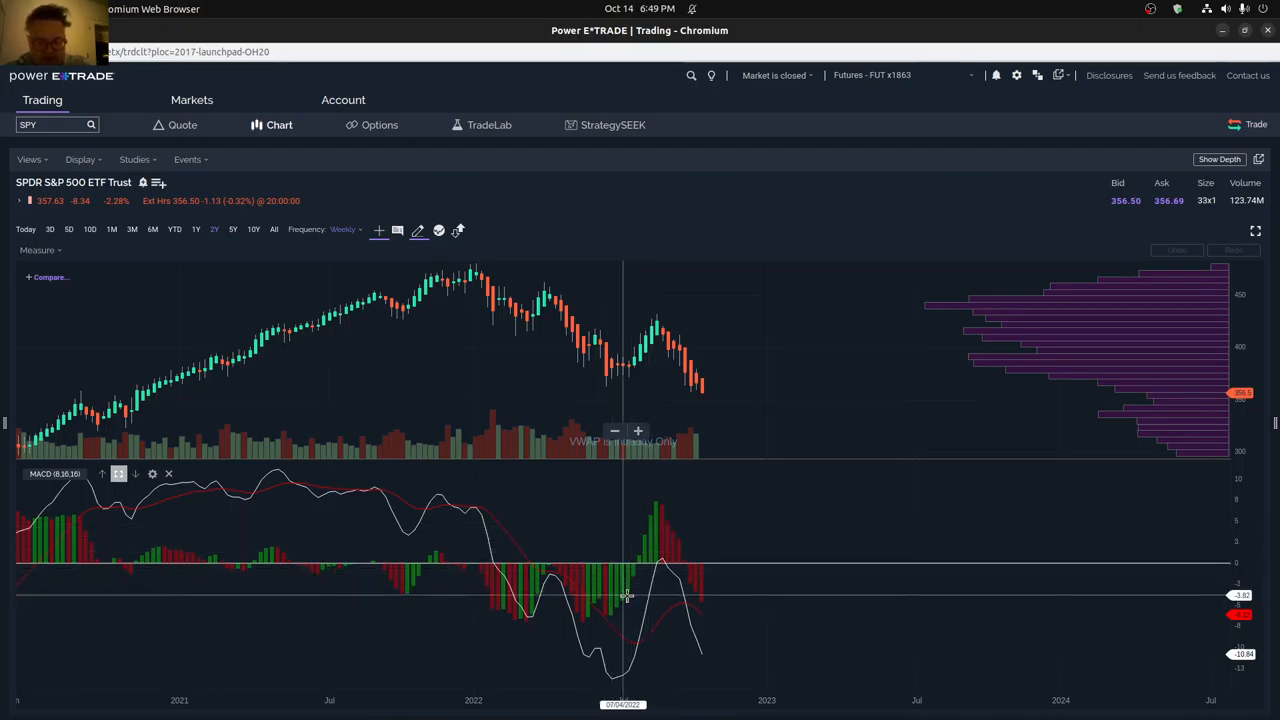
mouse_move(718, 663)
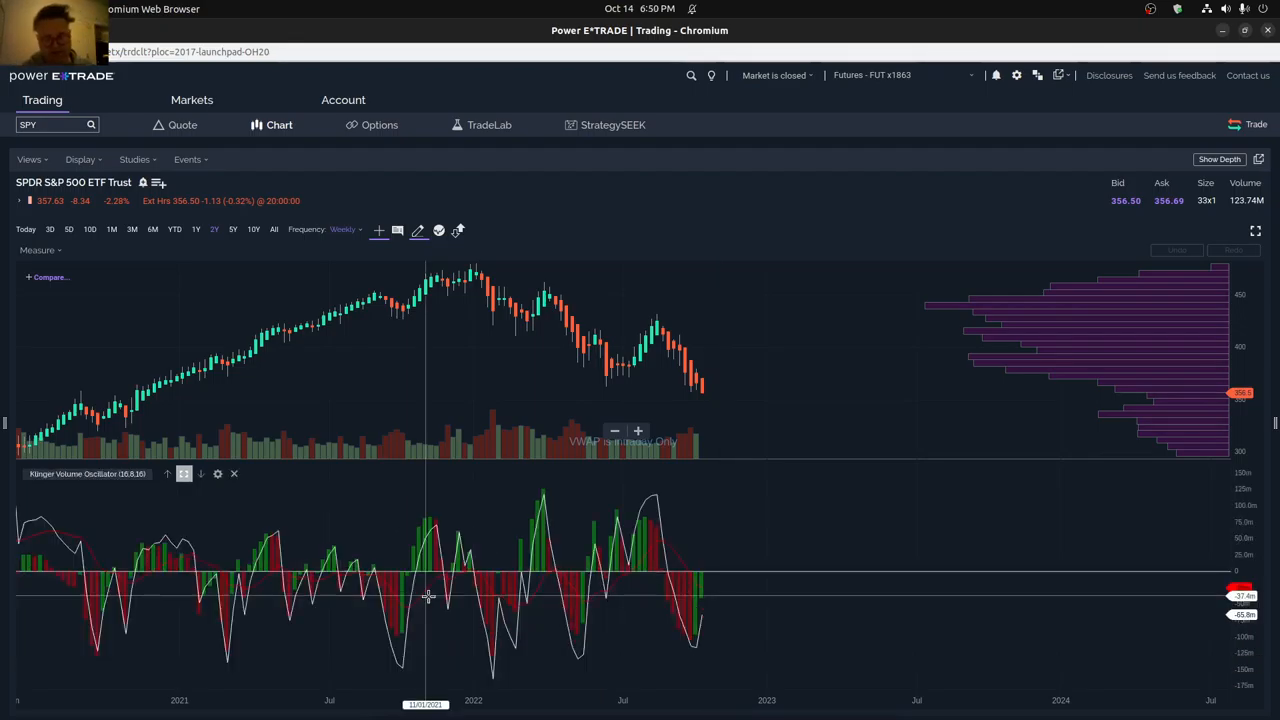
mouse_move(665, 660)
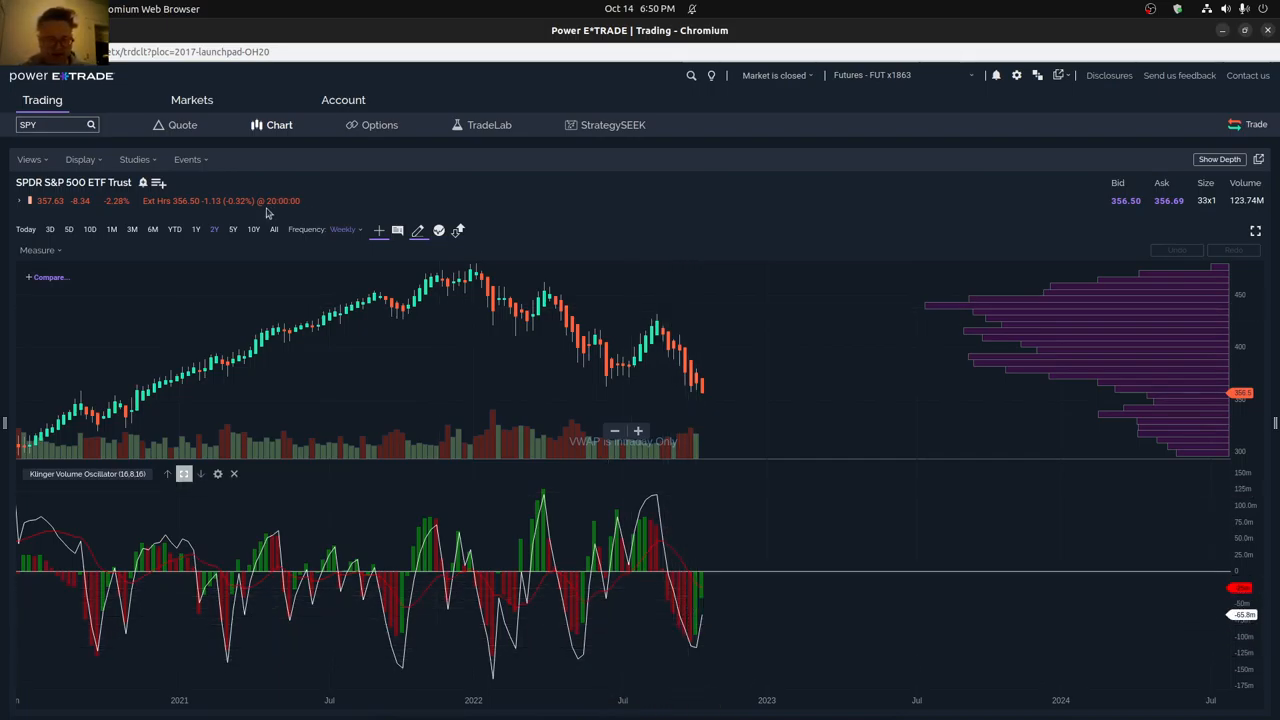
Swap the lower-panel MACD for a Klinger Volume Oscillator (16,8,16) via Studies
click(80, 159)
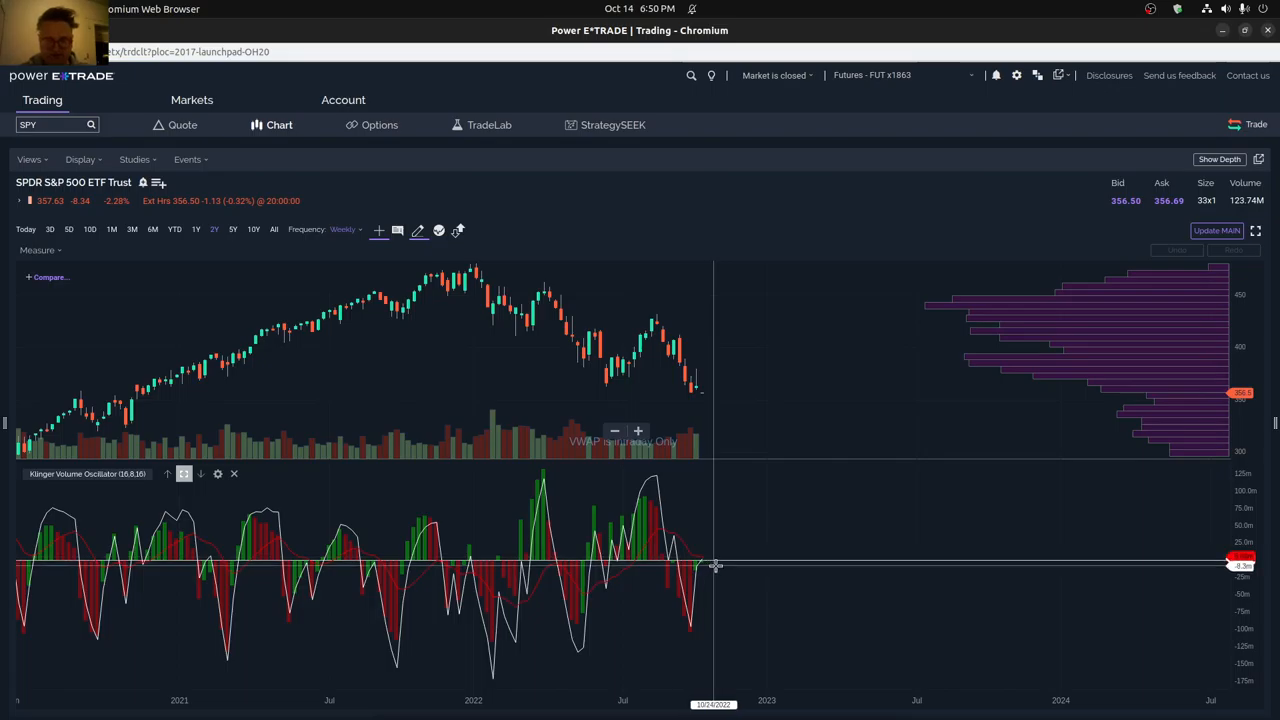
mouse_move(714, 556)
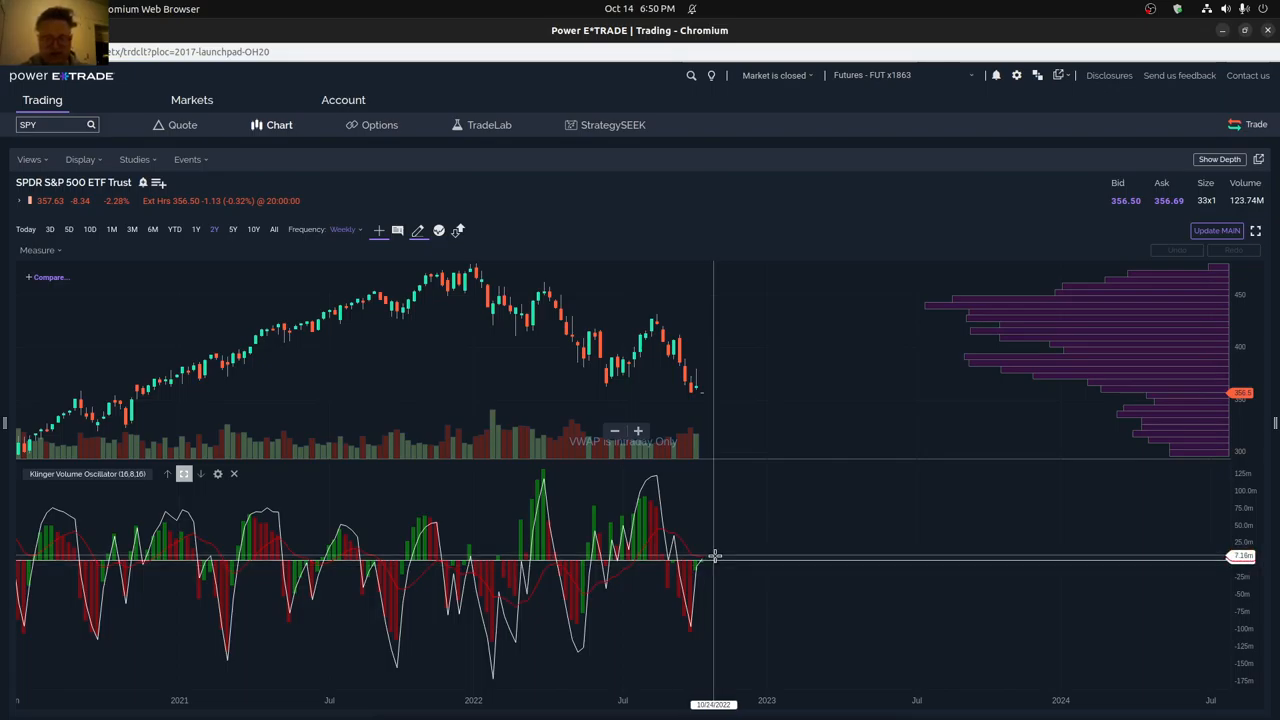
mouse_move(709, 385)
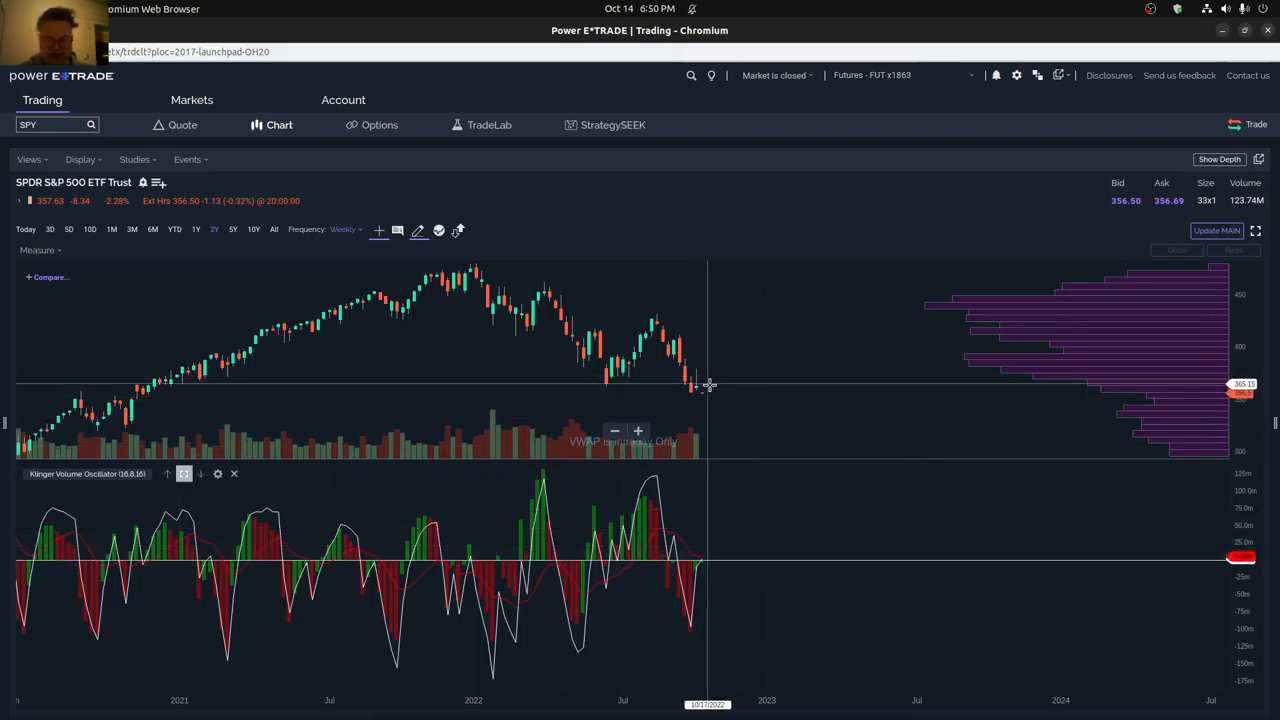
mouse_move(715, 390)
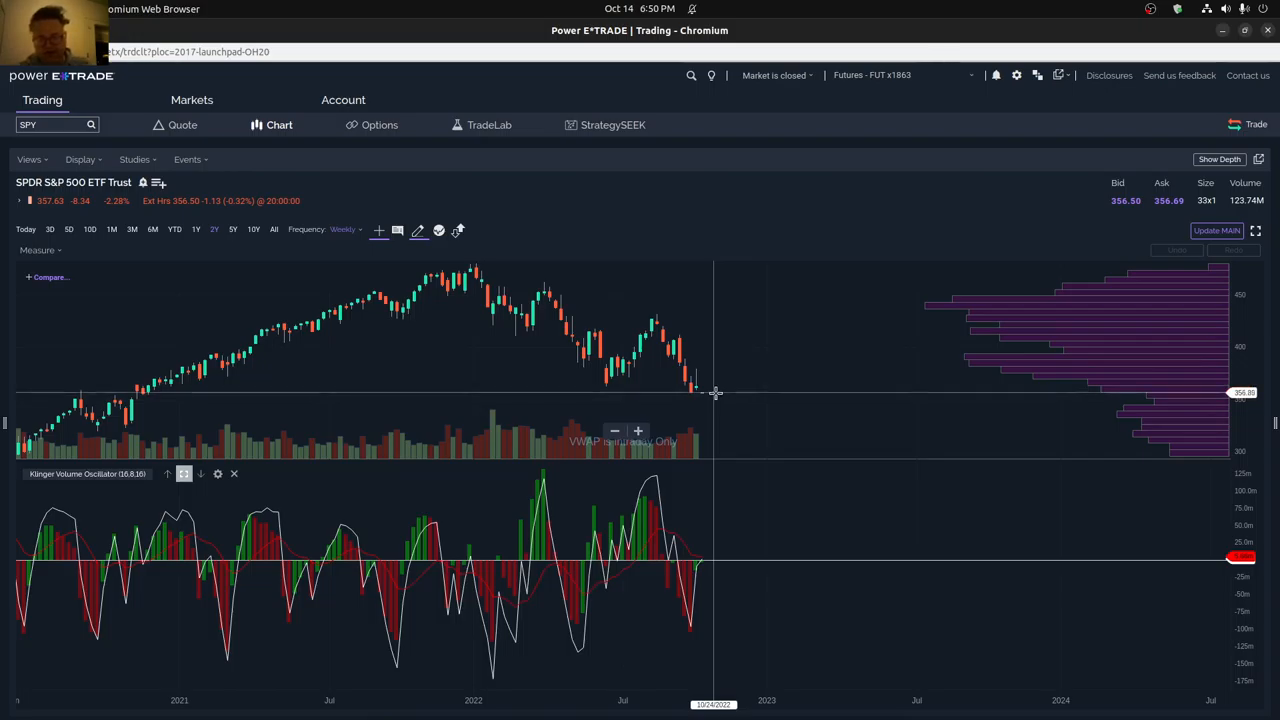
mouse_move(714, 563)
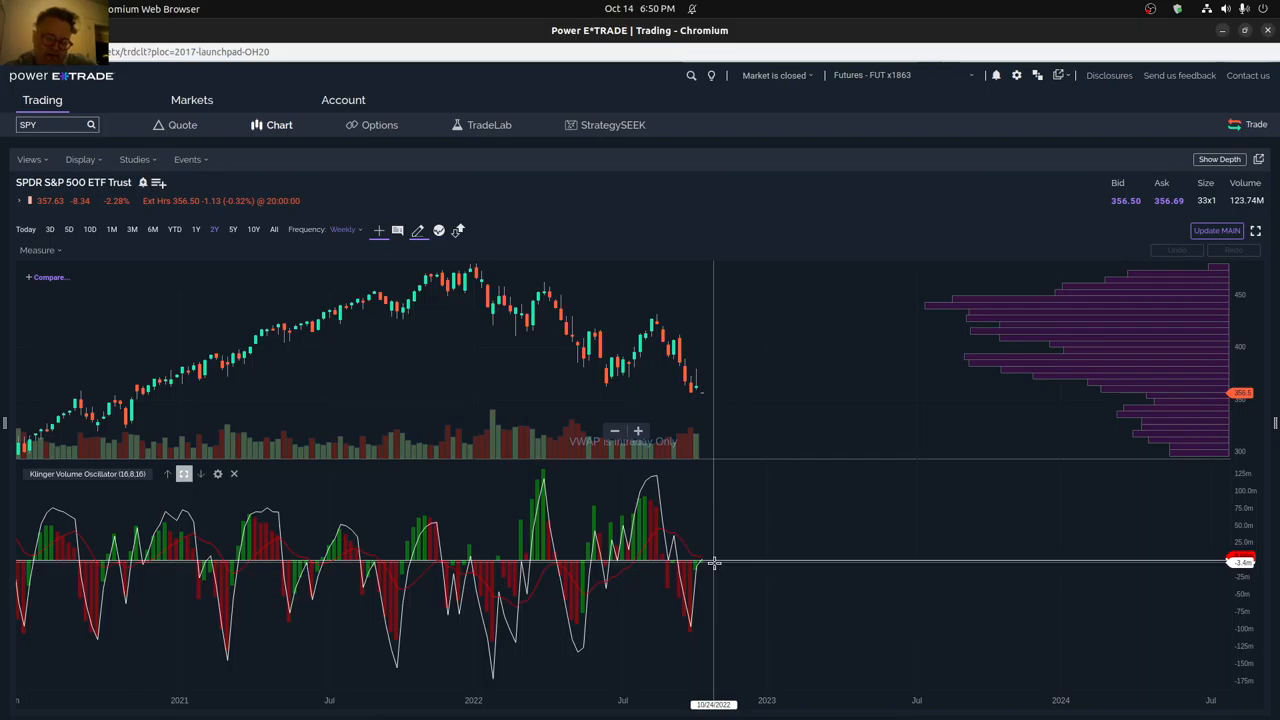
mouse_move(488, 522)
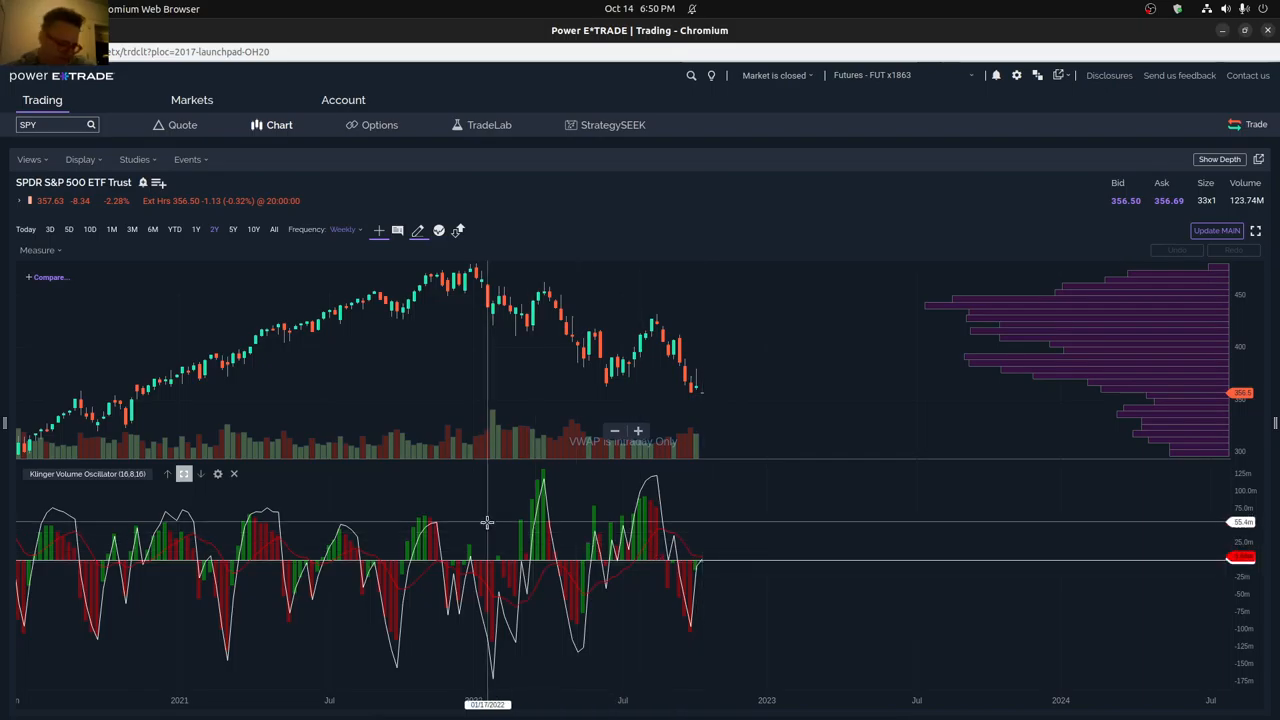